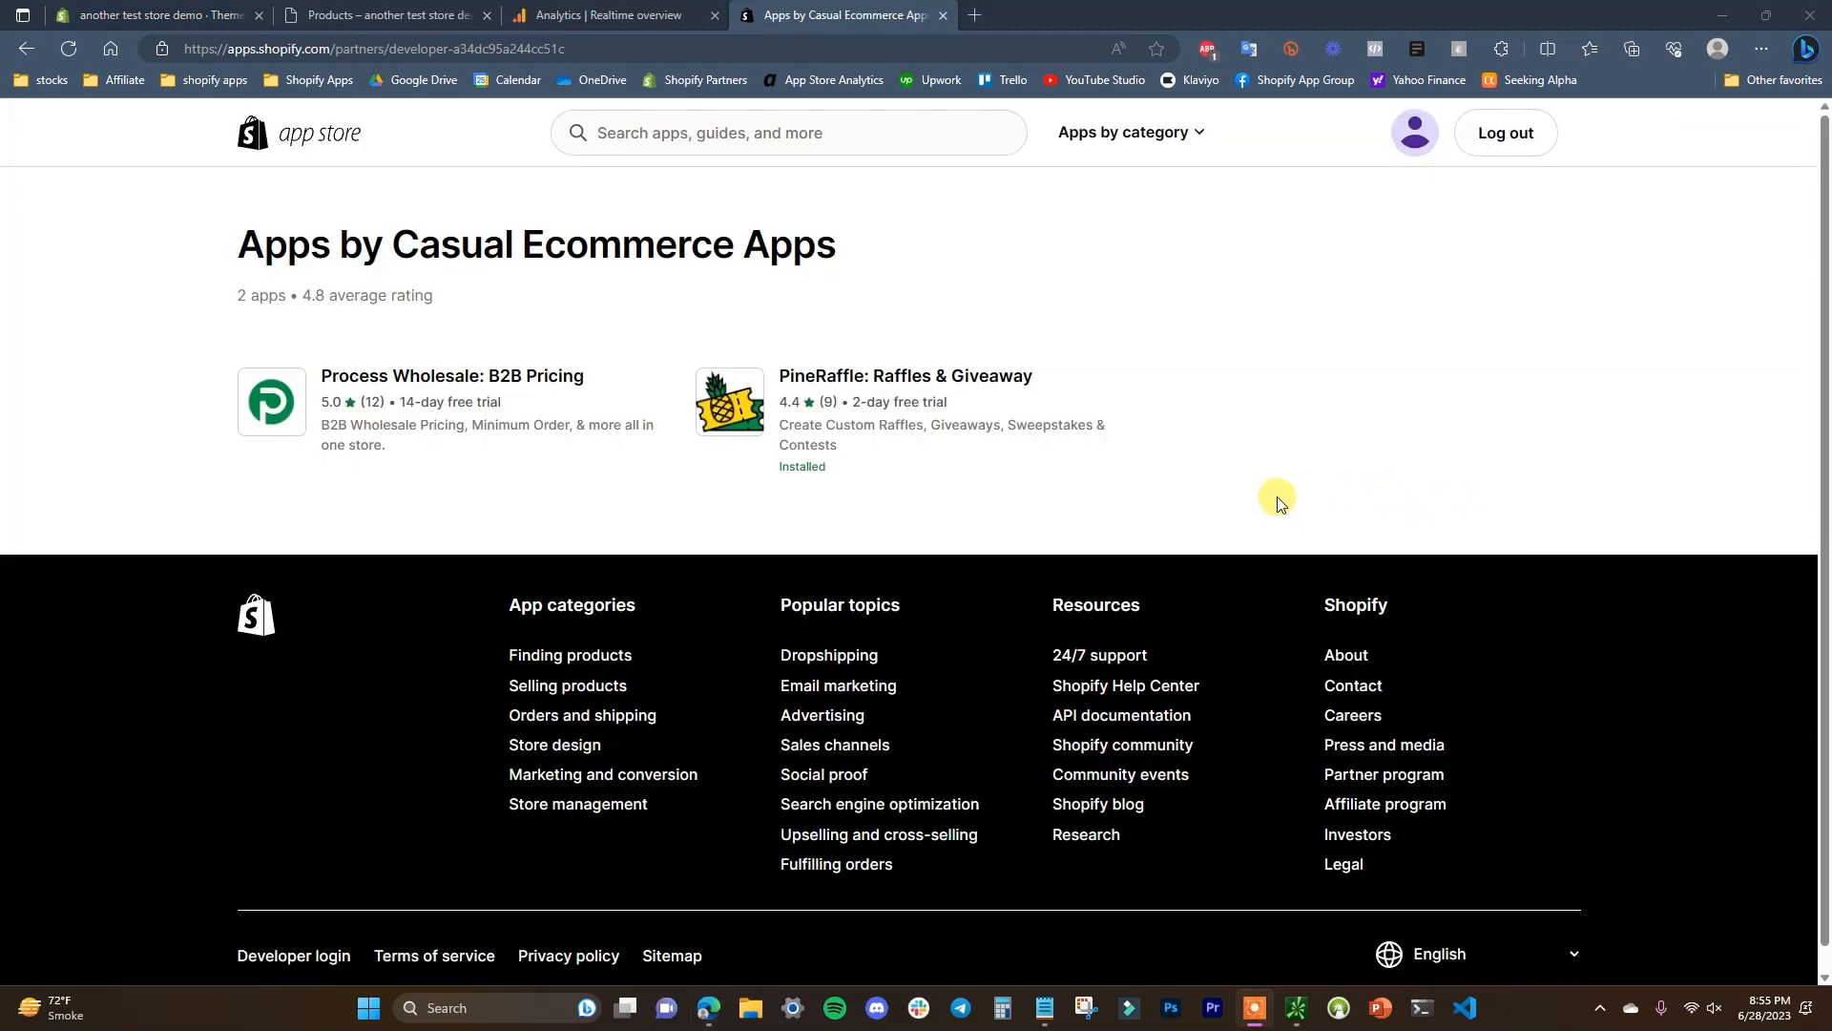
mouse_move(1235, 492)
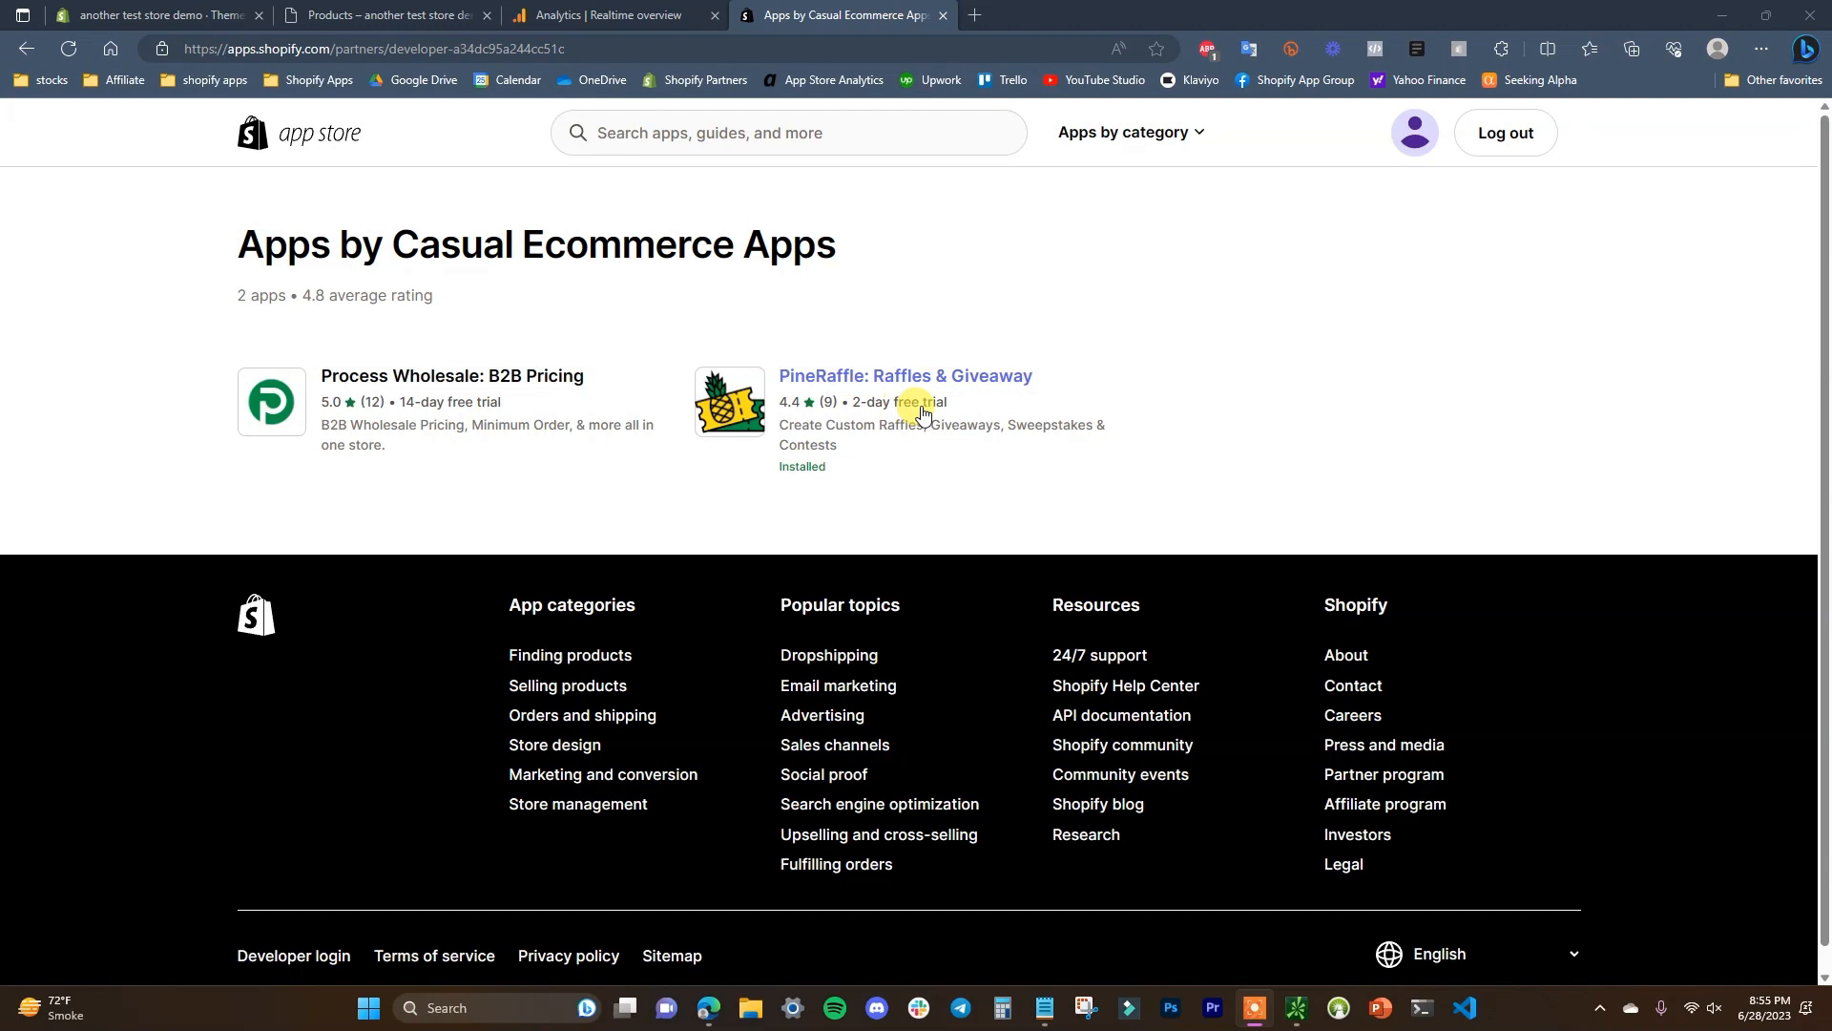
mouse_move(975, 435)
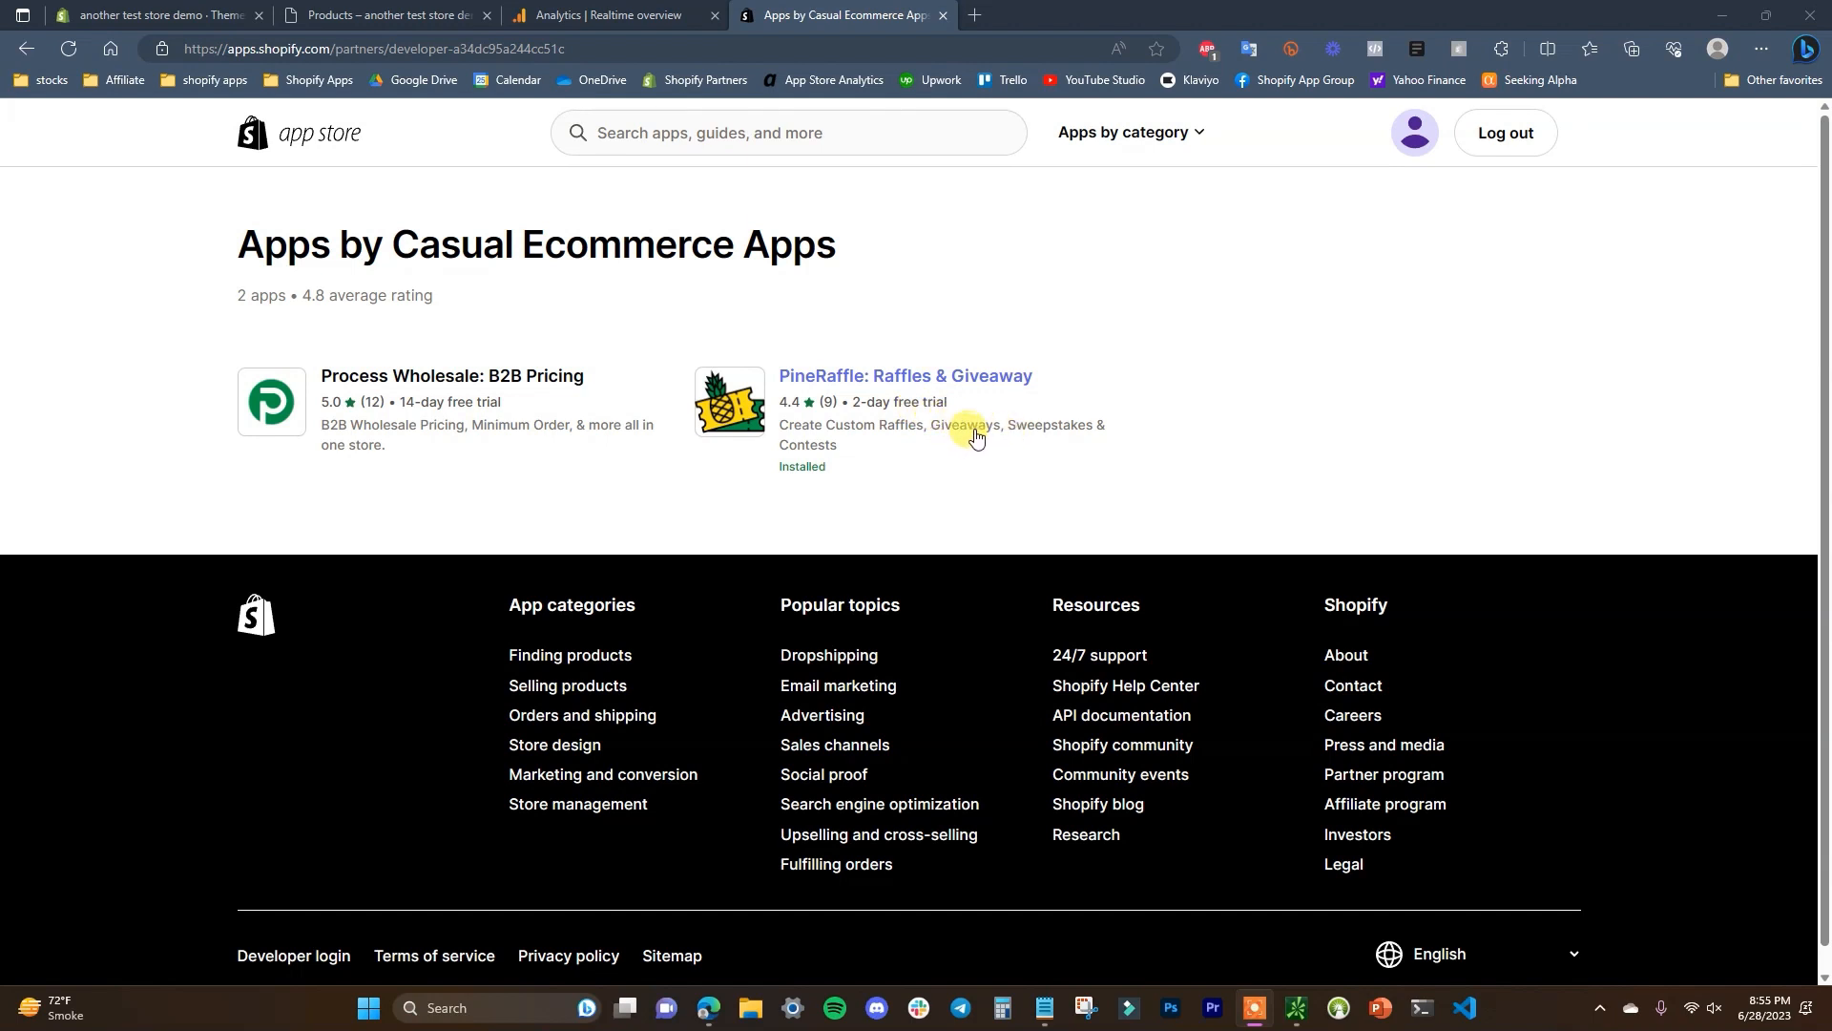
mouse_move(948, 435)
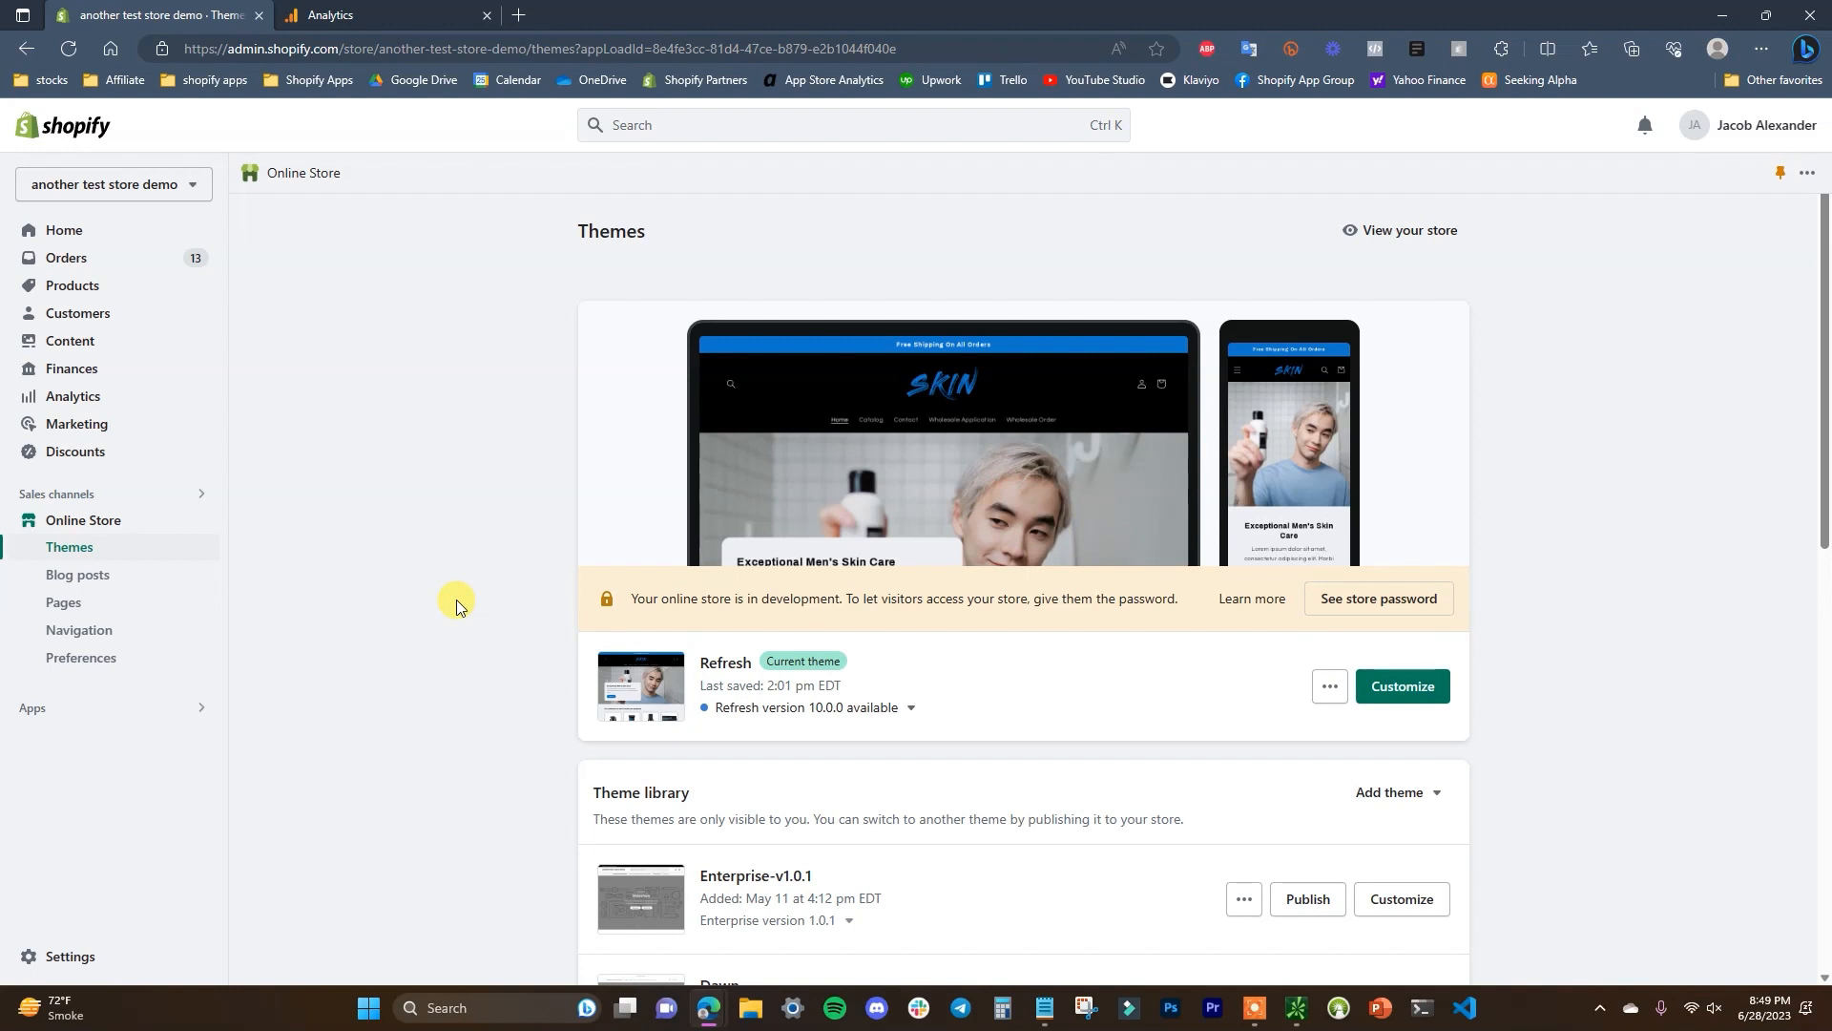
mouse_move(435, 221)
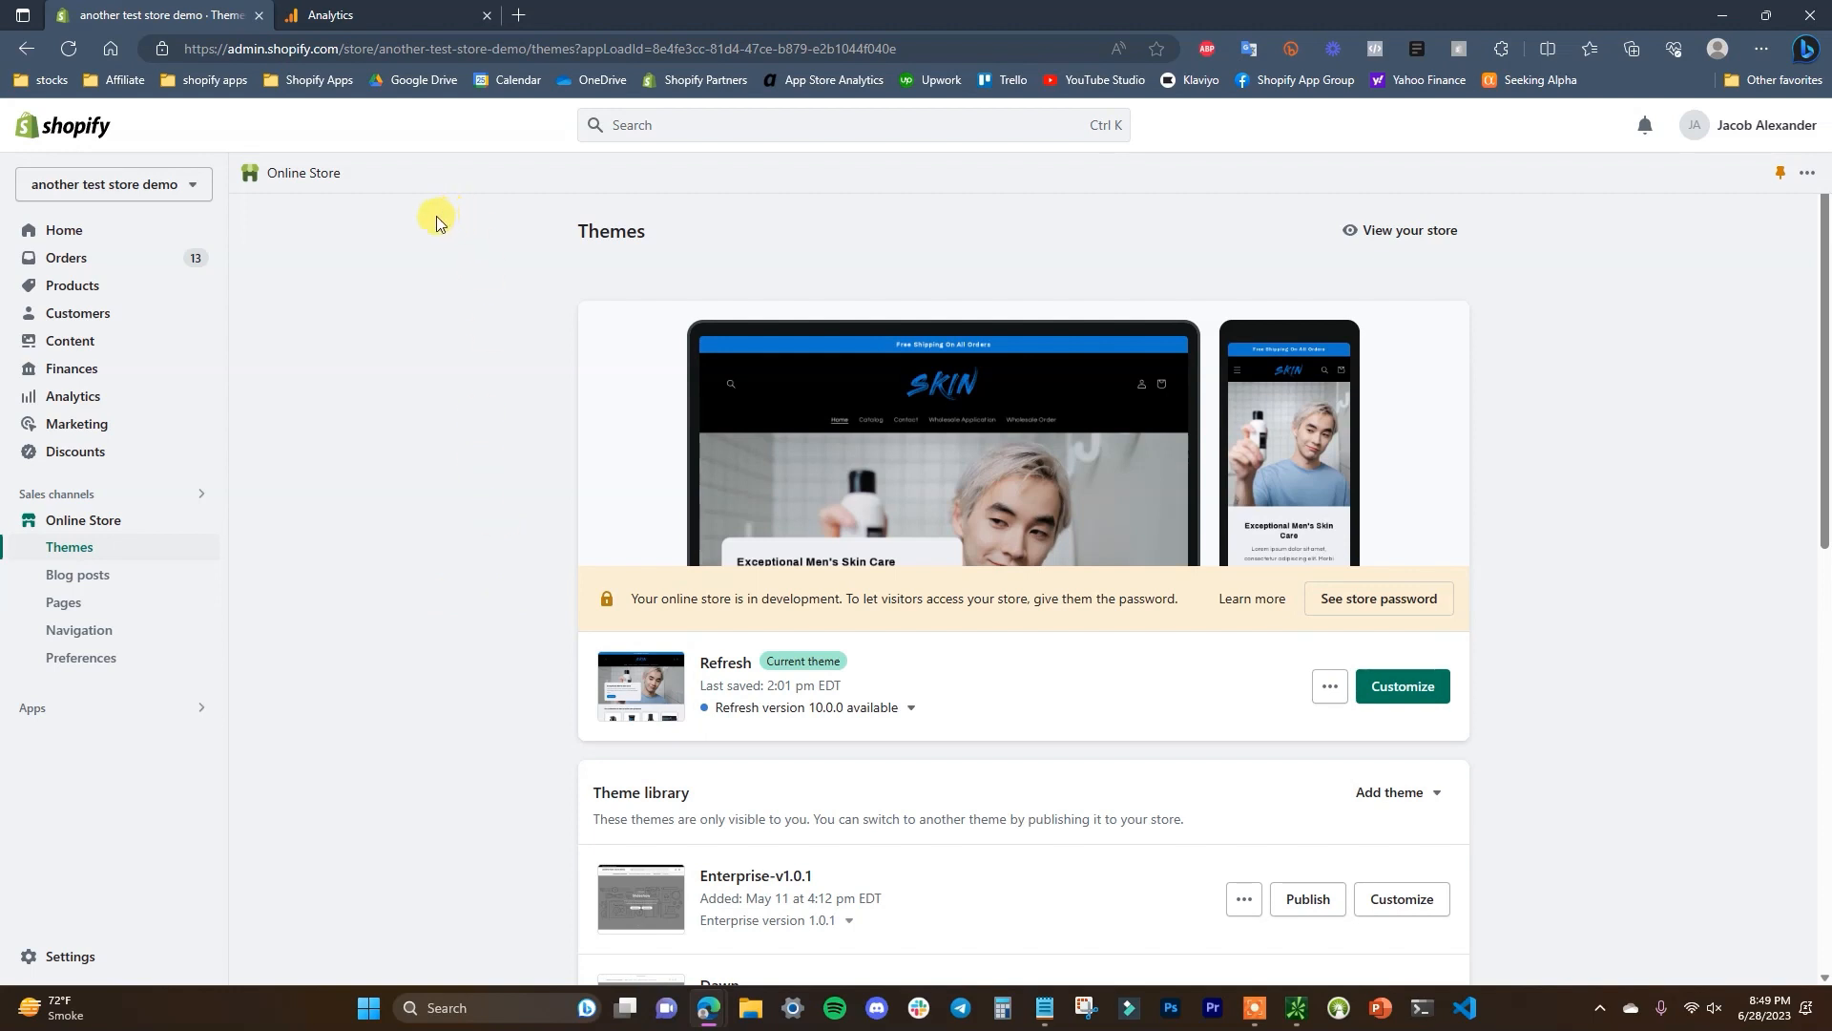
Step: Switch to the Google Analytics Admin page for the Testing Demo property
left_click(374, 15)
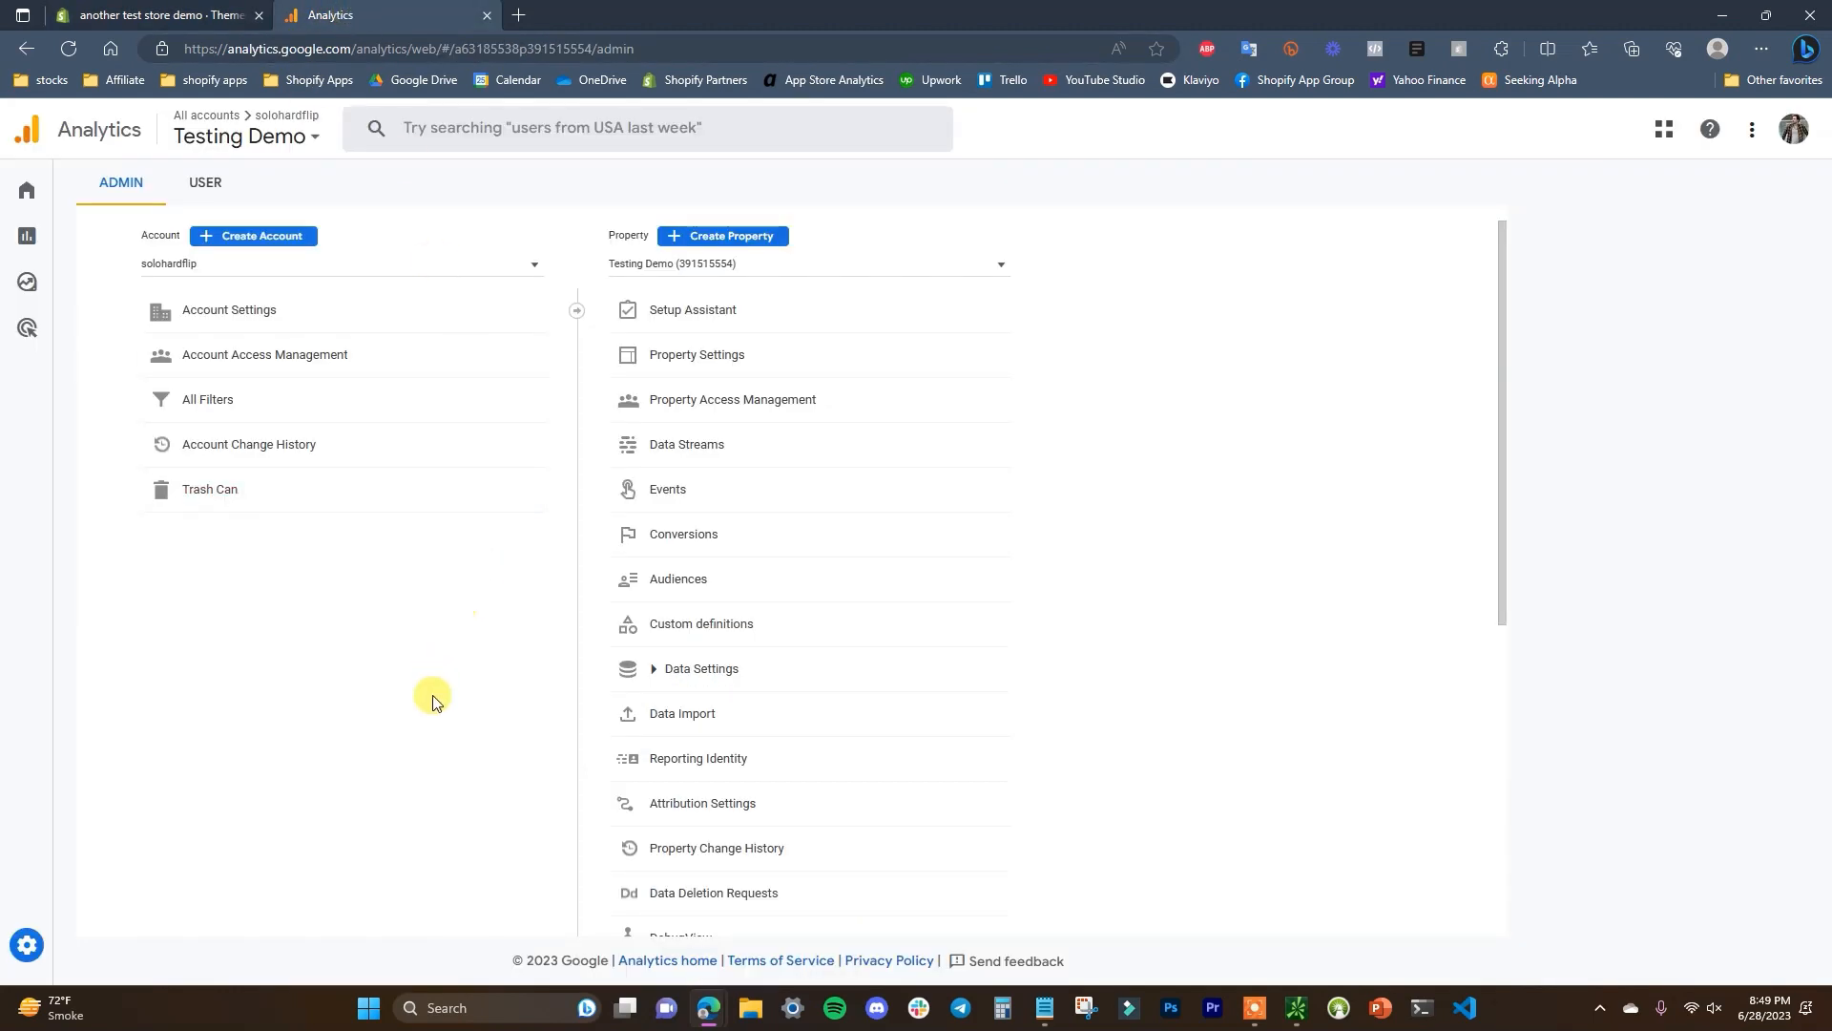
mouse_move(475, 648)
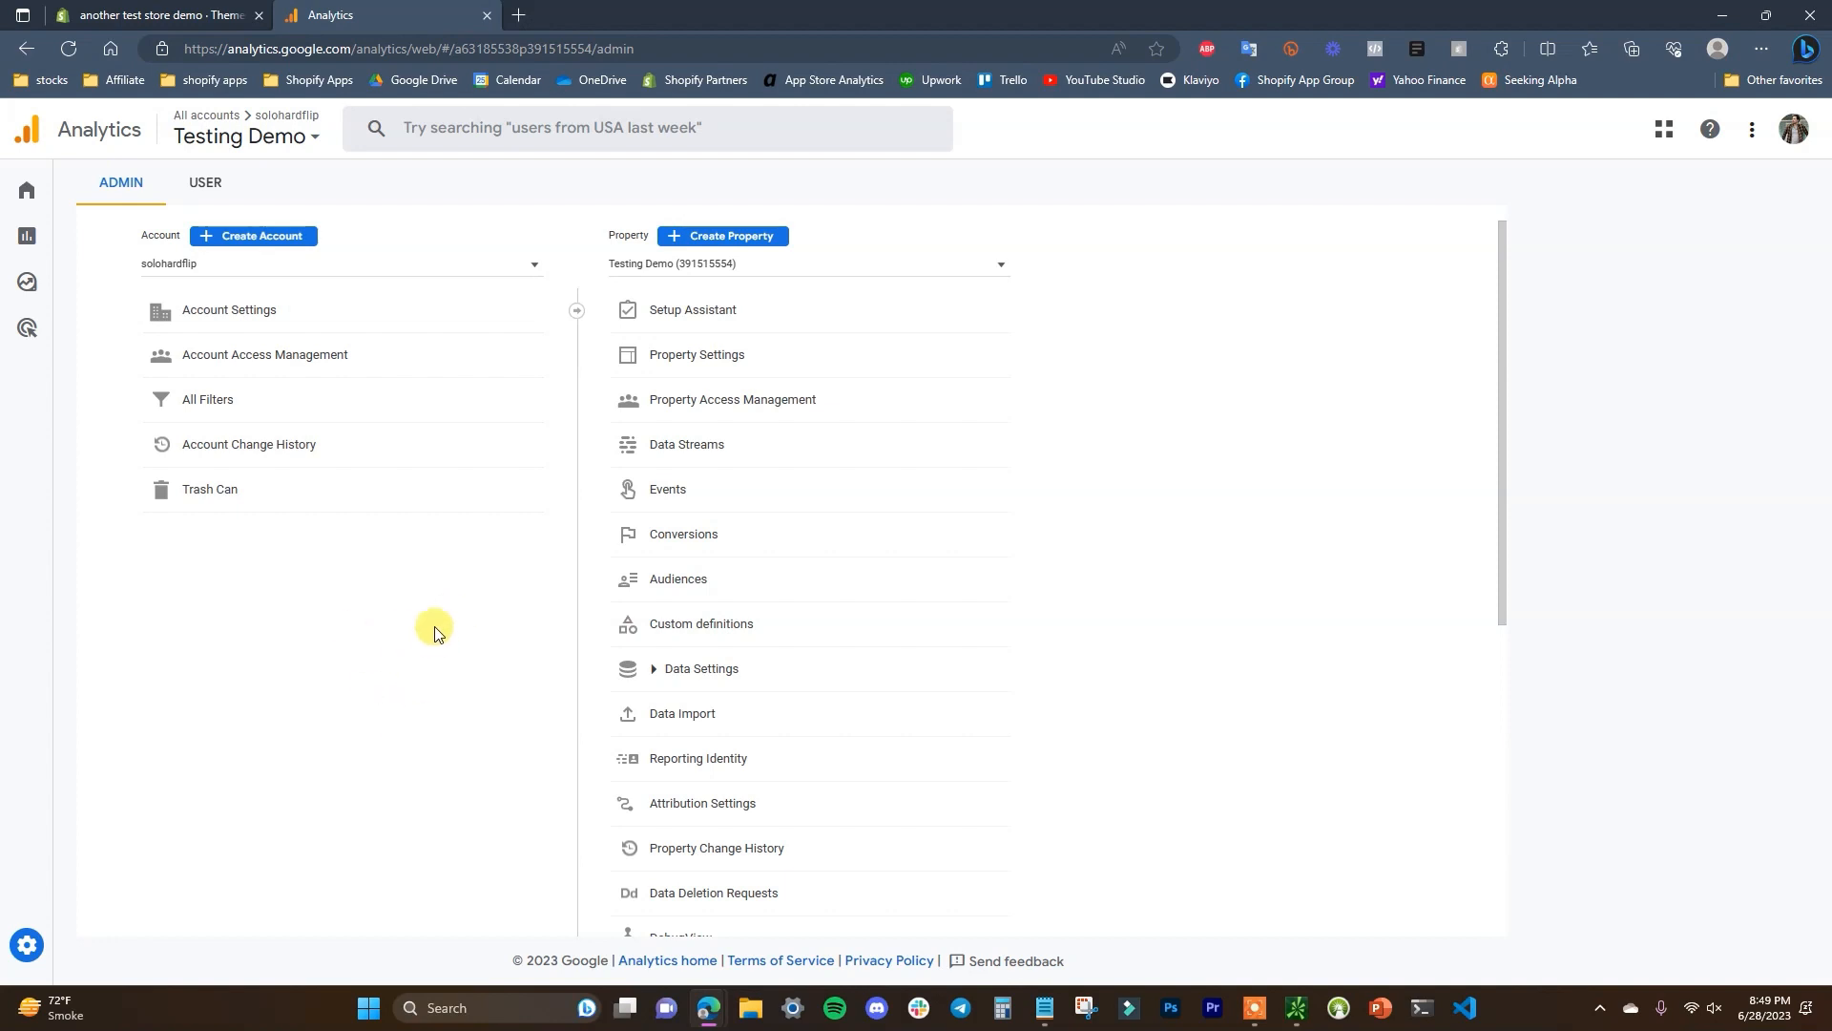
mouse_move(367, 148)
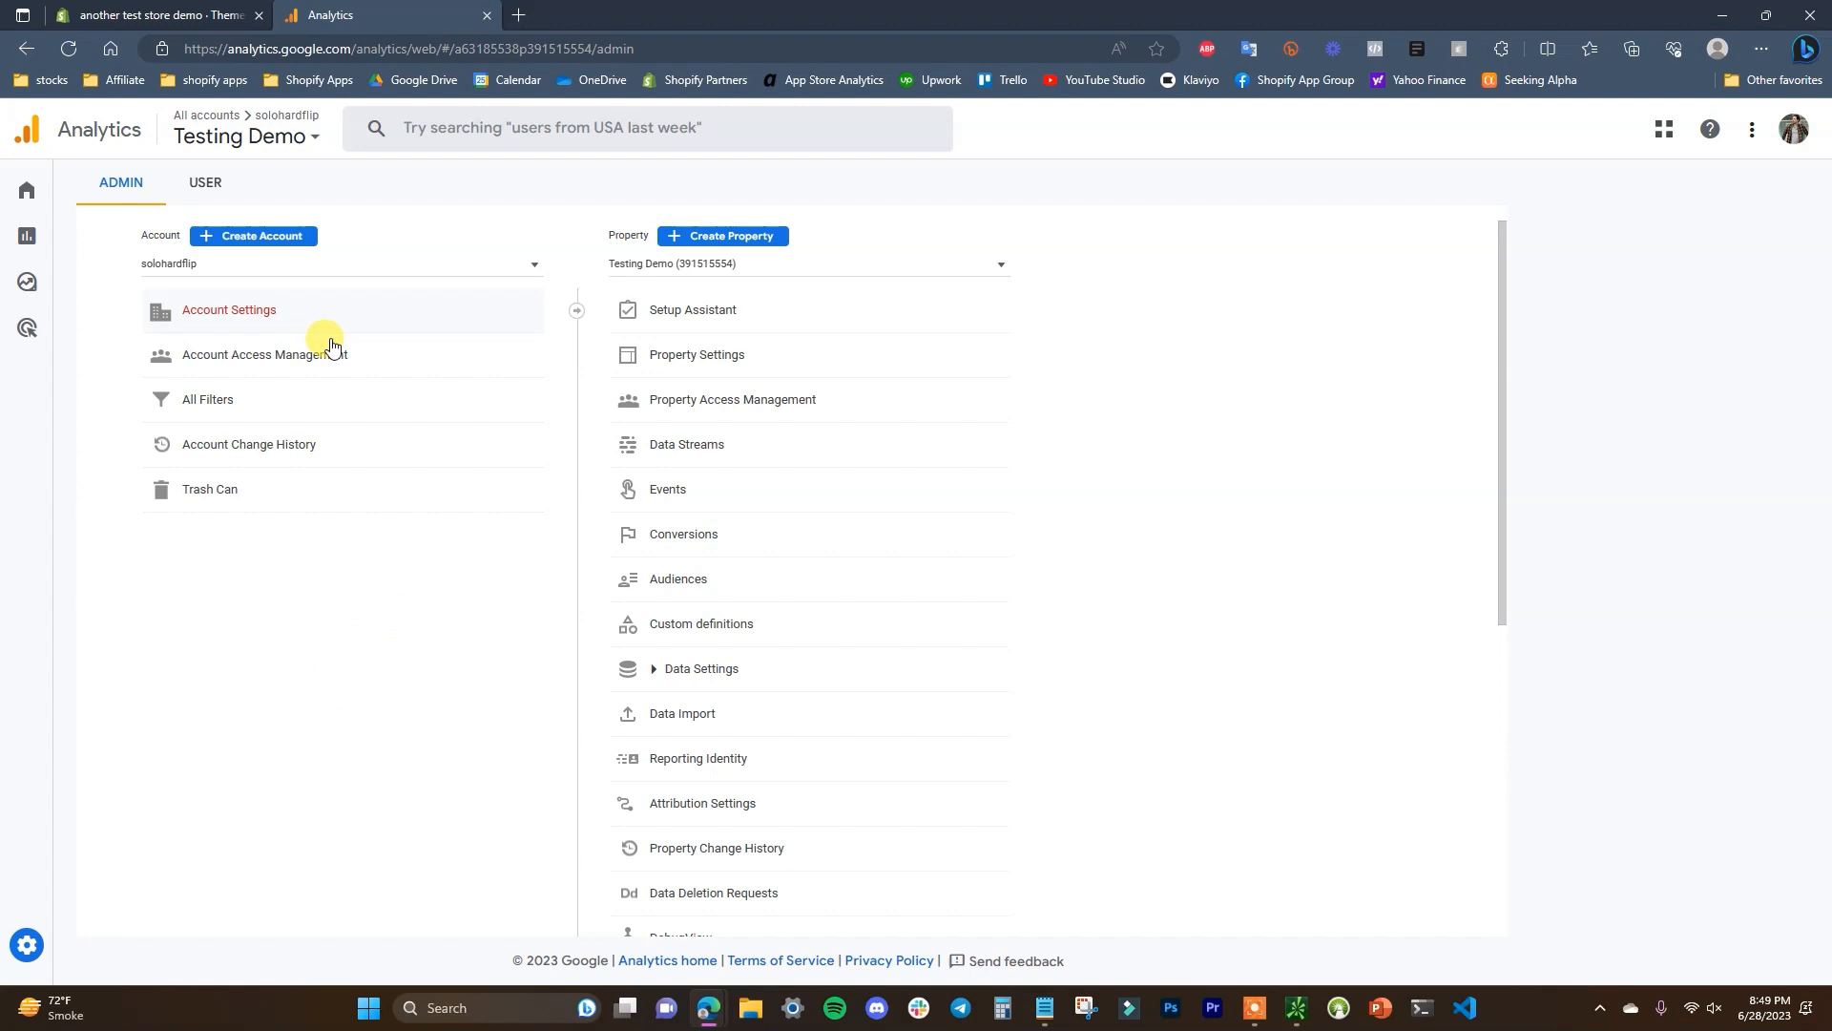
mouse_move(418, 477)
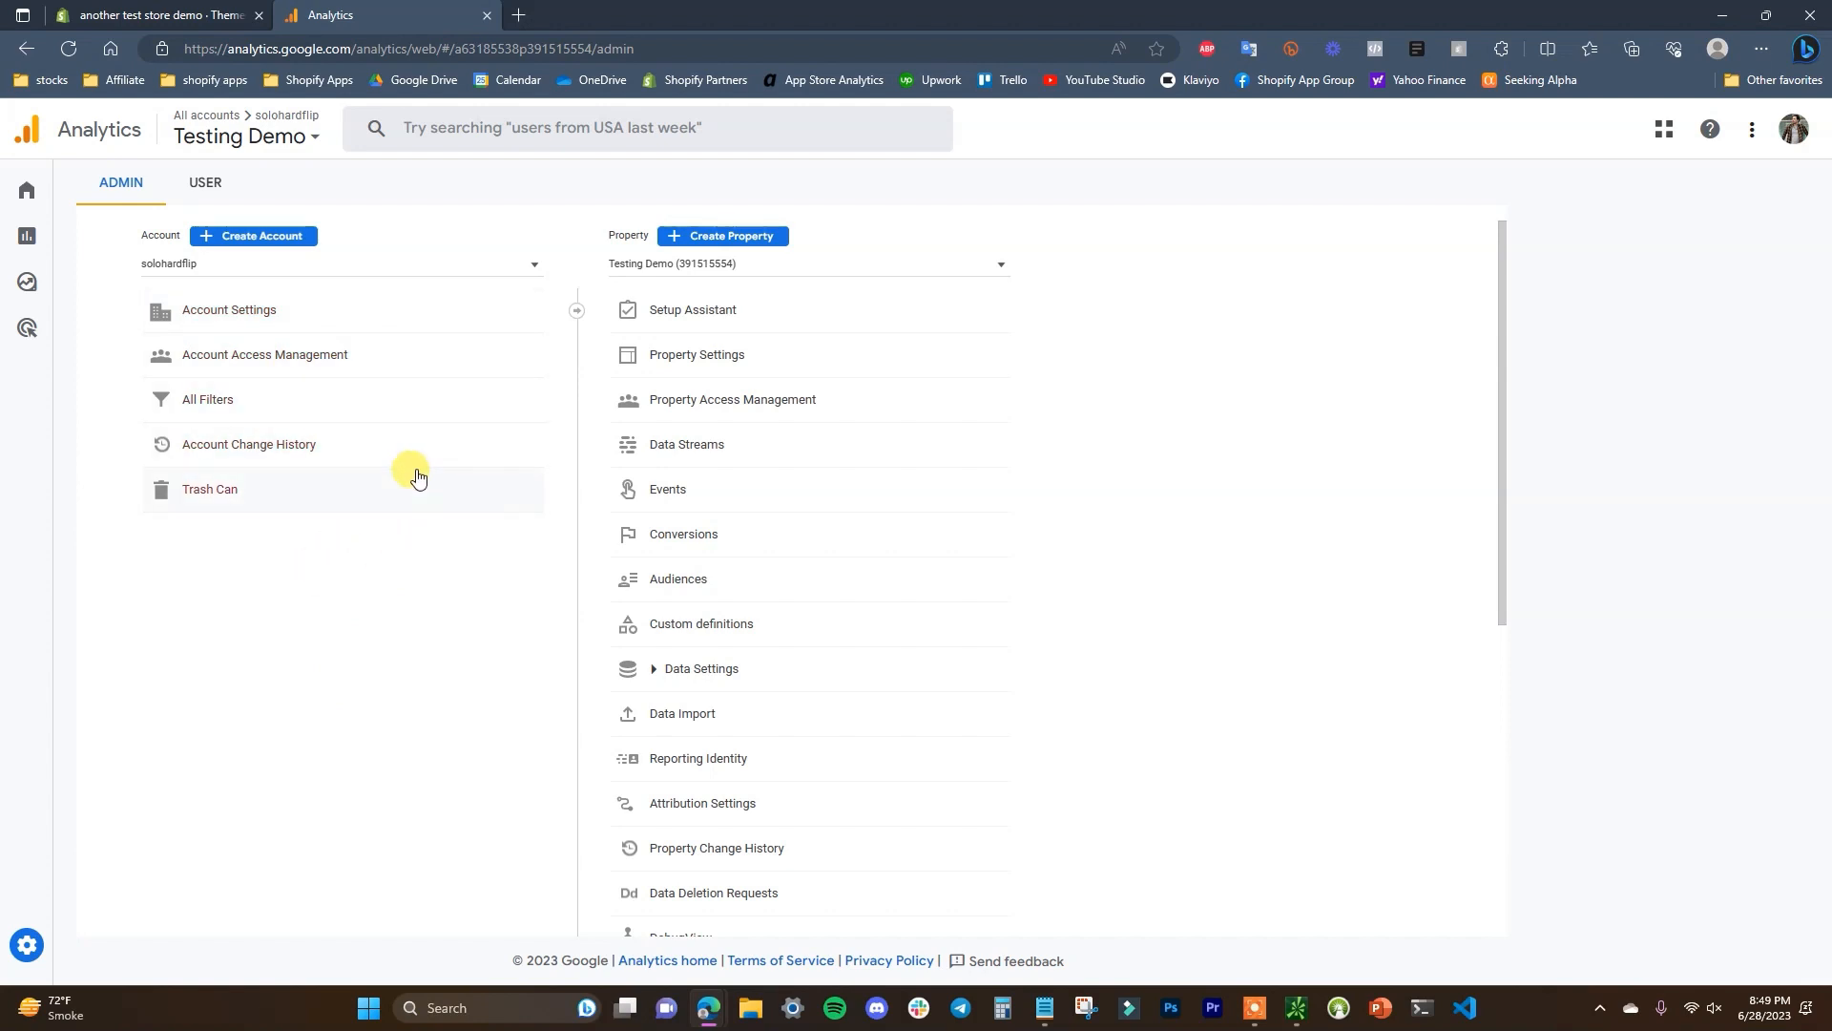
mouse_move(145, 975)
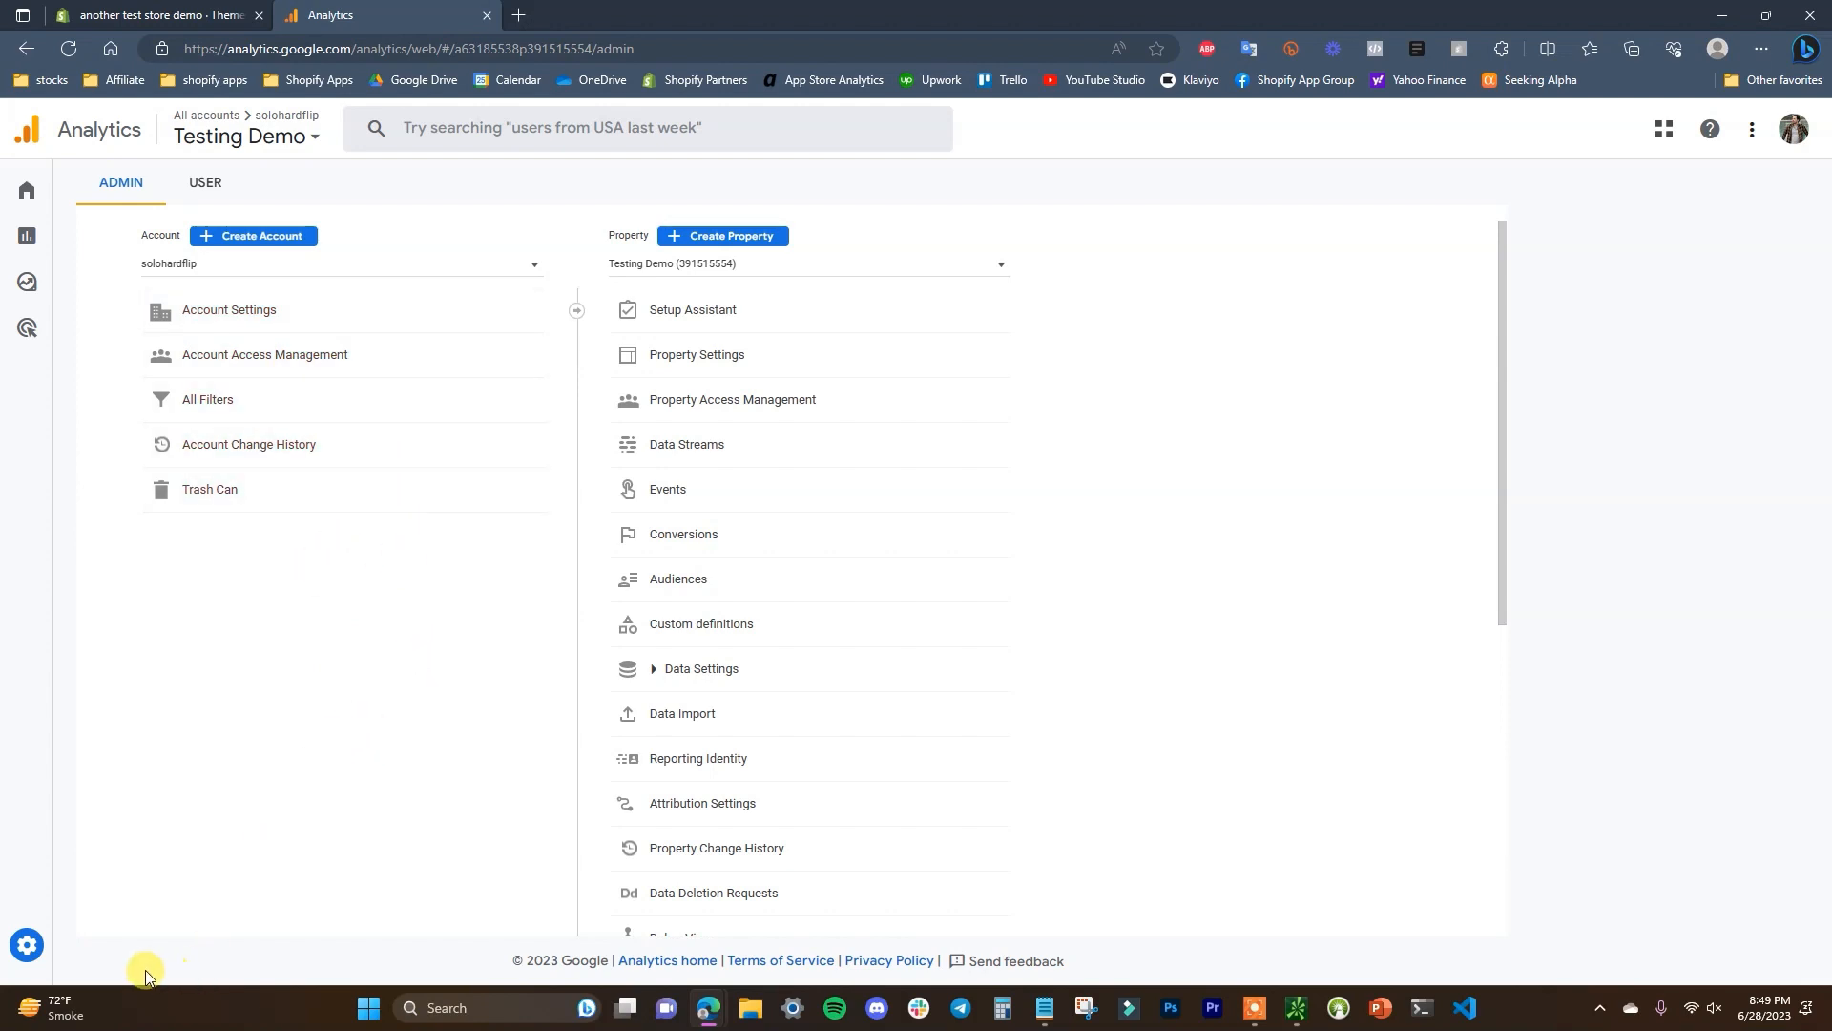
mouse_move(324, 592)
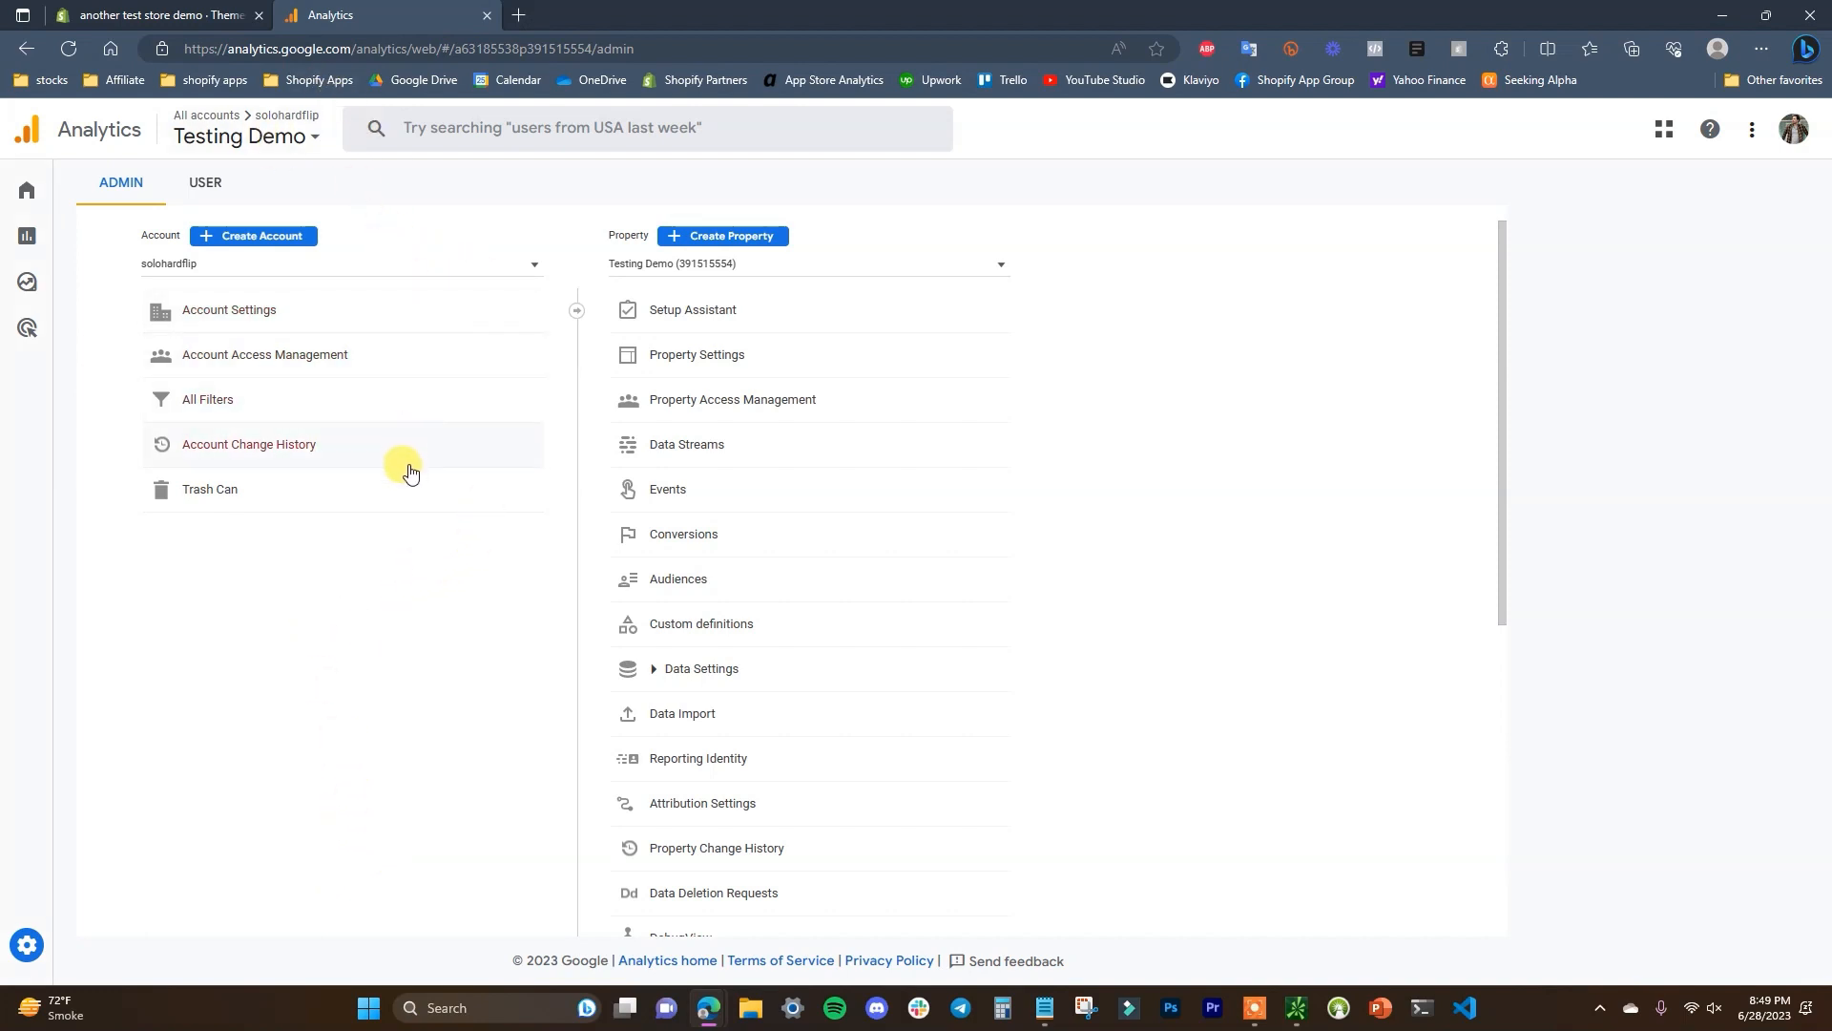
mouse_move(556, 294)
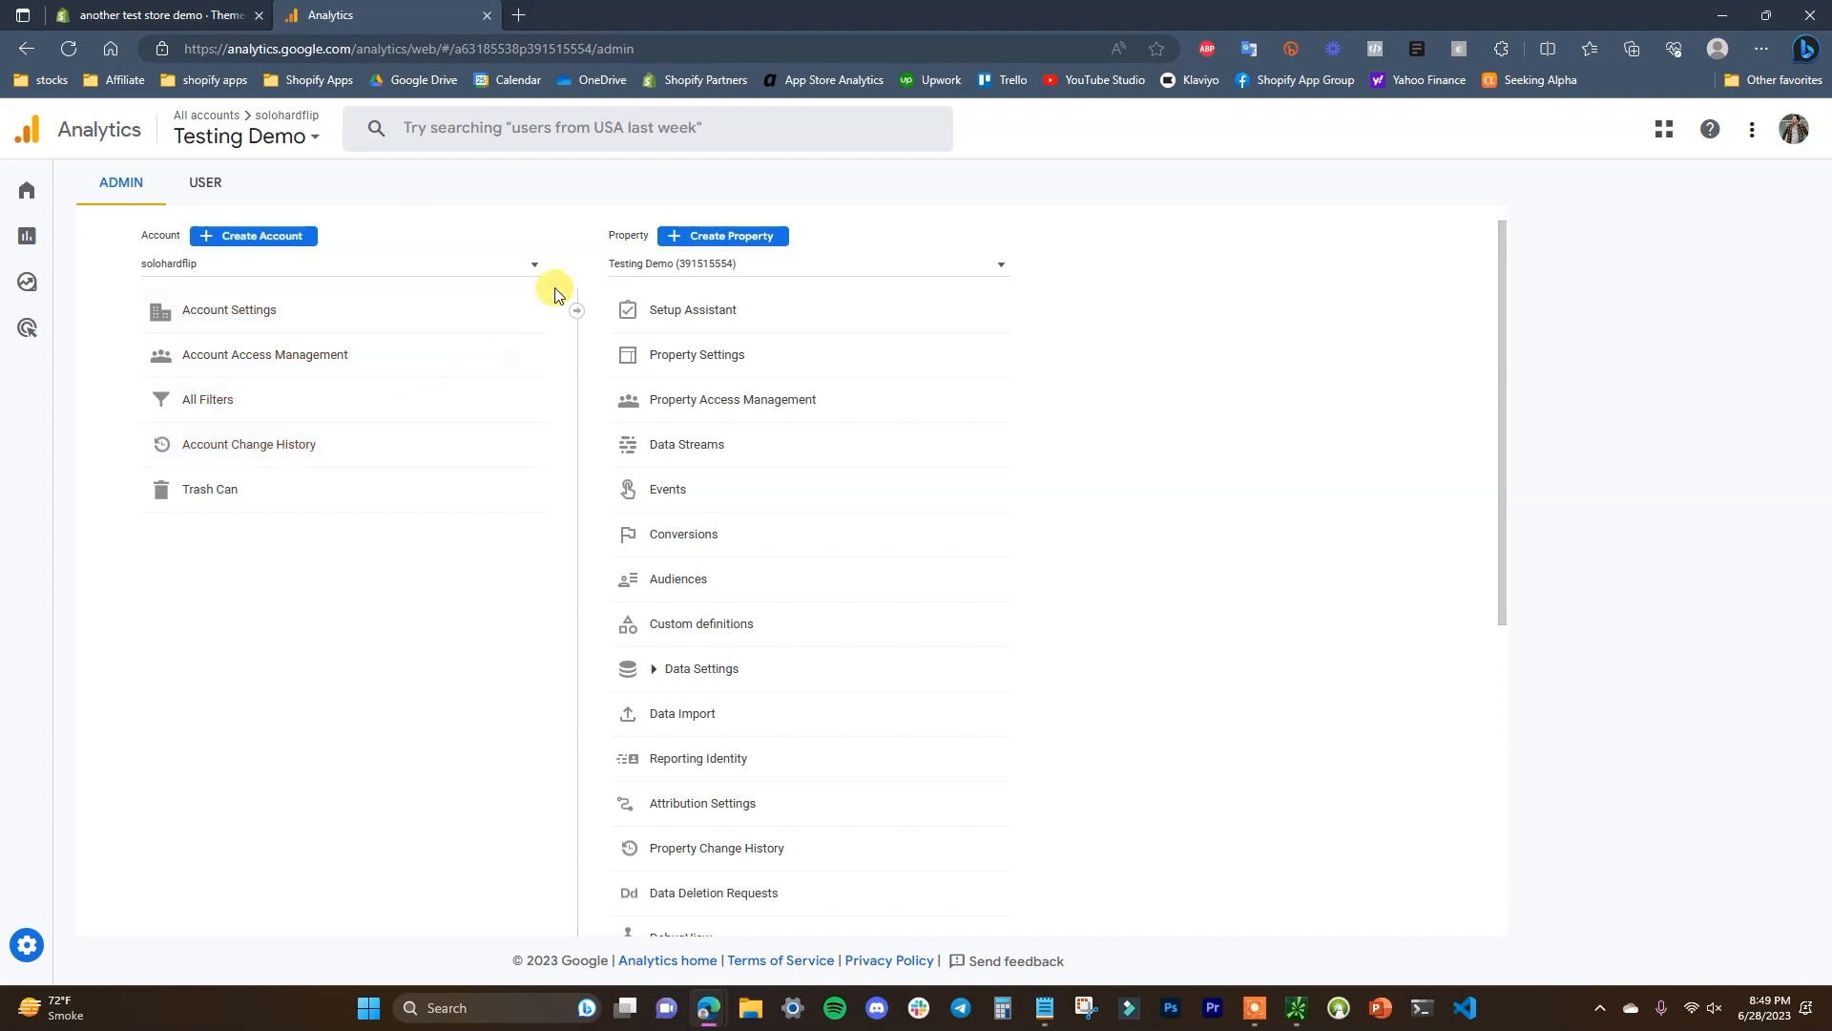
mouse_move(722, 237)
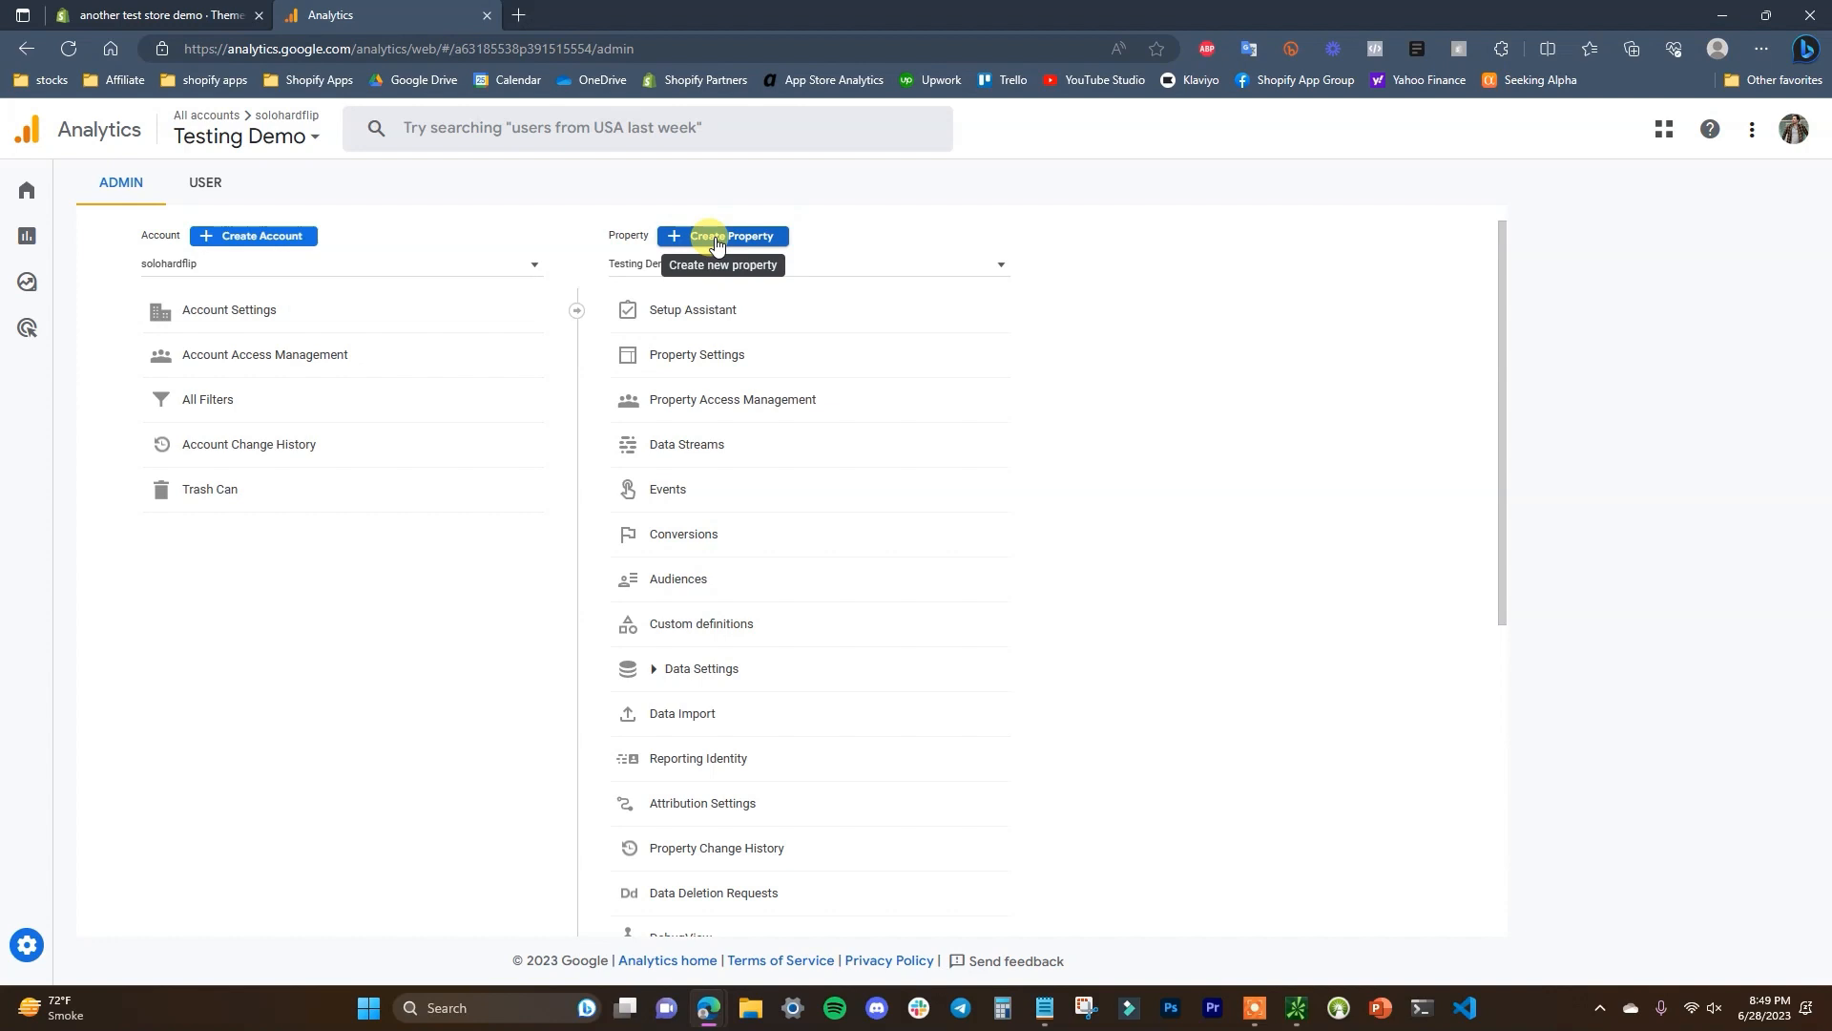
Step: Create a new property named Testing Demo 2 with (GMT-05:00) Chicago Time and continue
left_click(721, 237)
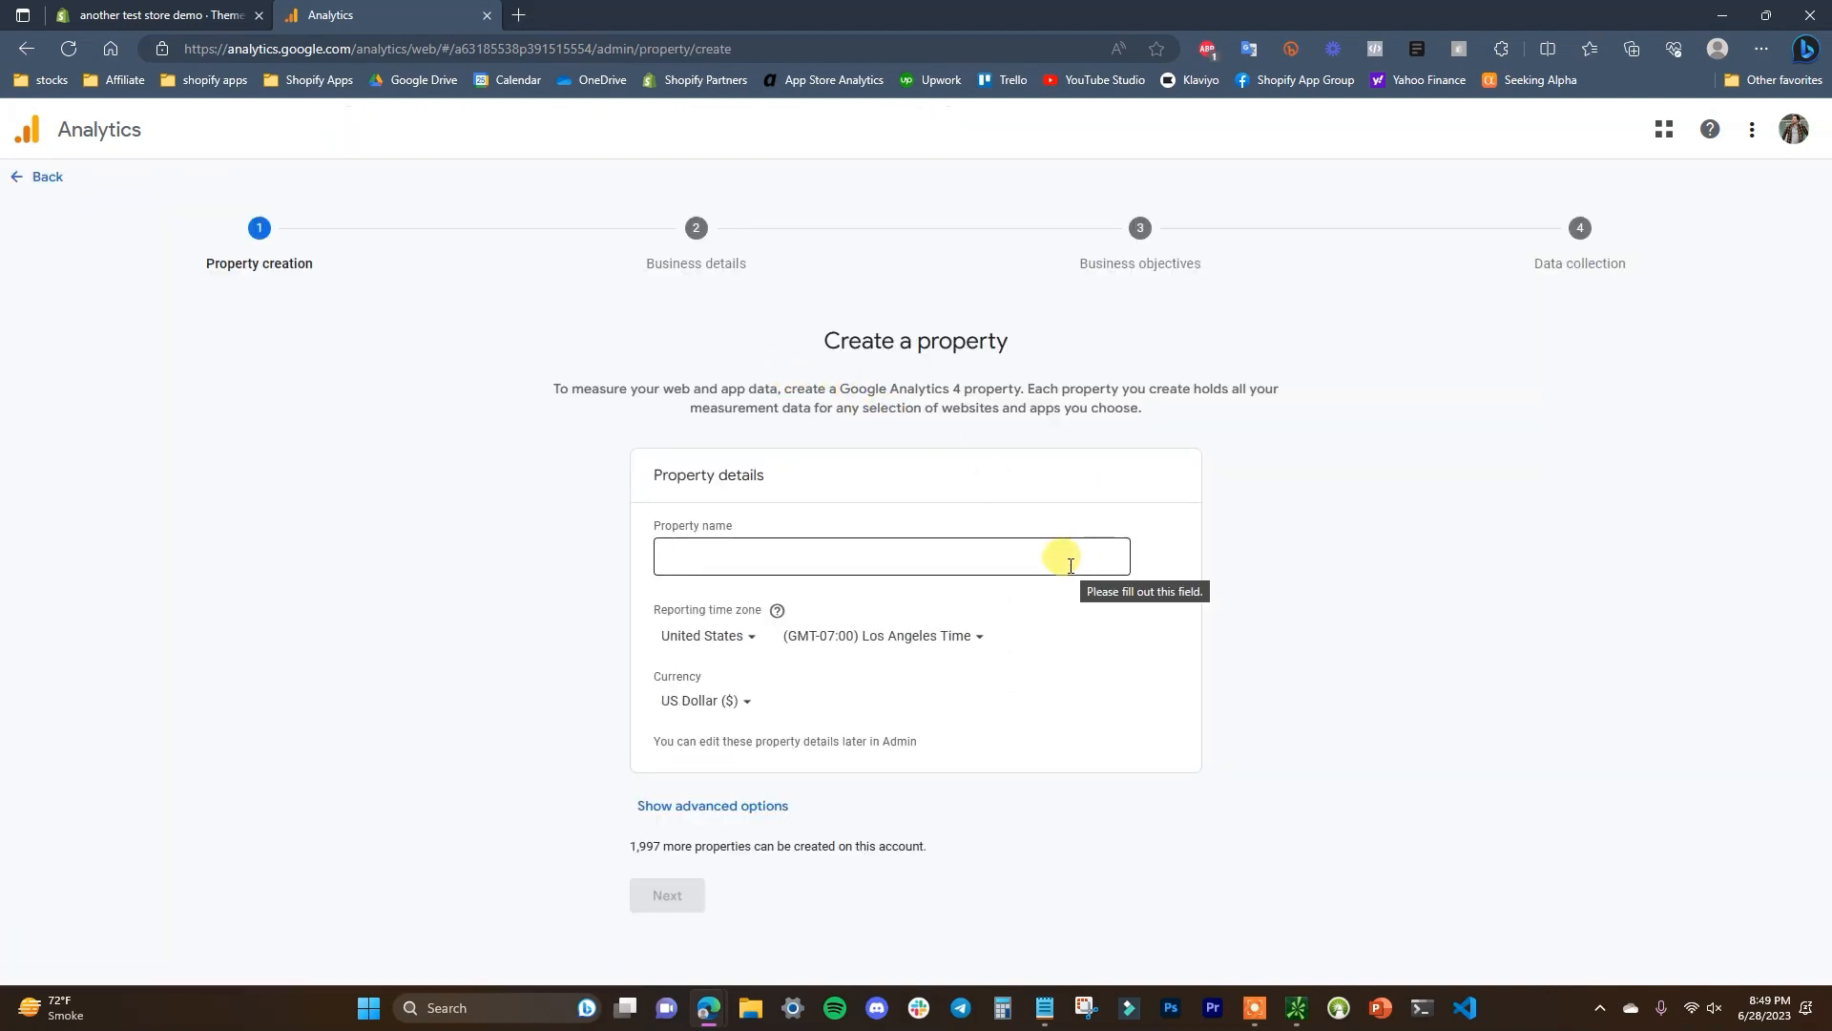
left_click(891, 555)
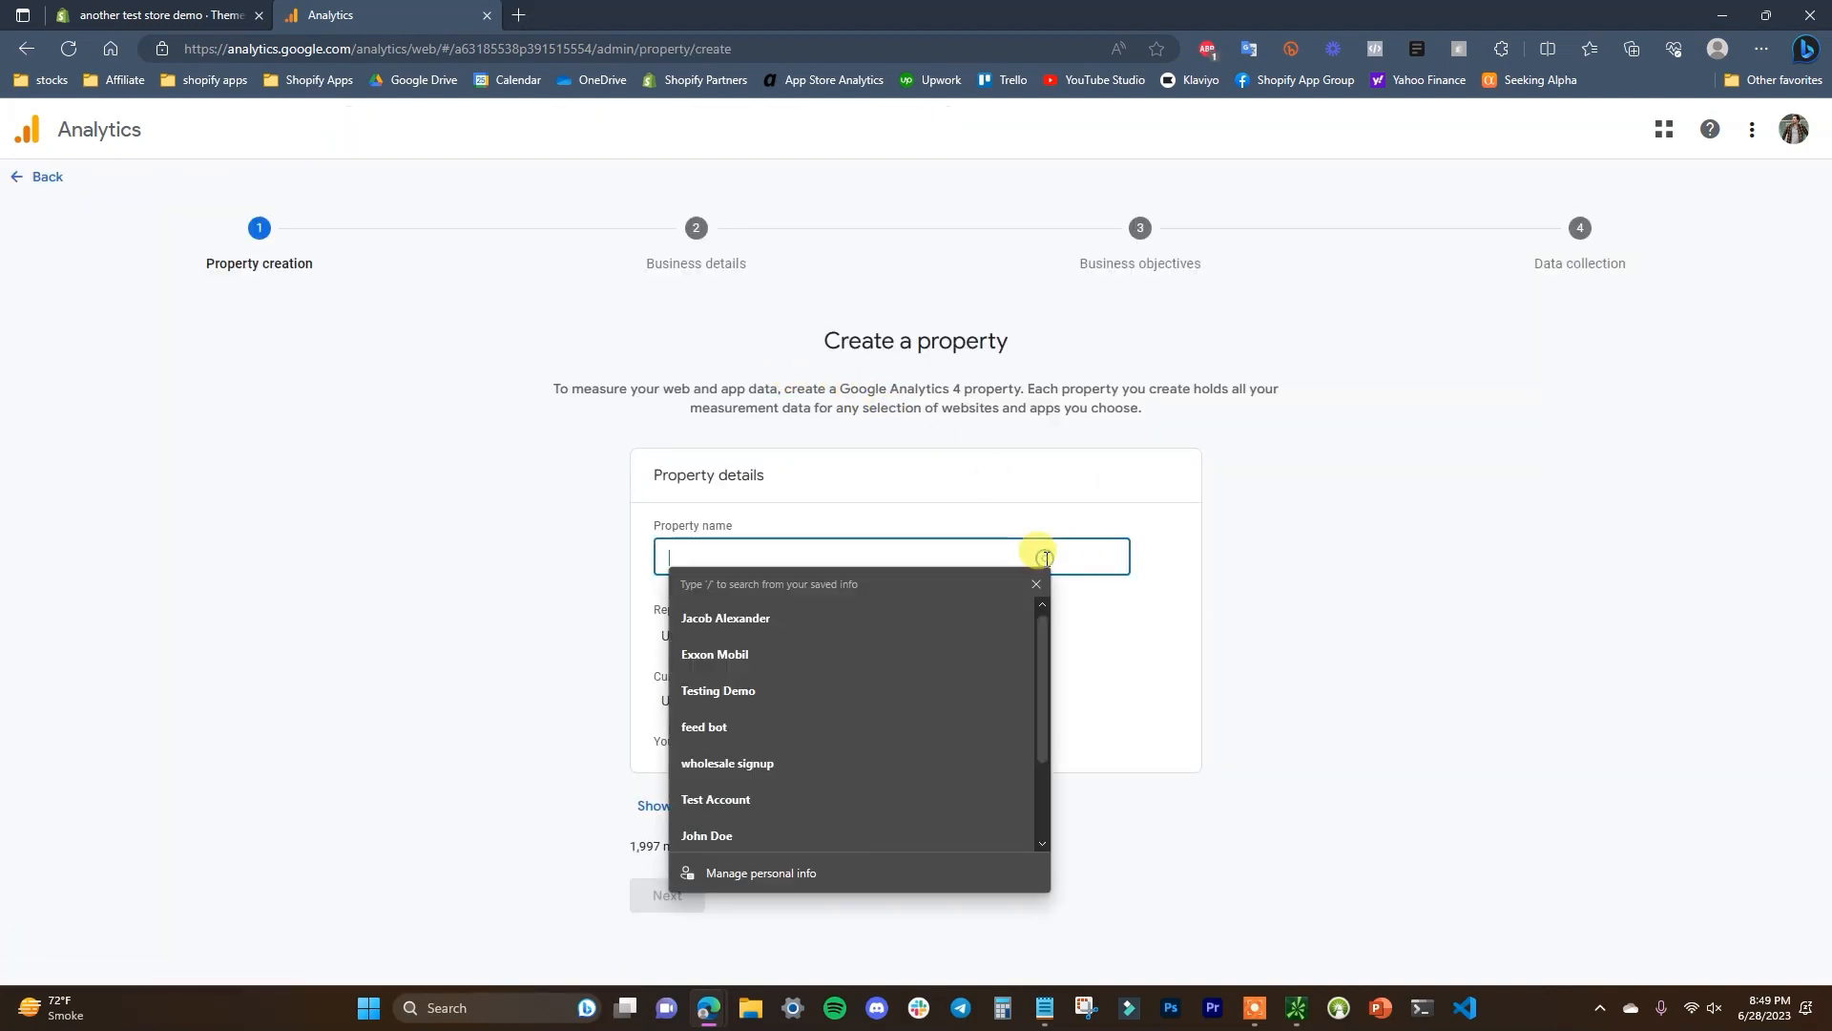
type("Testing Demo 2")
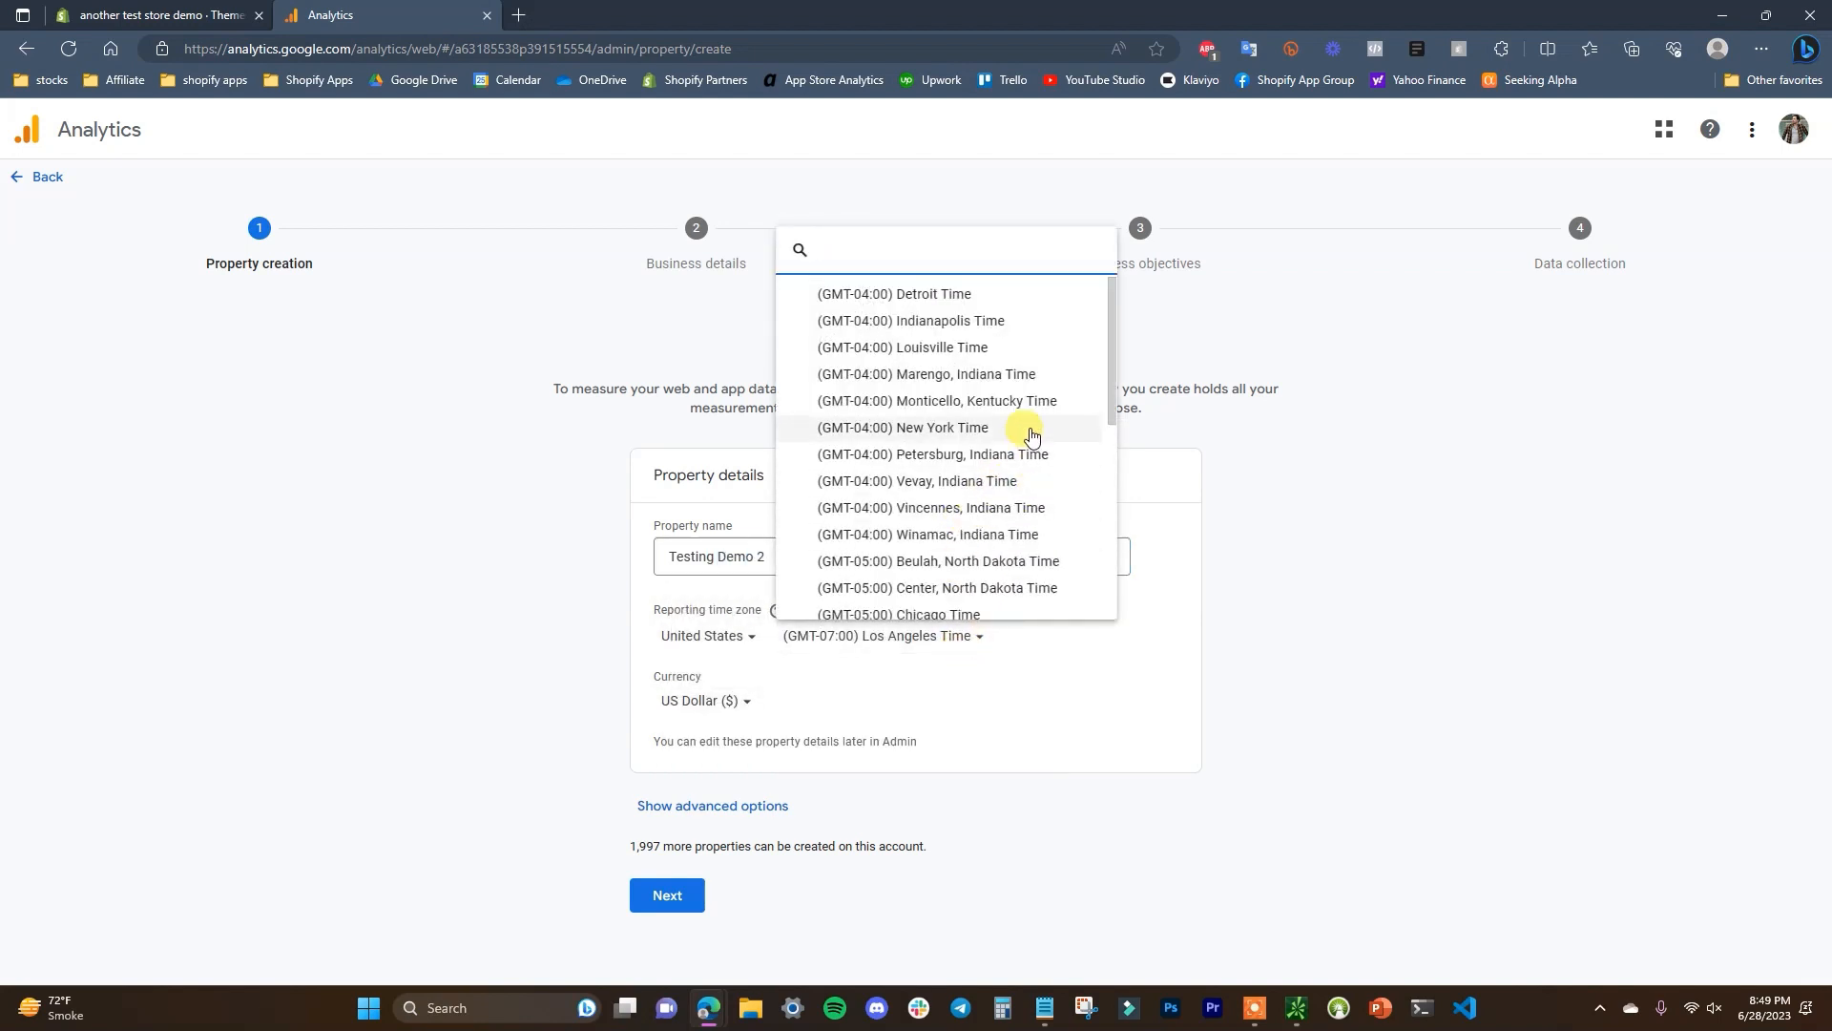
left_click(897, 613)
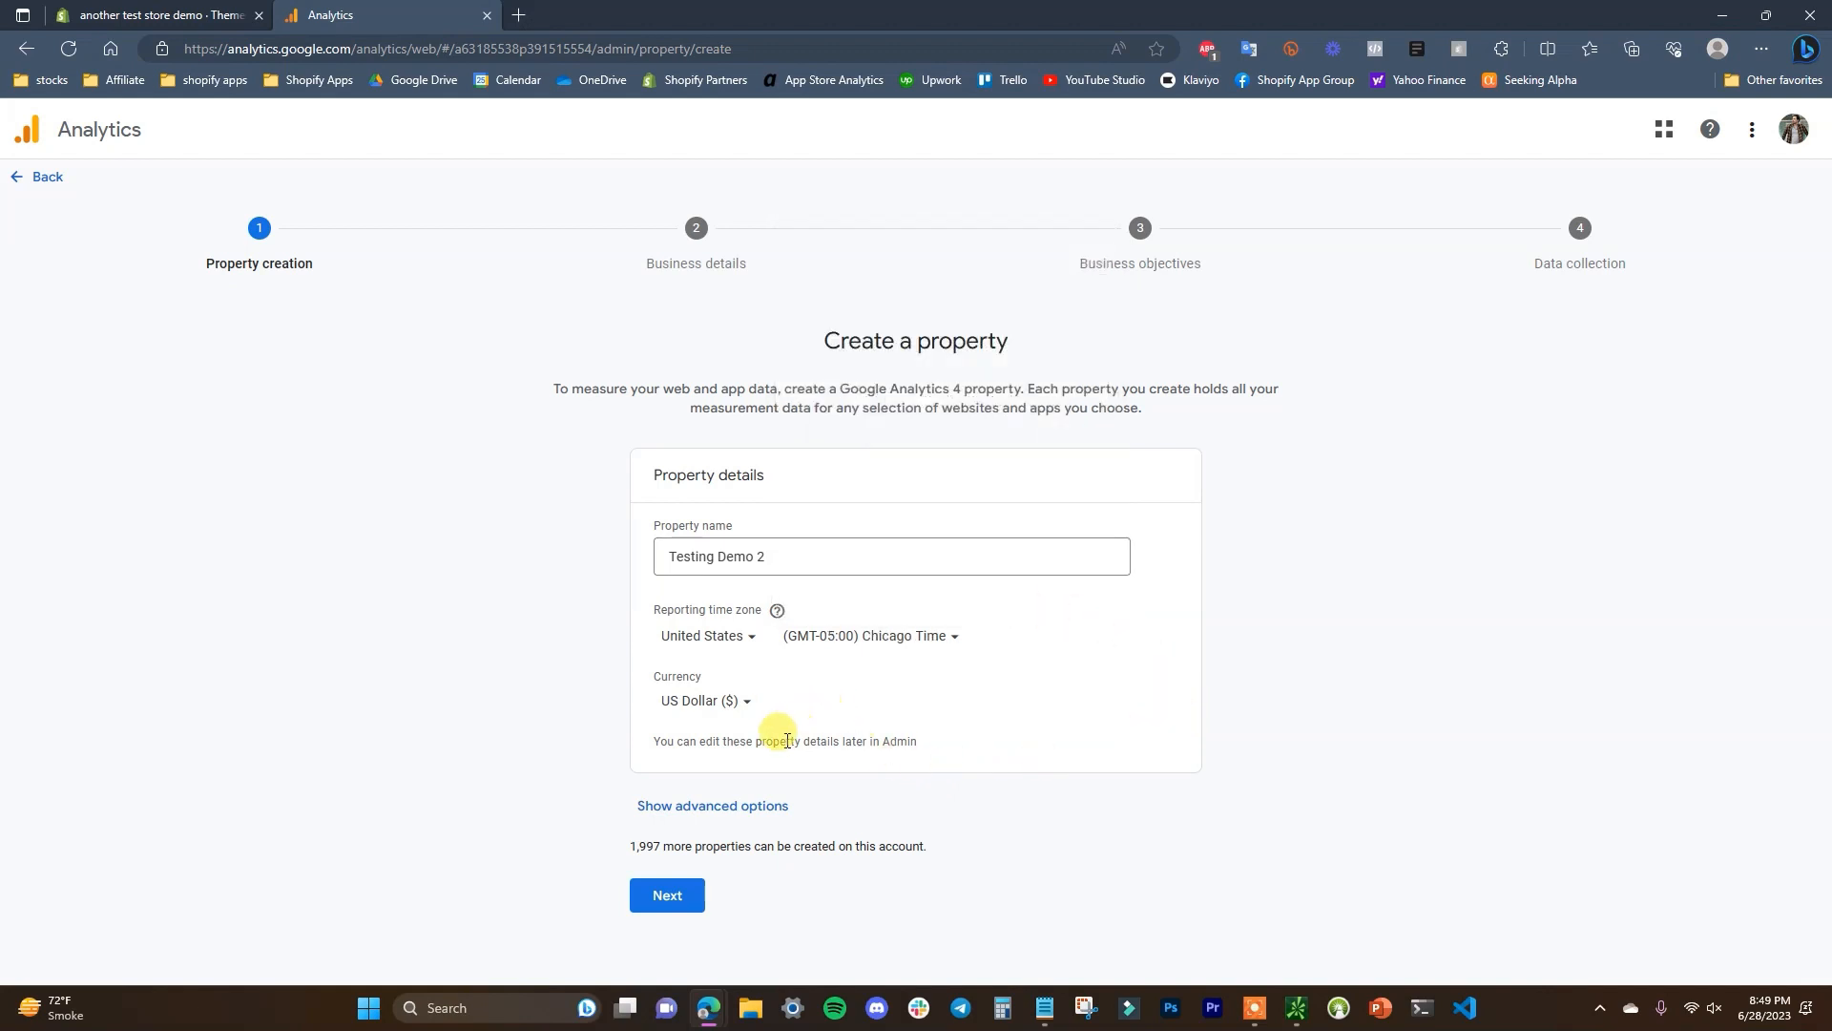
left_click(666, 895)
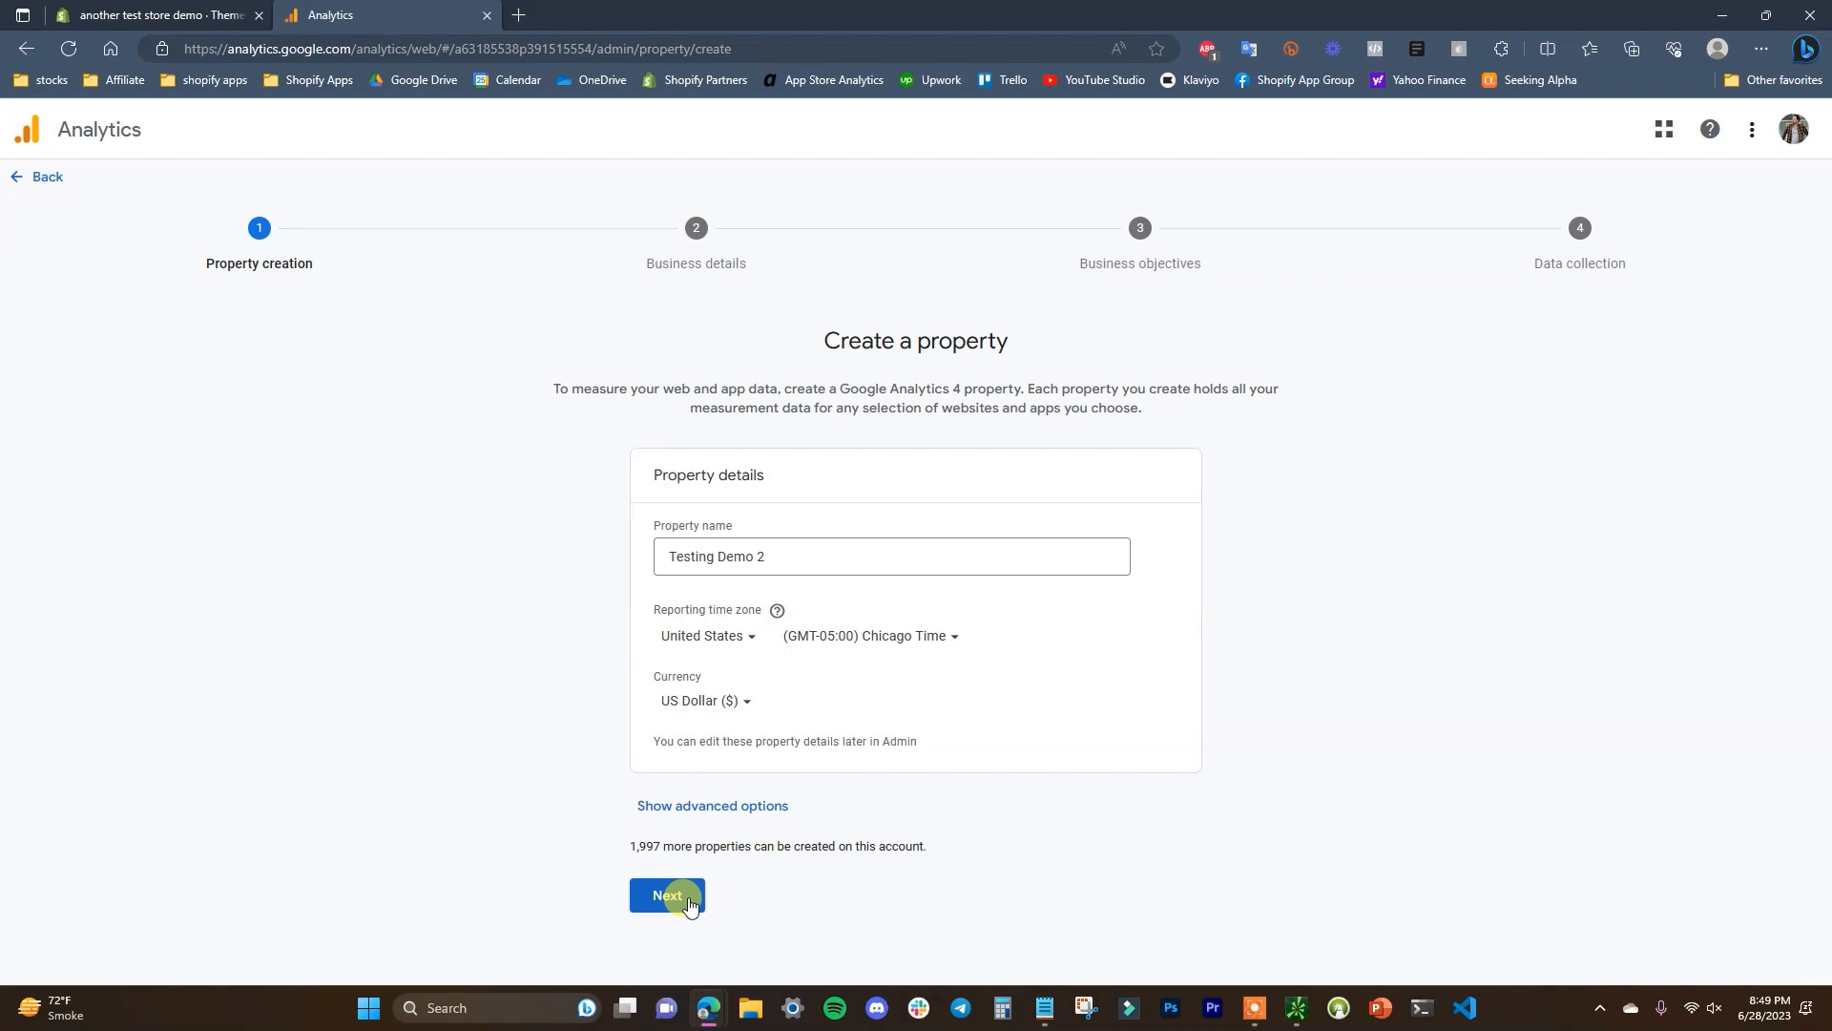
Step: Set business details with Generate leads and Drive online sales objectives and create the property
left_click(668, 895)
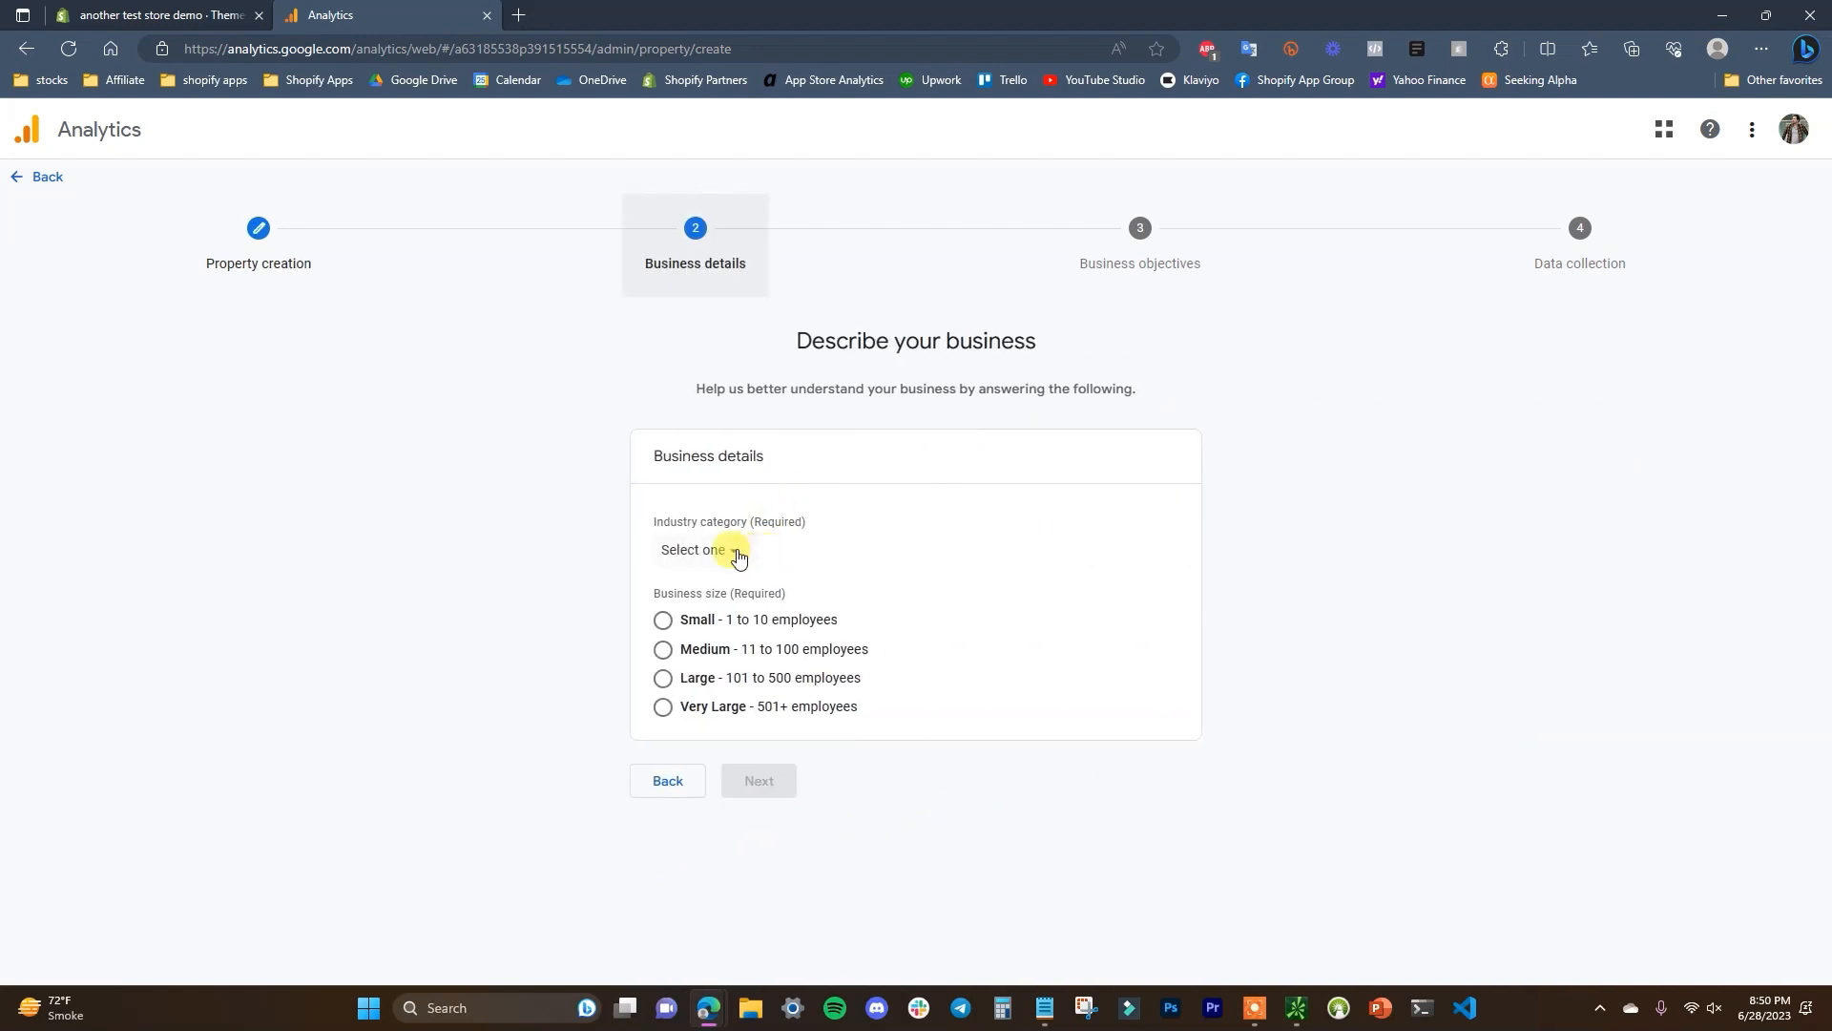
left_click(714, 550)
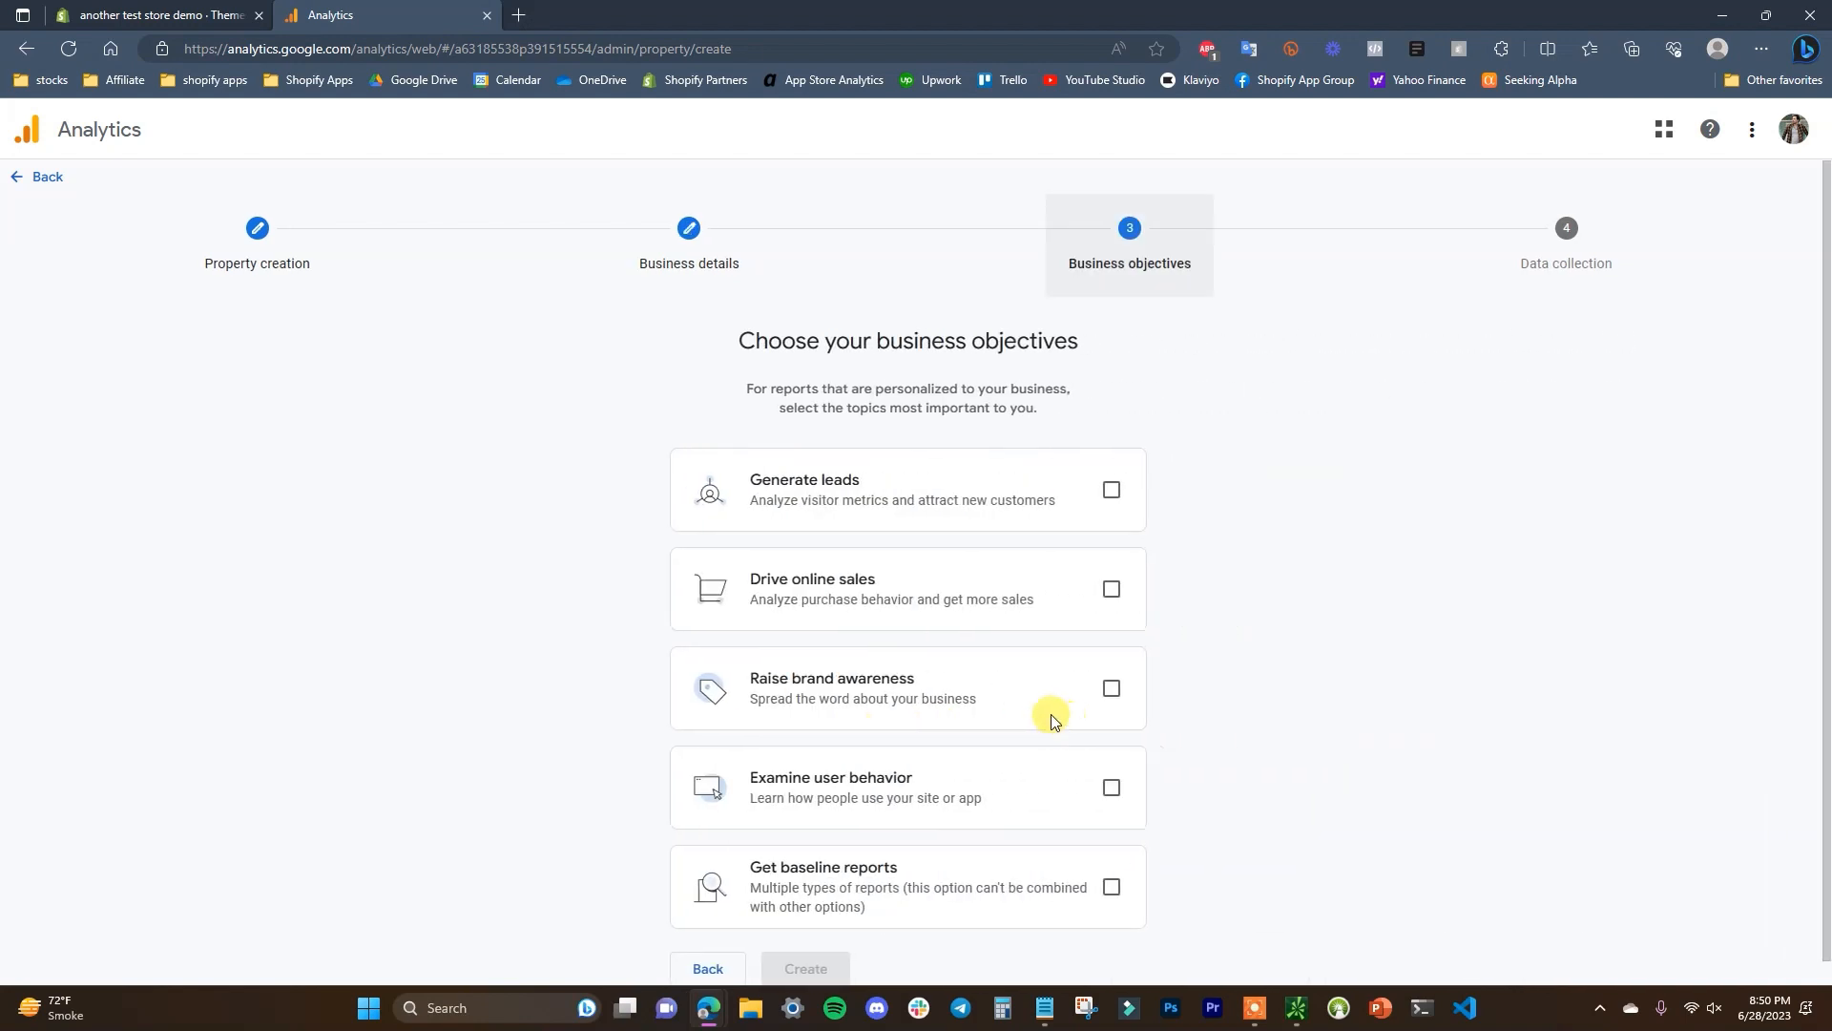
mouse_move(1229, 617)
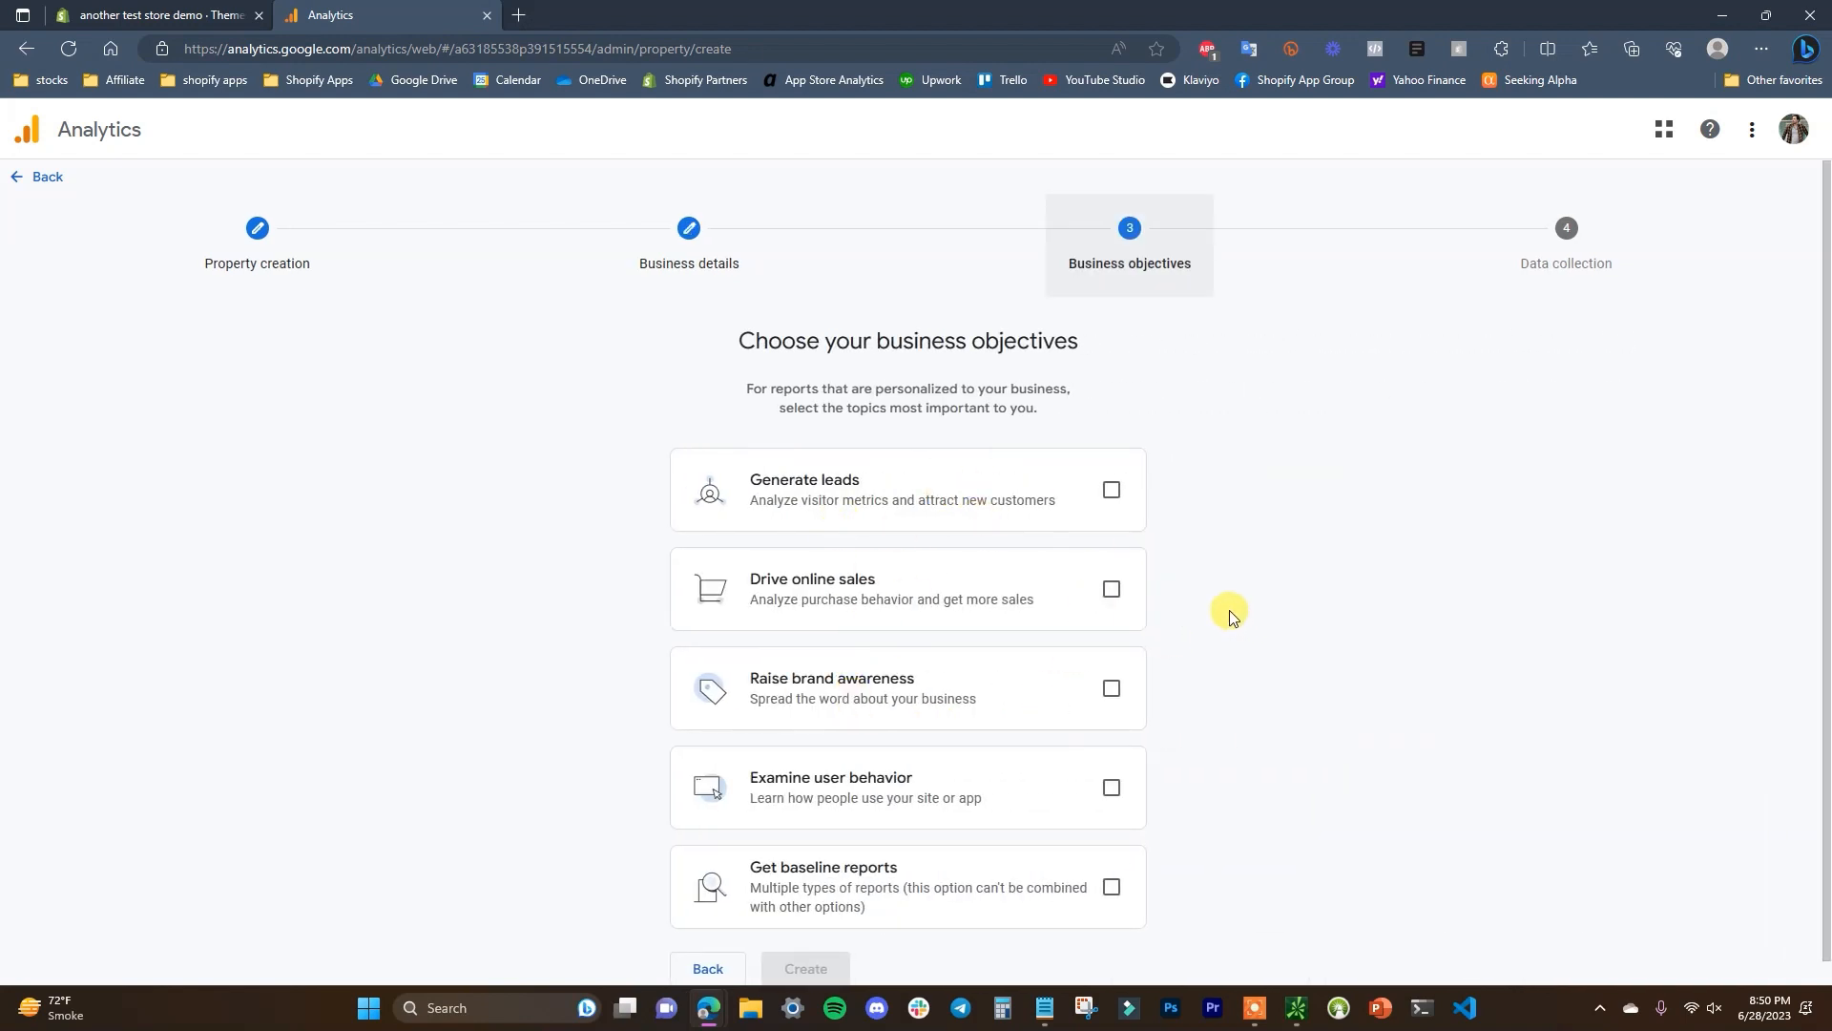
scroll("down", 3)
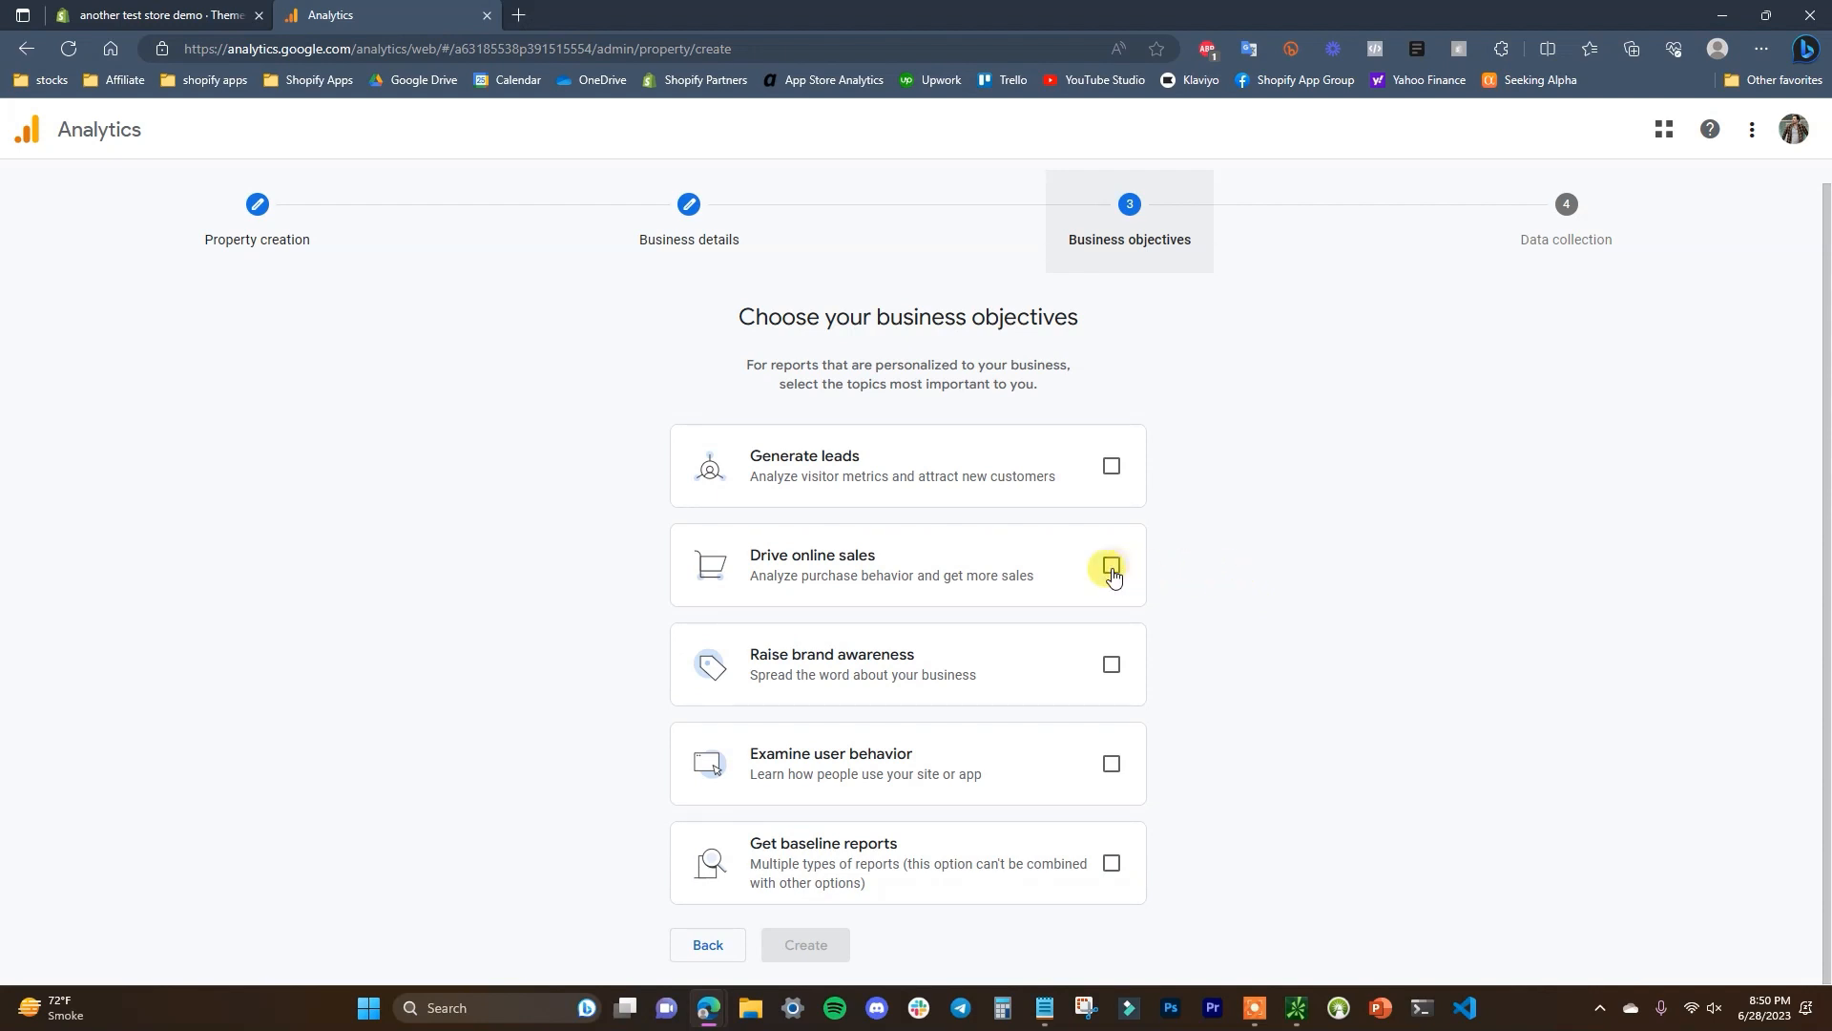
left_click(1111, 565)
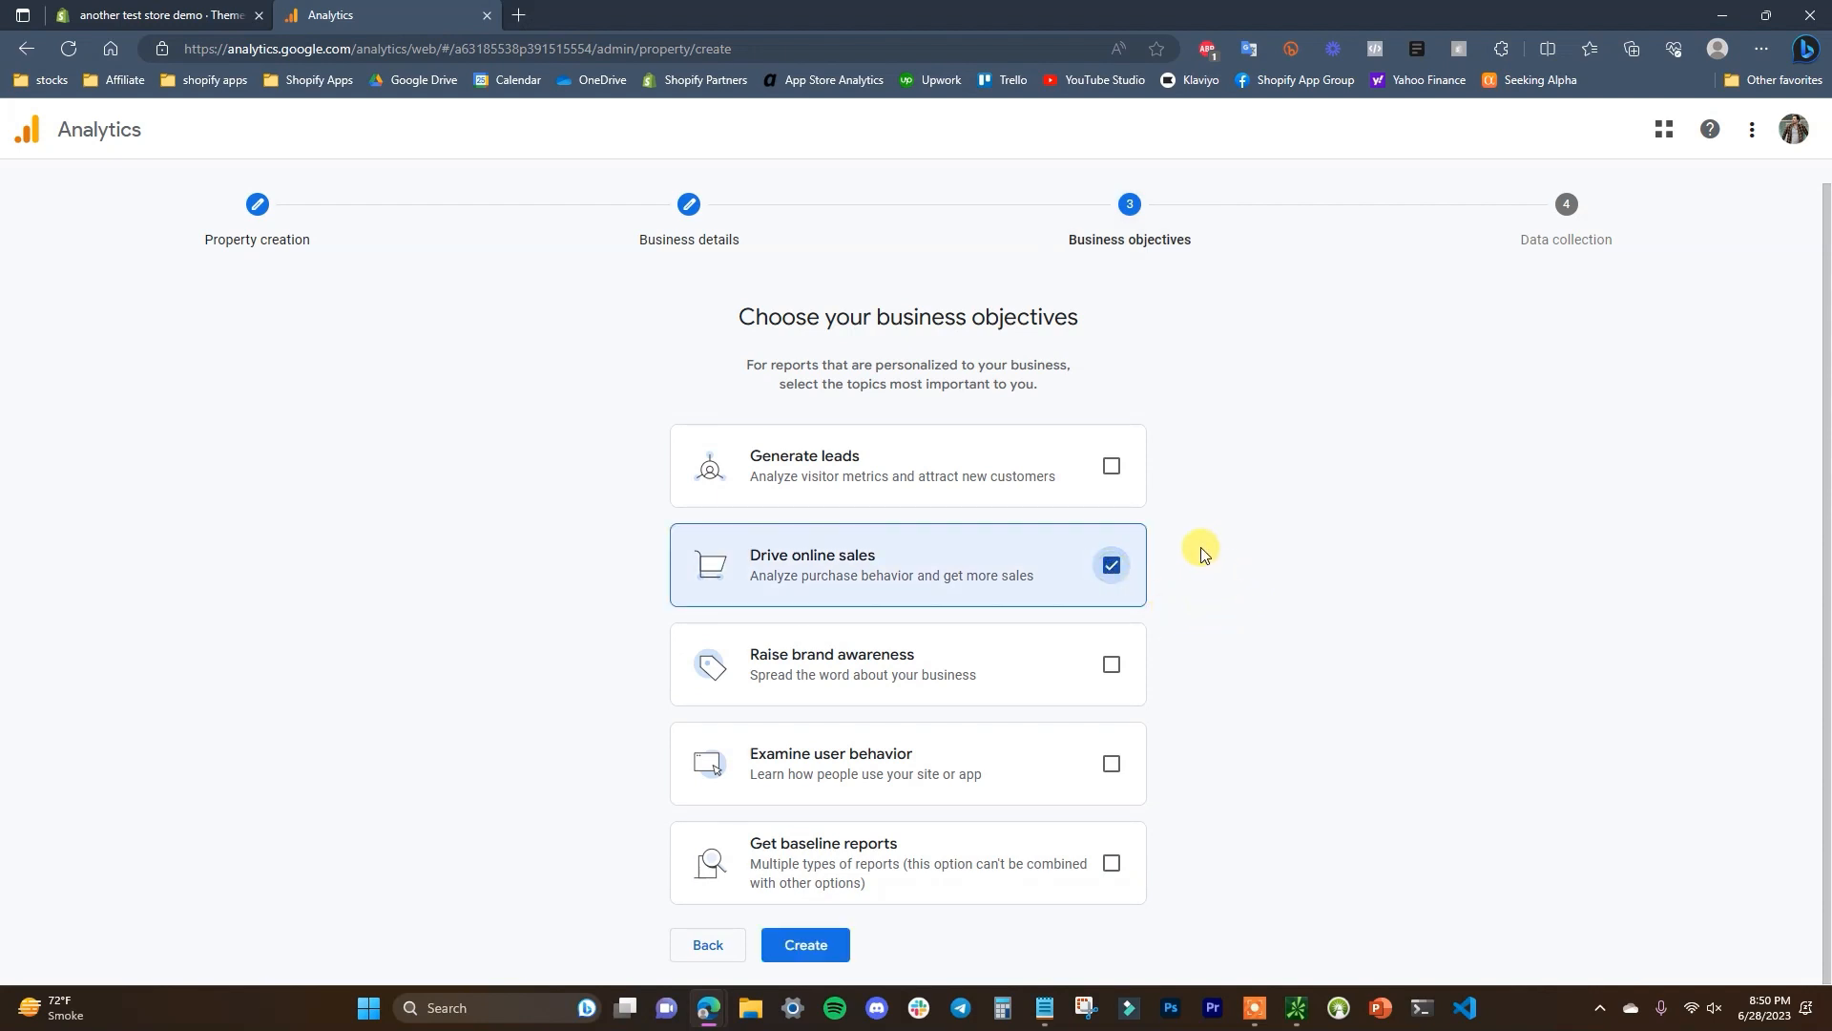
mouse_move(1080, 473)
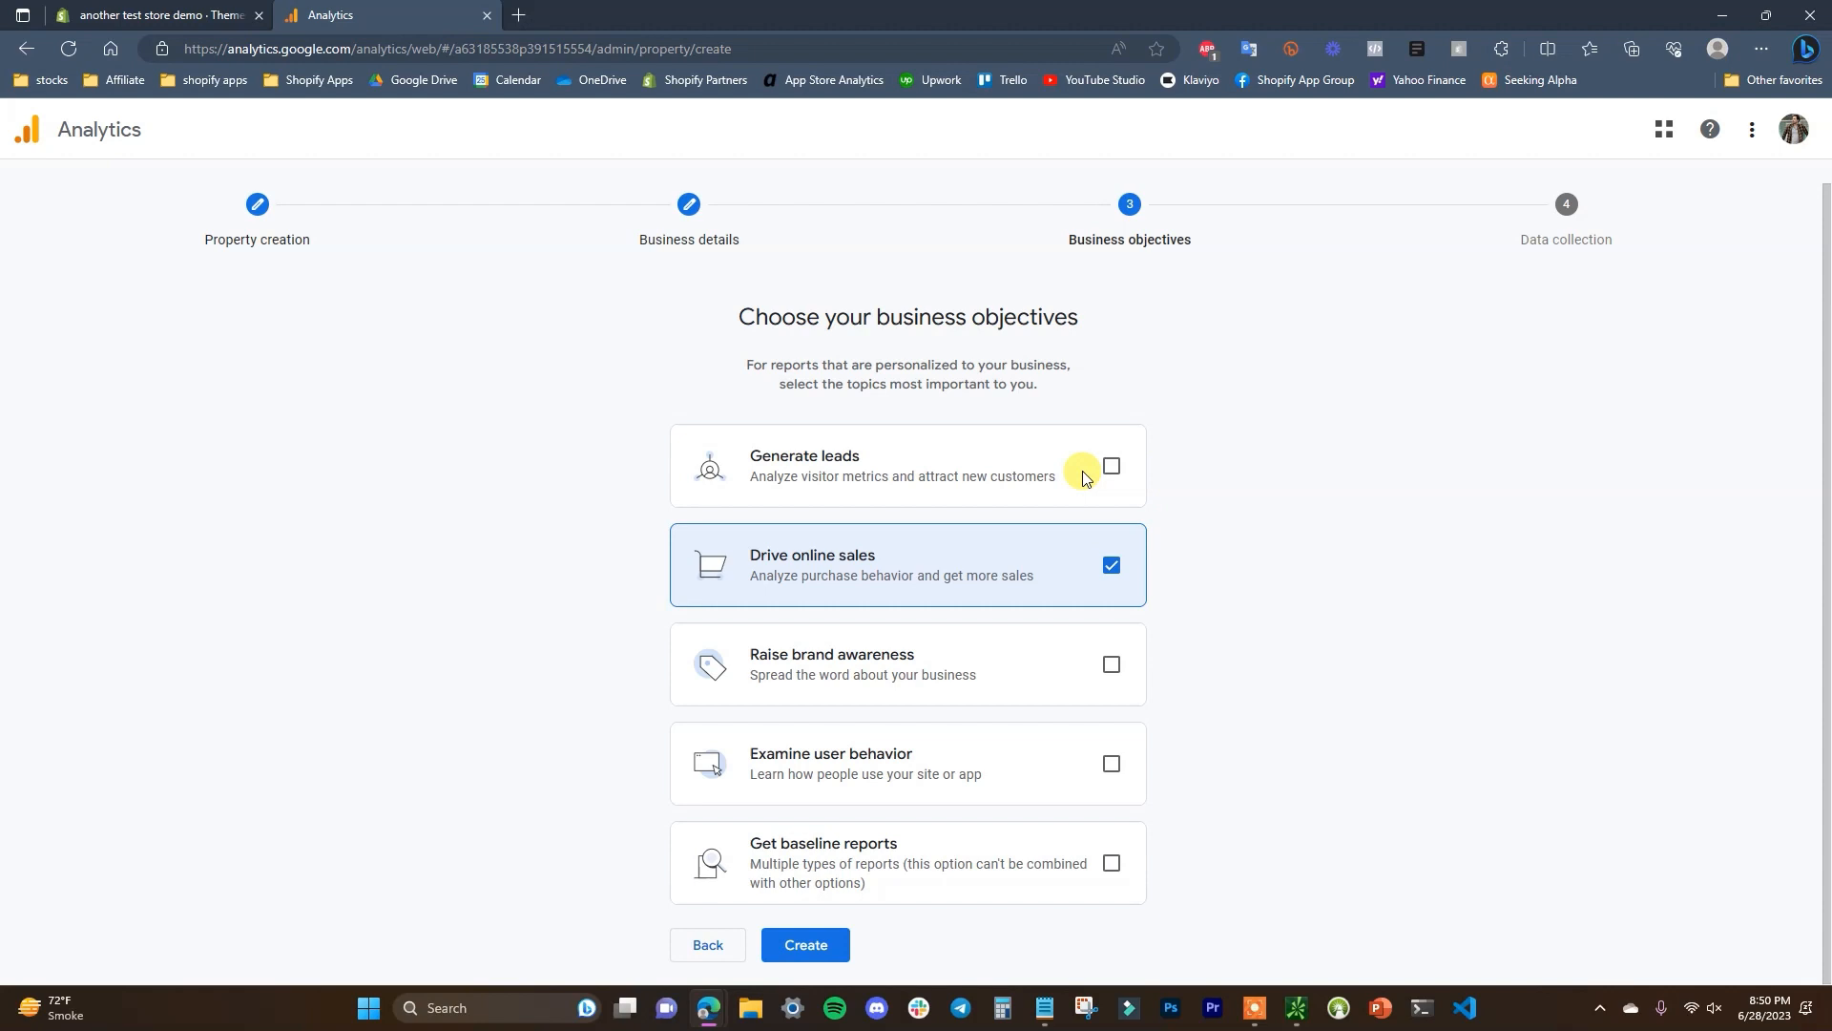
left_click(1109, 465)
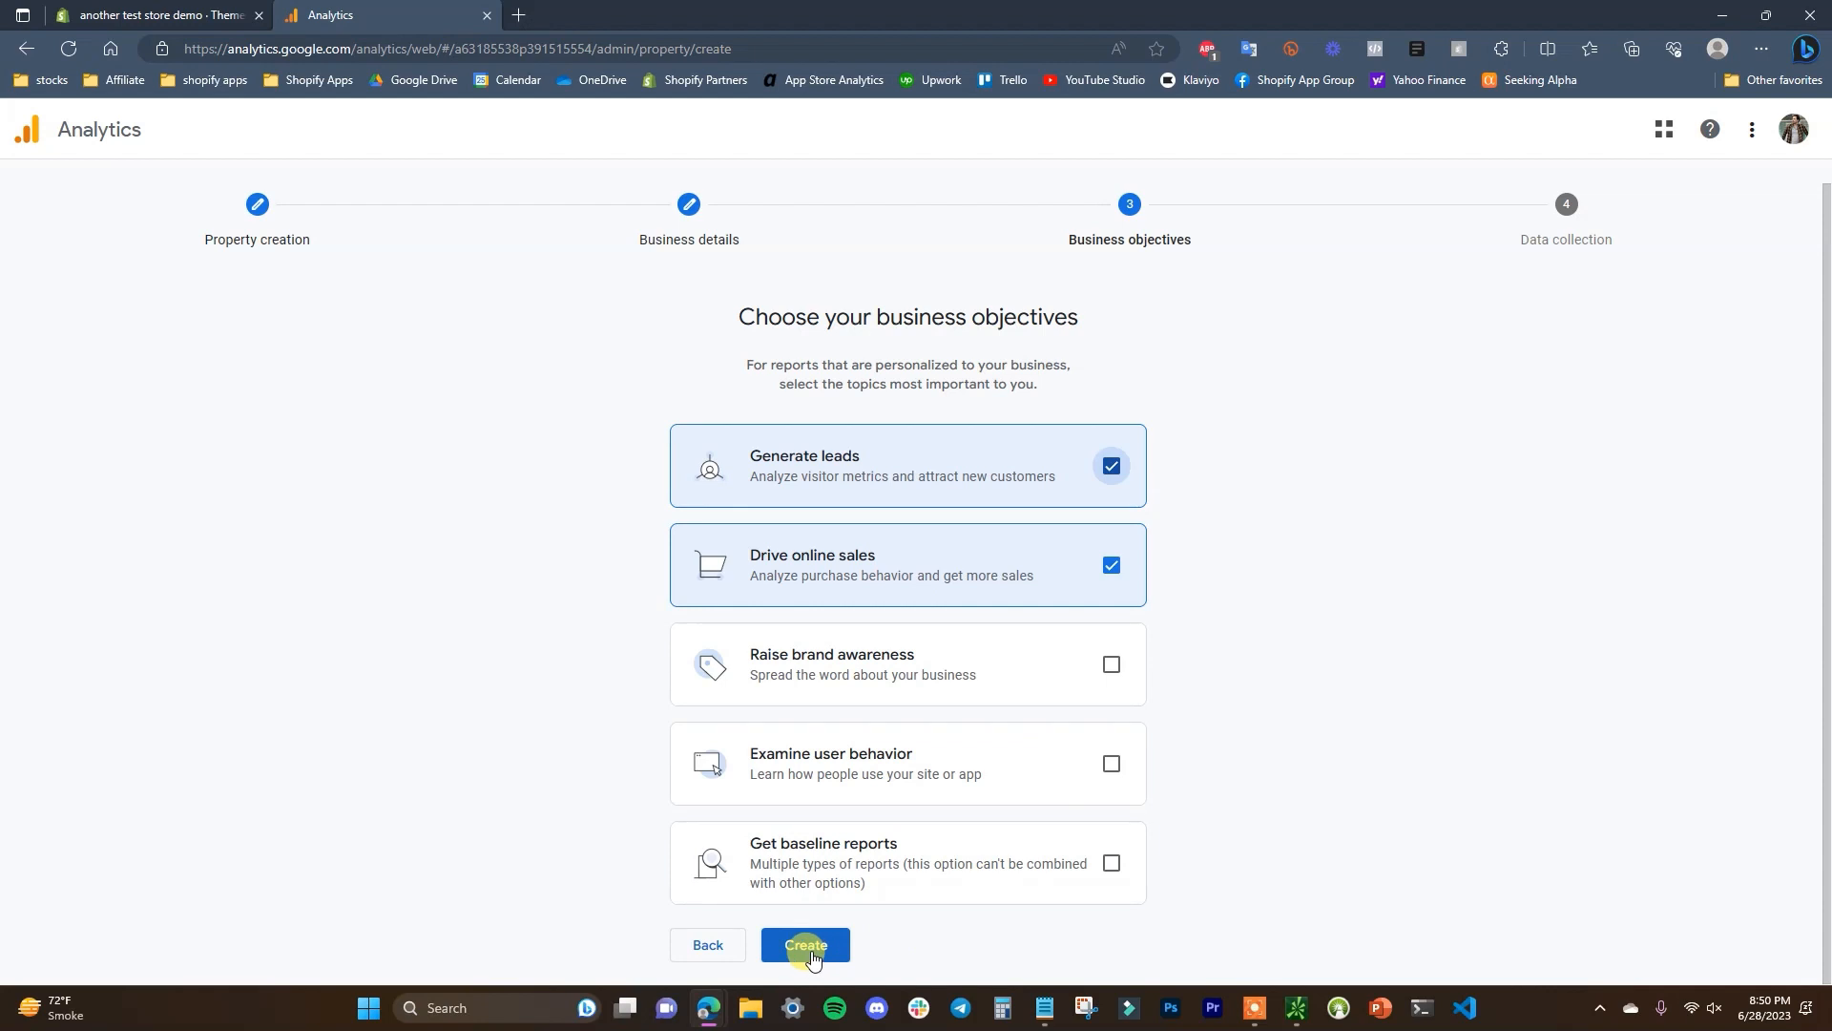
left_click(806, 953)
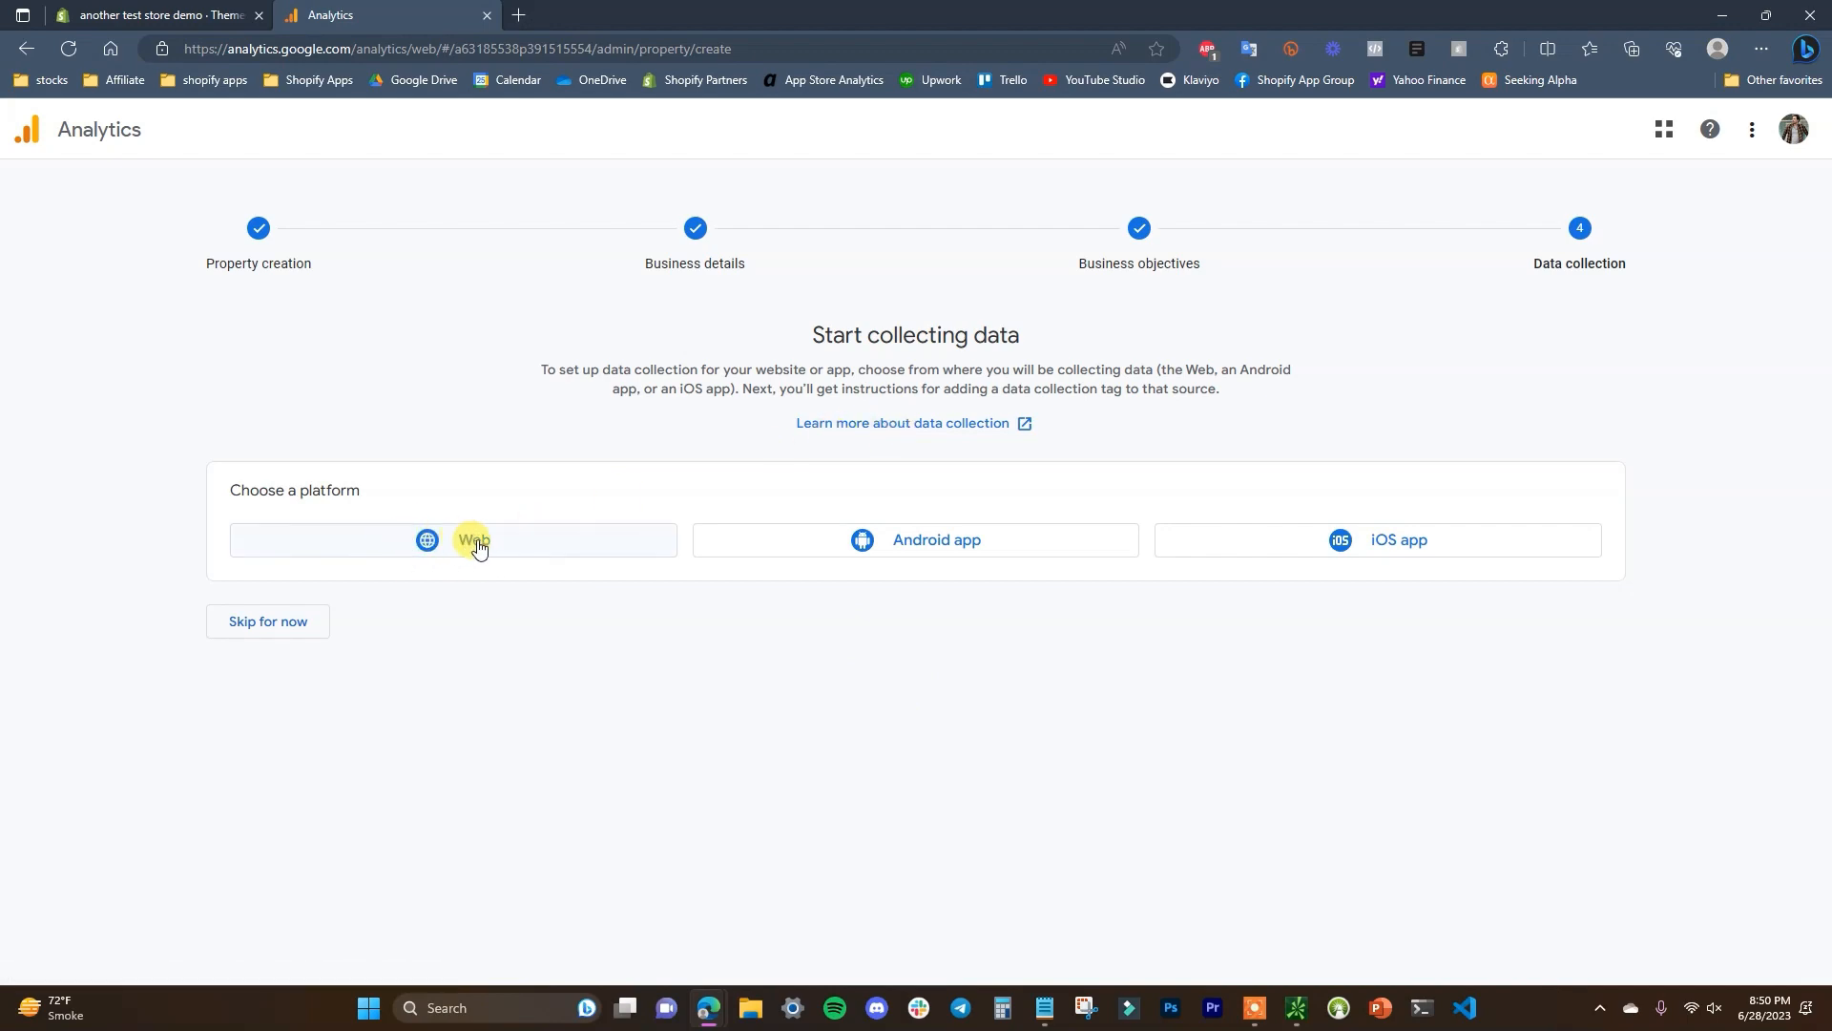
Step: Create a web stream for the store's myshopify.com URL named Test store
left_click(472, 540)
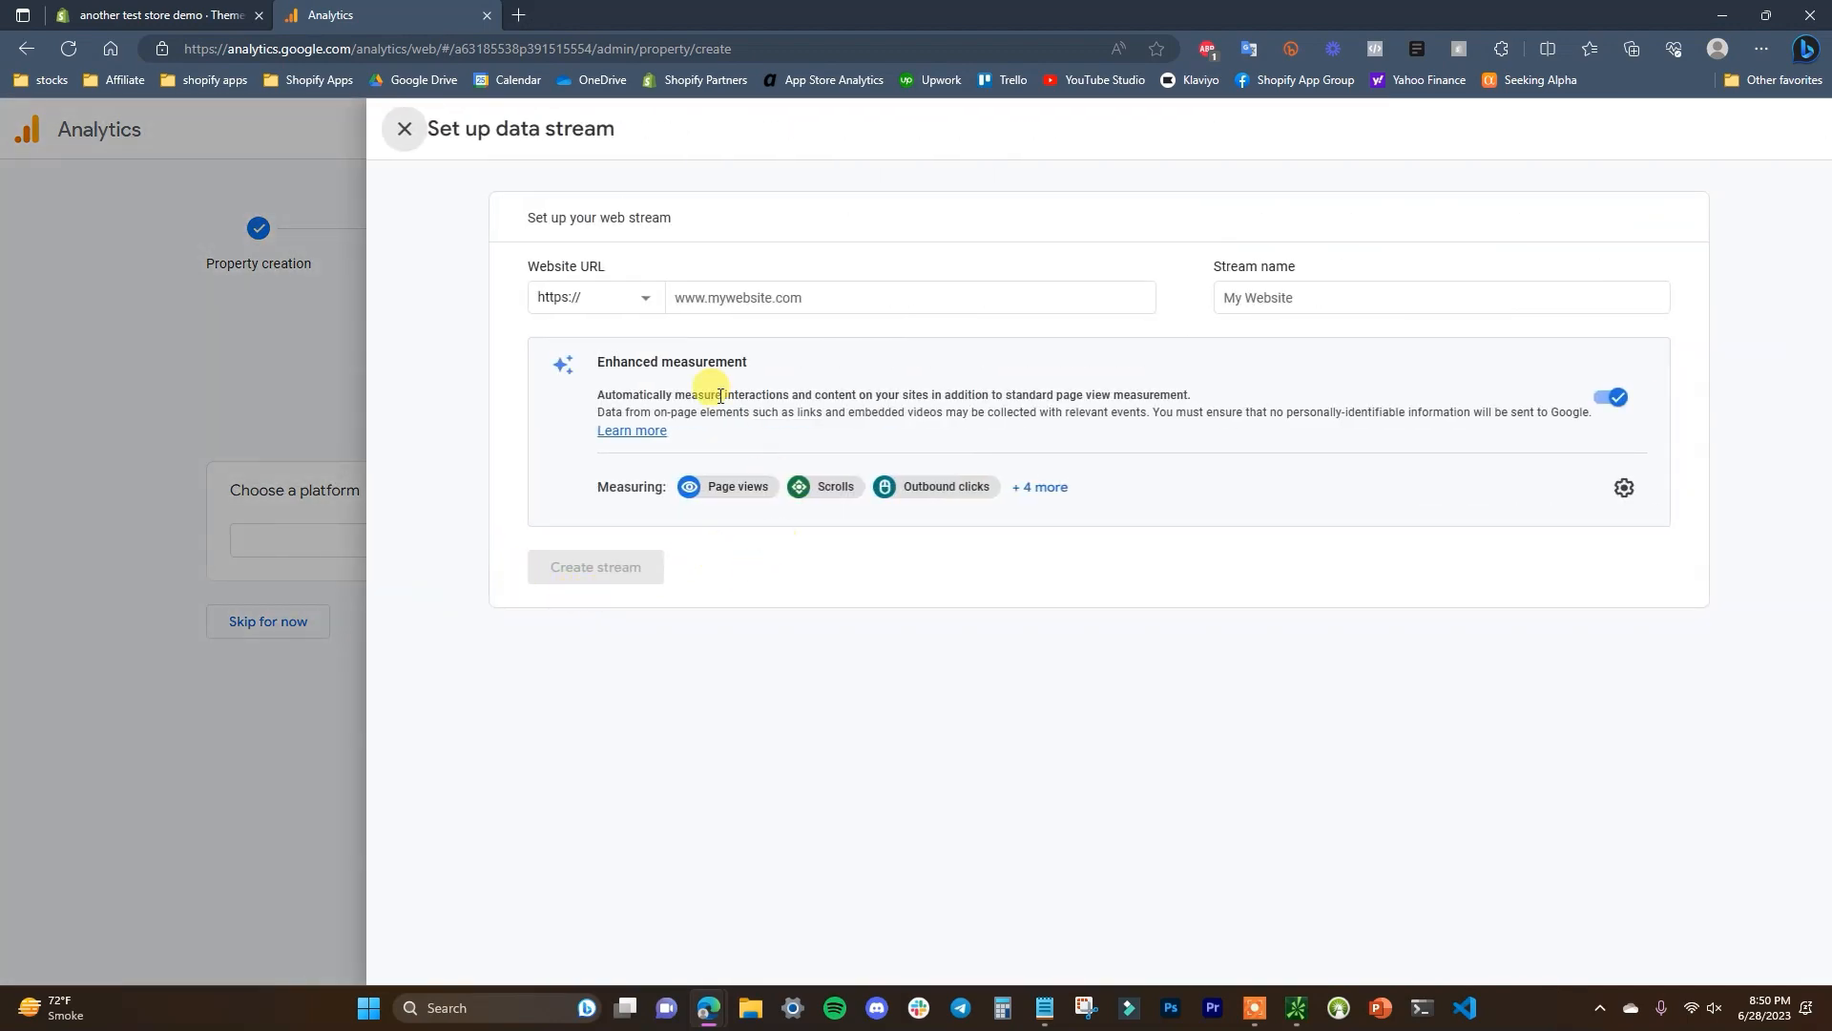
left_click(158, 15)
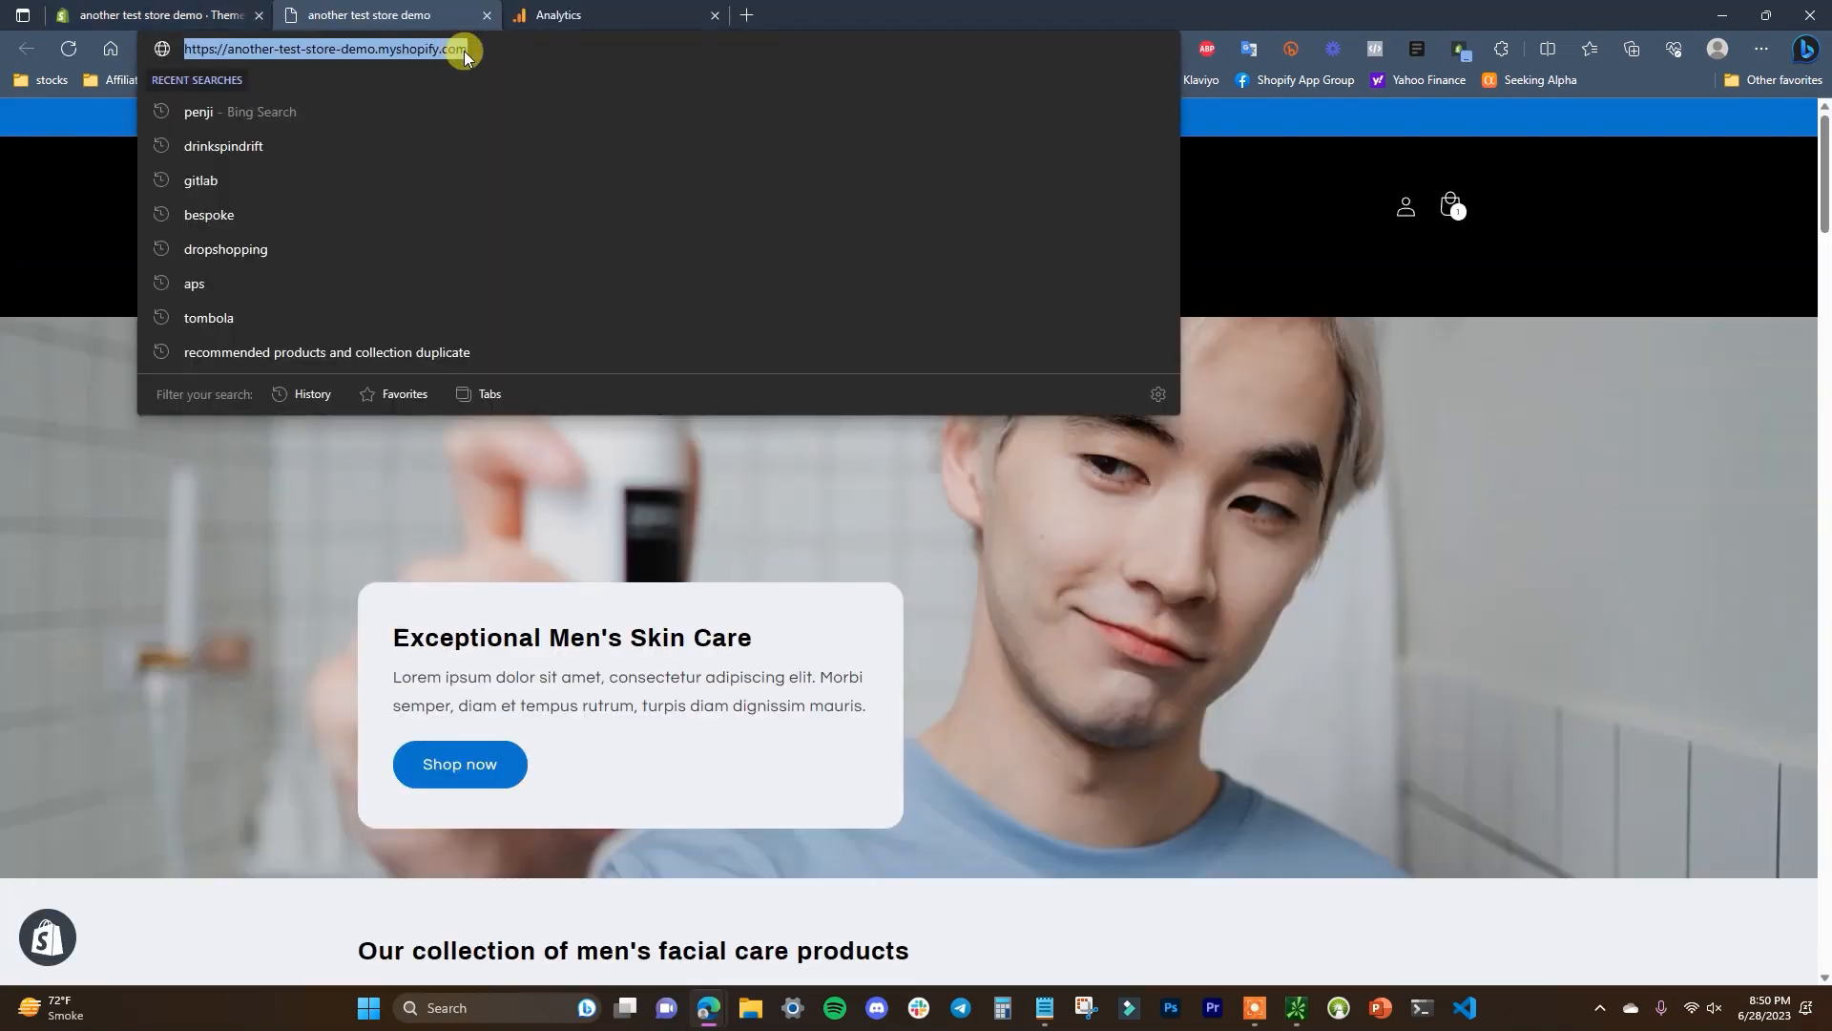
left_click(614, 15)
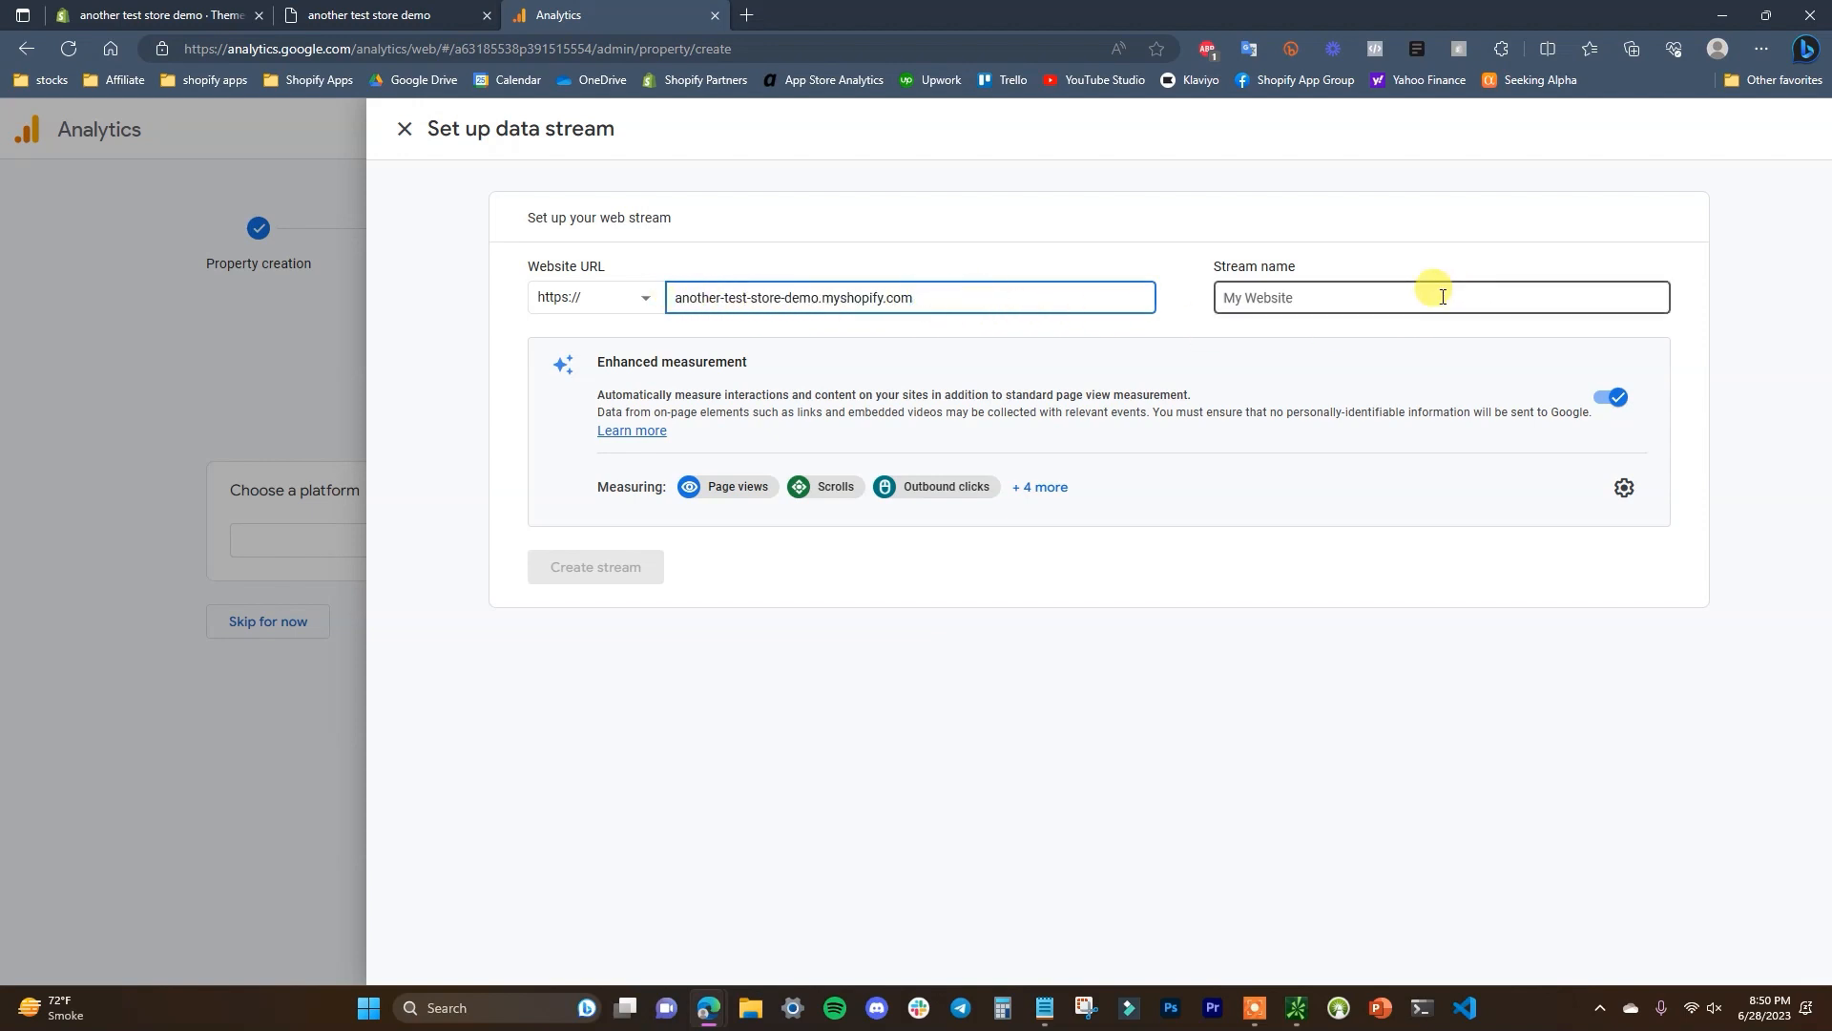
type("Test store")
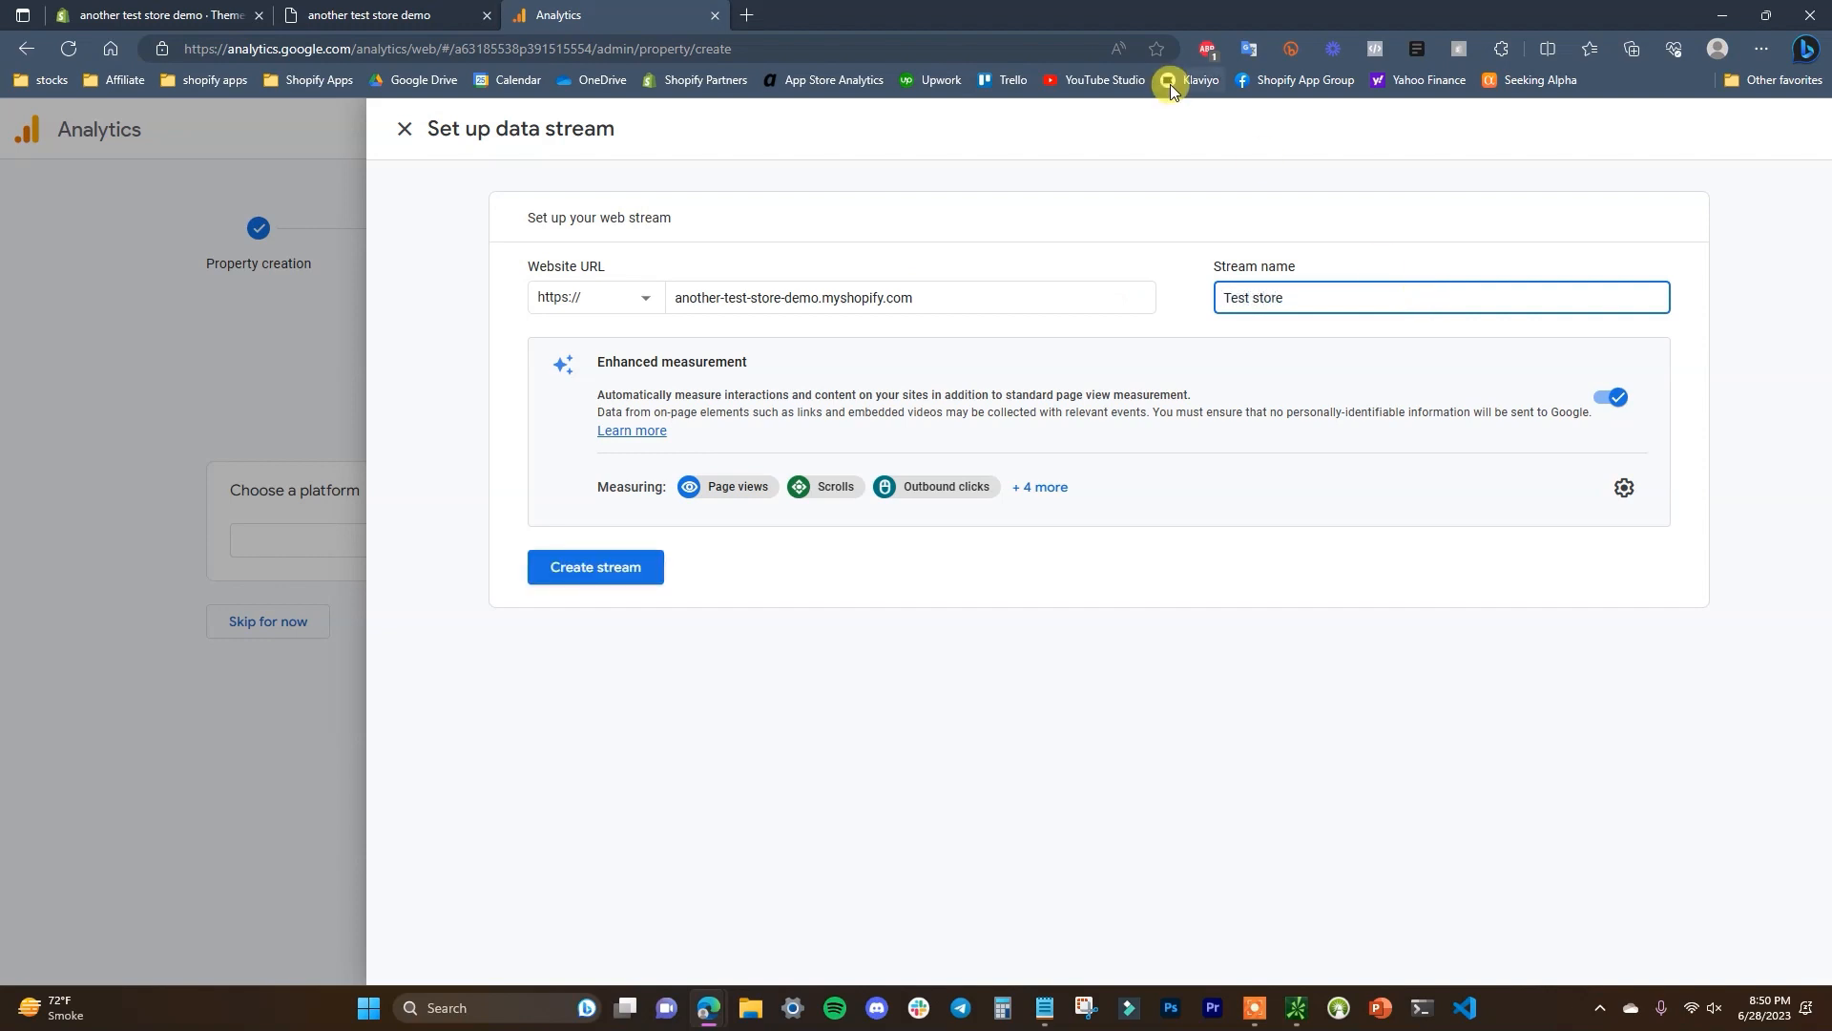
left_click(595, 567)
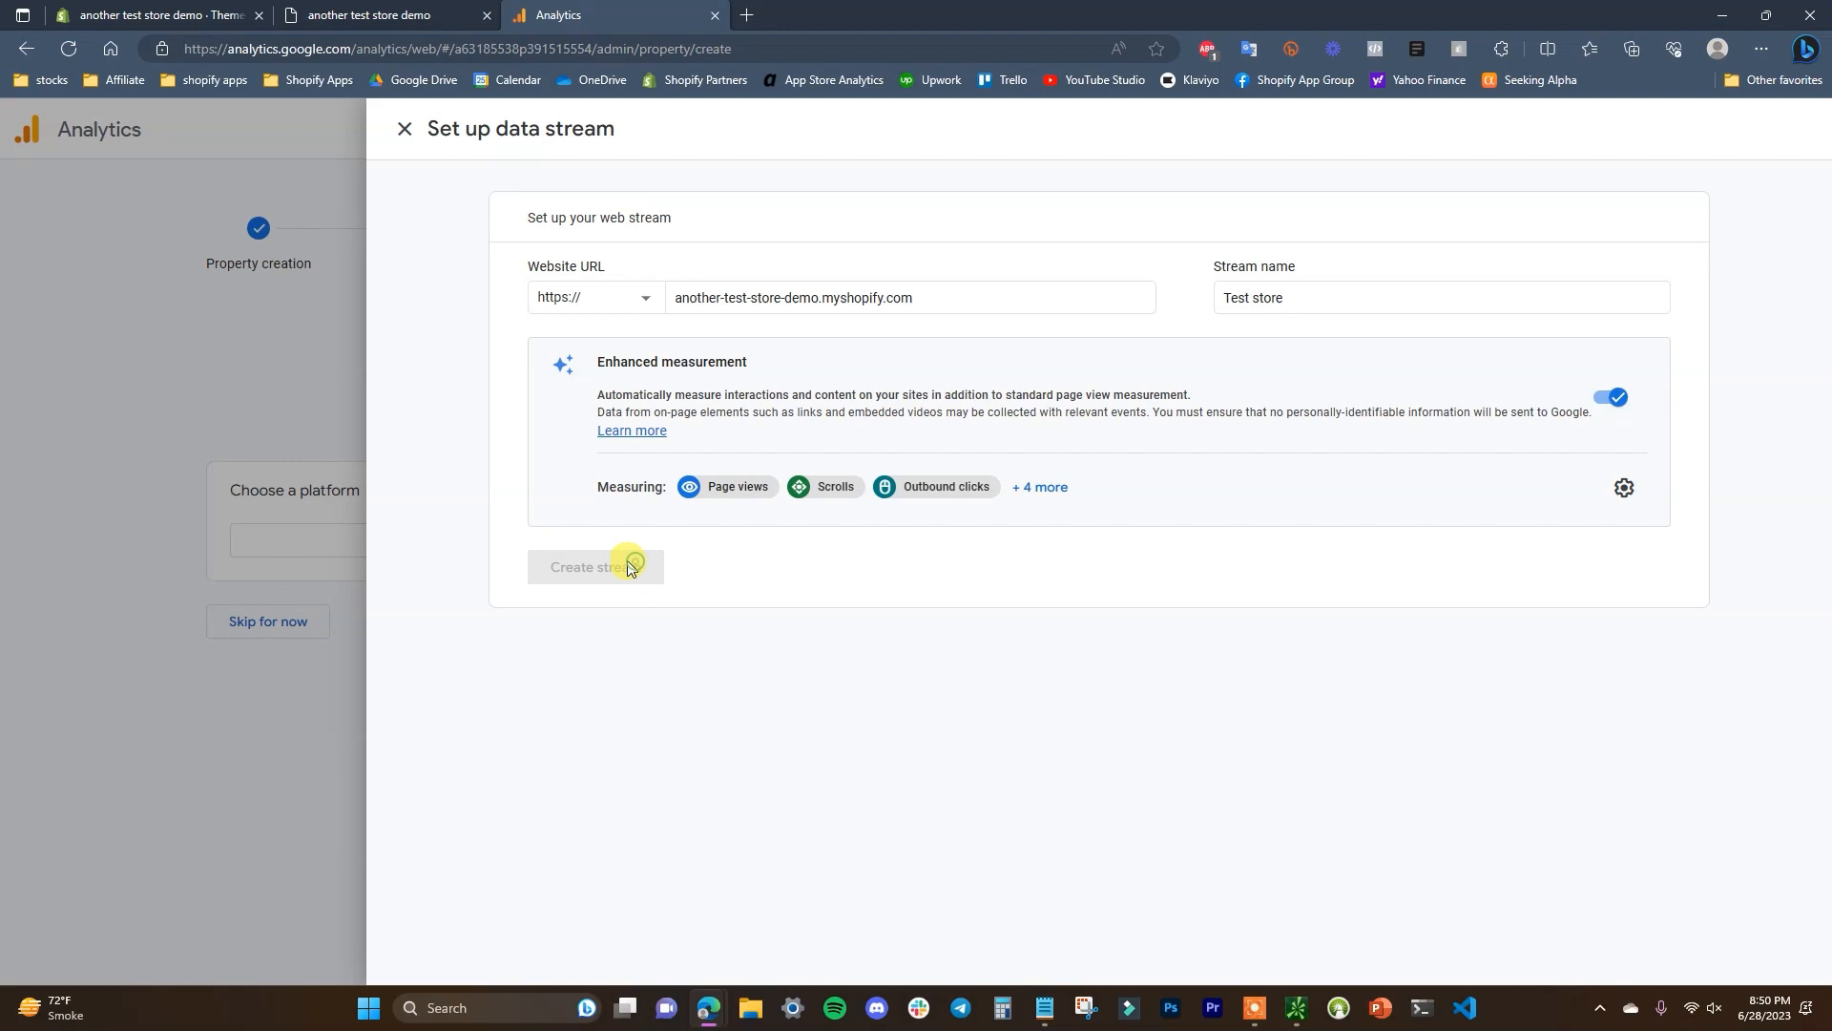
Step: Show the manual installation instructions with the Google tag snippet for the Test store stream
left_click(596, 571)
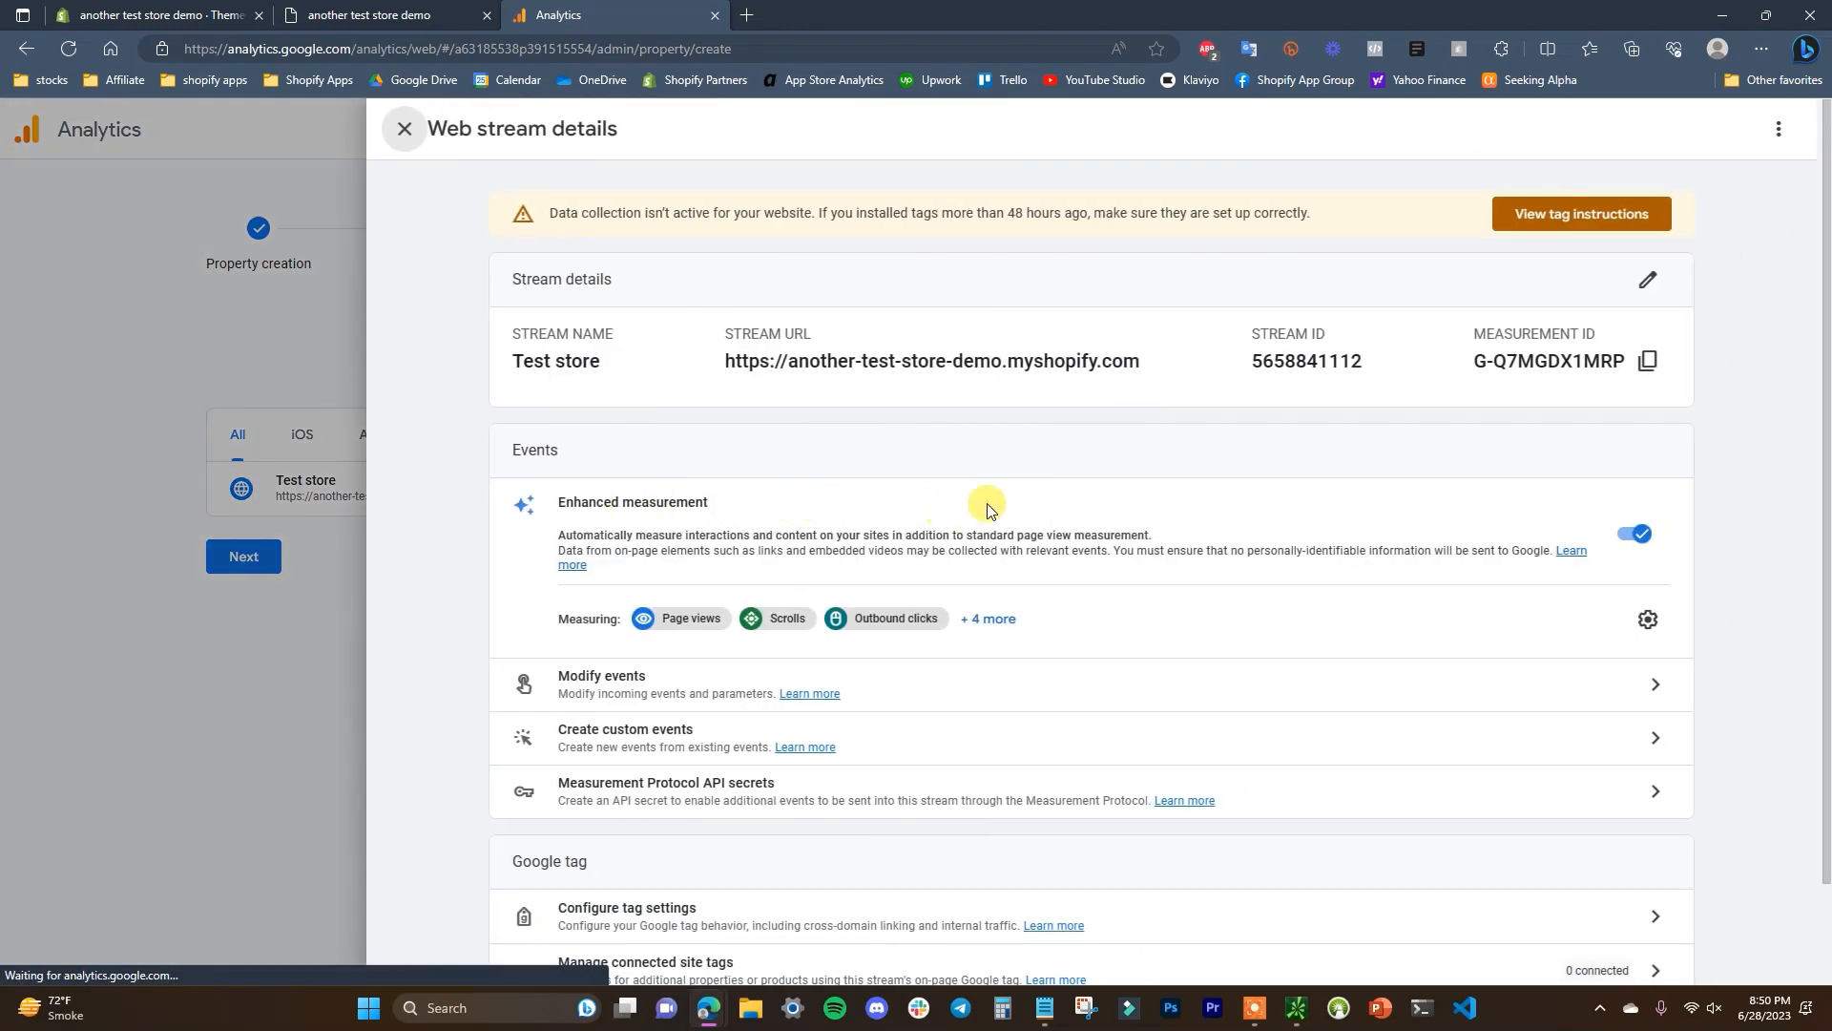
left_click(1581, 212)
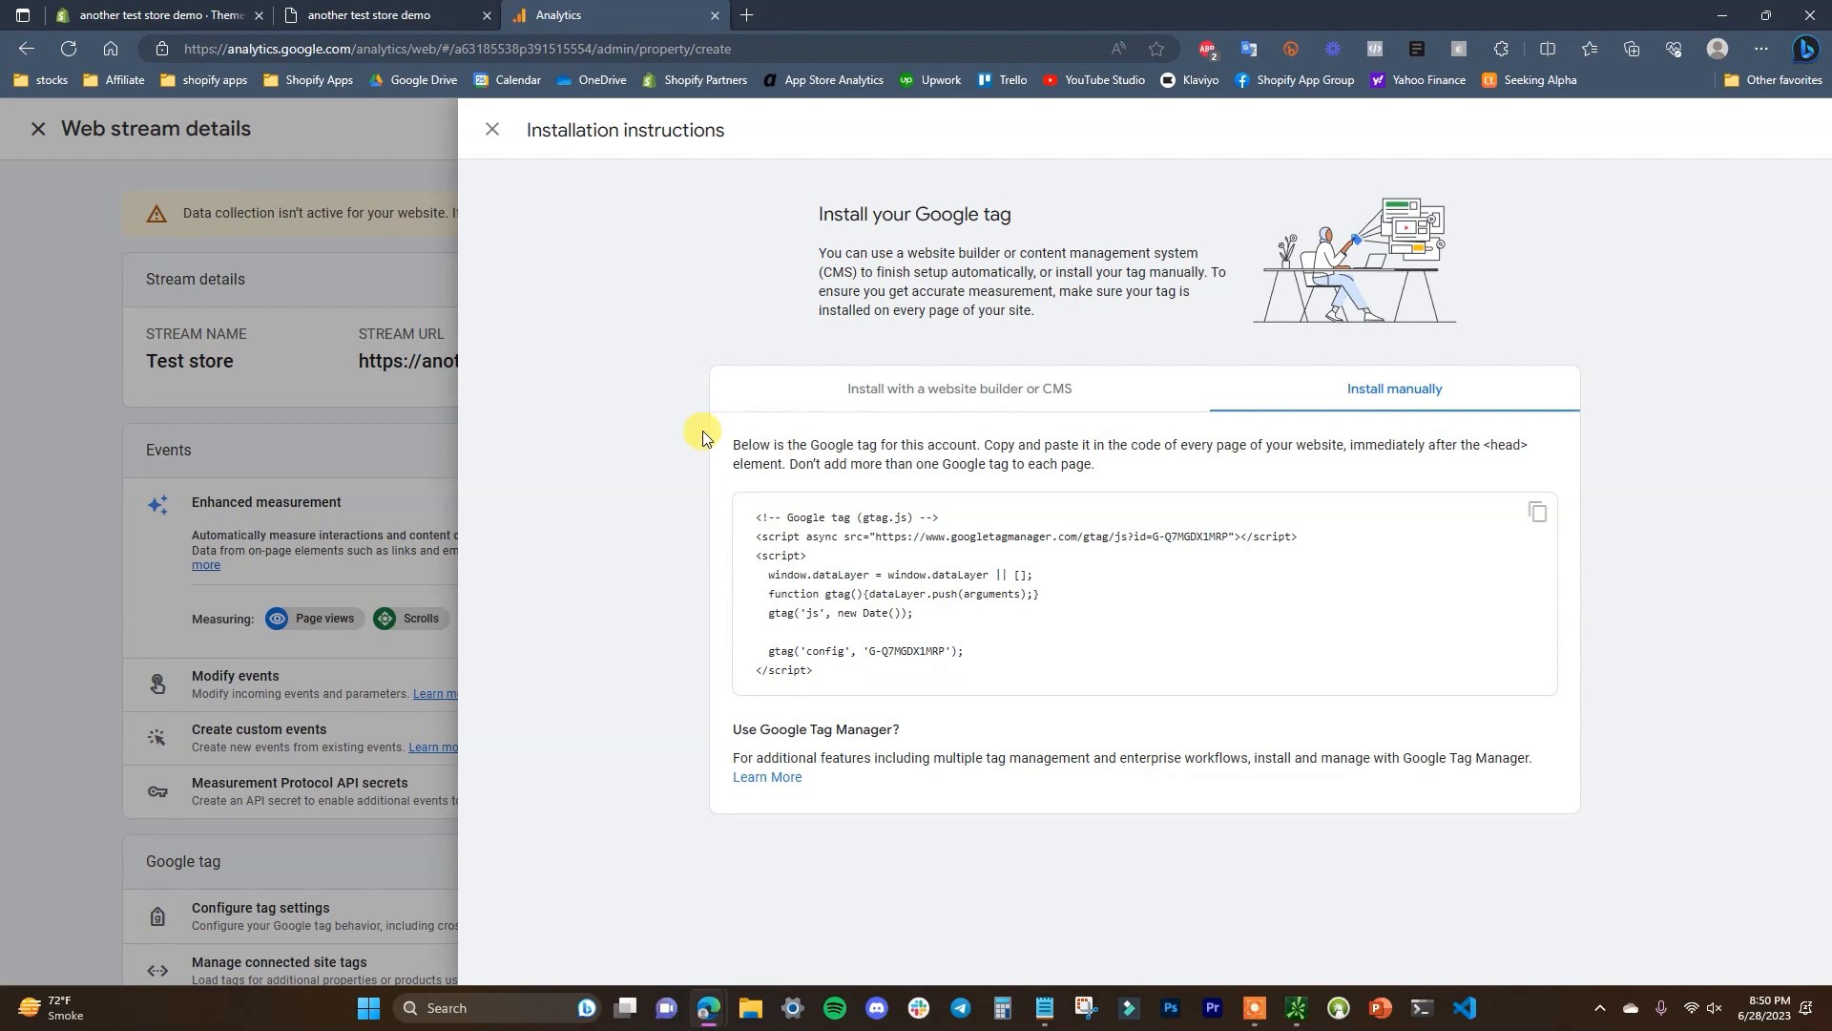
mouse_move(607, 363)
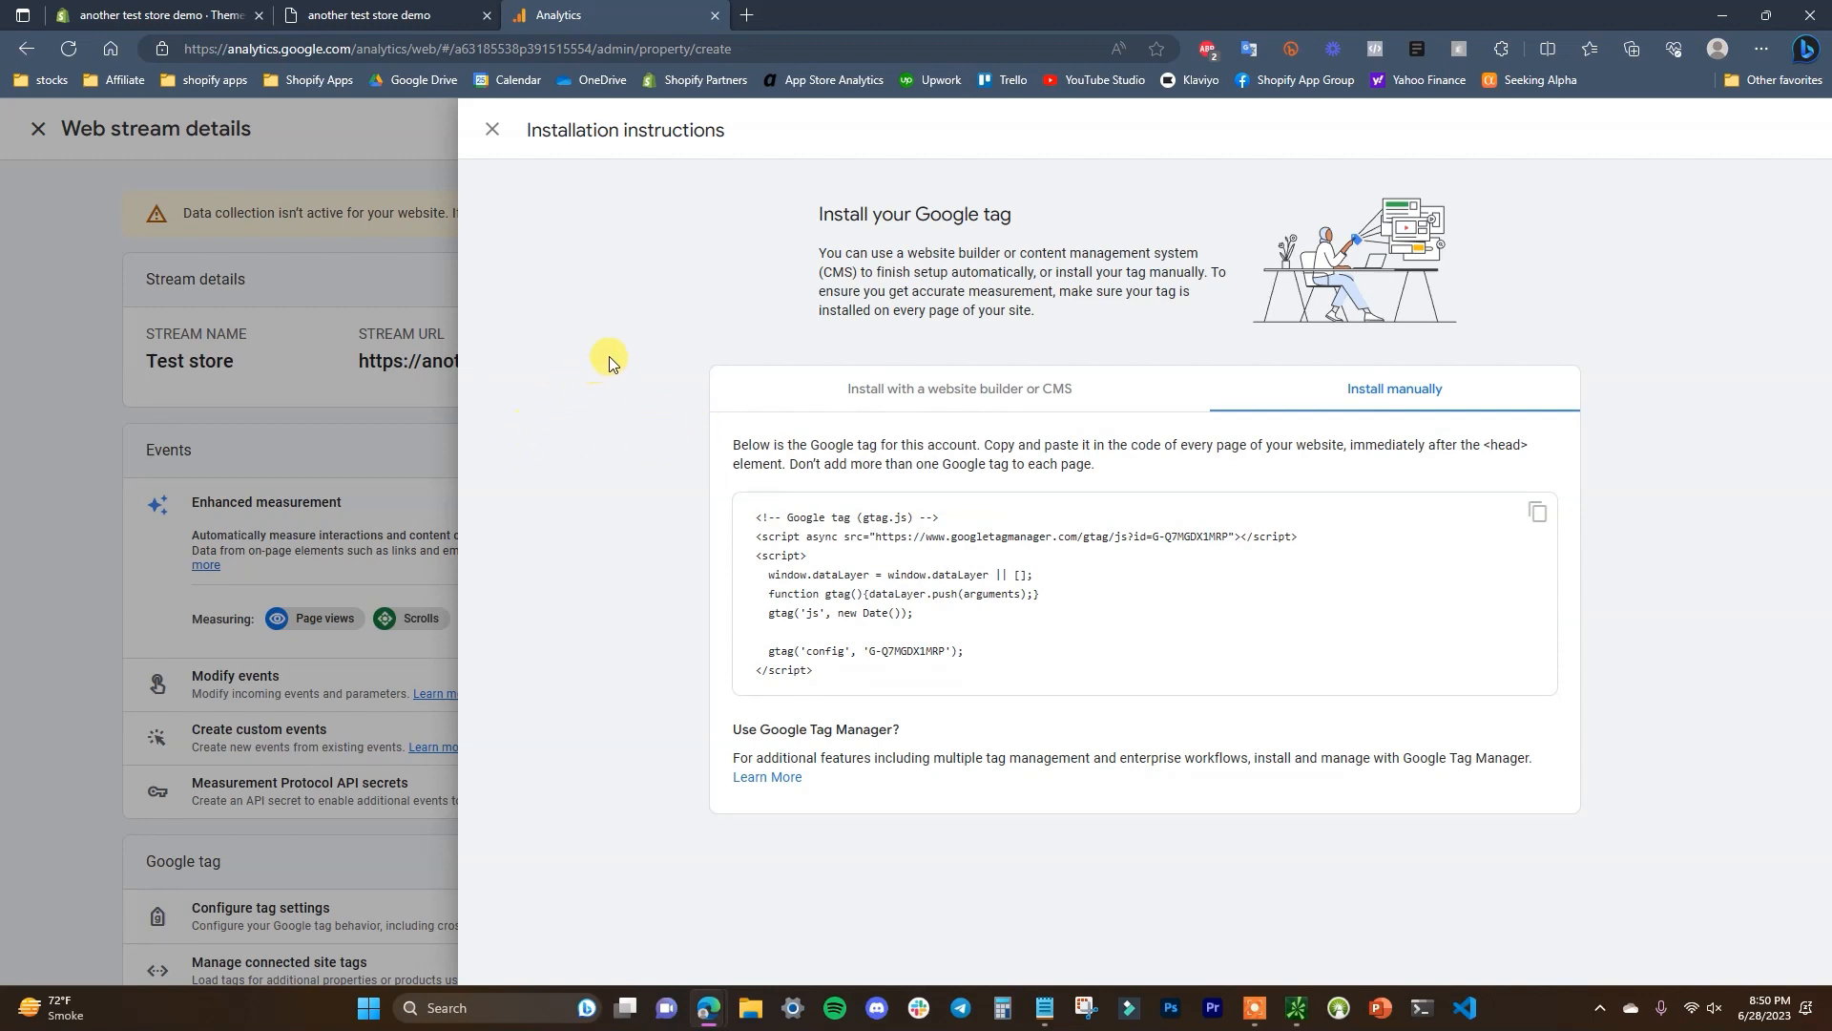
mouse_move(556, 404)
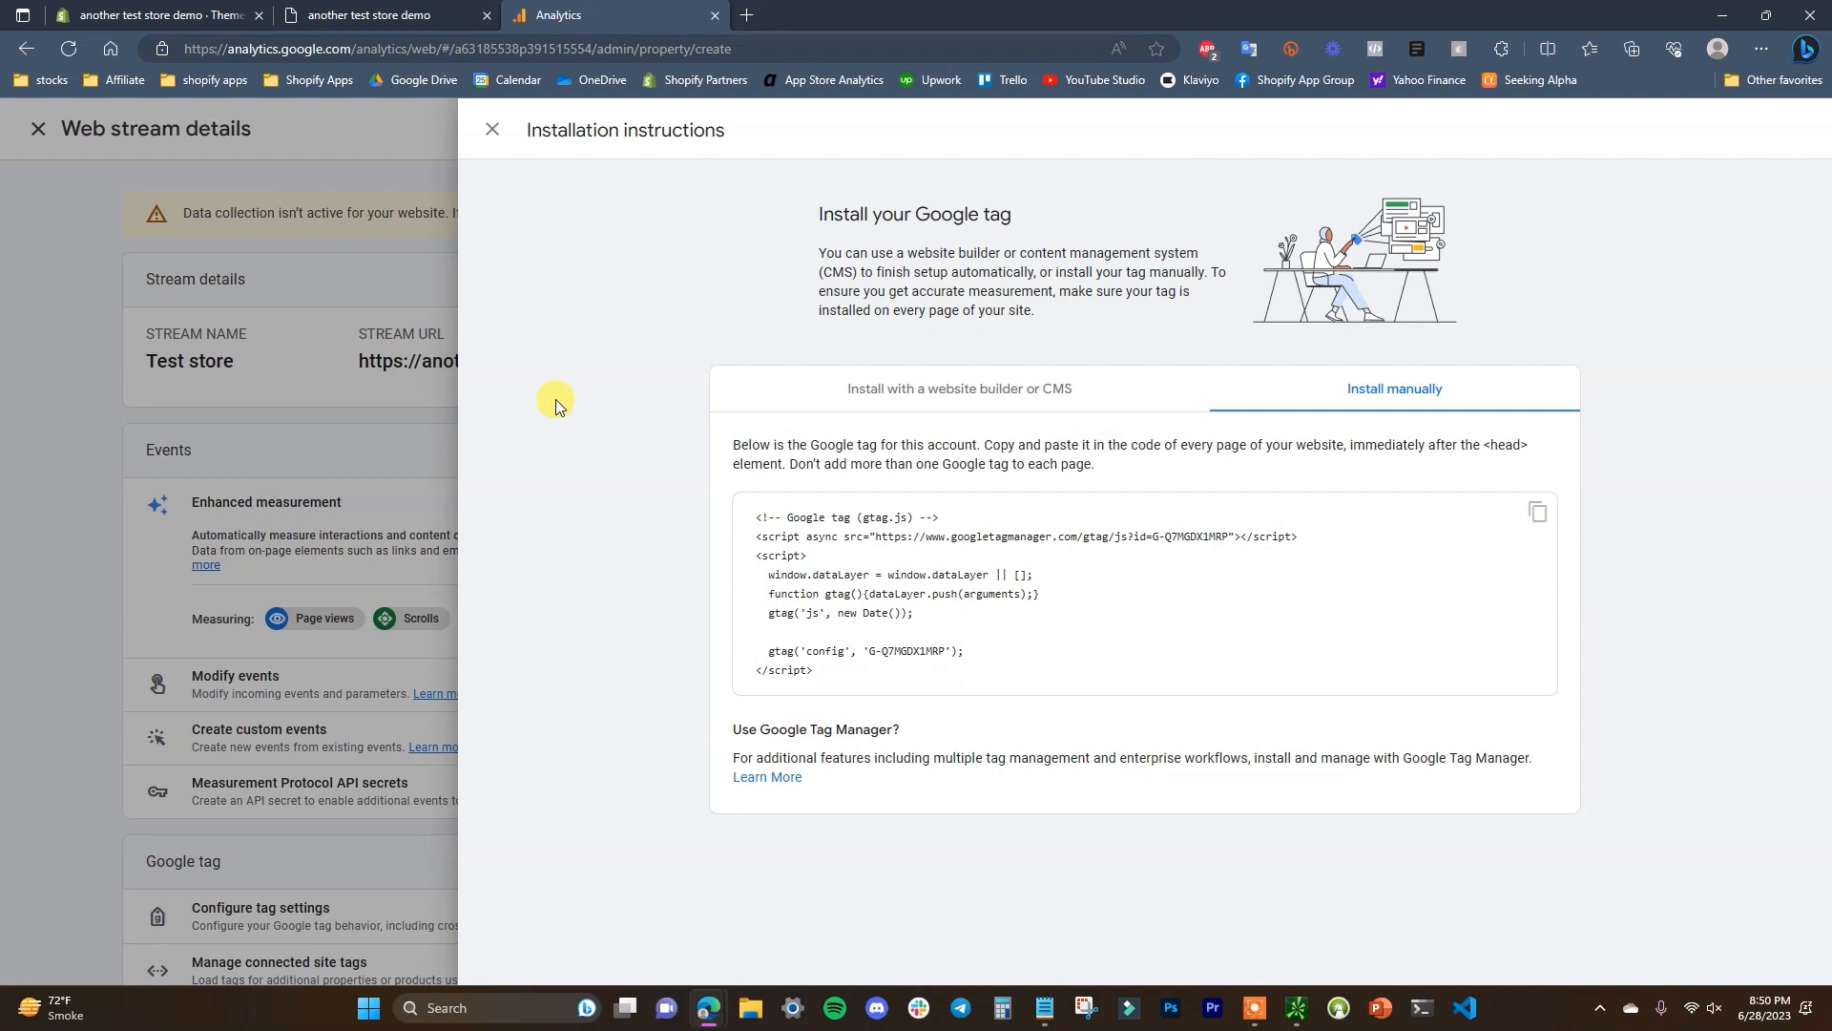
mouse_move(607, 435)
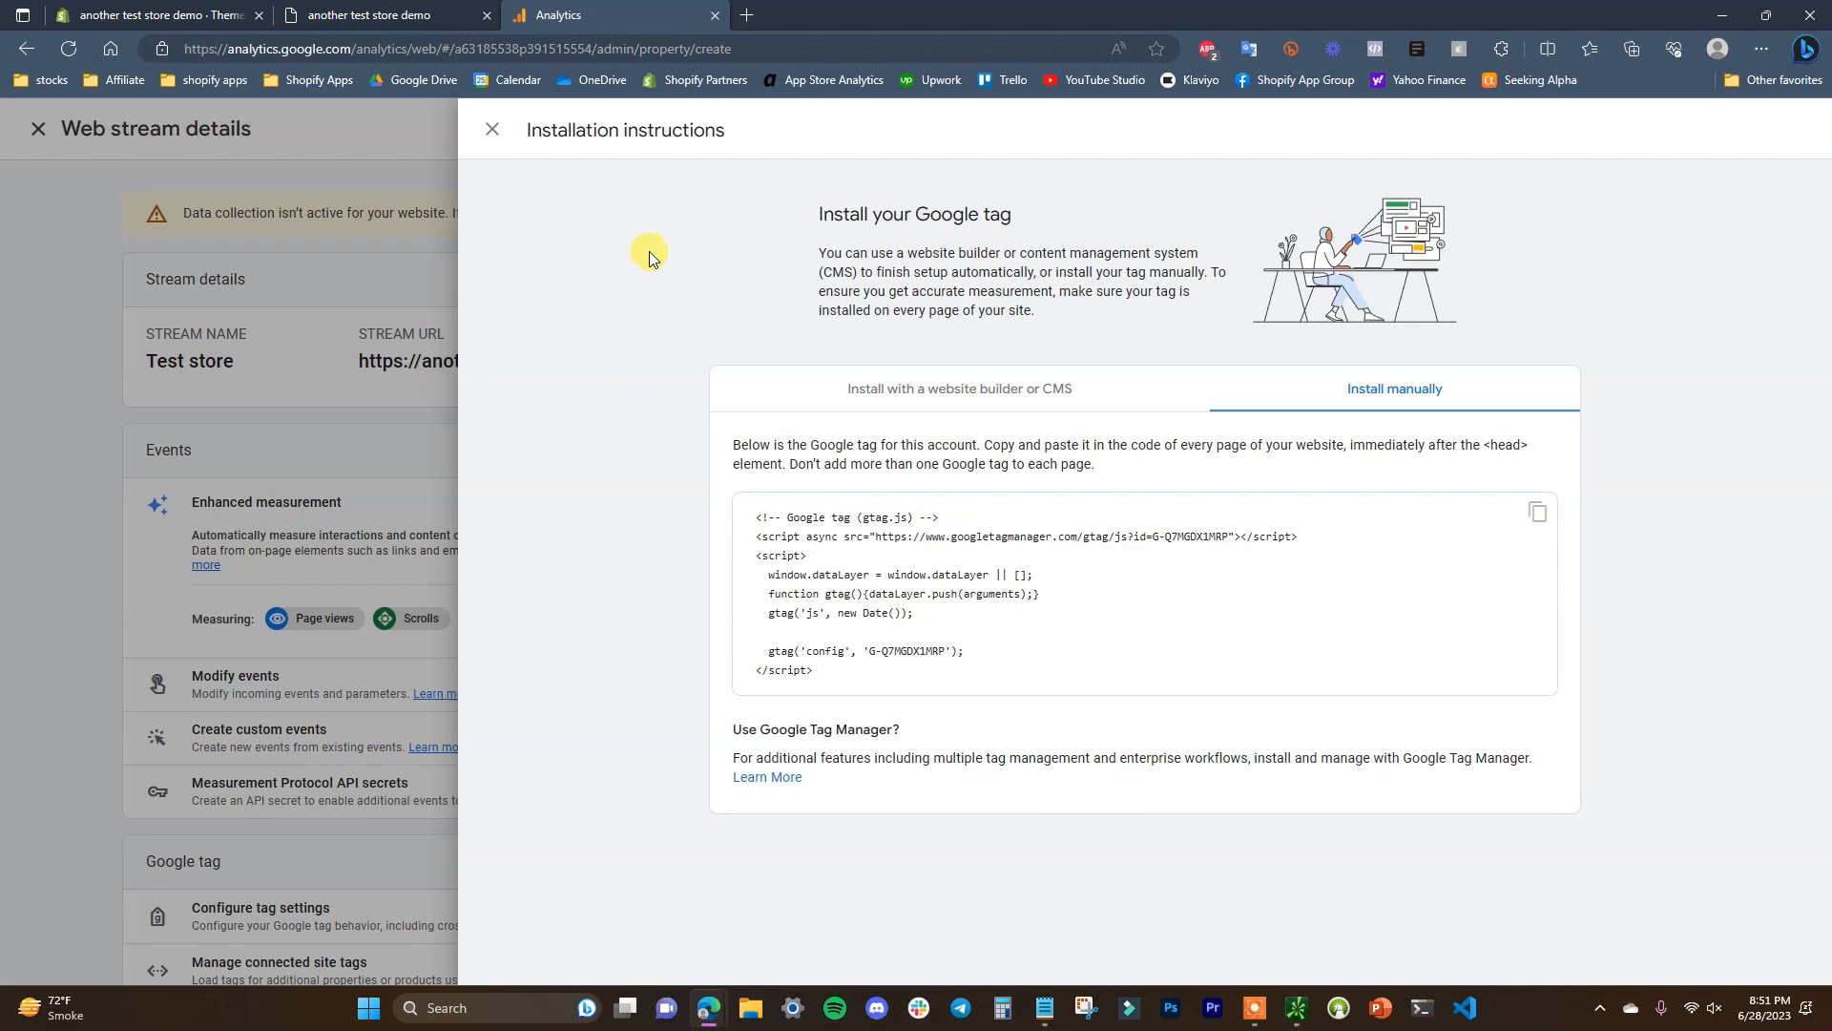
Step: Add the Google & YouTube sales channel to the Shopify store from the recommended channels
left_click(158, 15)
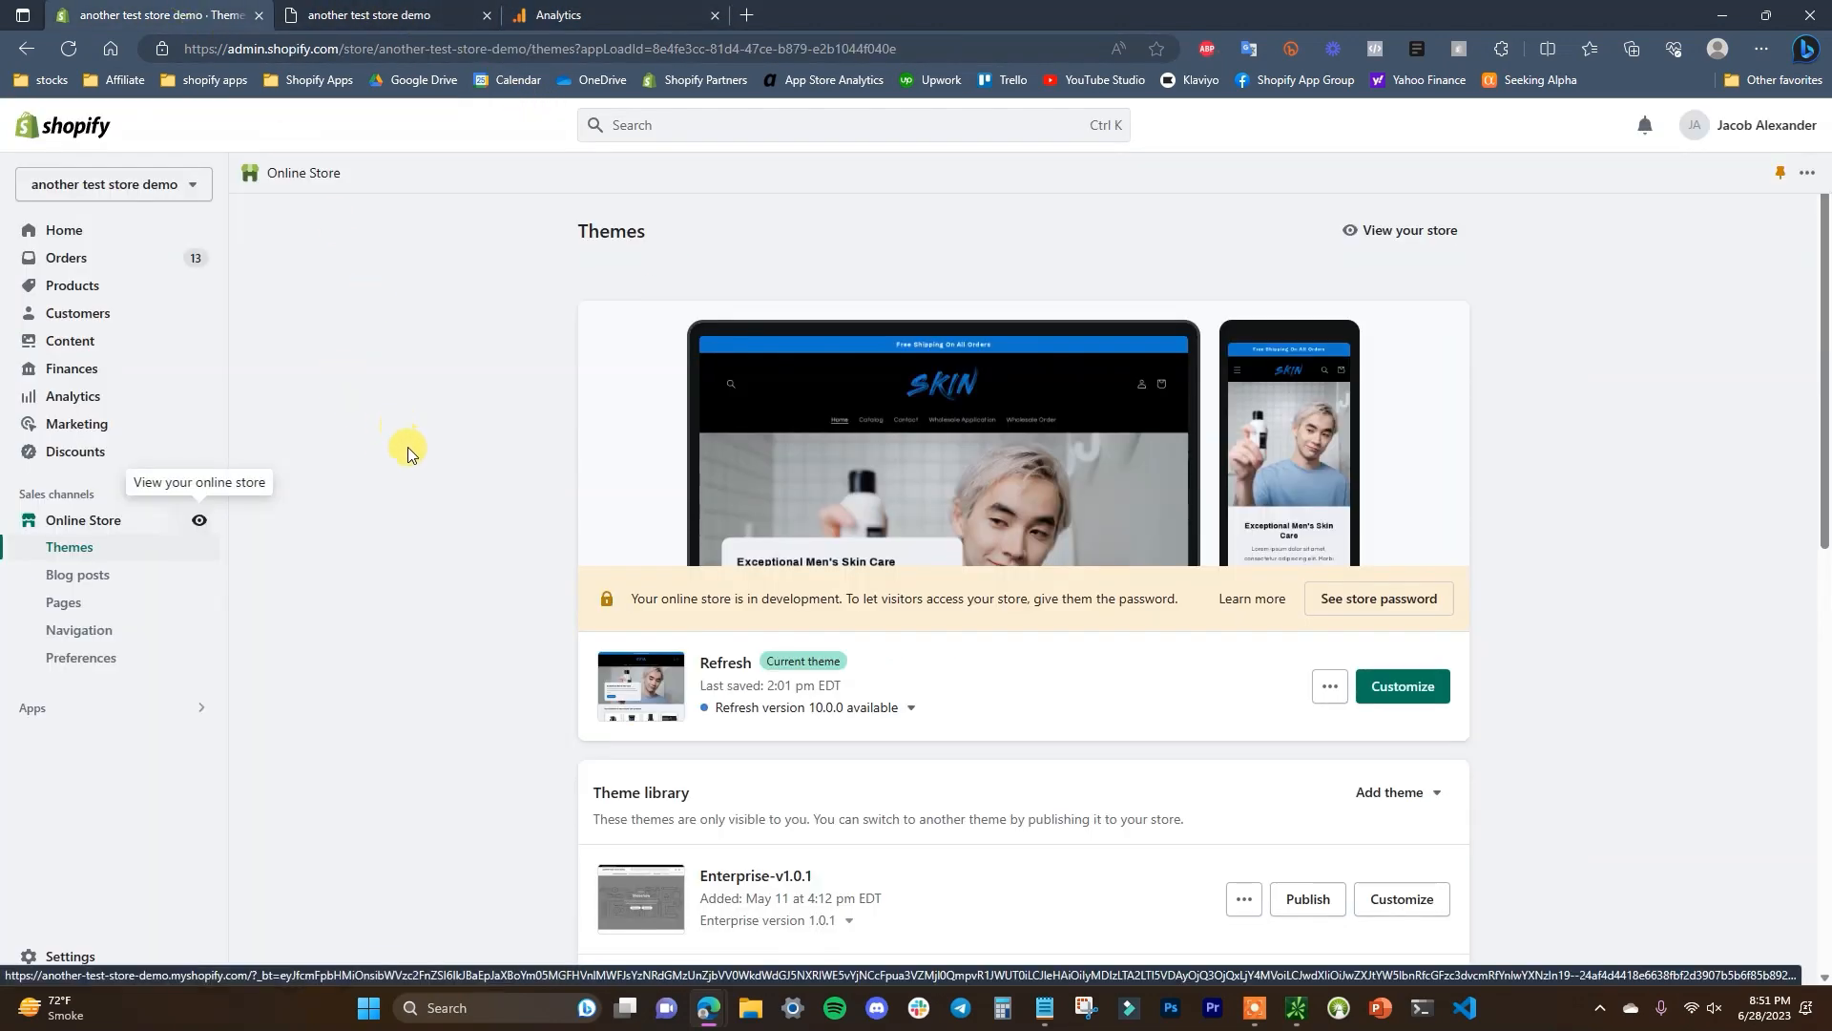
mouse_move(567, 262)
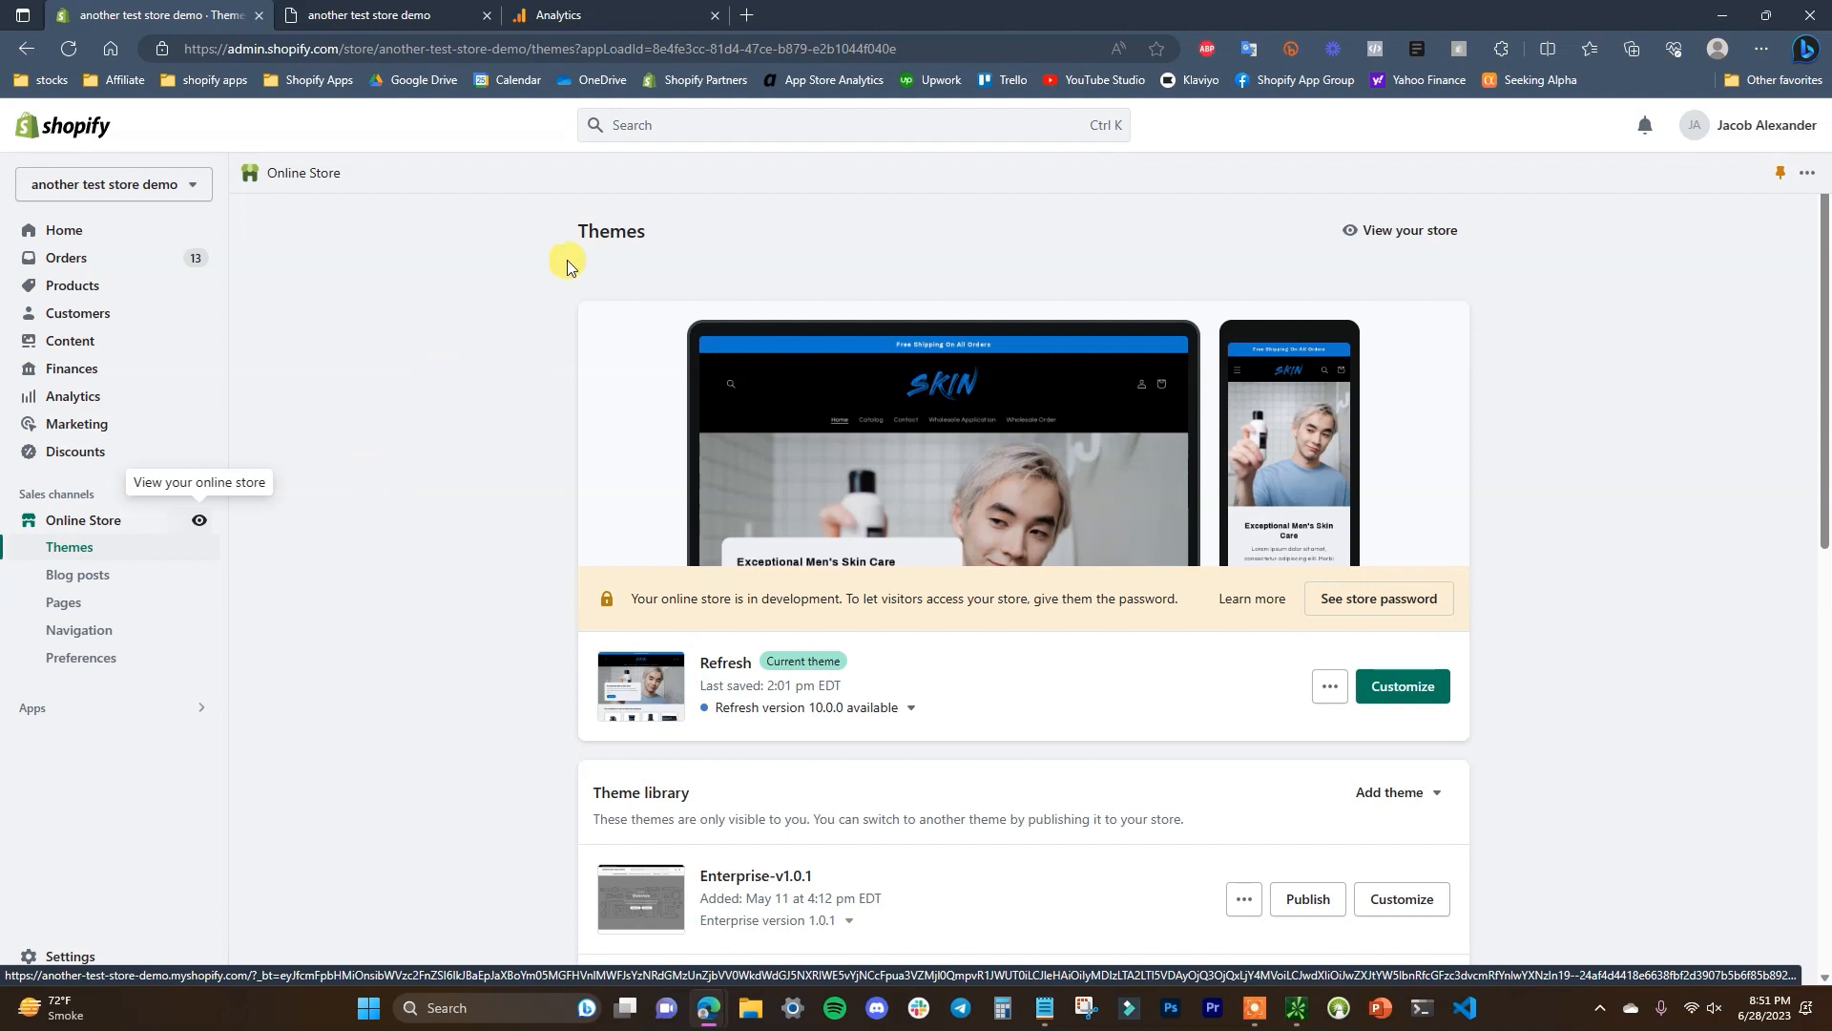
mouse_move(528, 327)
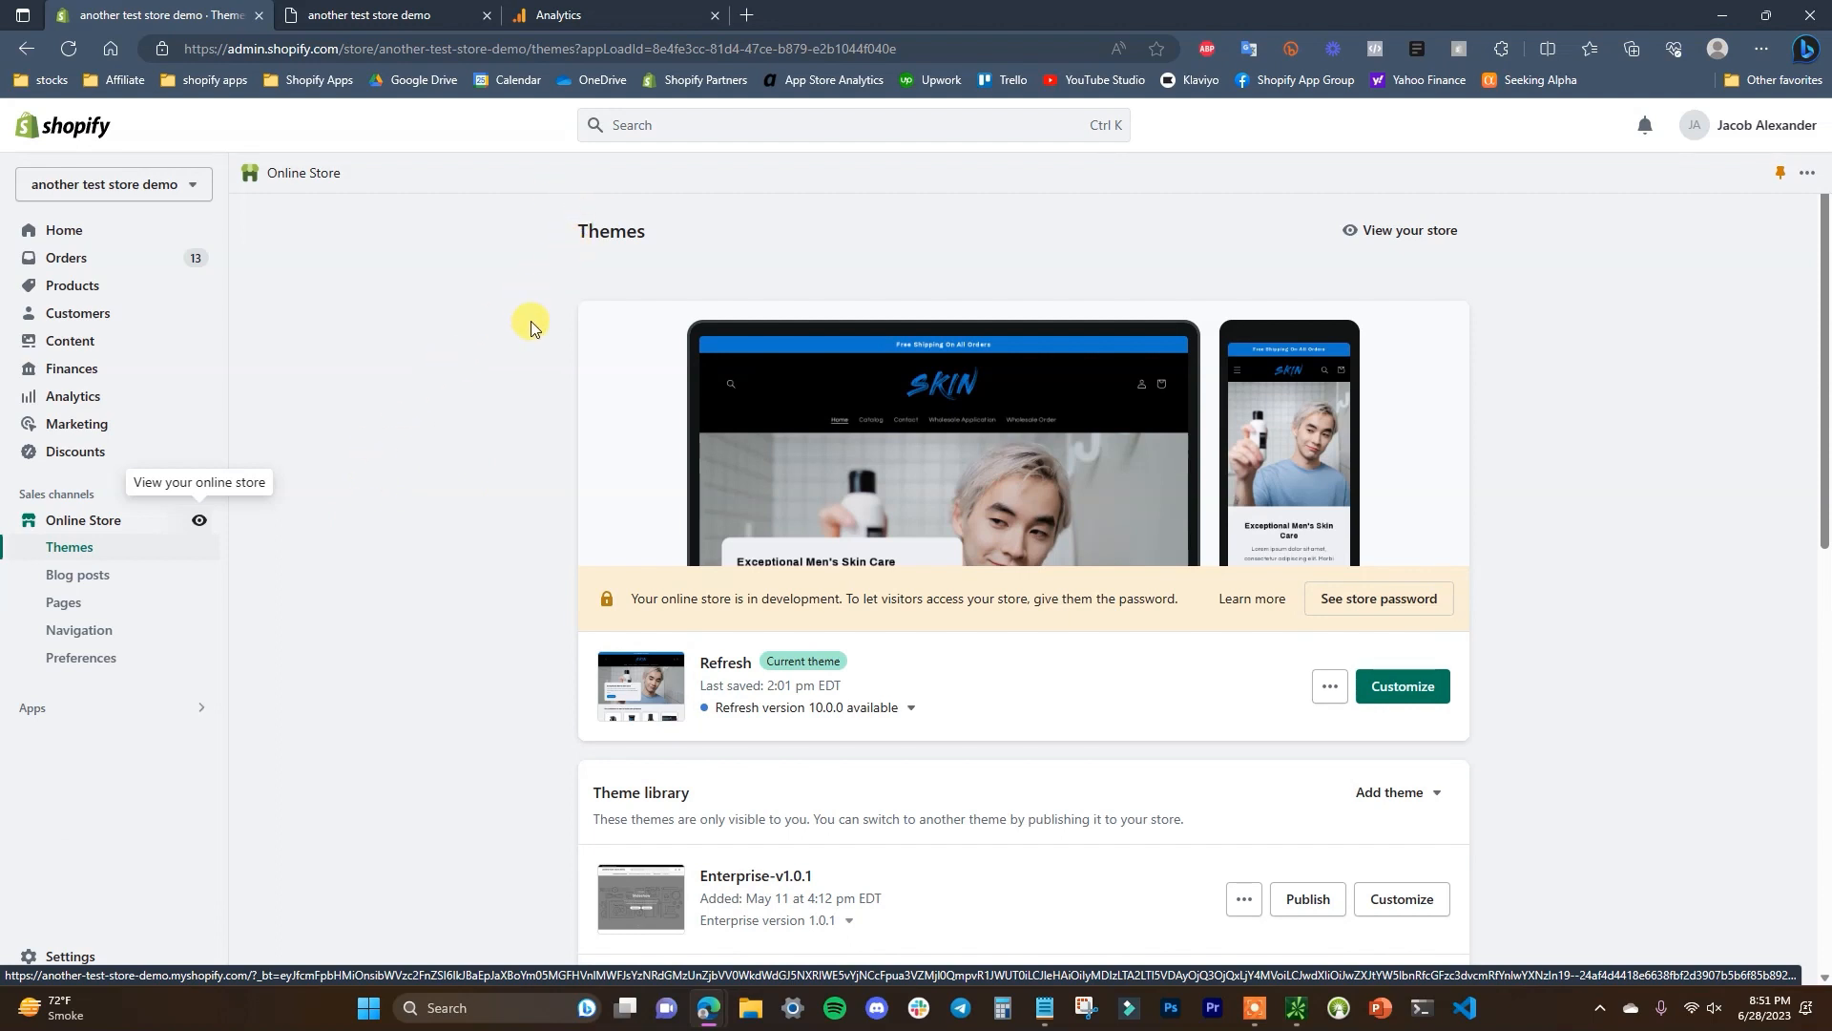
mouse_move(198, 533)
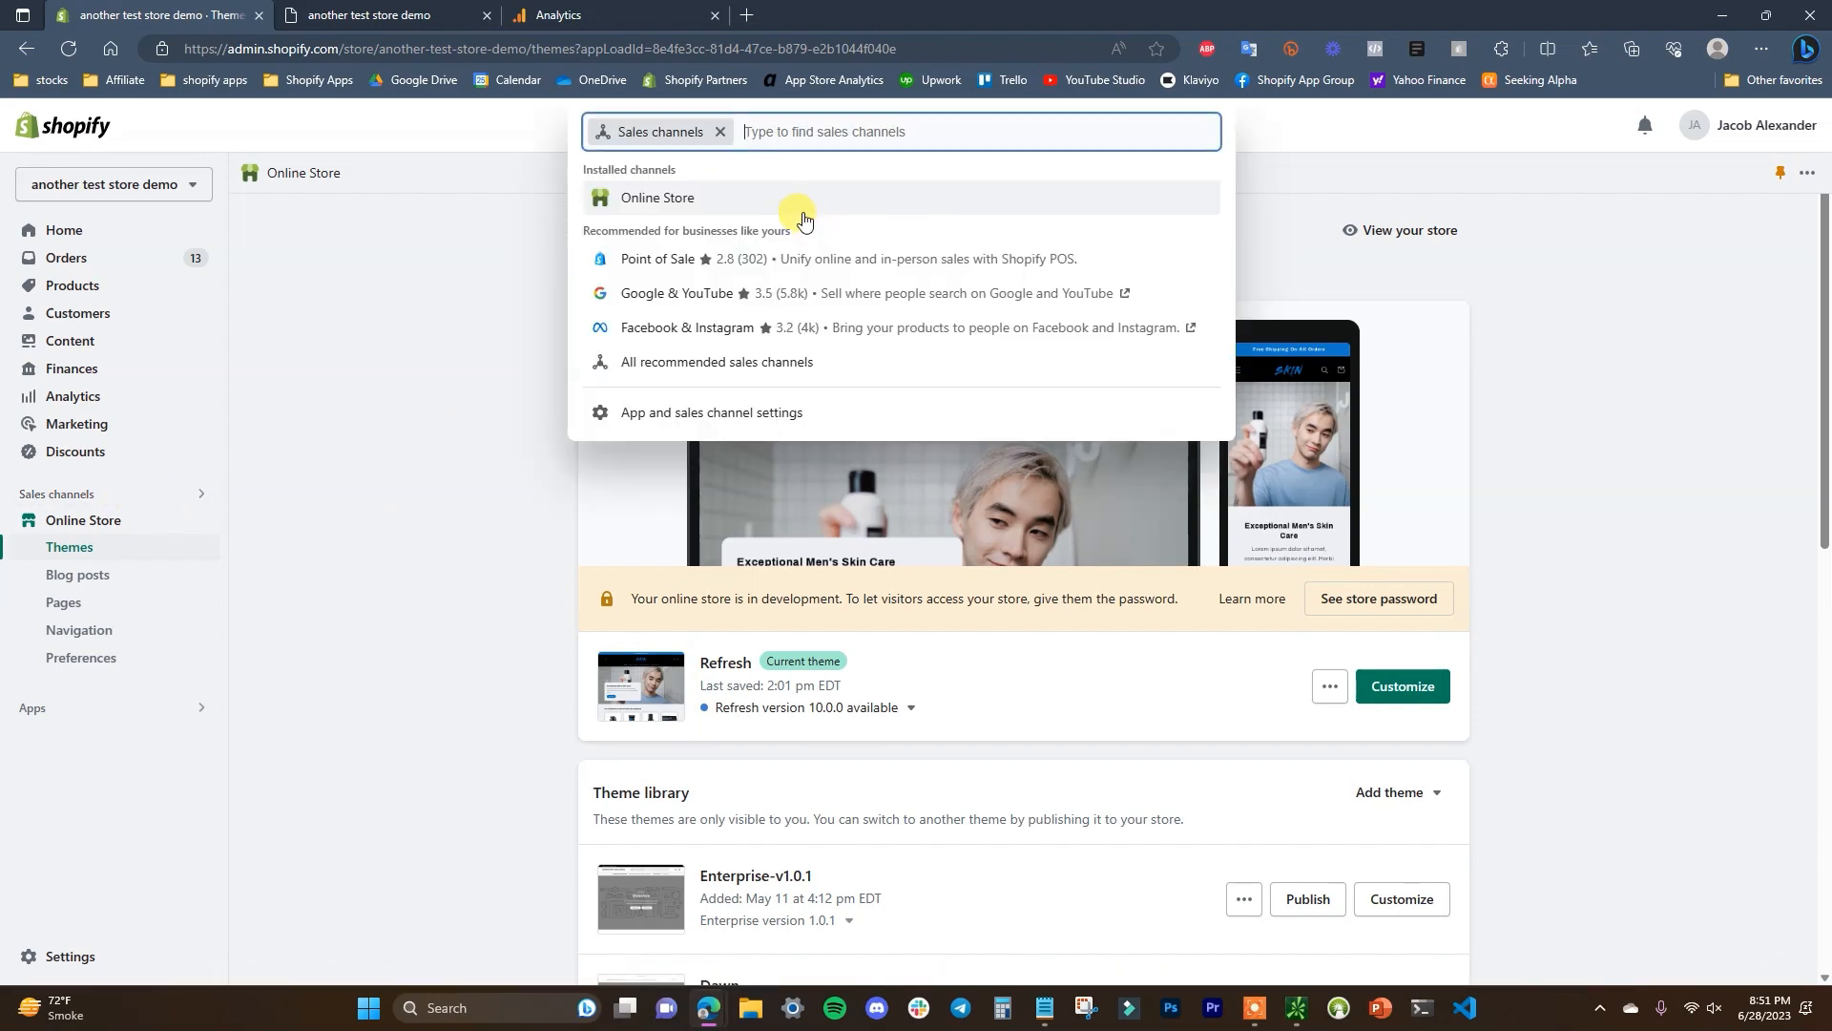
left_click(718, 369)
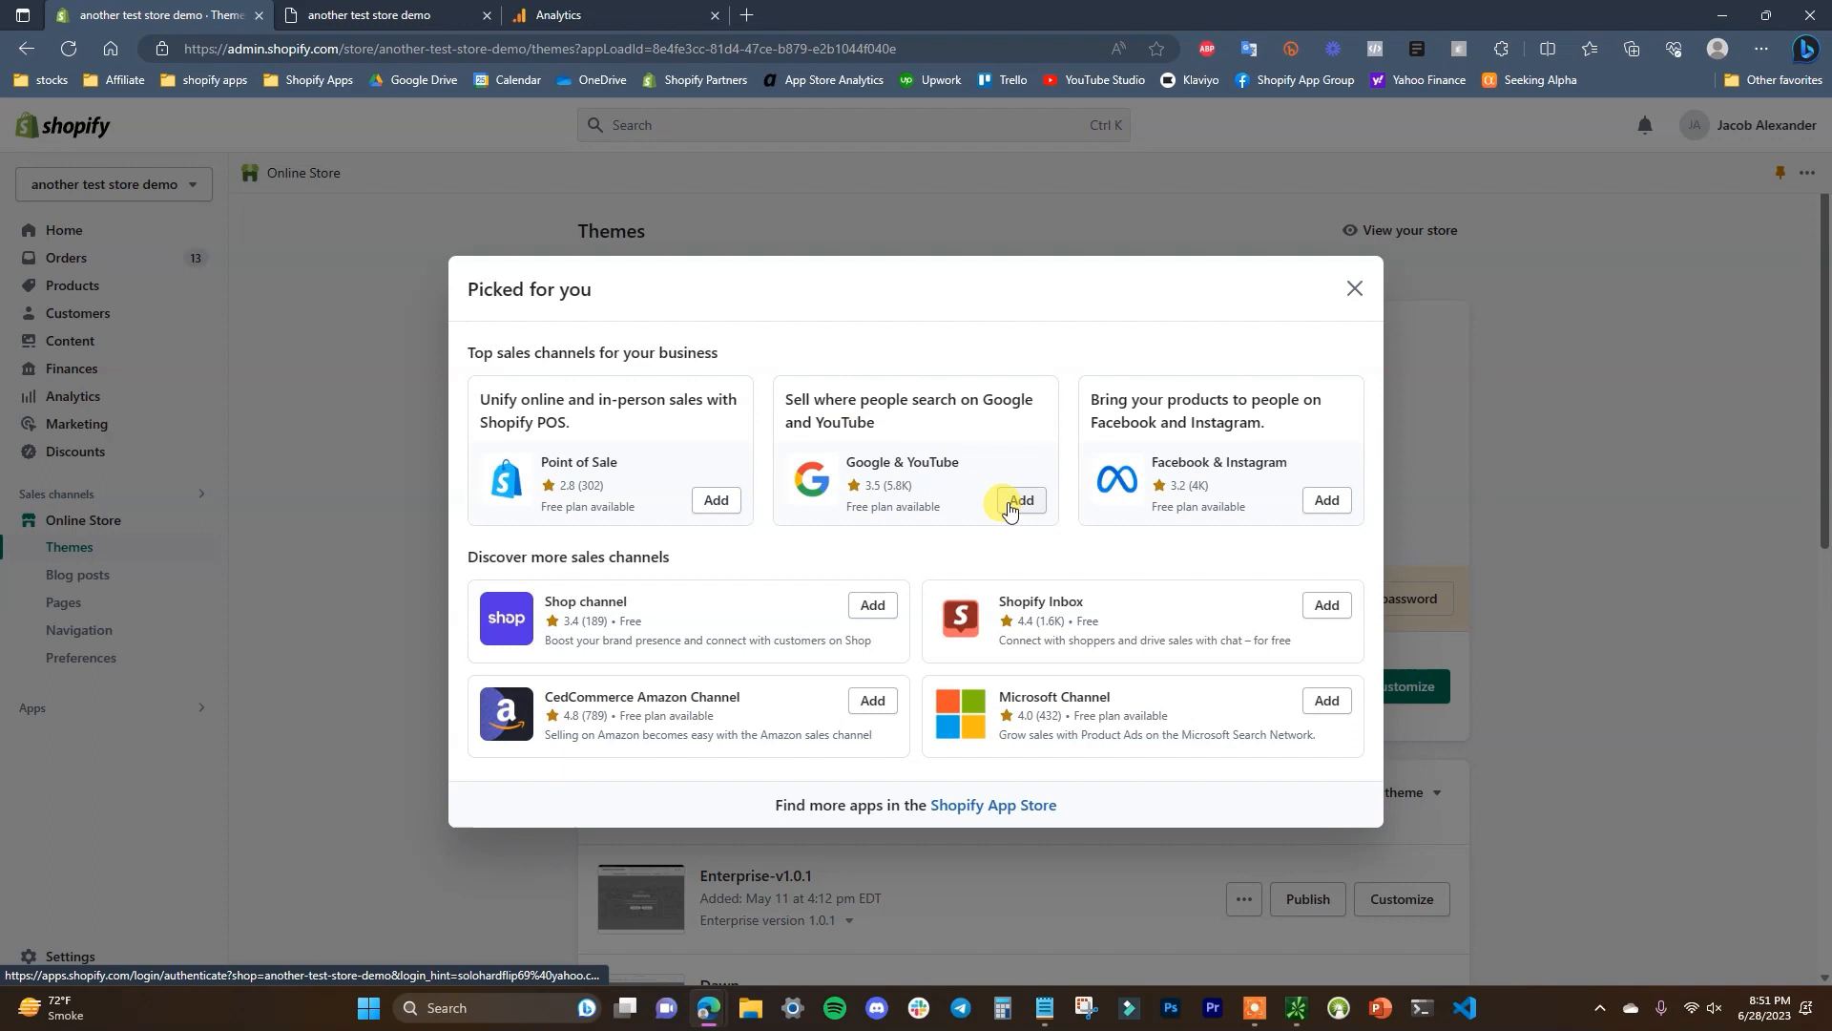
left_click(1019, 504)
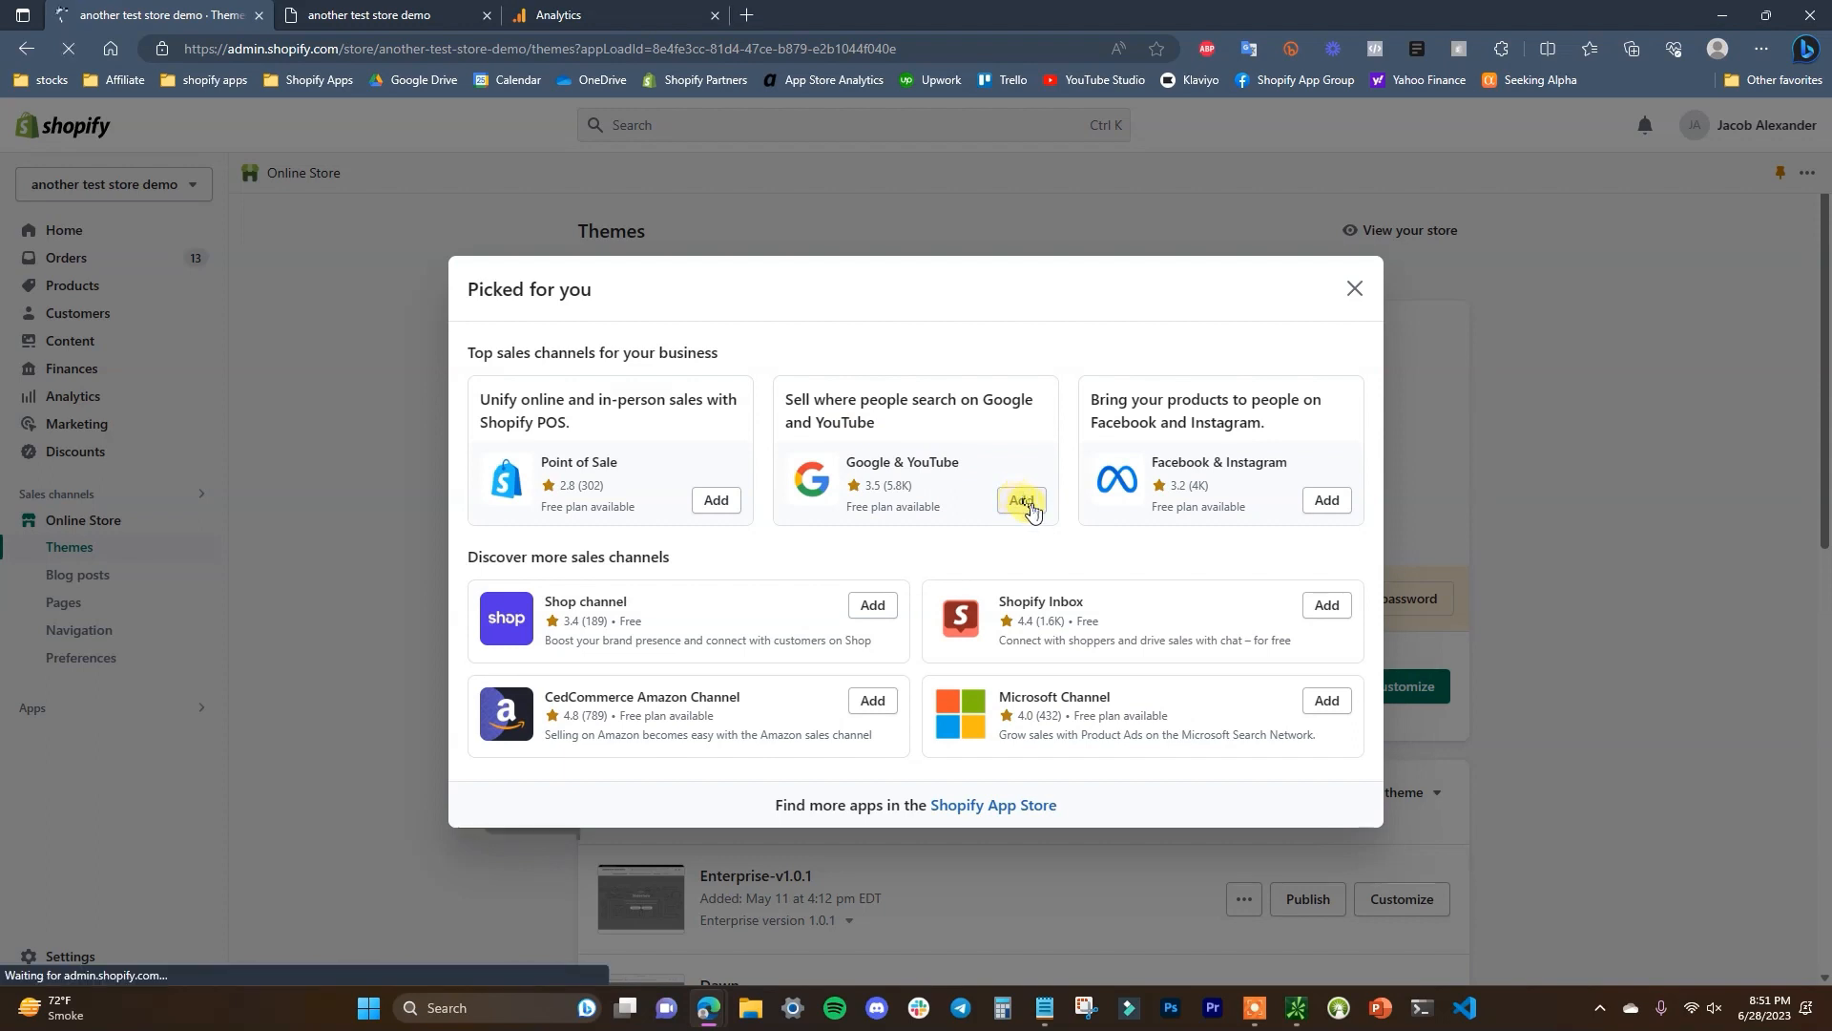
left_click(1019, 500)
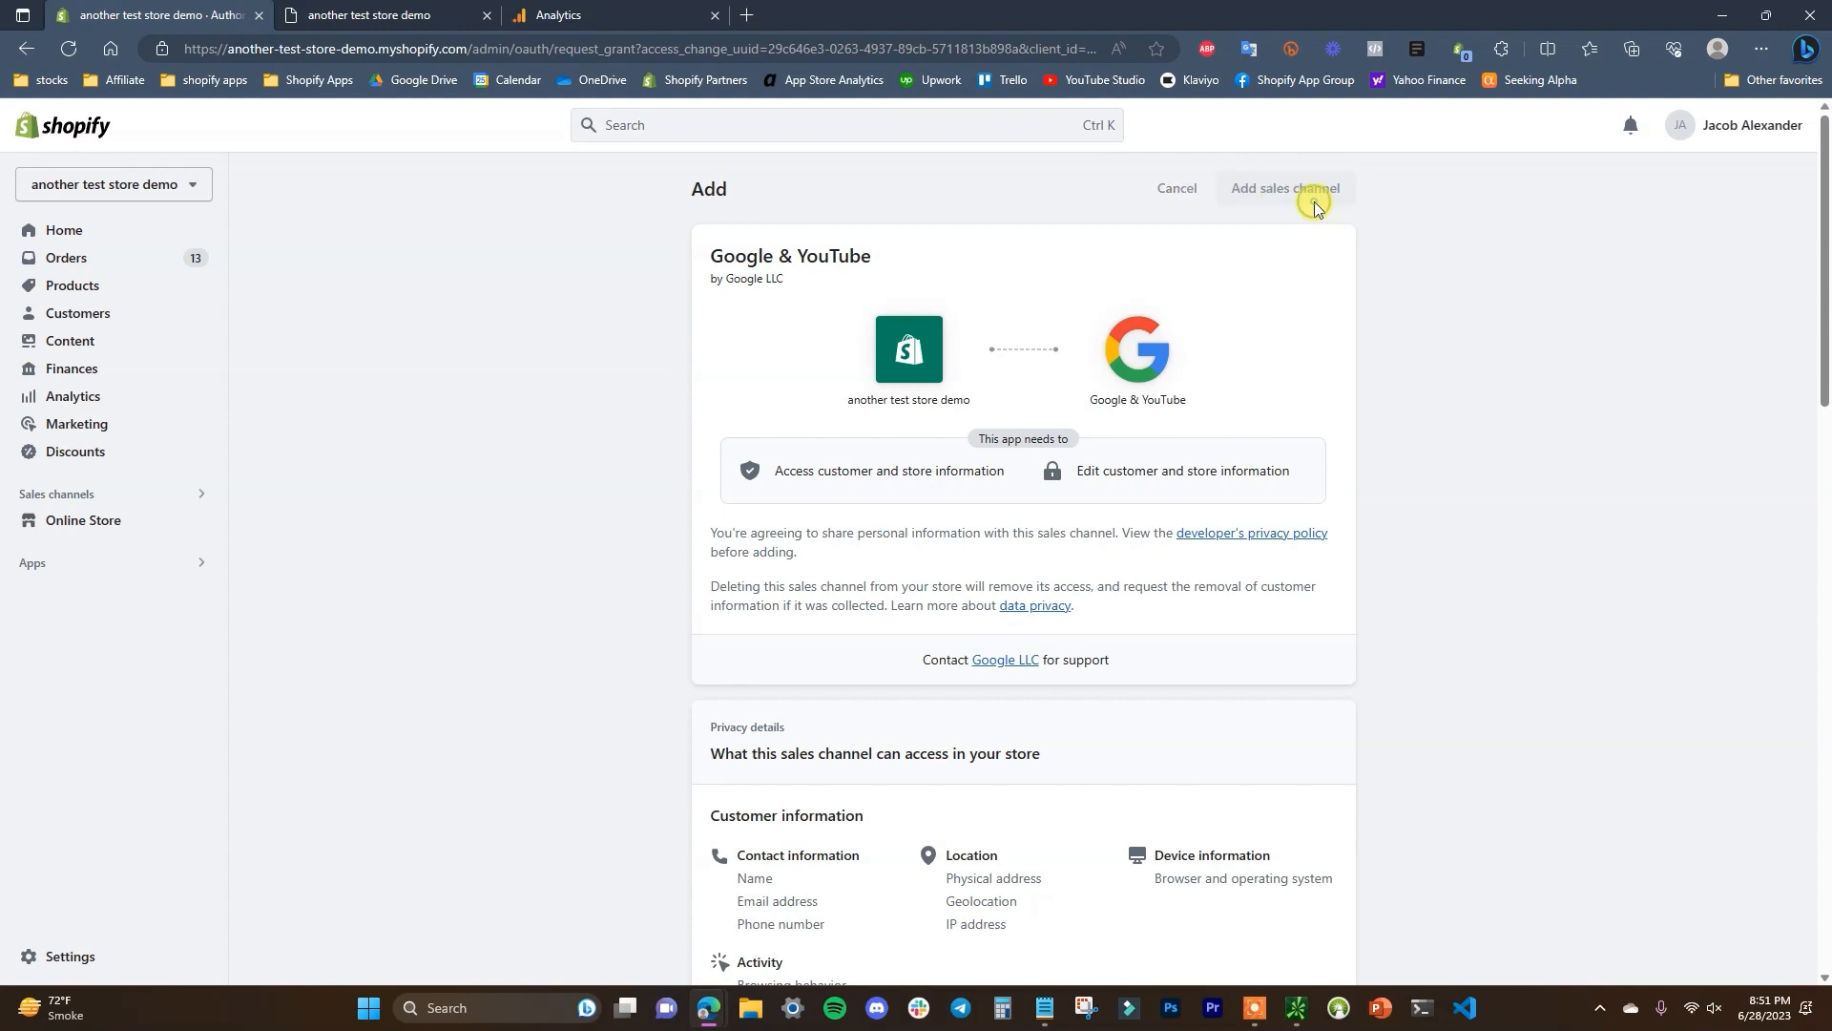
left_click(1282, 189)
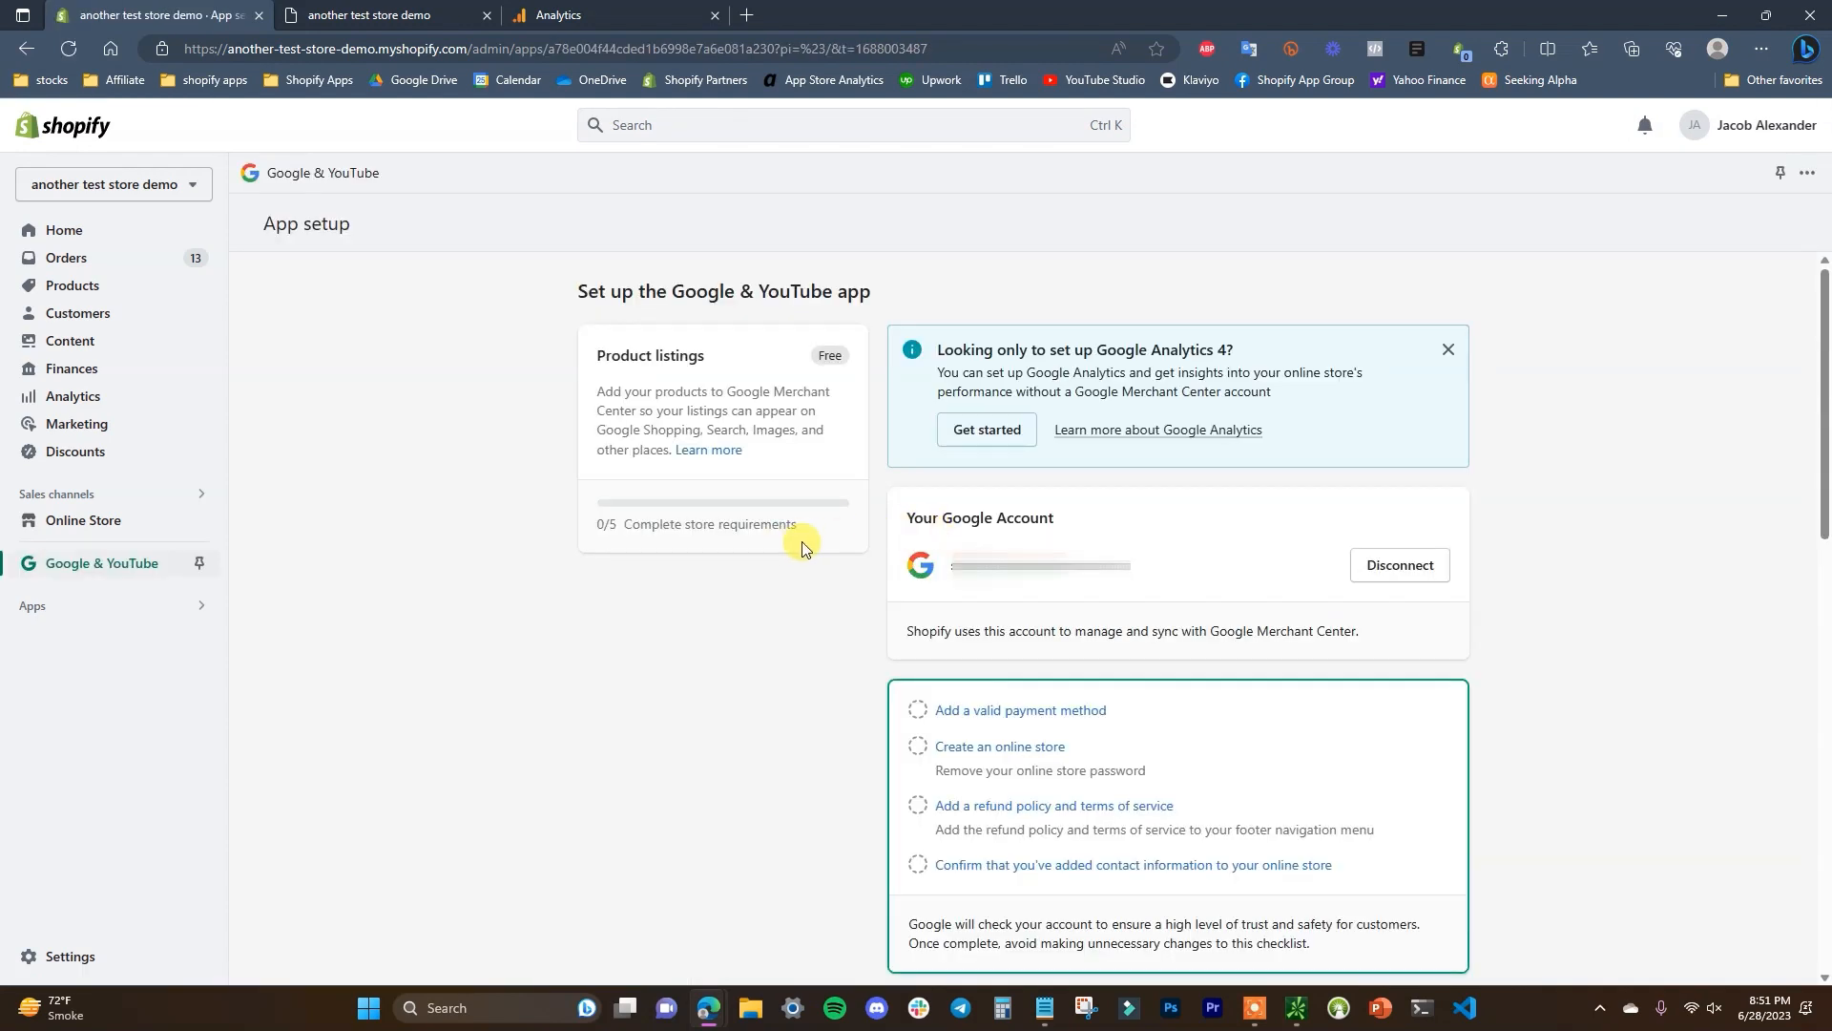
mouse_move(1065, 605)
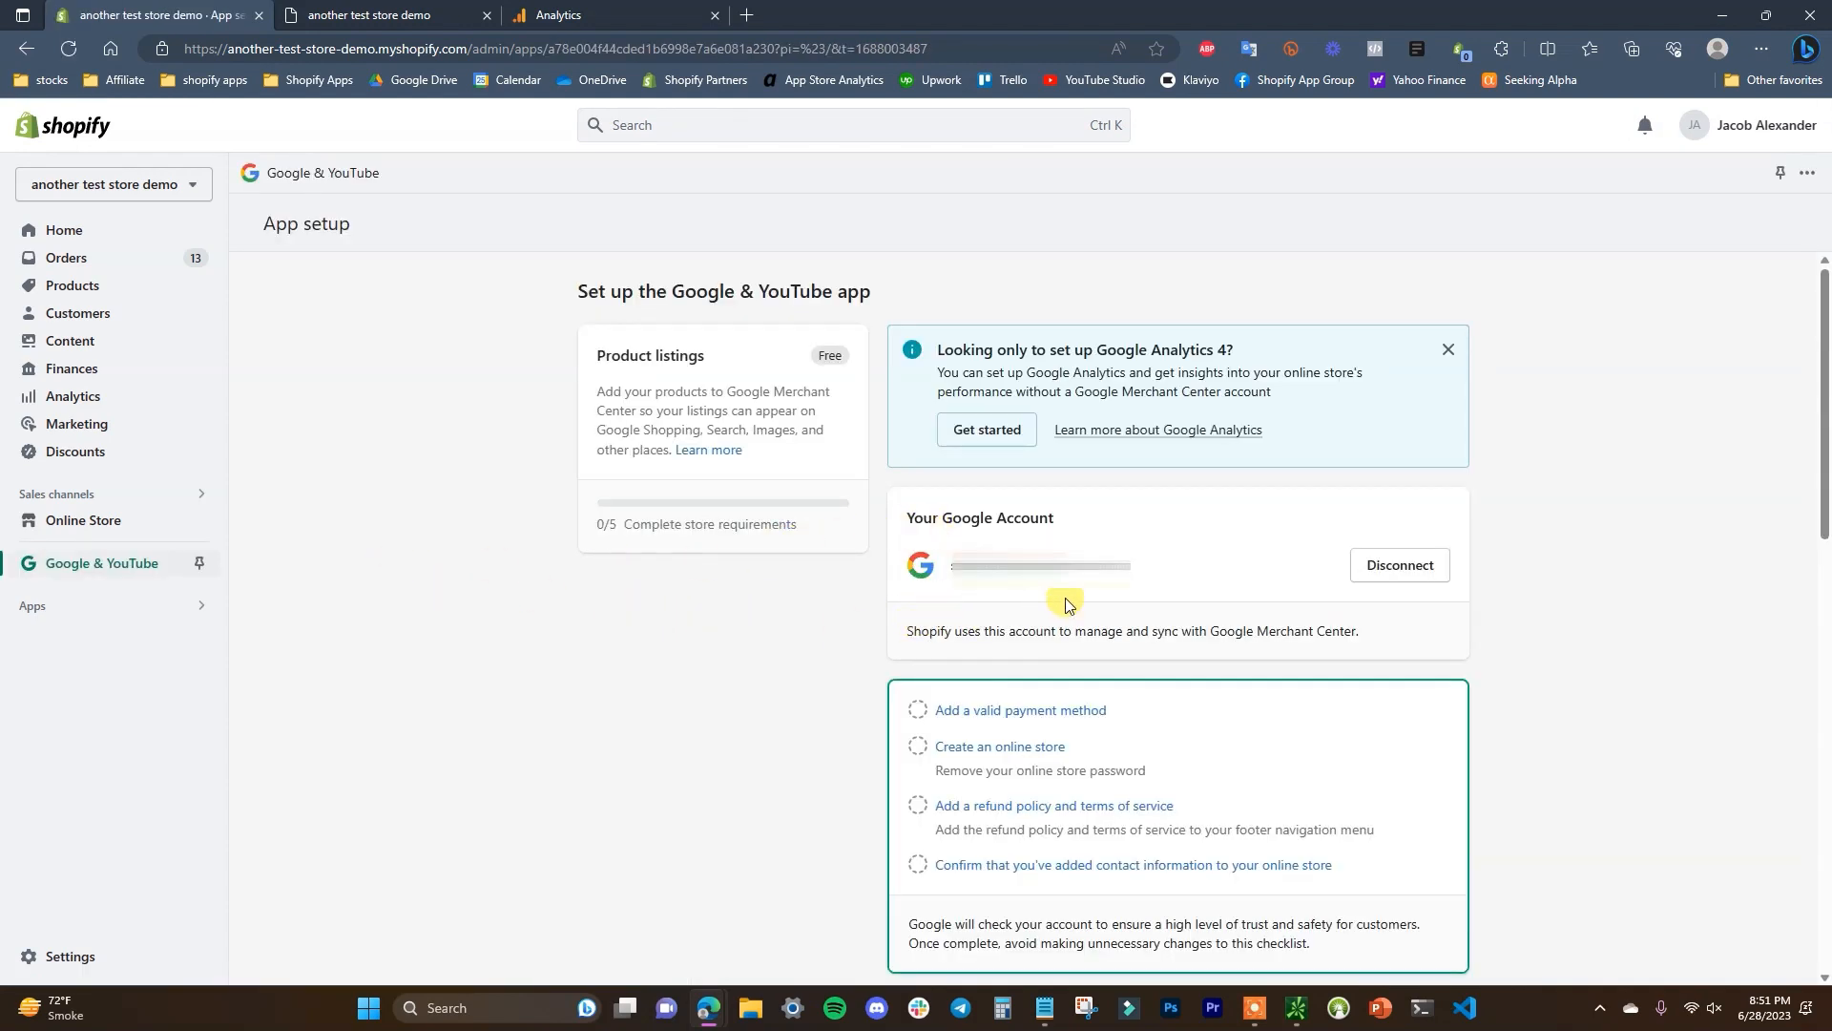
mouse_move(909, 535)
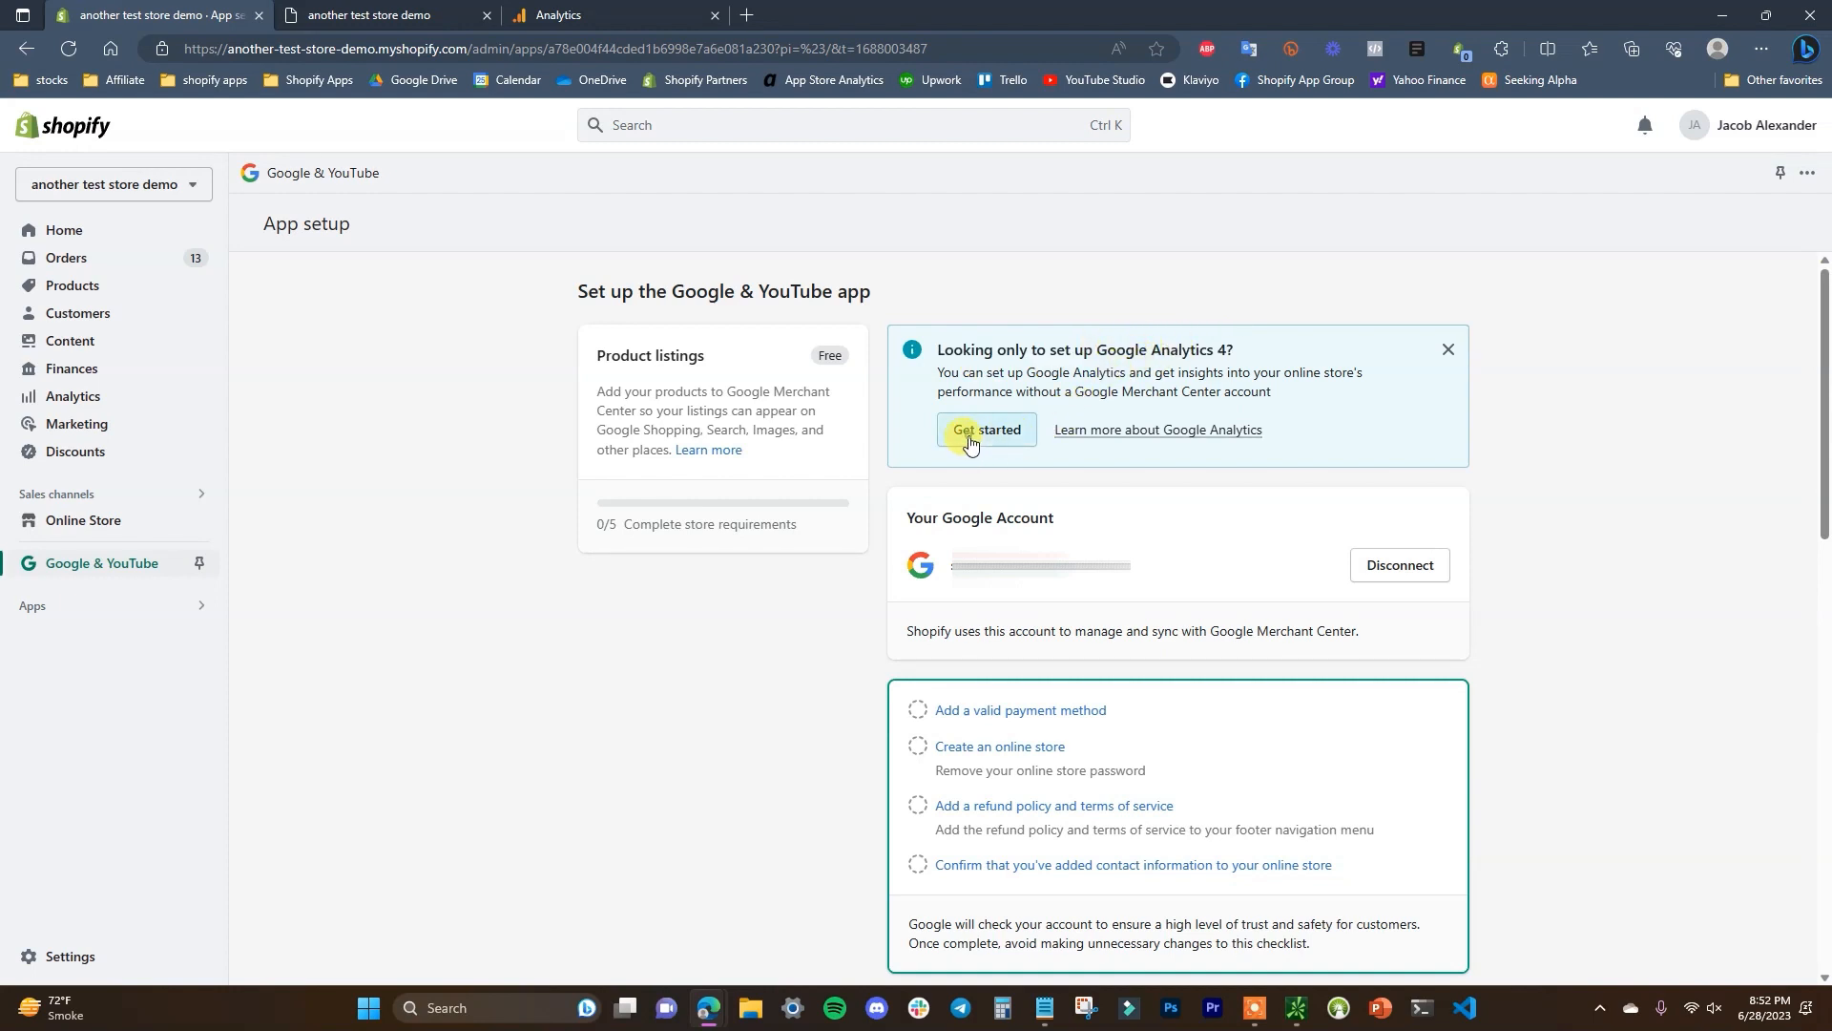
Step: Connect the store to the Google Analytics property via the Google Analytics 4 only setup
left_click(985, 429)
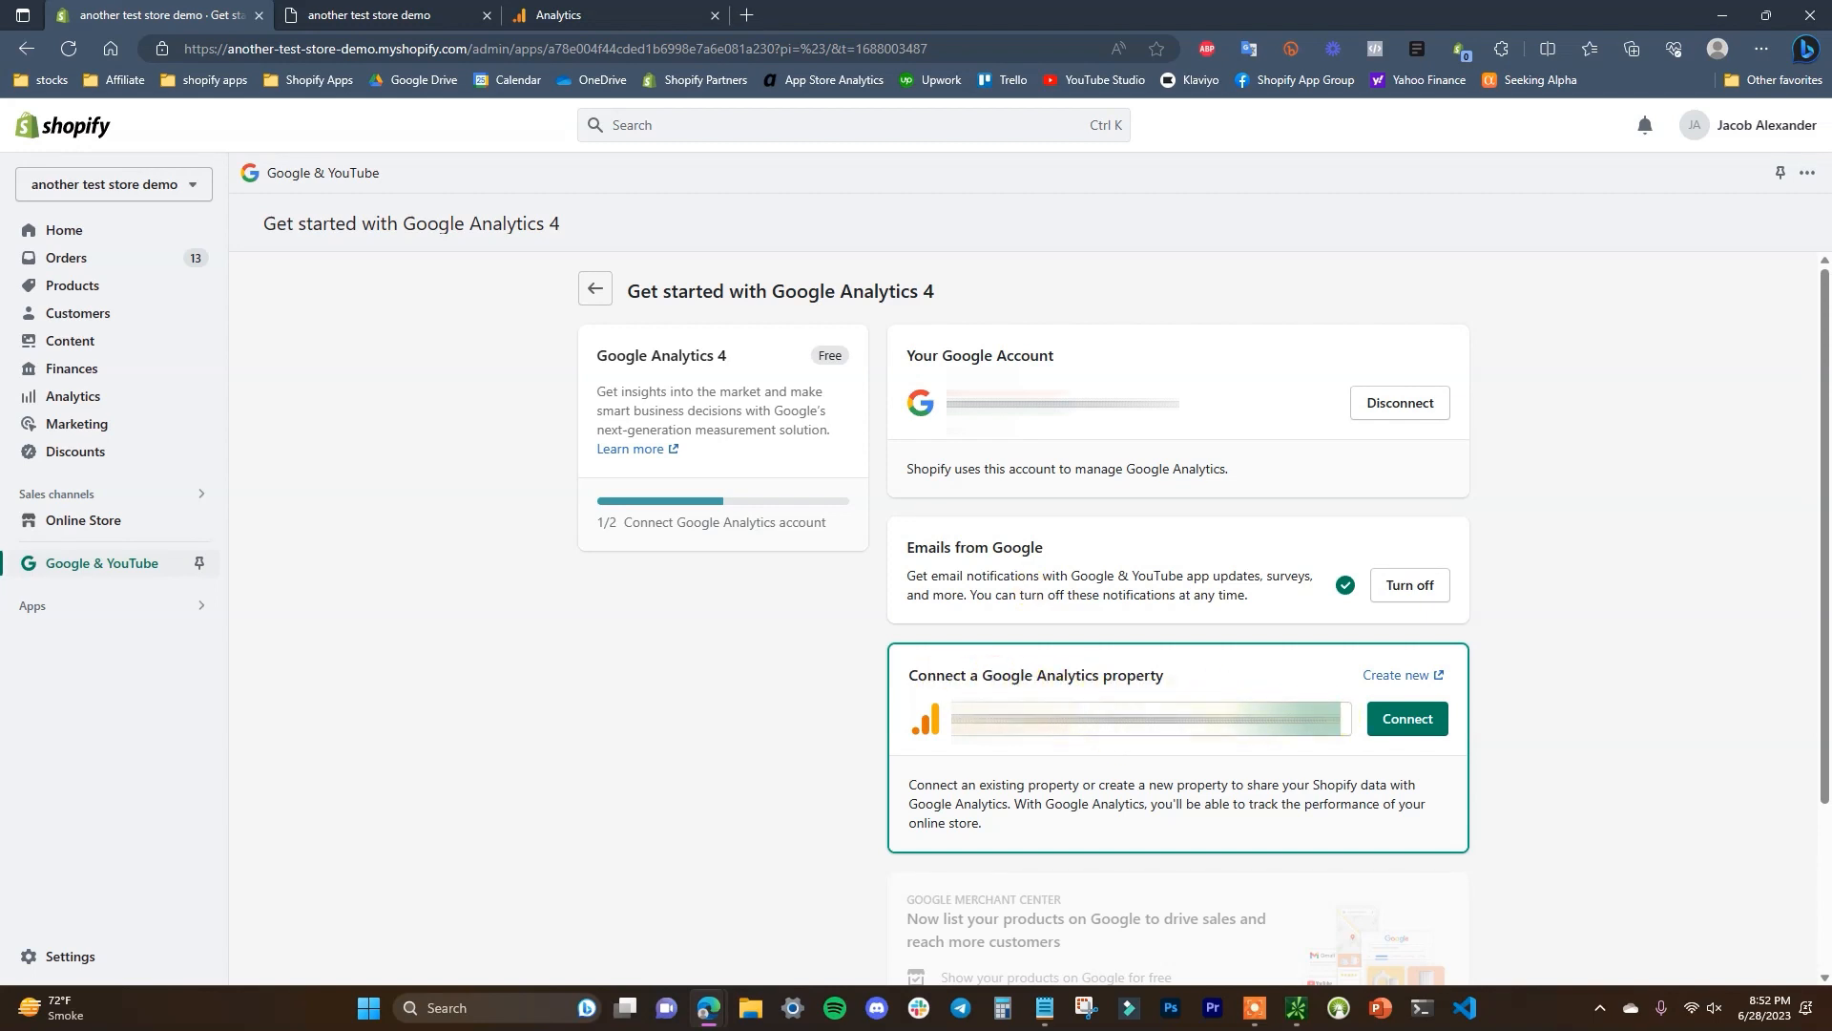
left_click(1146, 718)
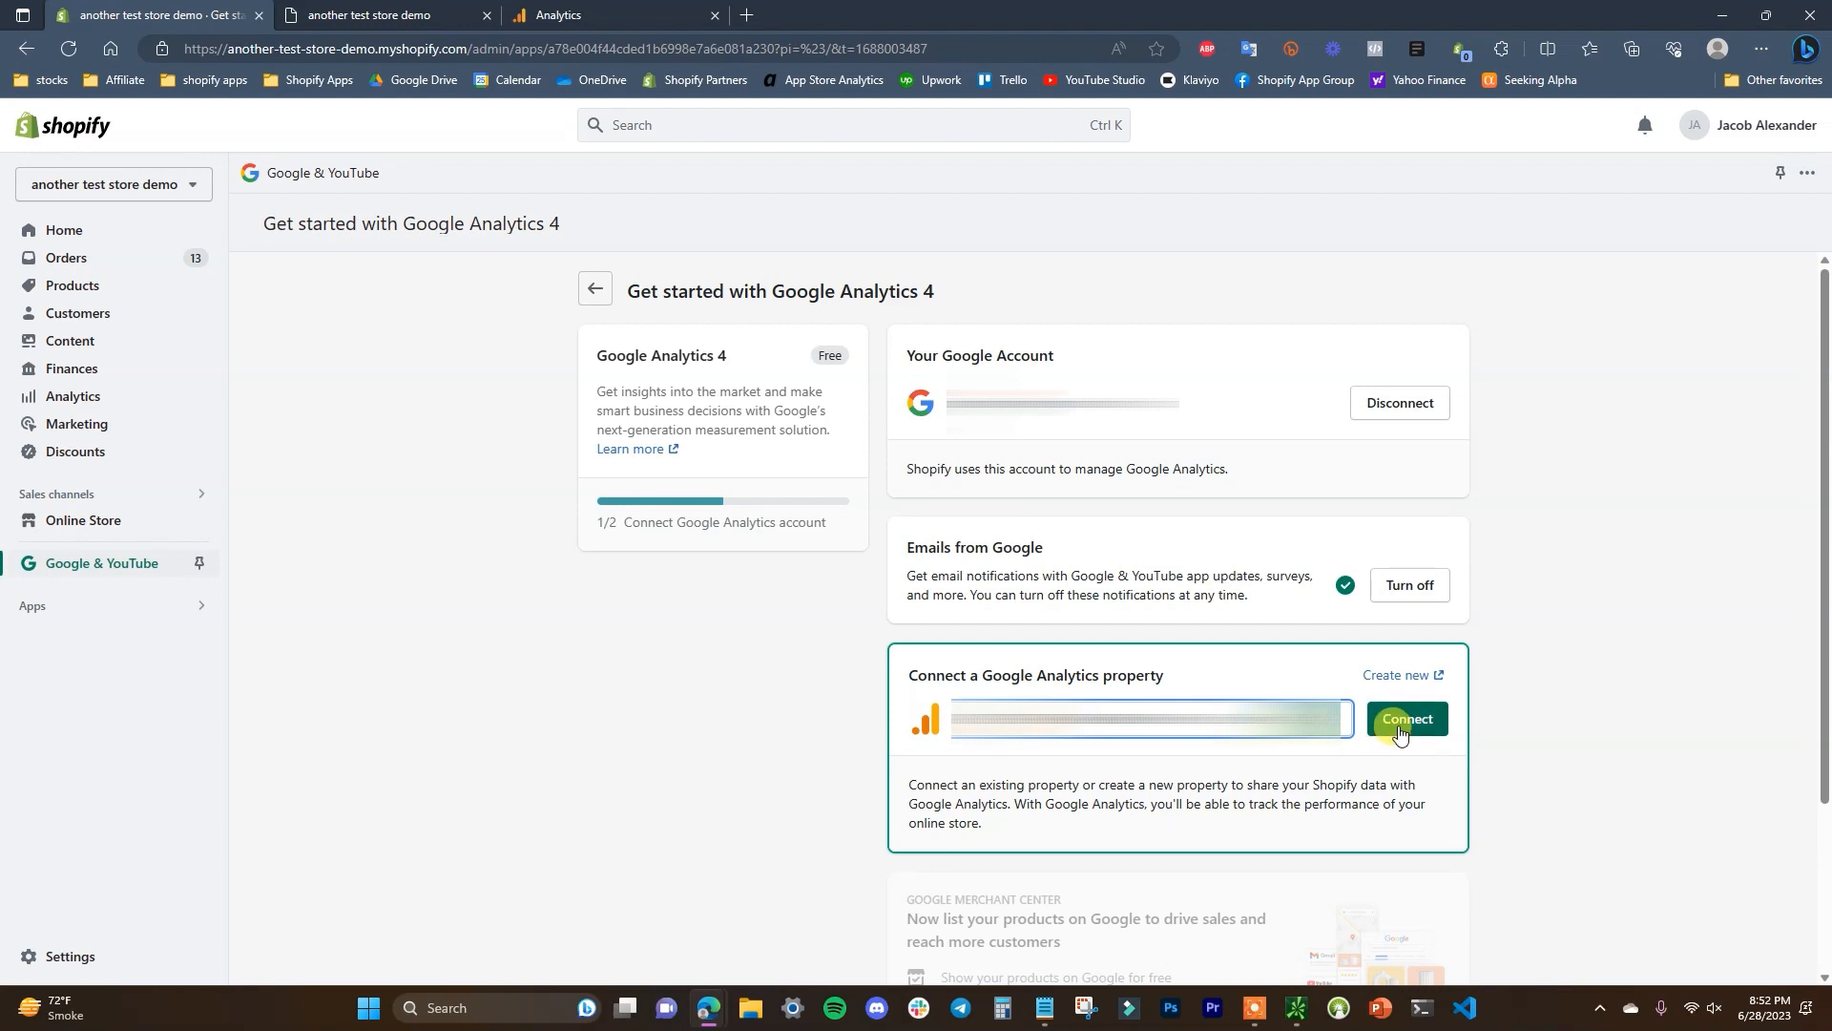
left_click(1407, 720)
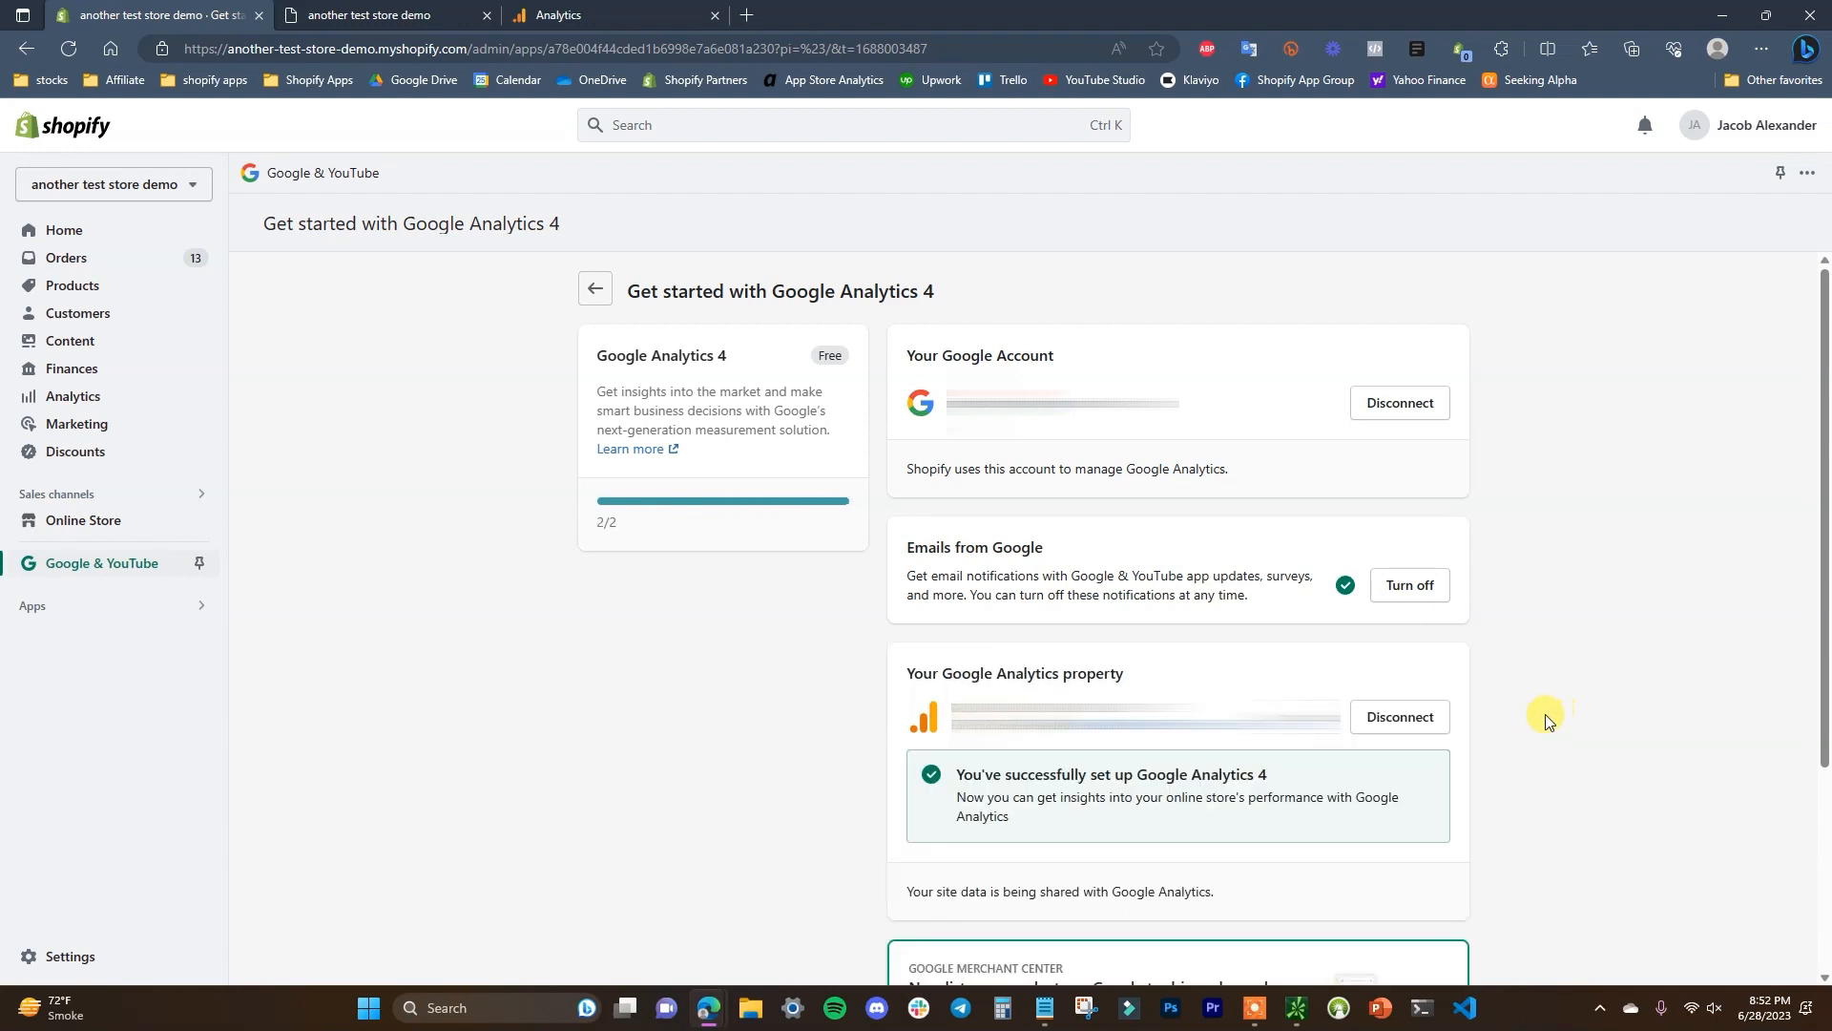
mouse_move(1008, 779)
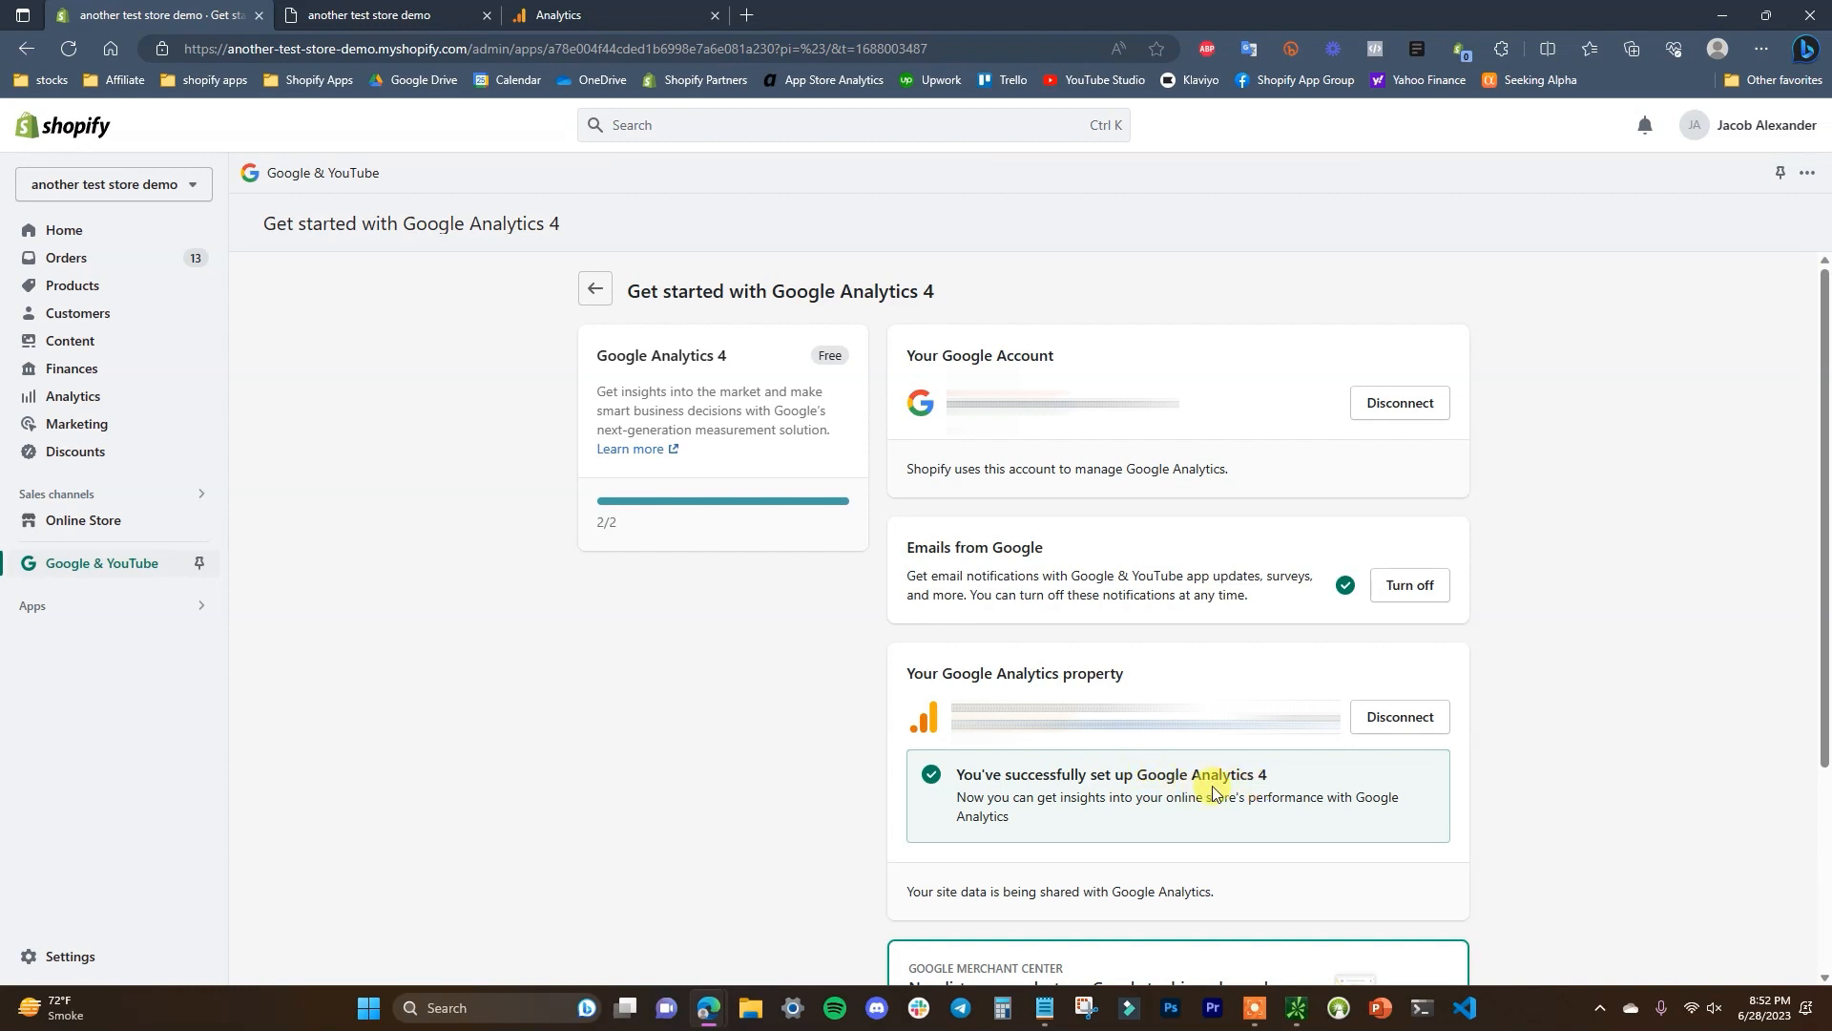
mouse_move(408, 468)
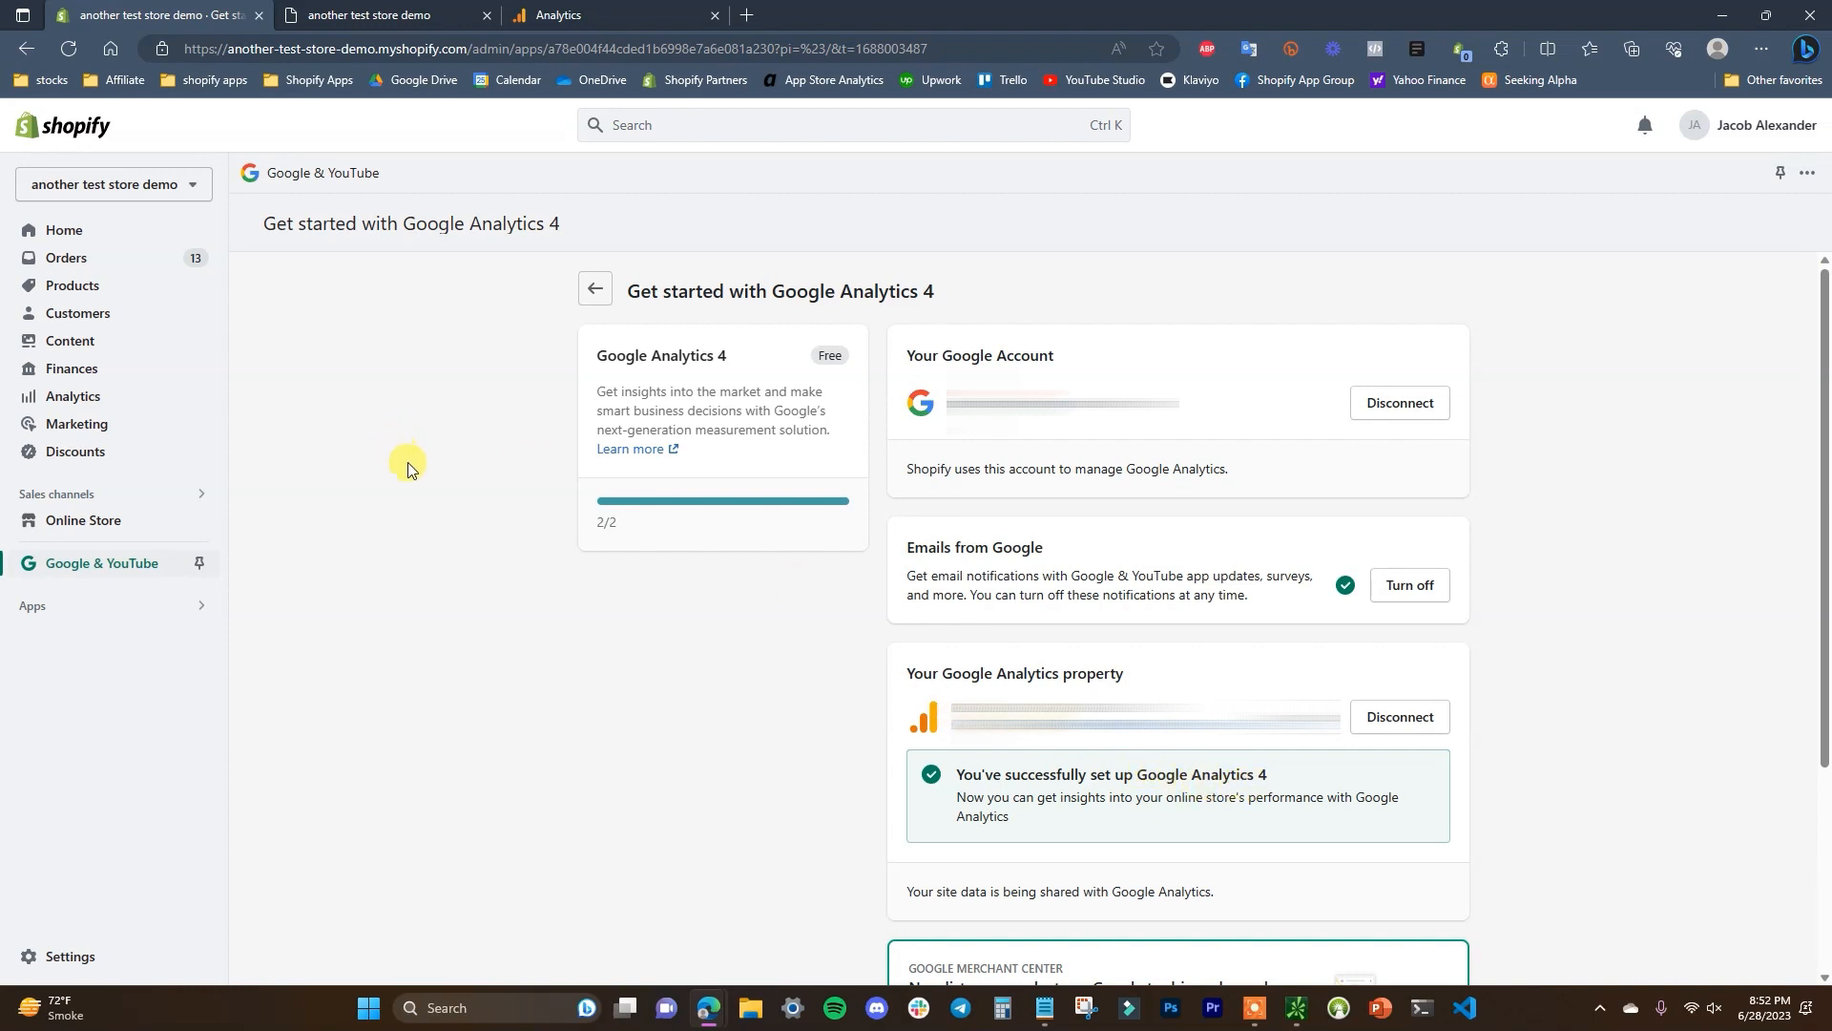
mouse_move(160, 520)
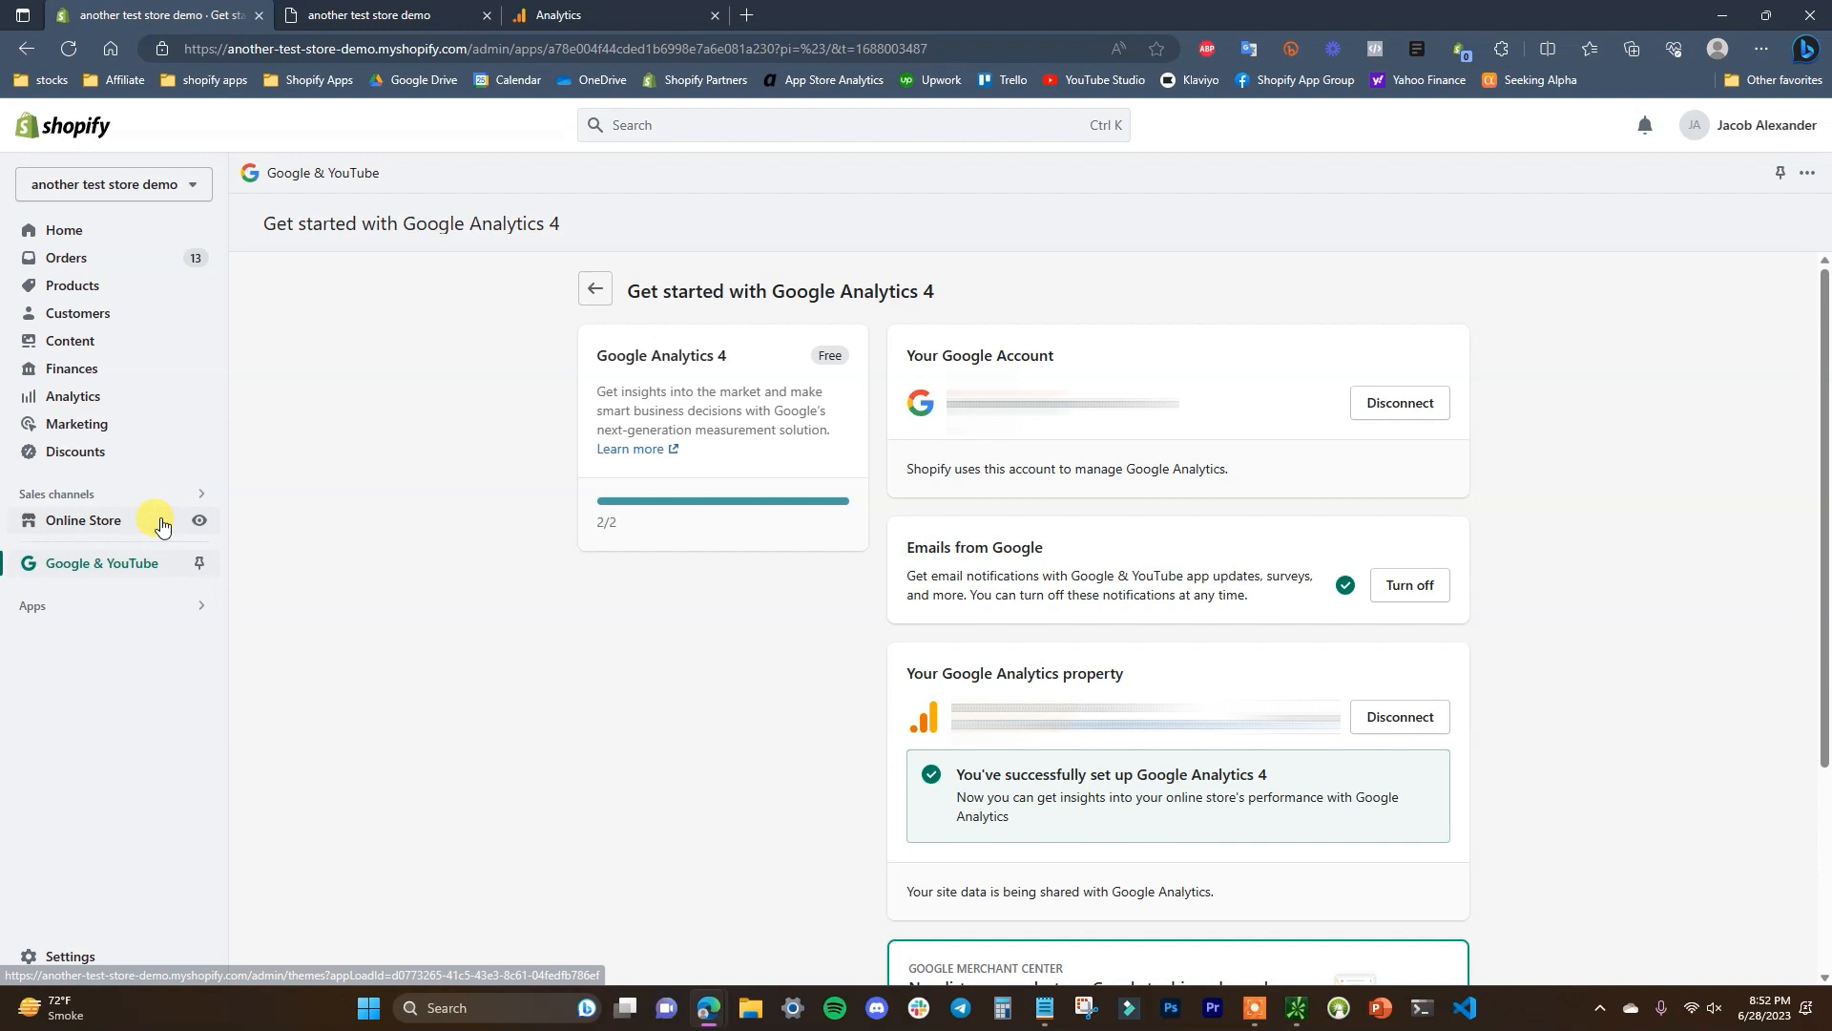
Step: Open the live storefront from the Online Store section and close the tag instructions
left_click(82, 520)
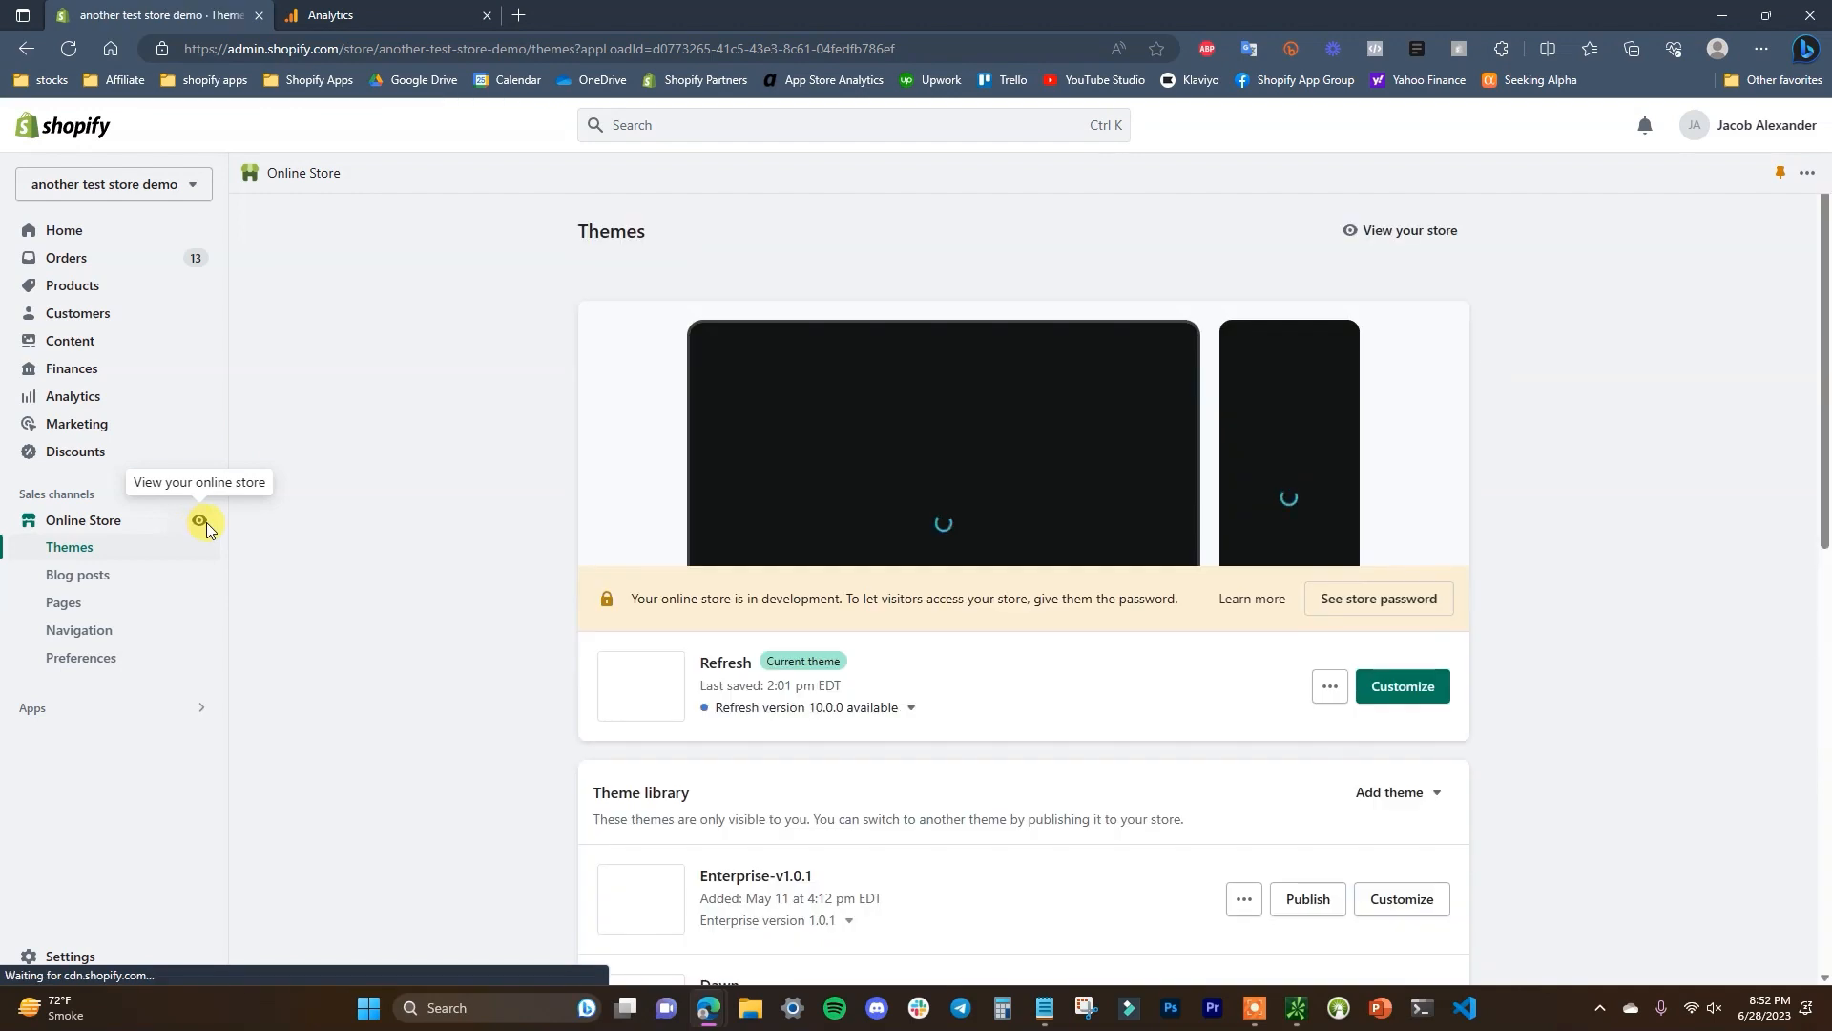
left_click(204, 521)
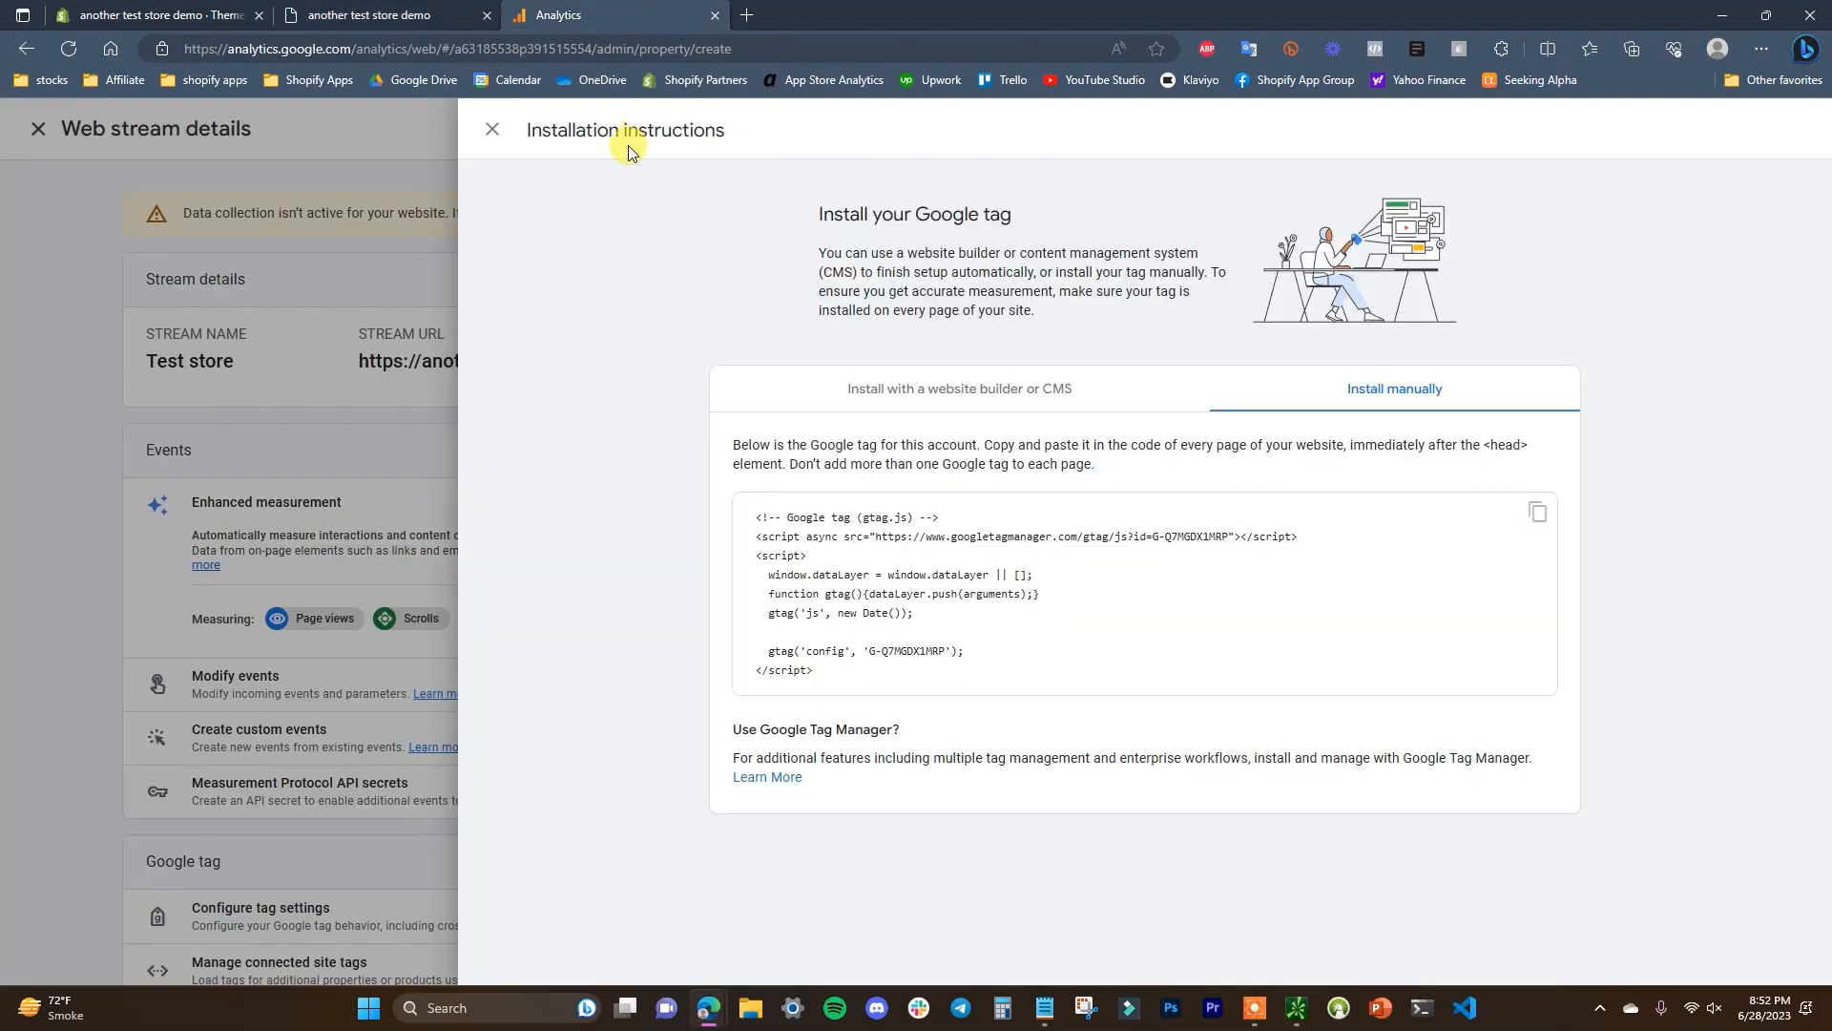
left_click(492, 129)
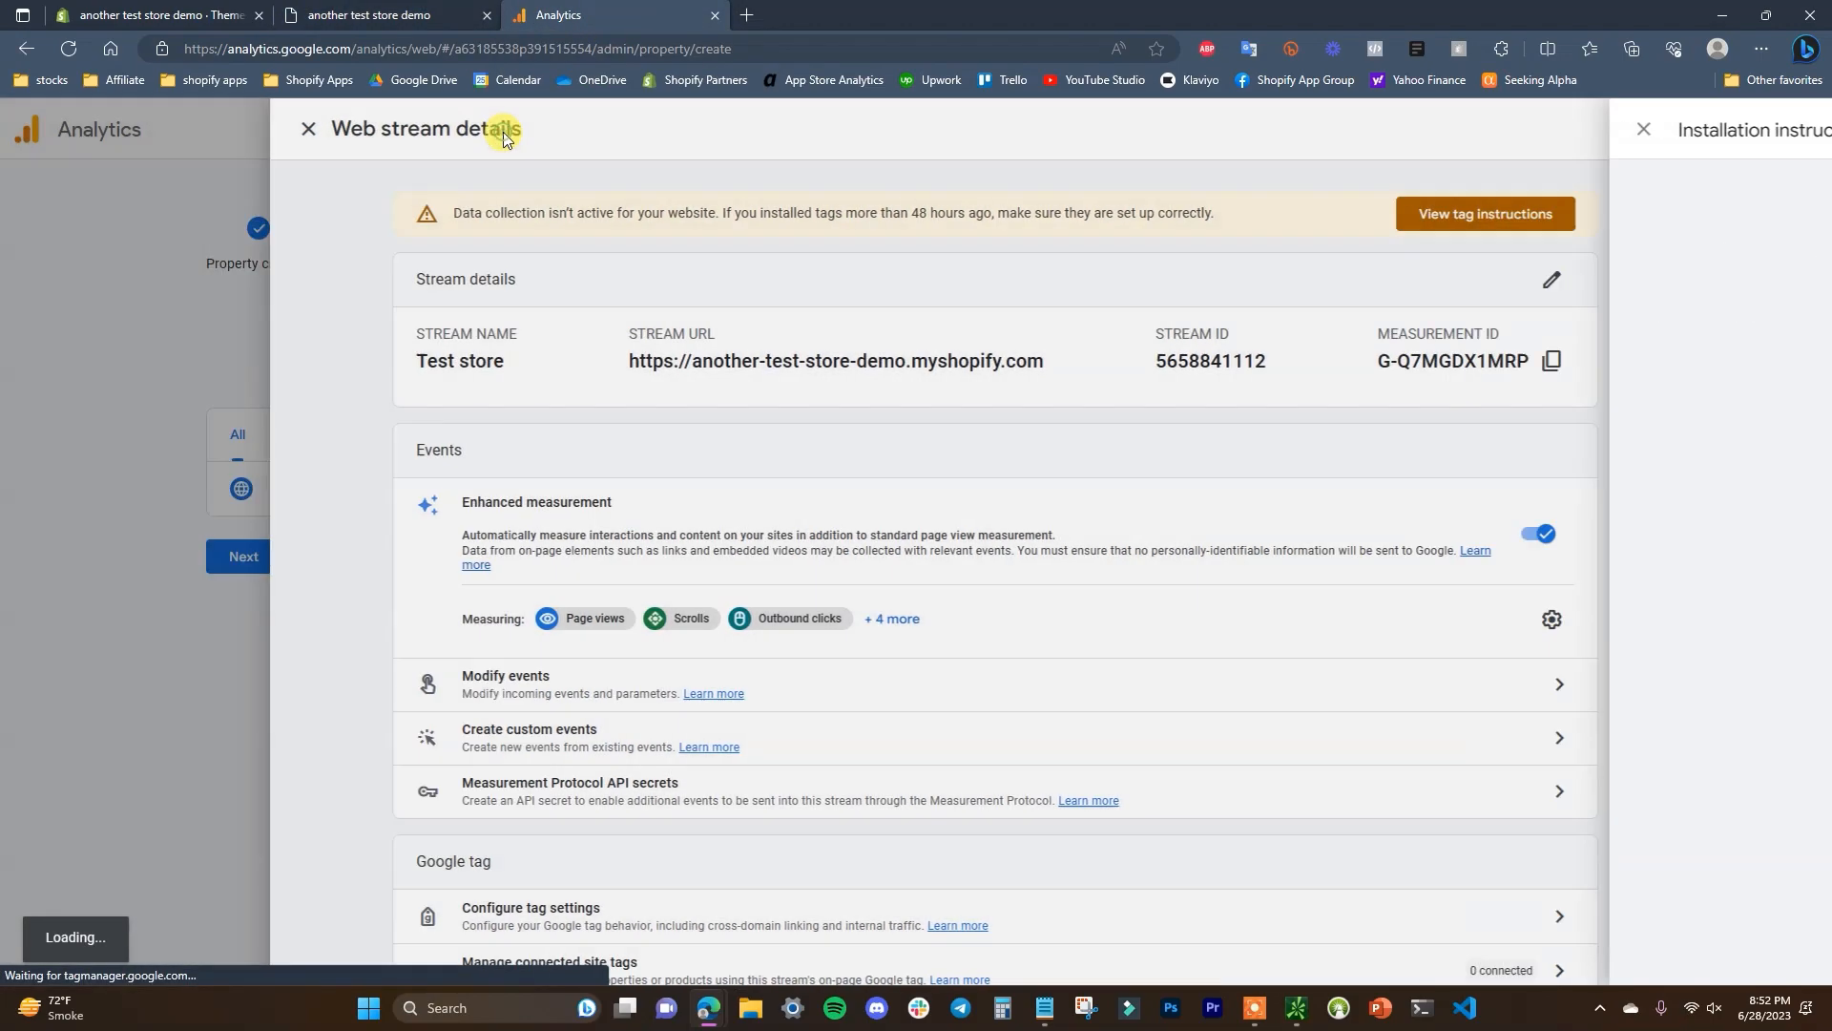
Step: Close the stream details, finish data collection setup and continue to the property home page
left_click(307, 128)
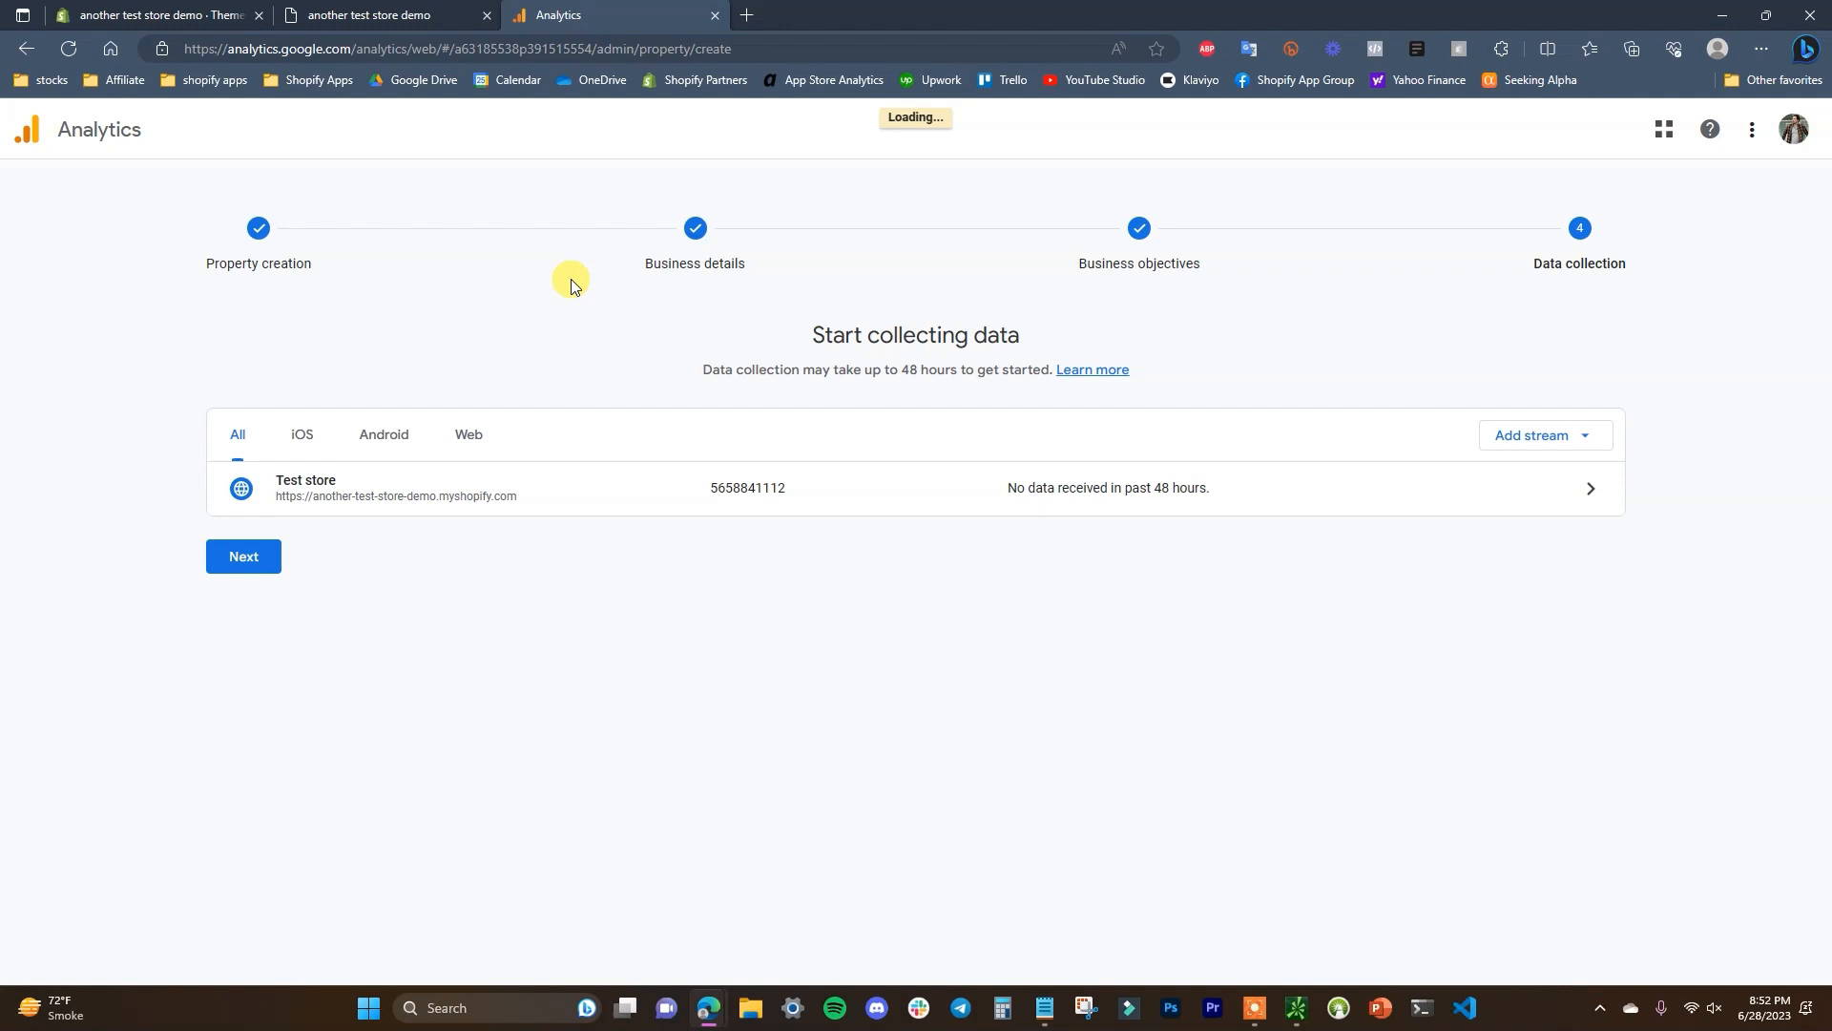
left_click(243, 556)
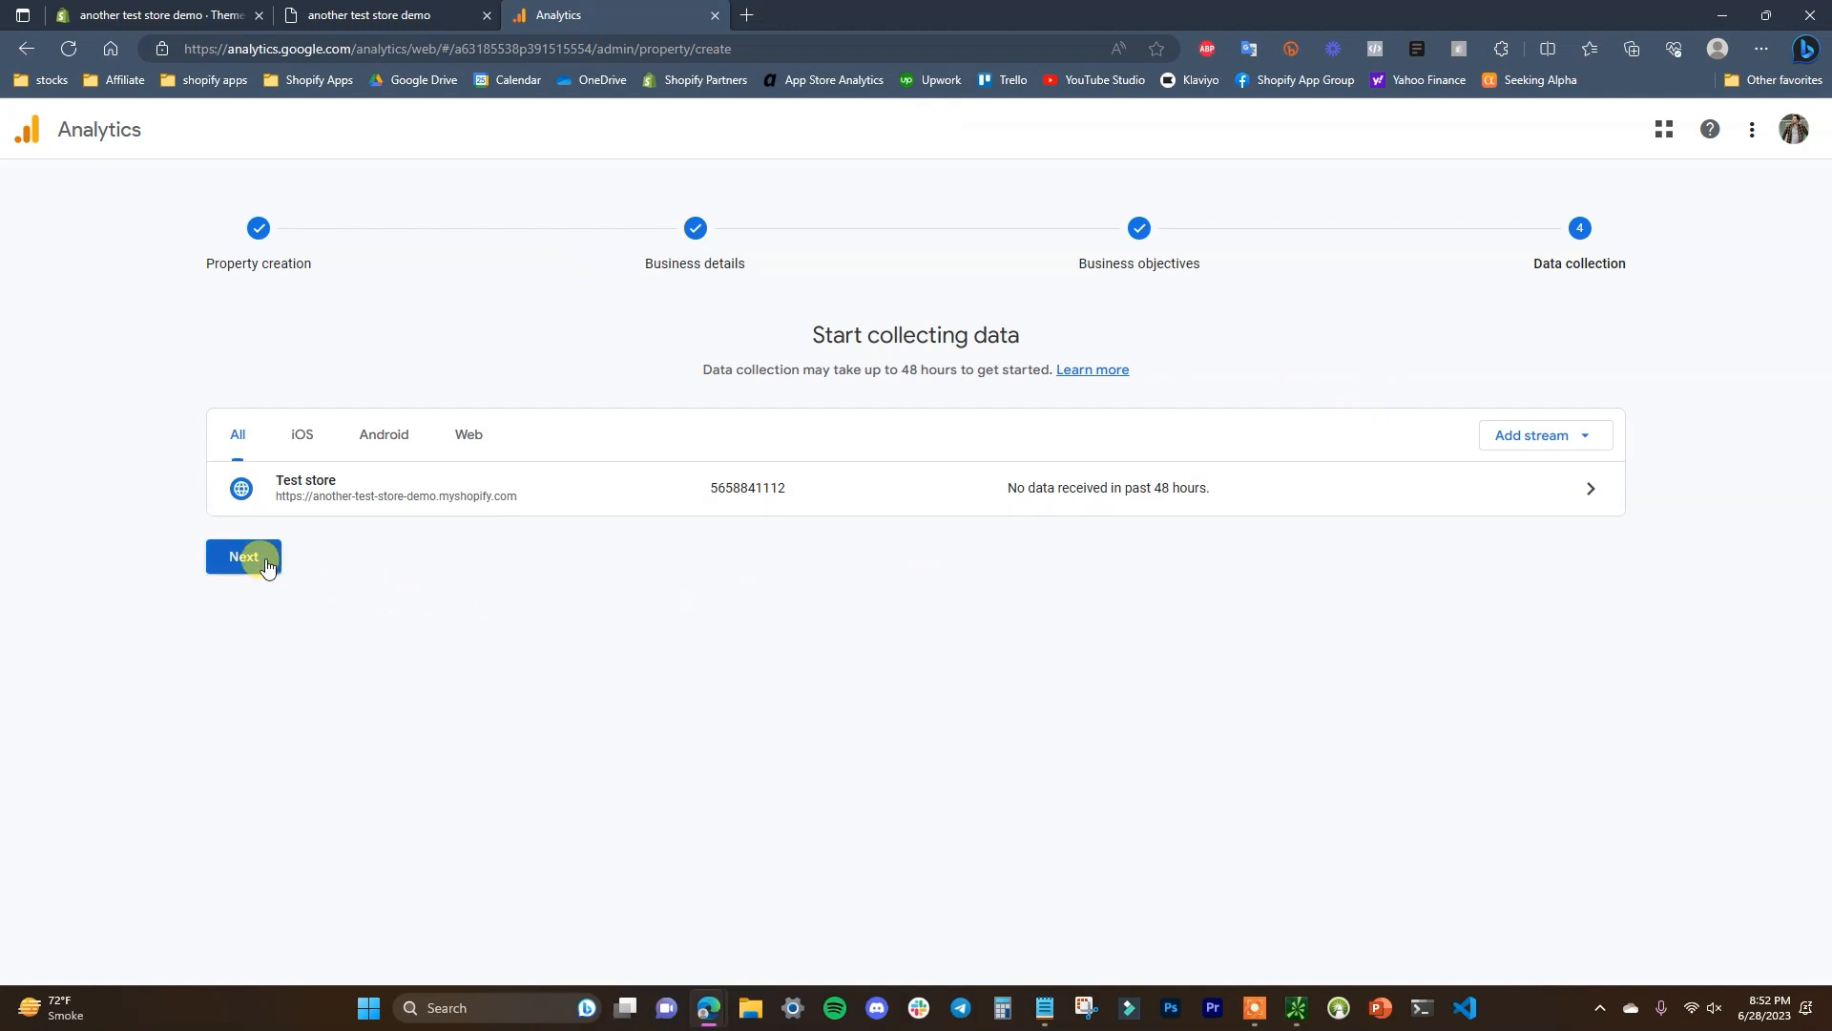
left_click(243, 557)
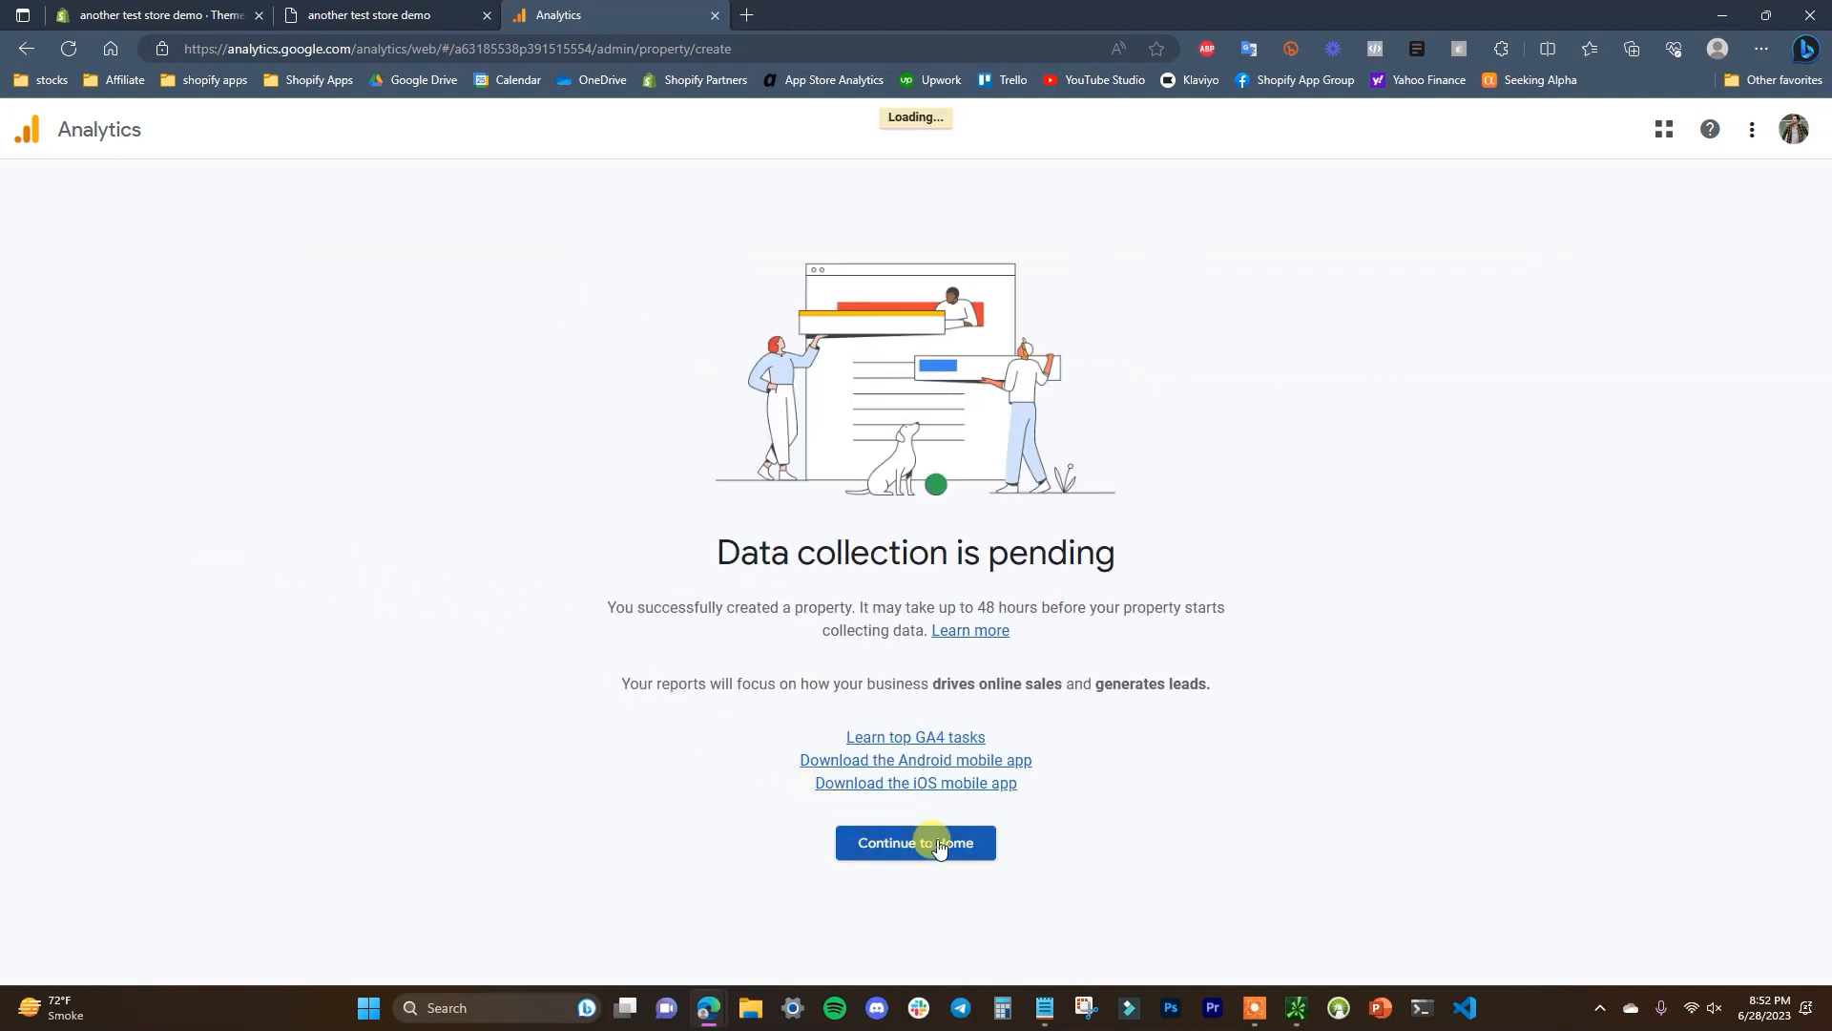
left_click(914, 842)
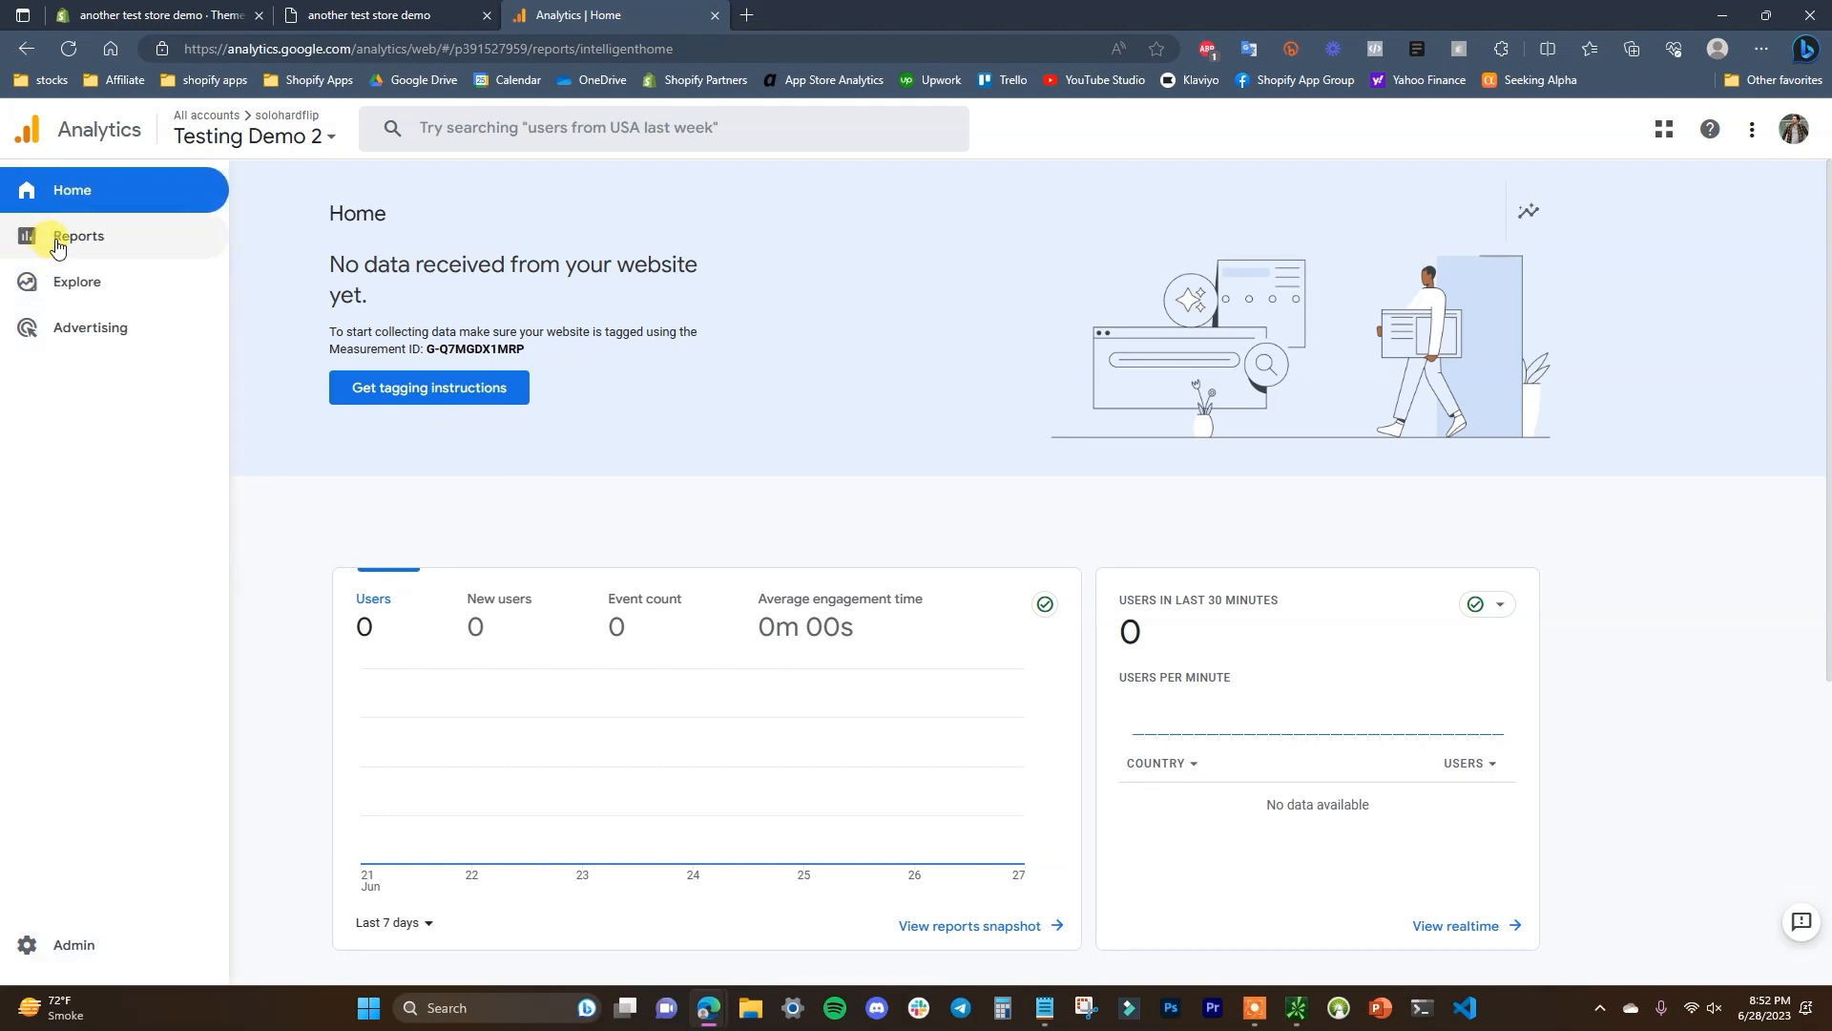
Step: Show the Realtime overview report under Reports
left_click(77, 237)
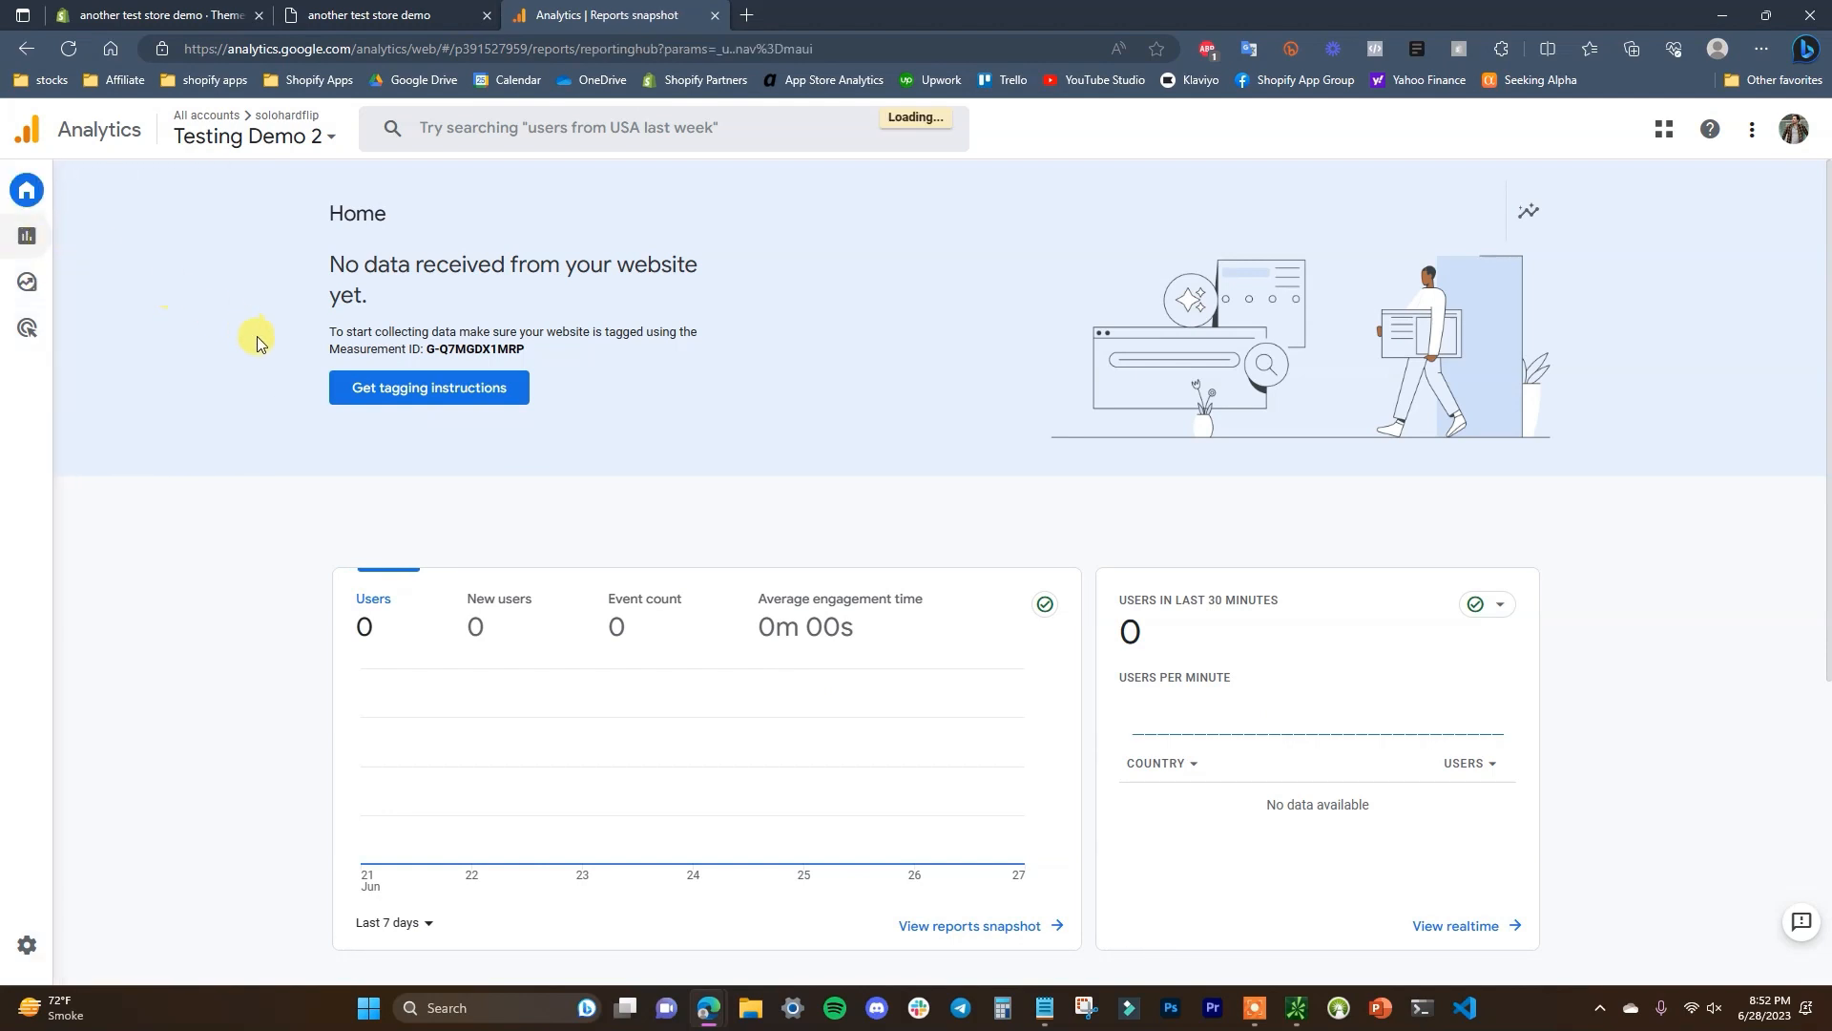
left_click(25, 235)
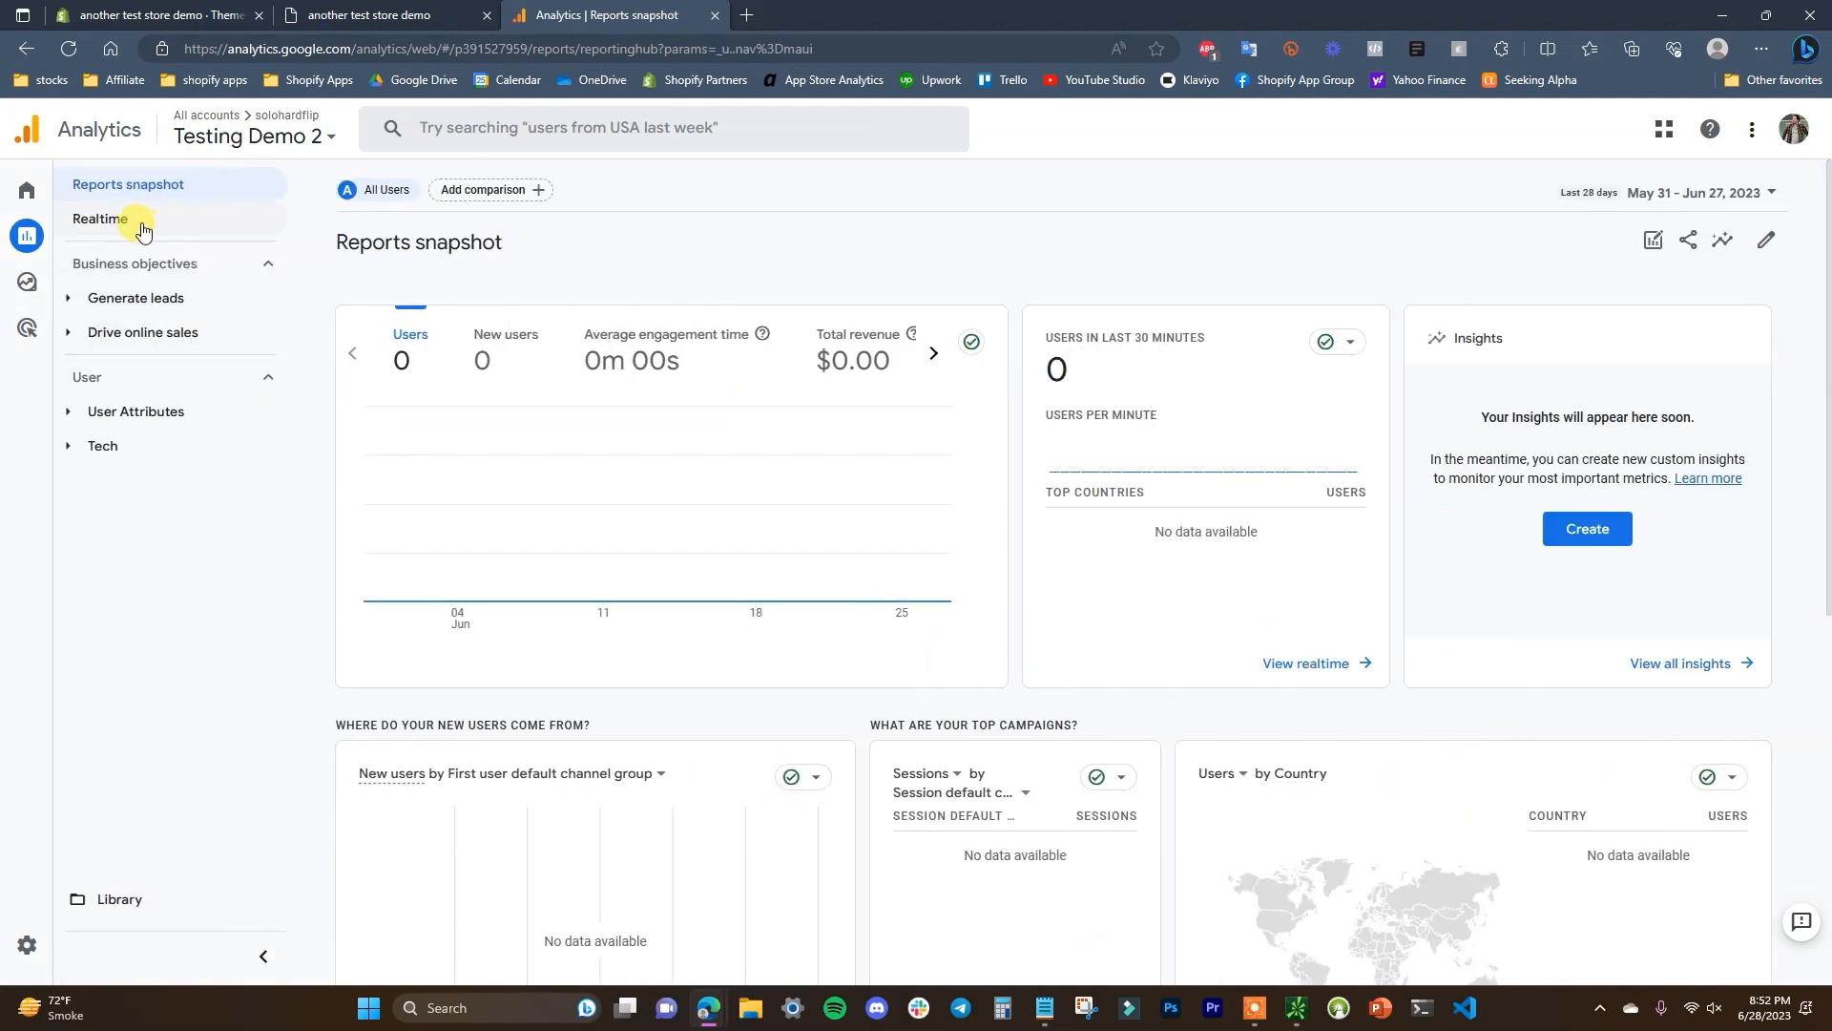
left_click(99, 222)
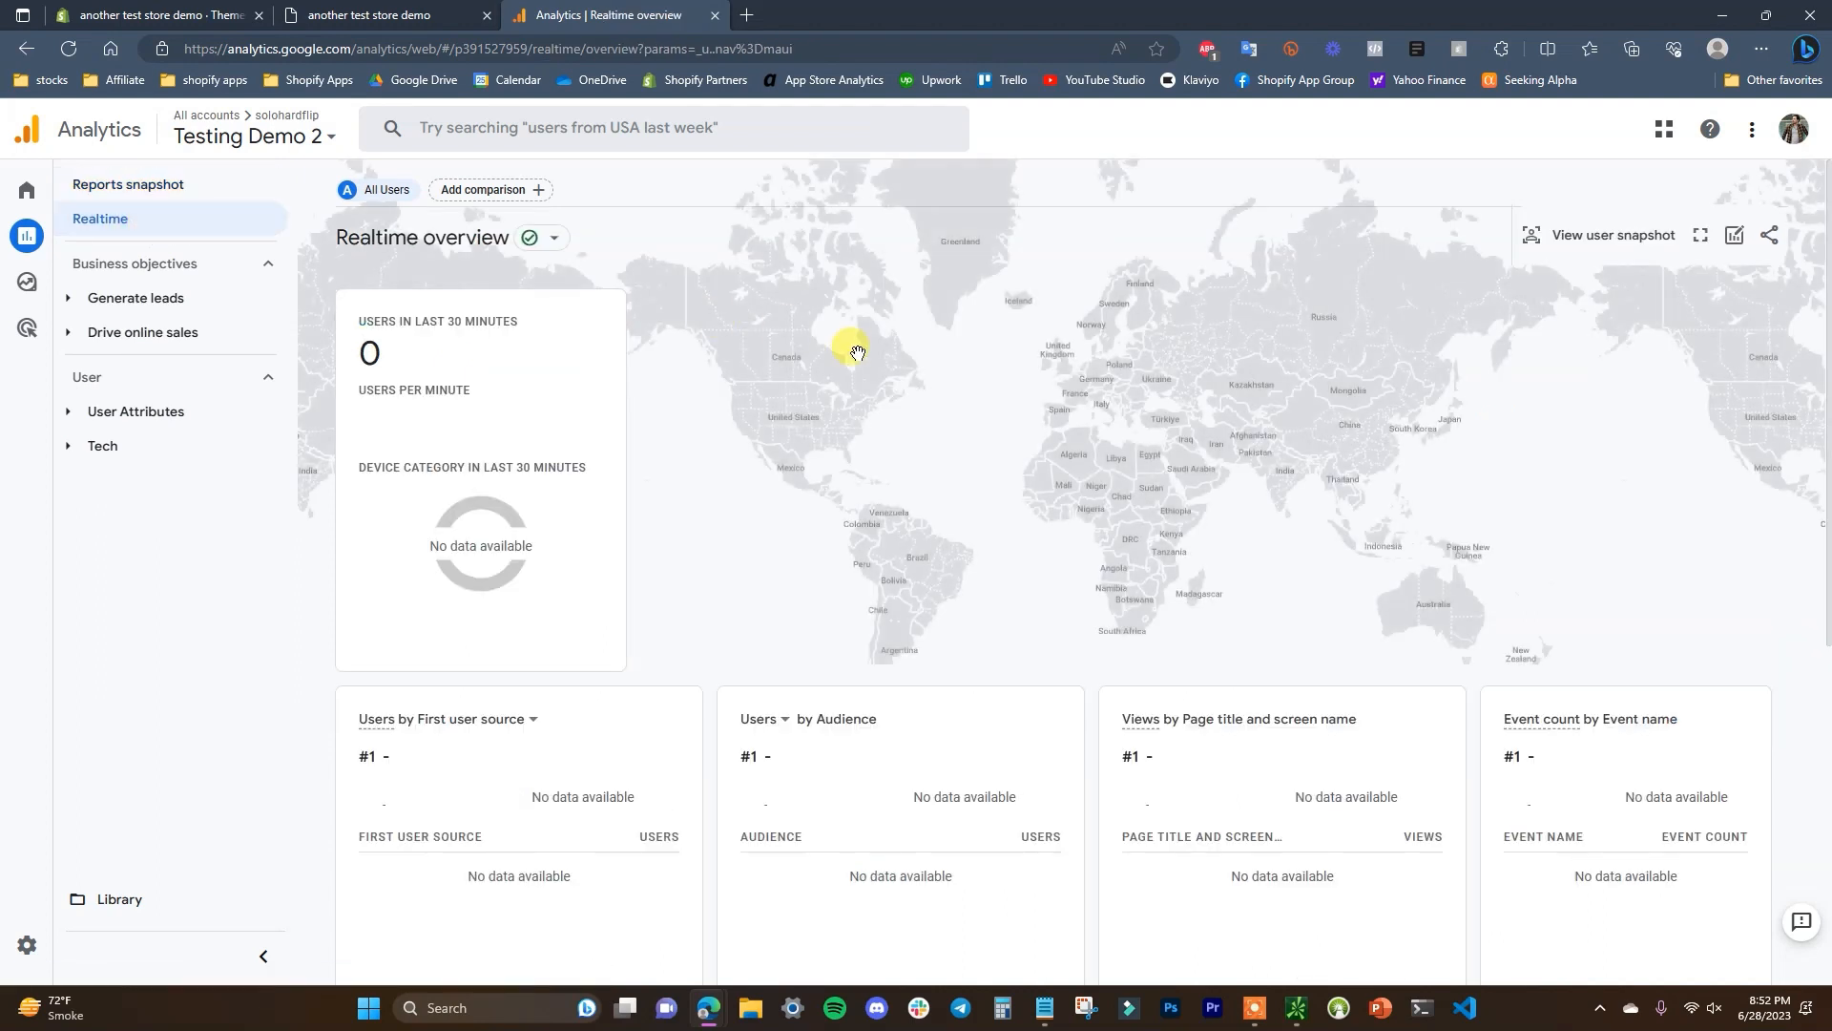
scroll("down", 3)
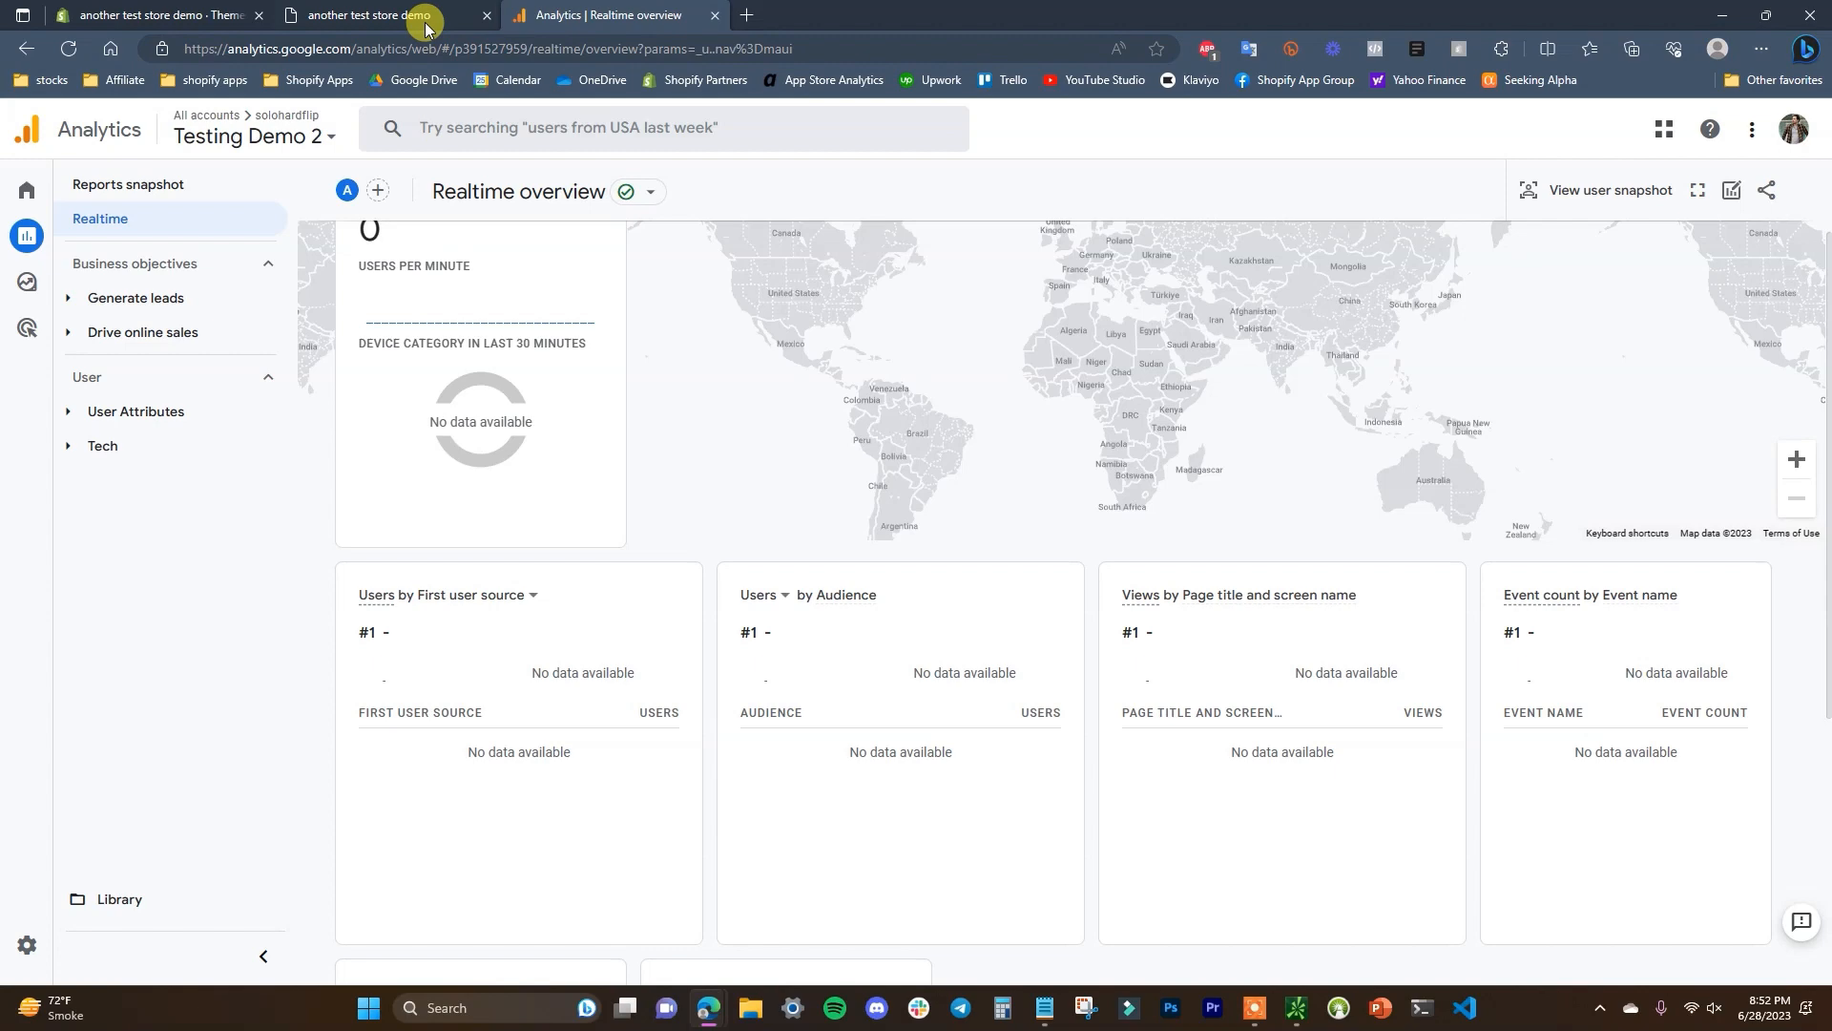
Step: Visit the storefront's Catalog page and confirm the realtime report records the page view and events
left_click(362, 15)
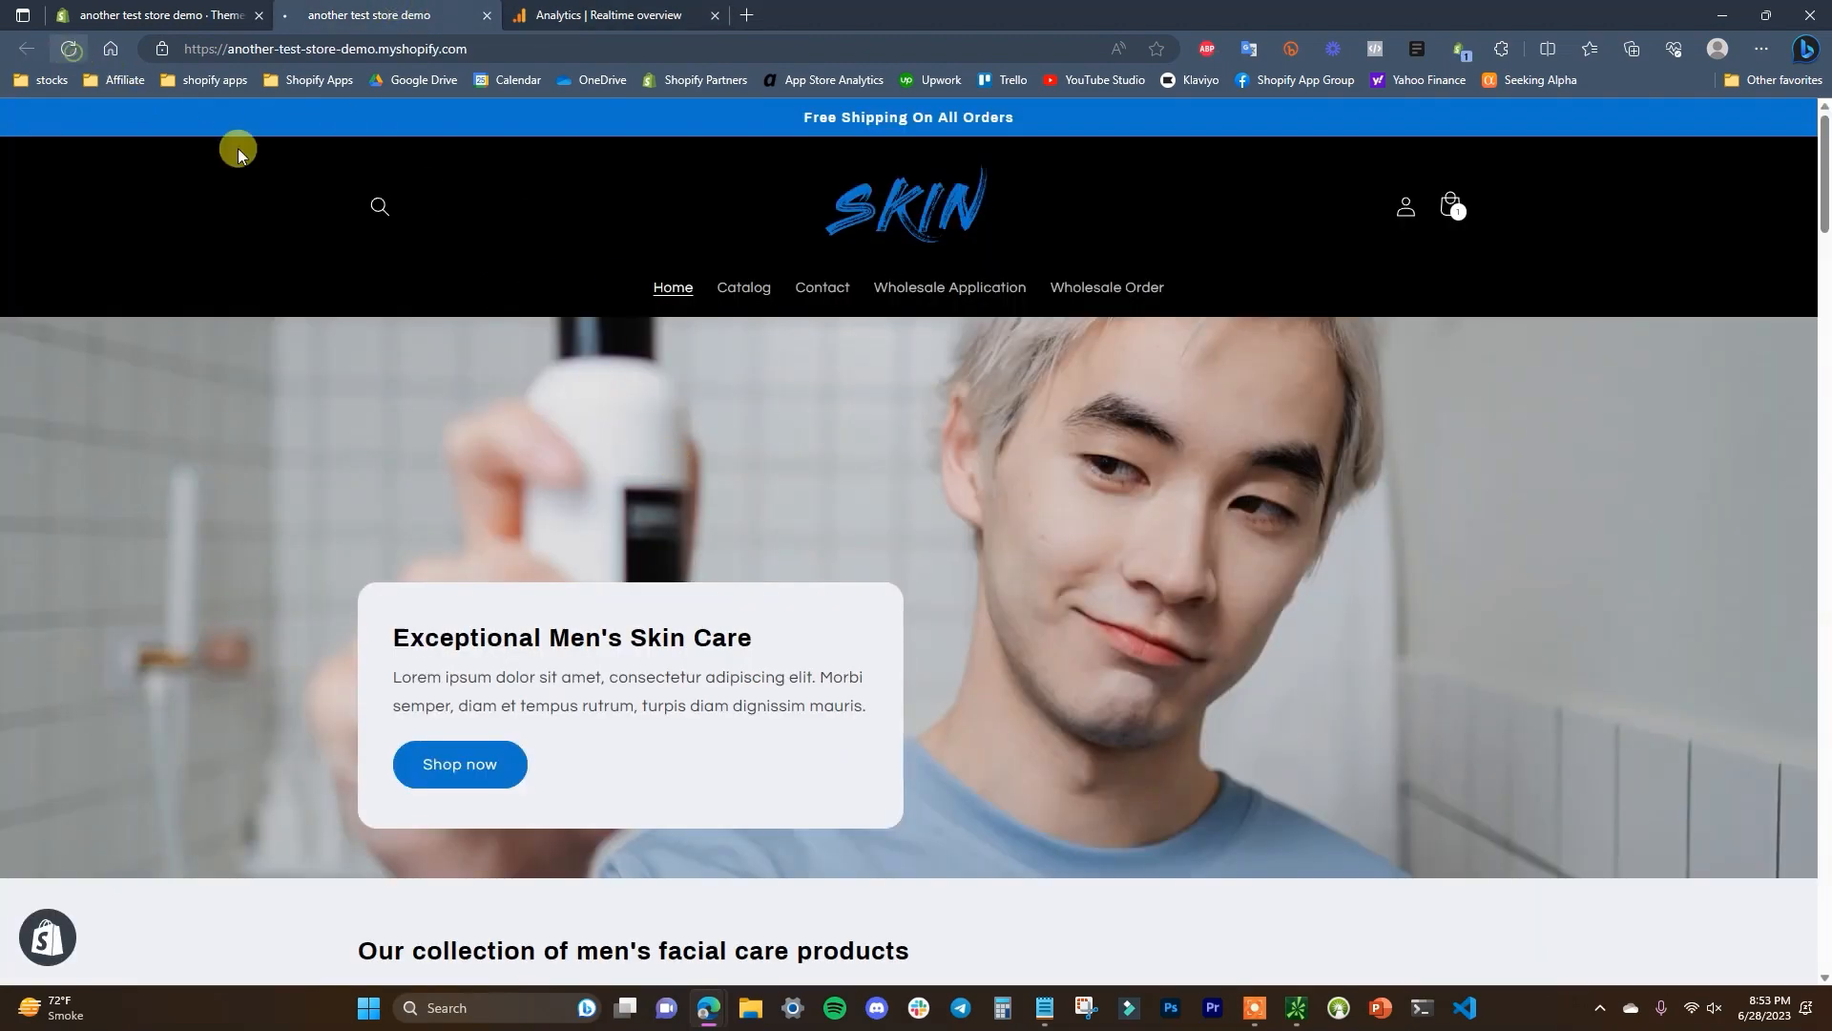
mouse_move(1170, 318)
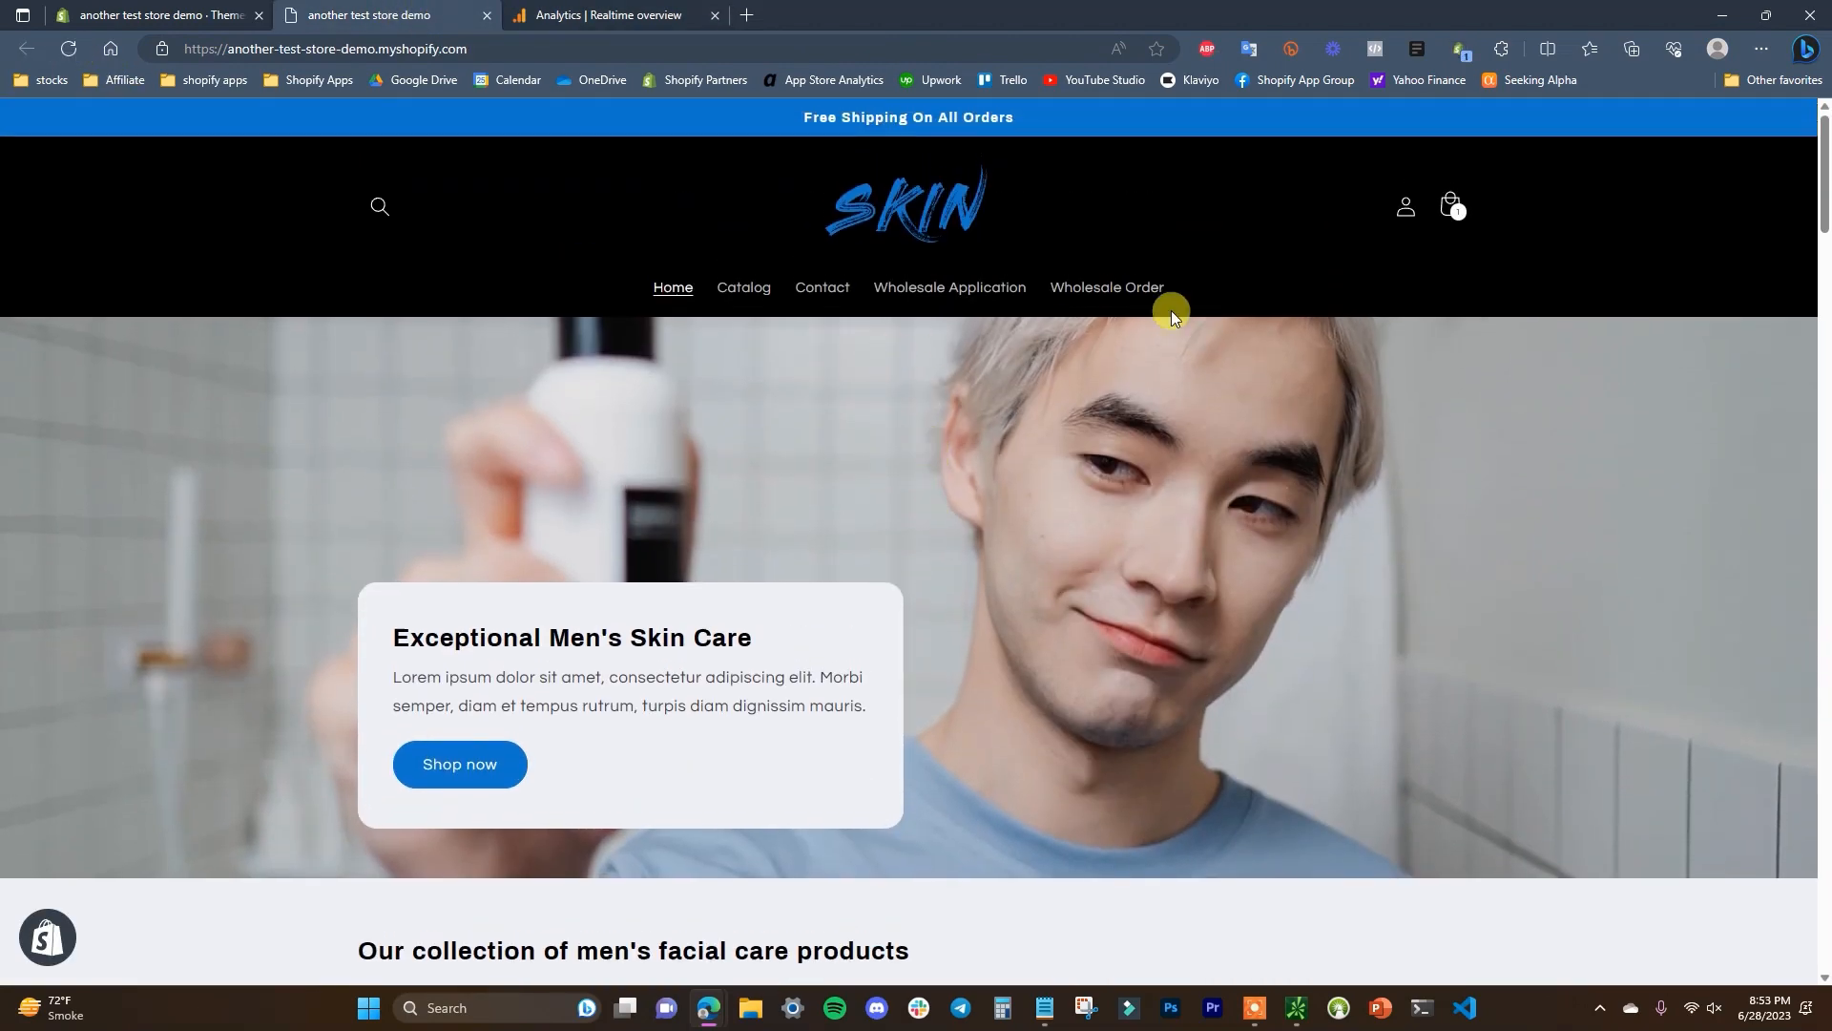
left_click(742, 289)
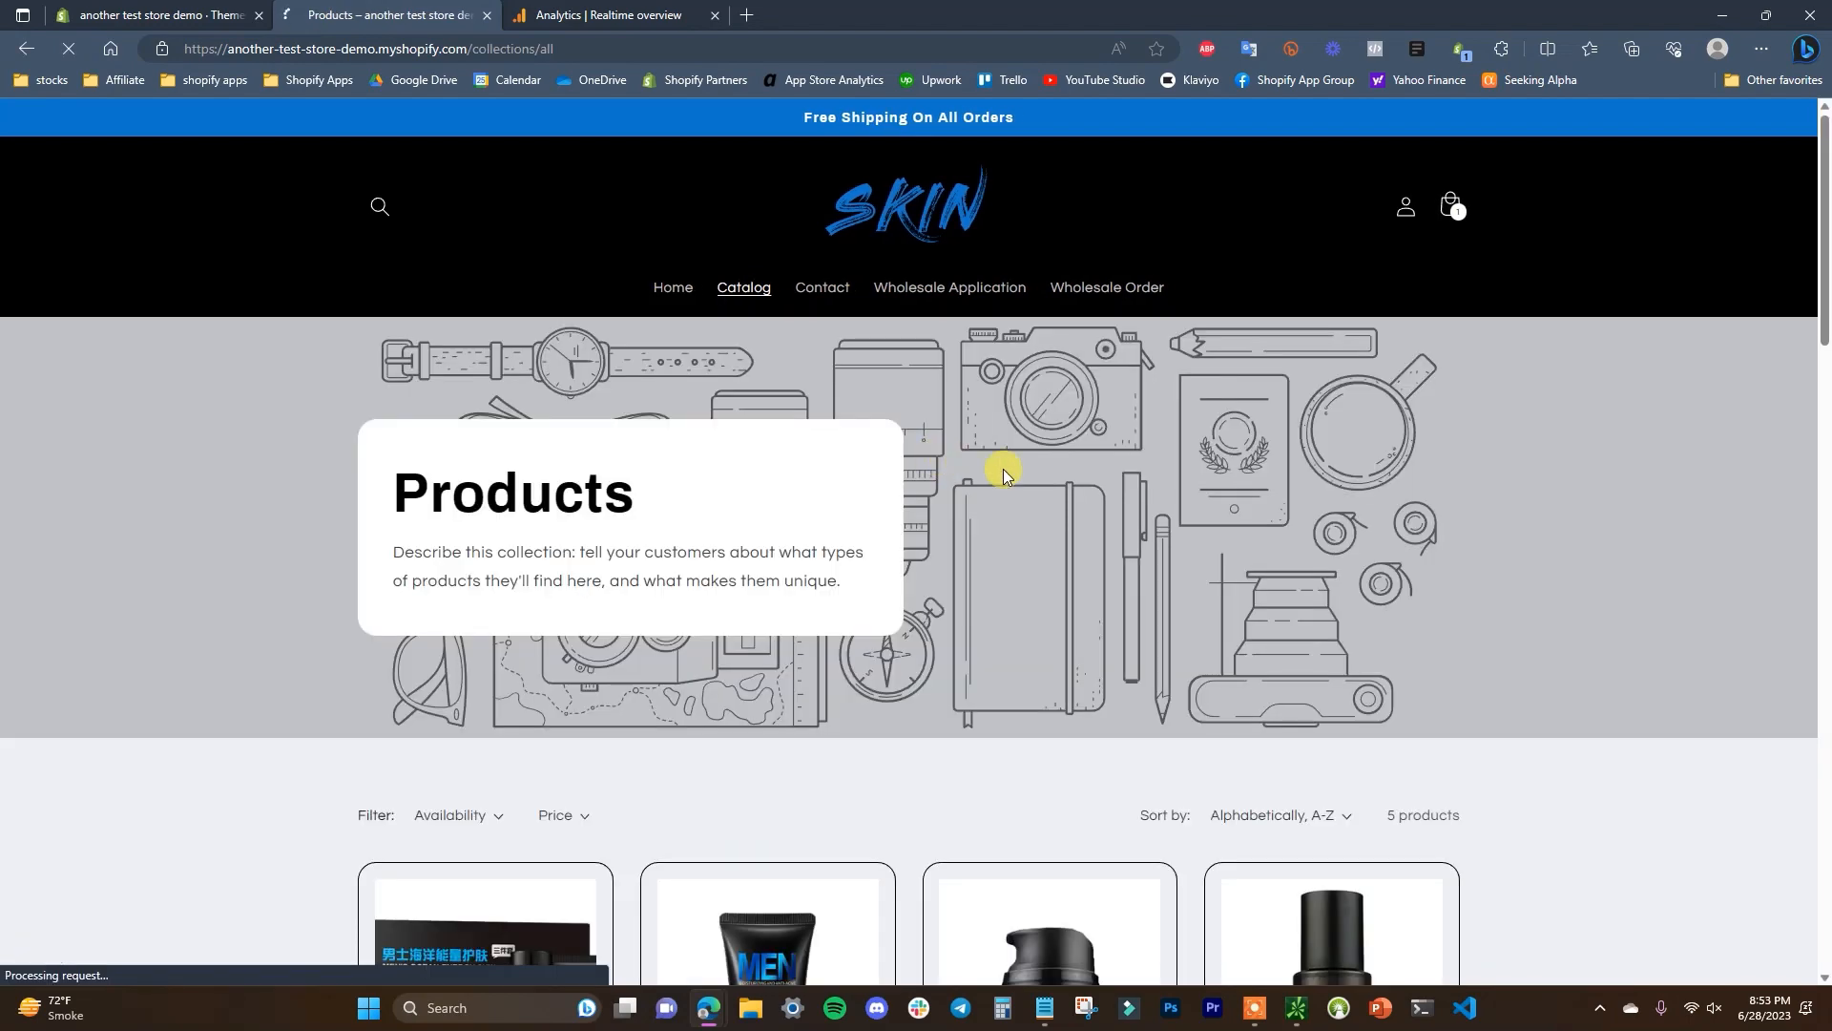
left_click(601, 15)
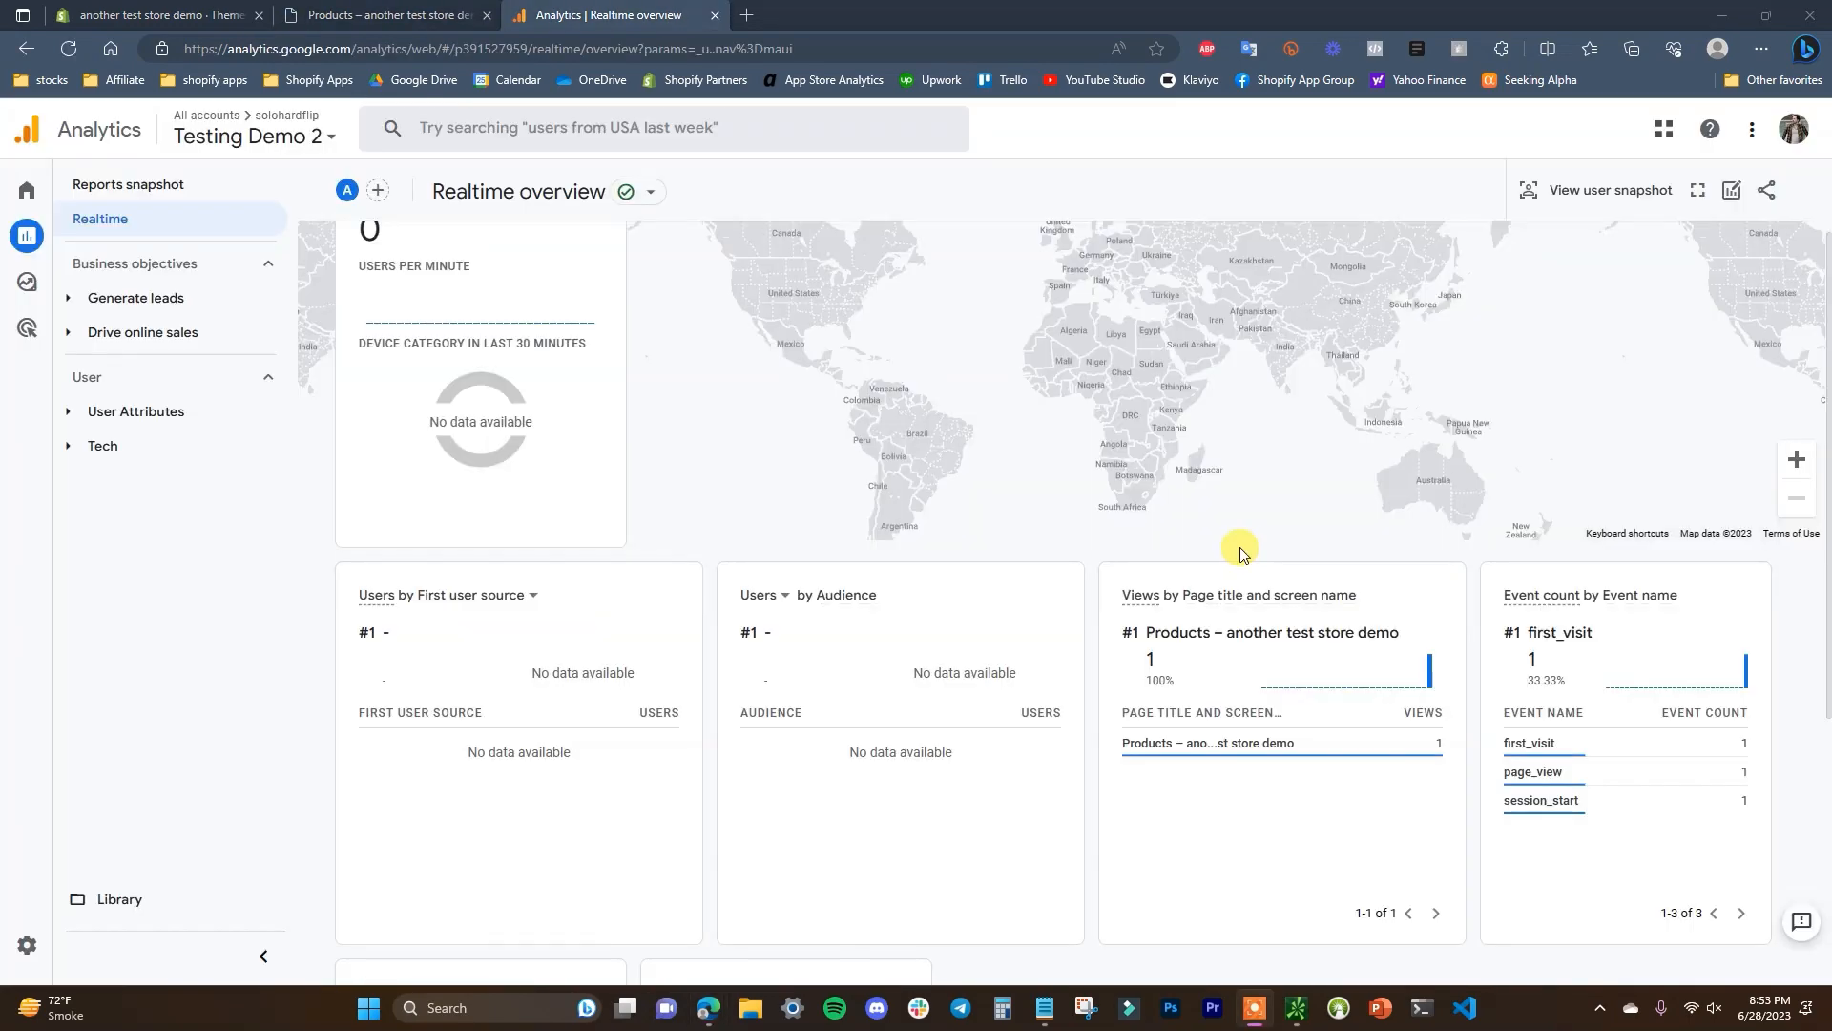
mouse_move(1346, 456)
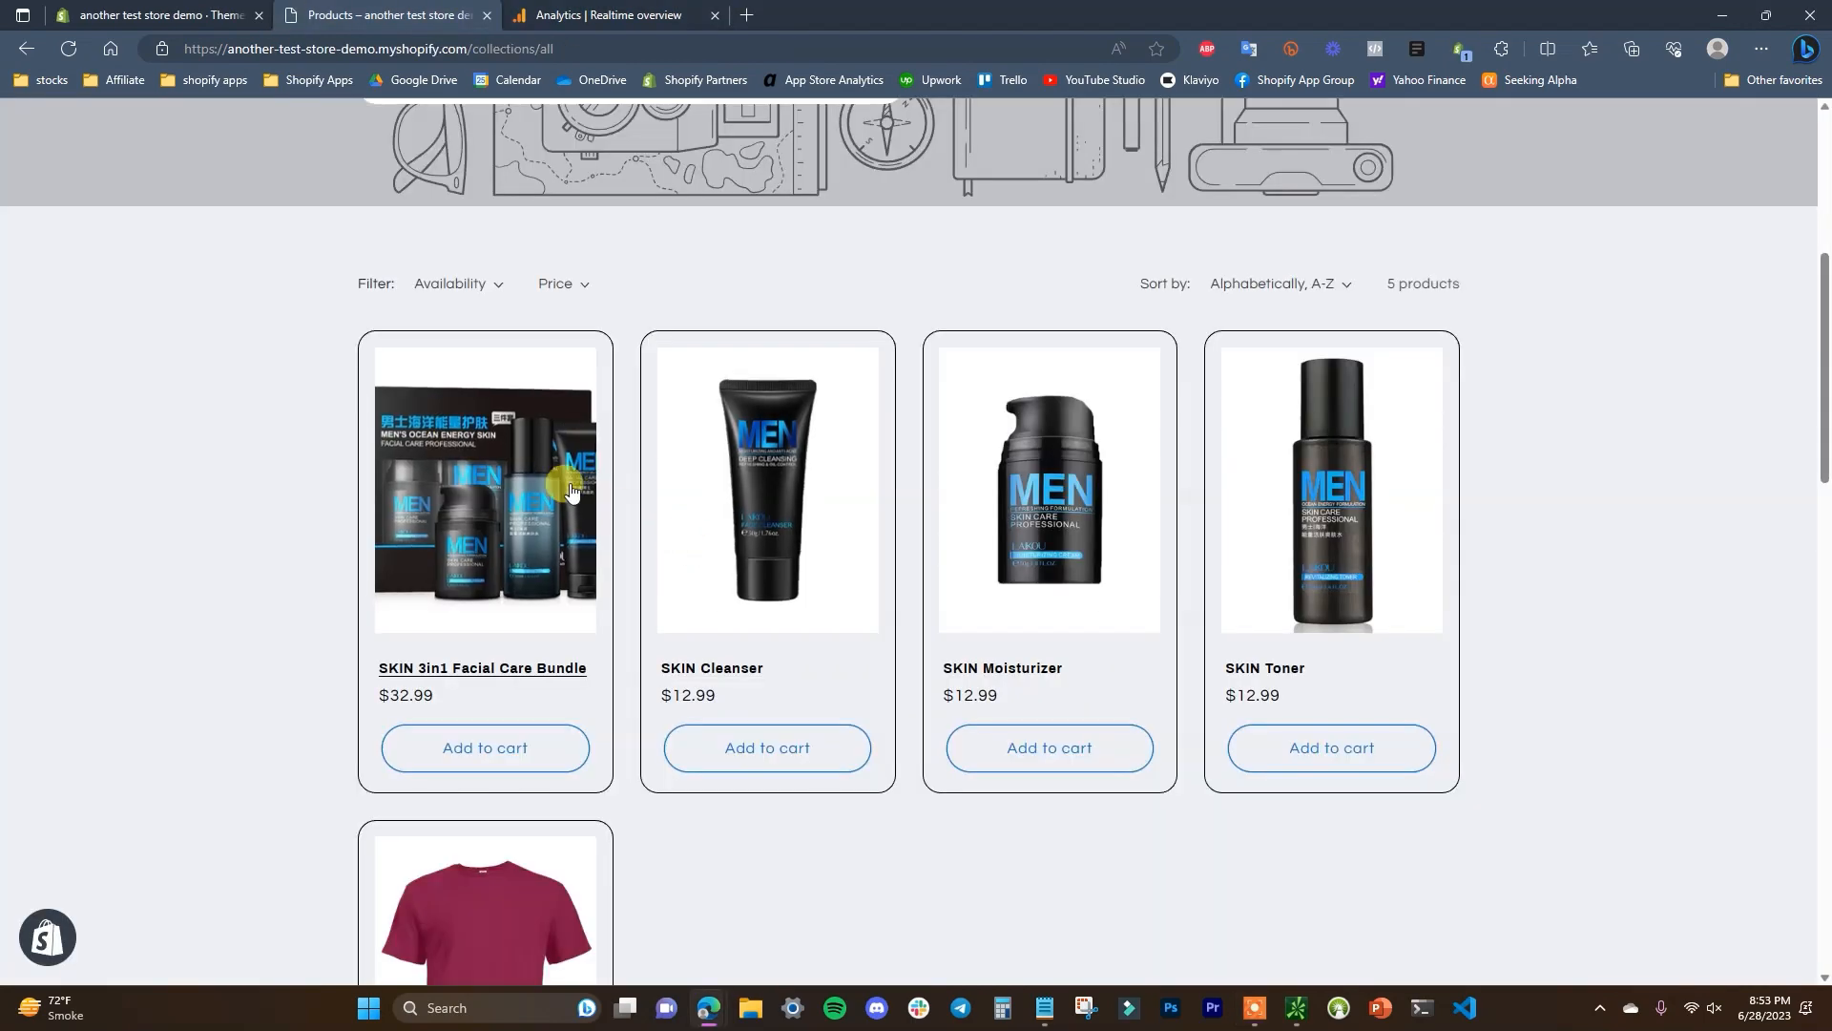
left_click(597, 15)
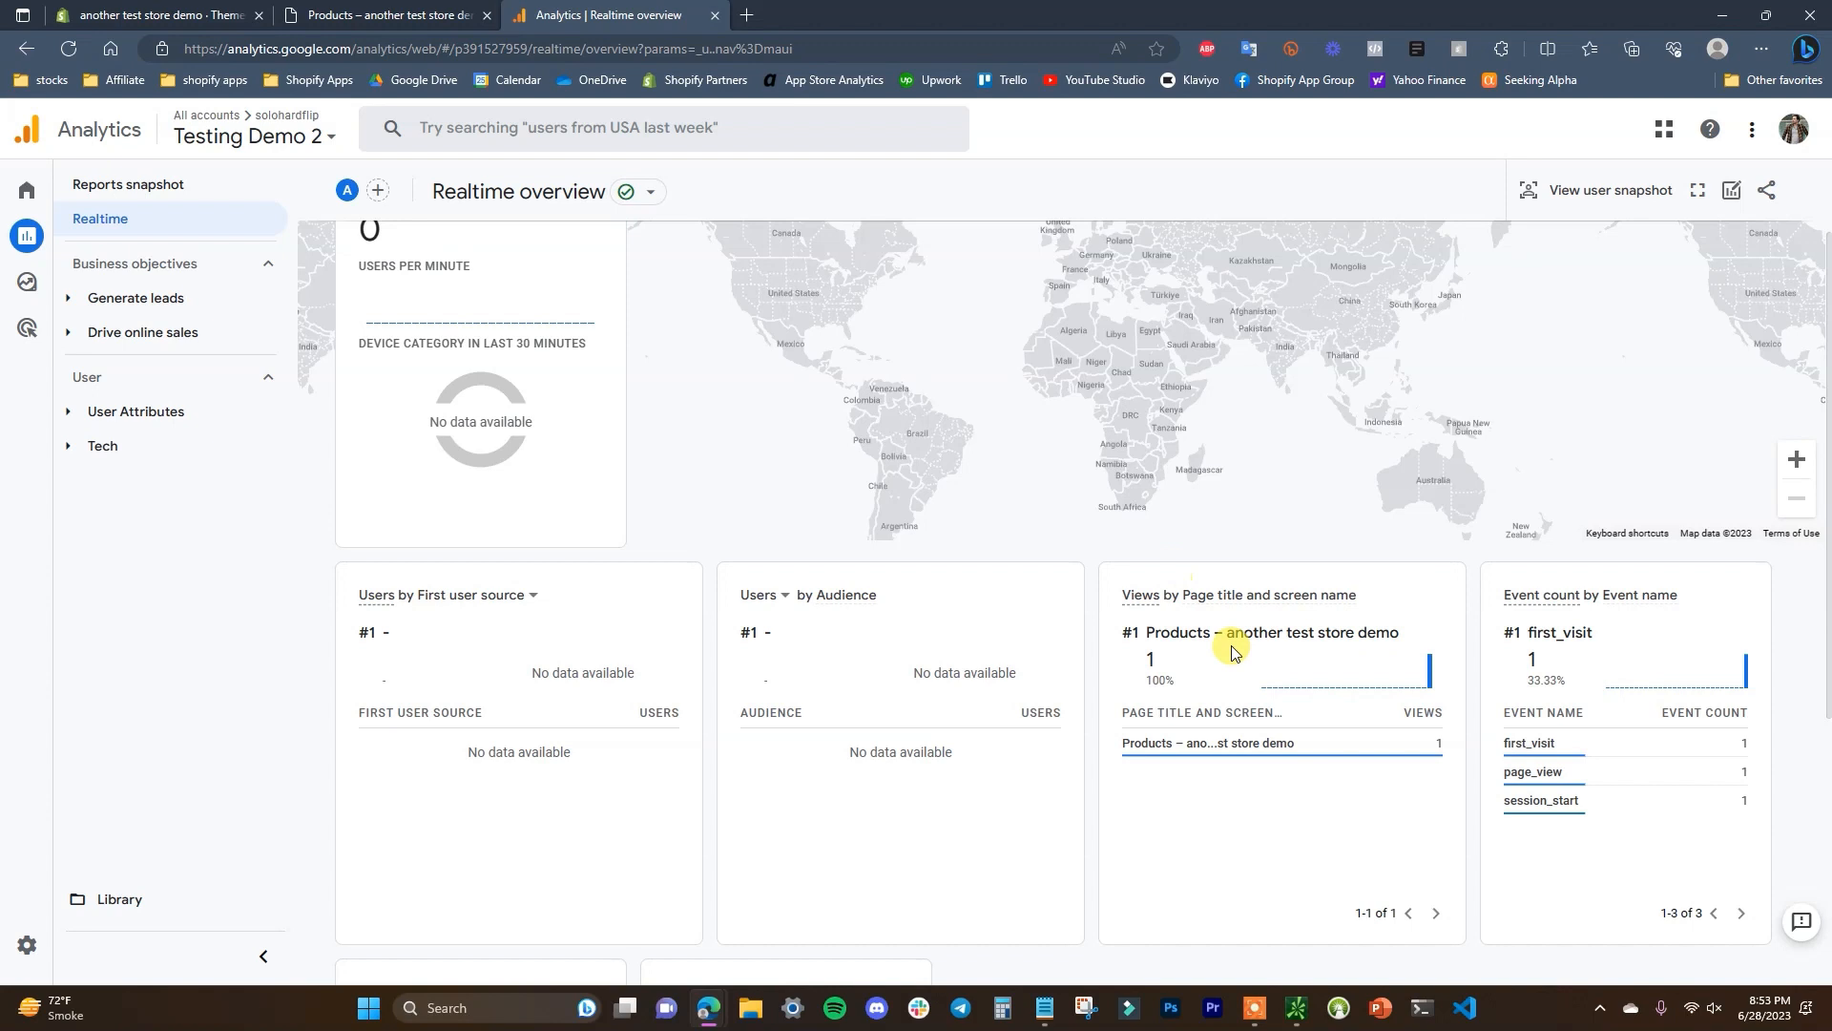
scroll("down", 3)
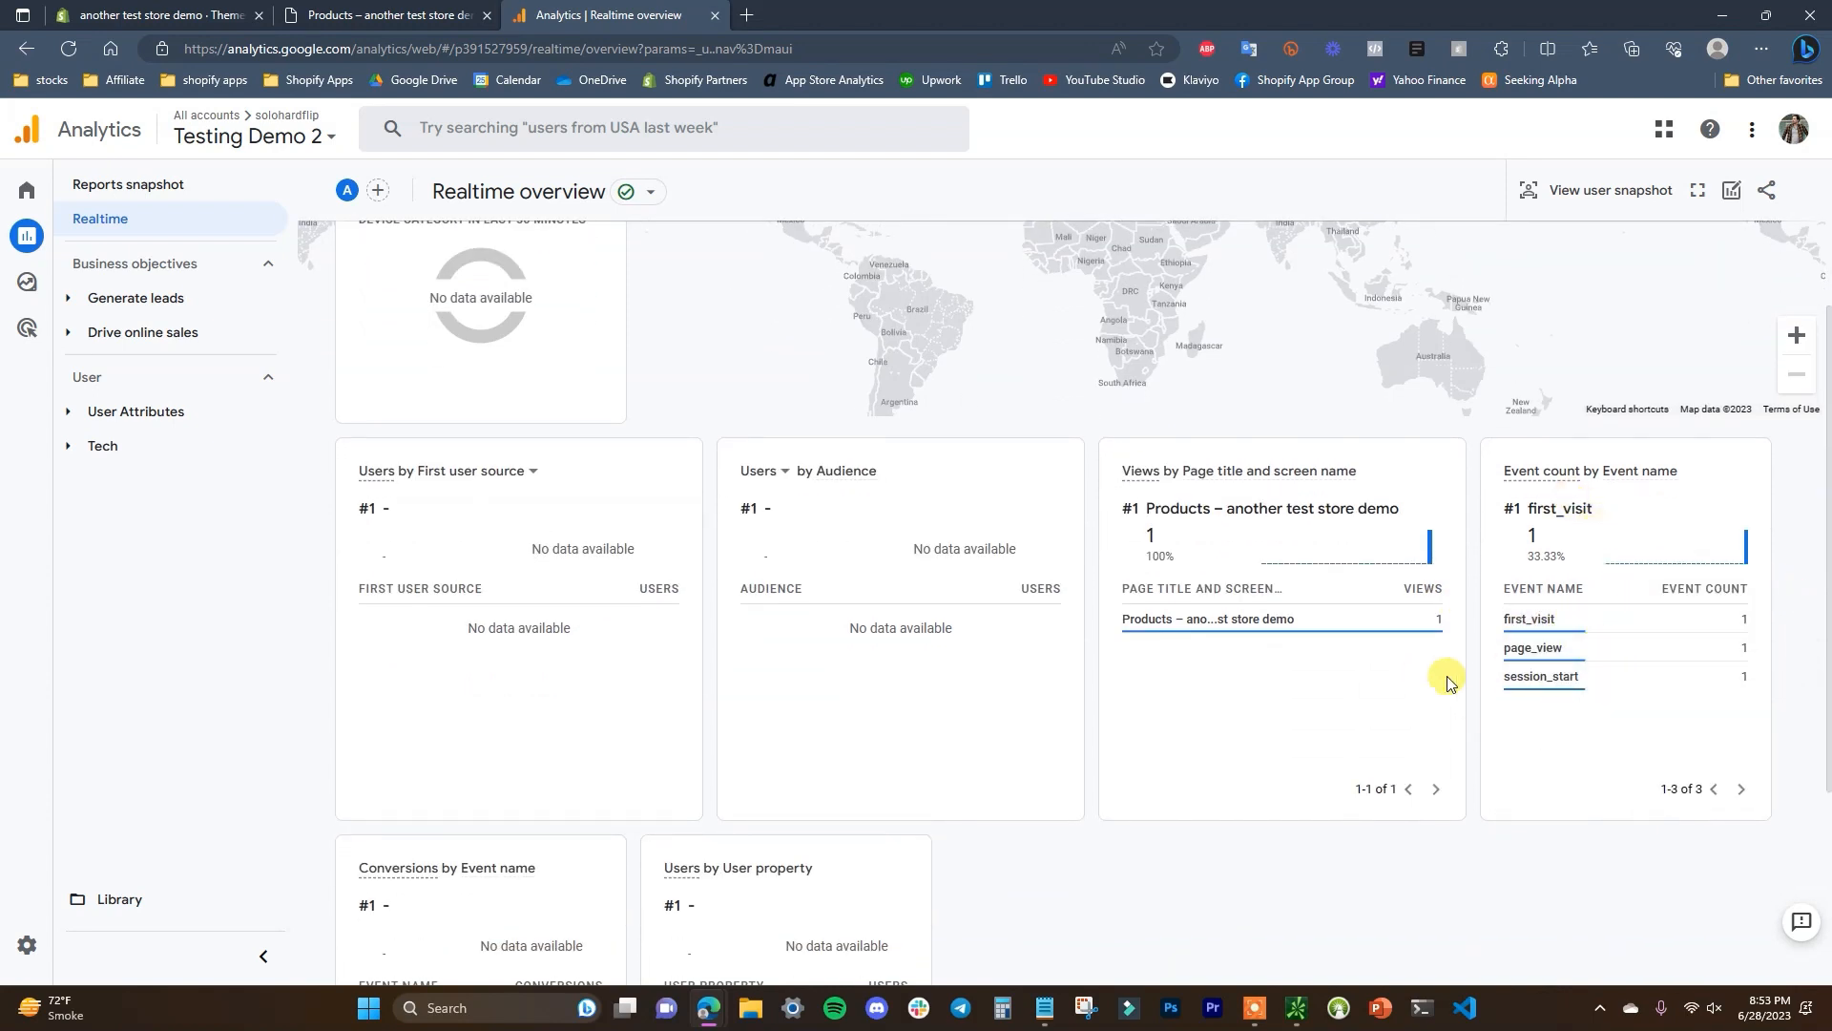
mouse_move(1392, 578)
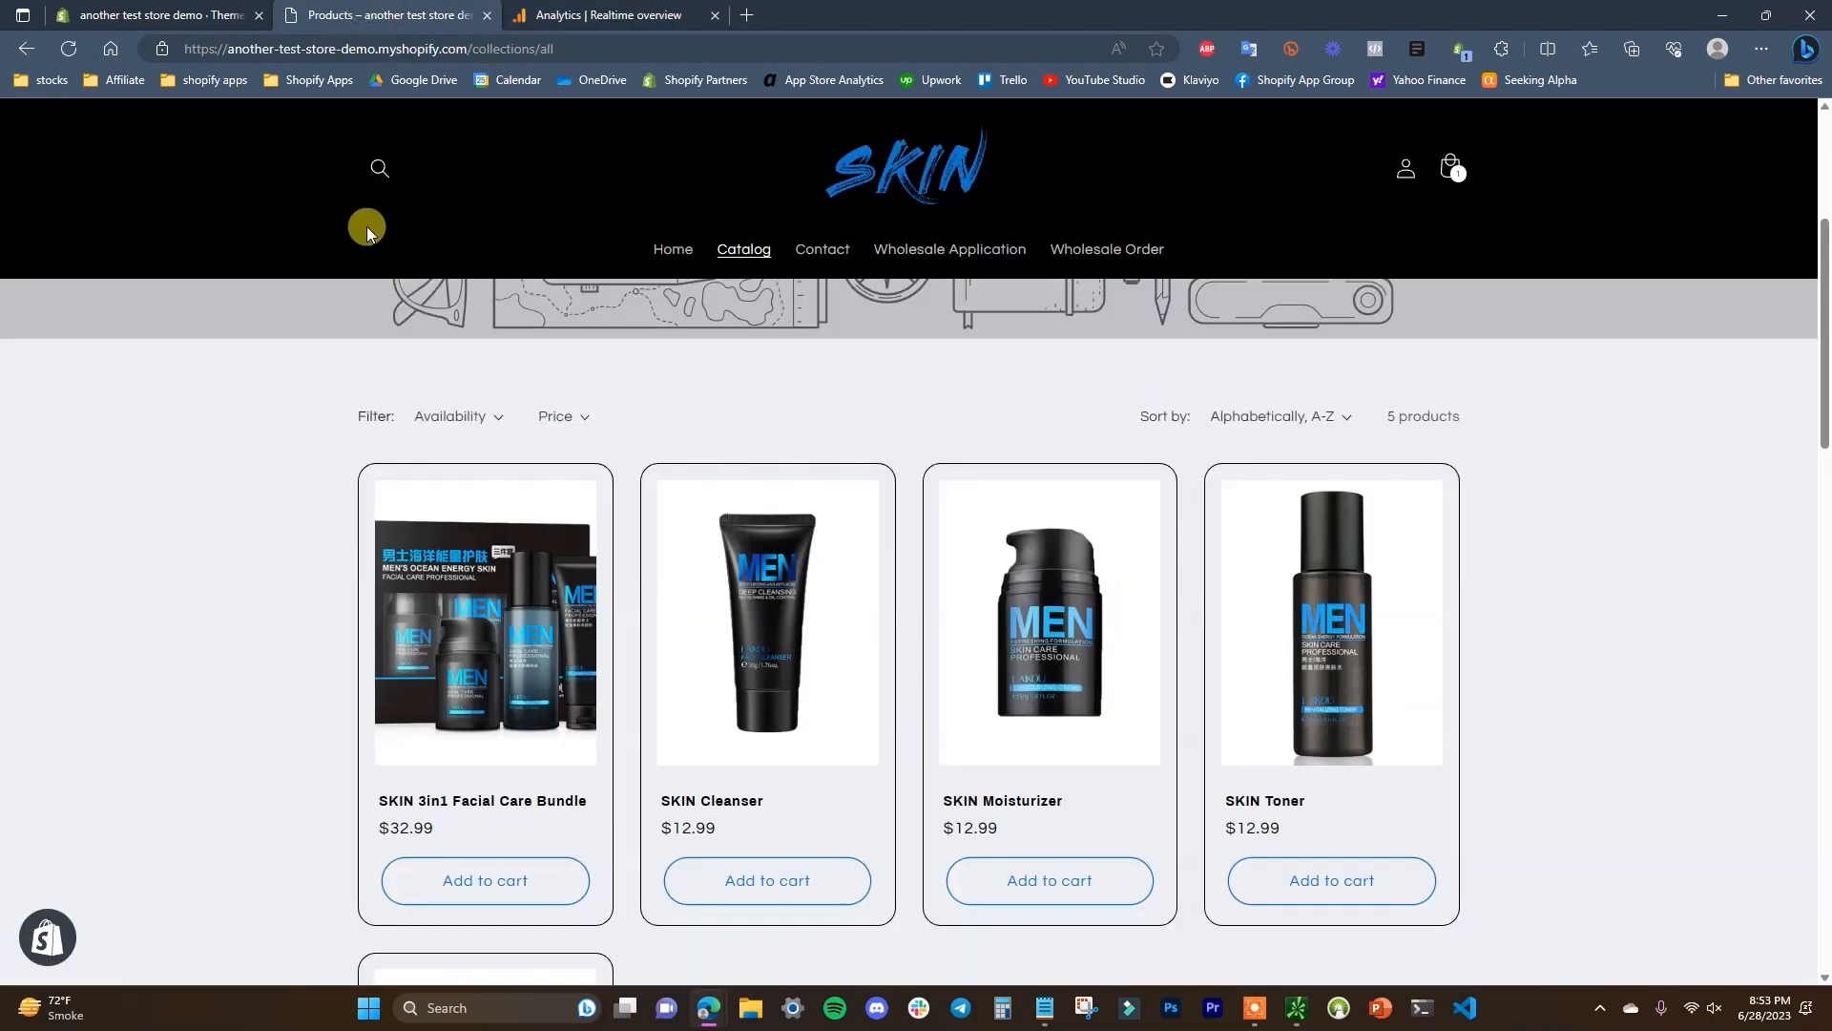
left_click(603, 16)
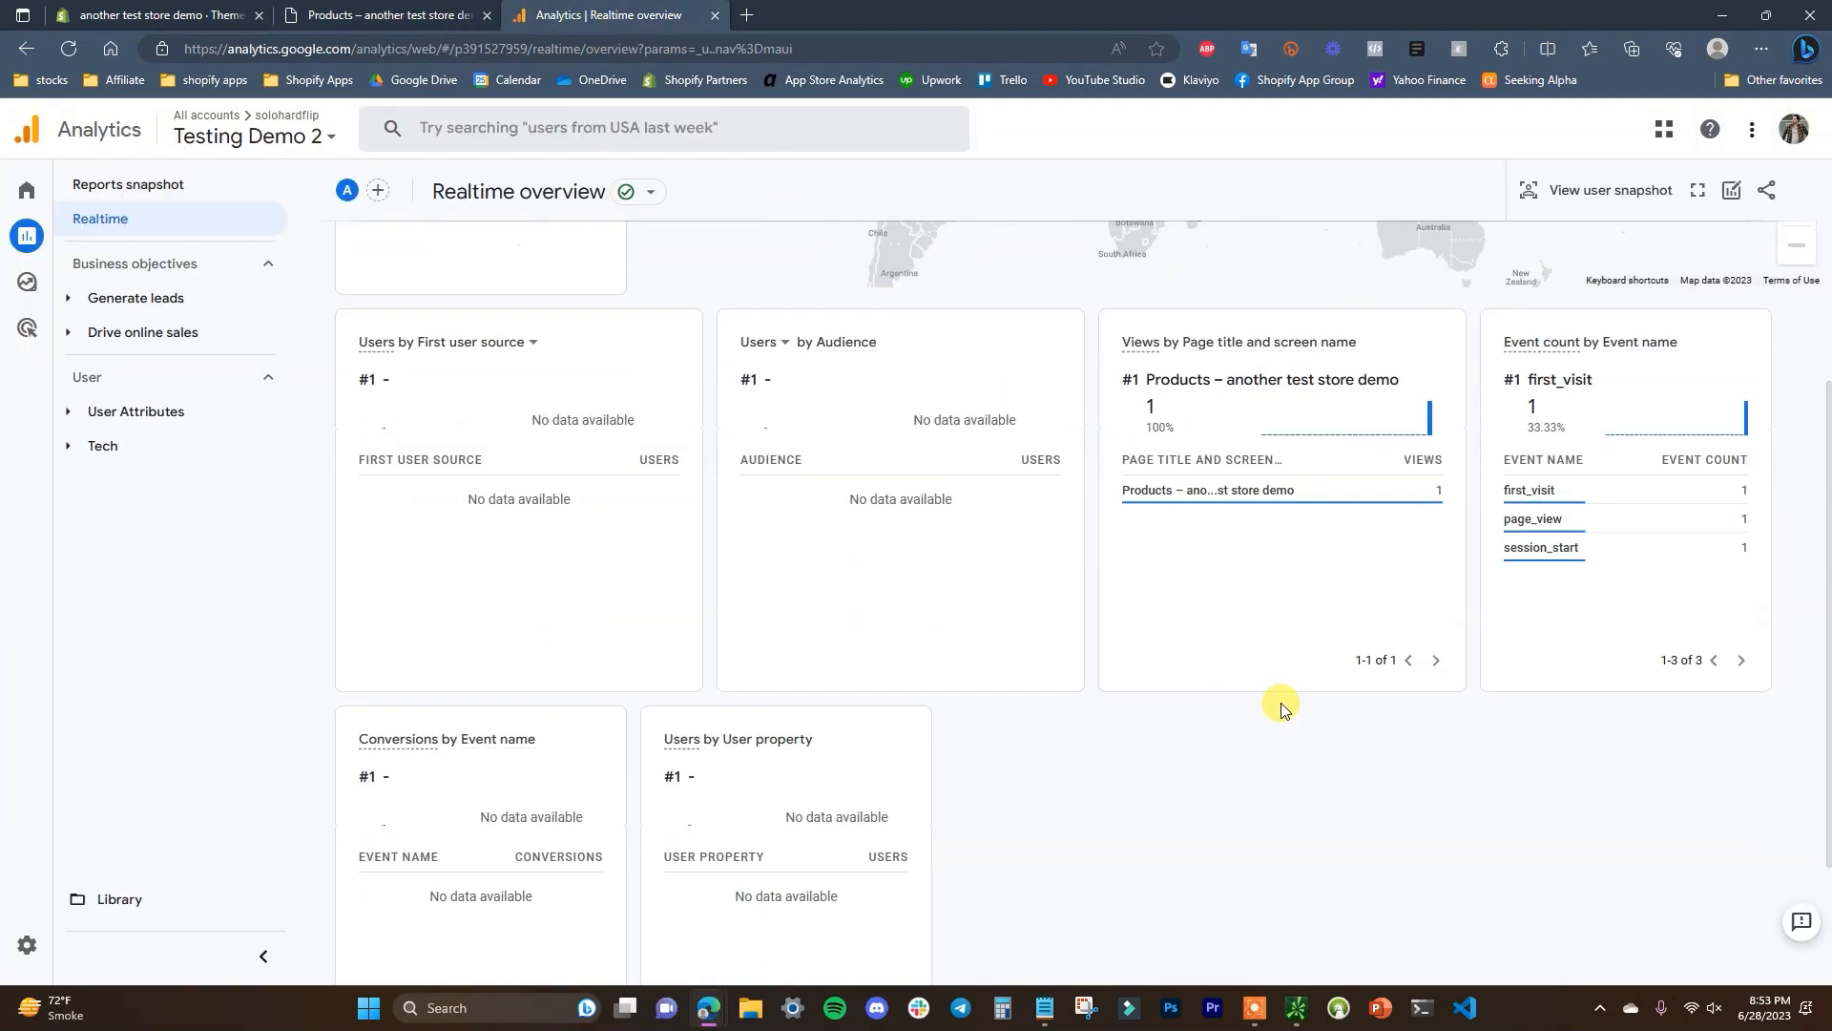
scroll("down", 3)
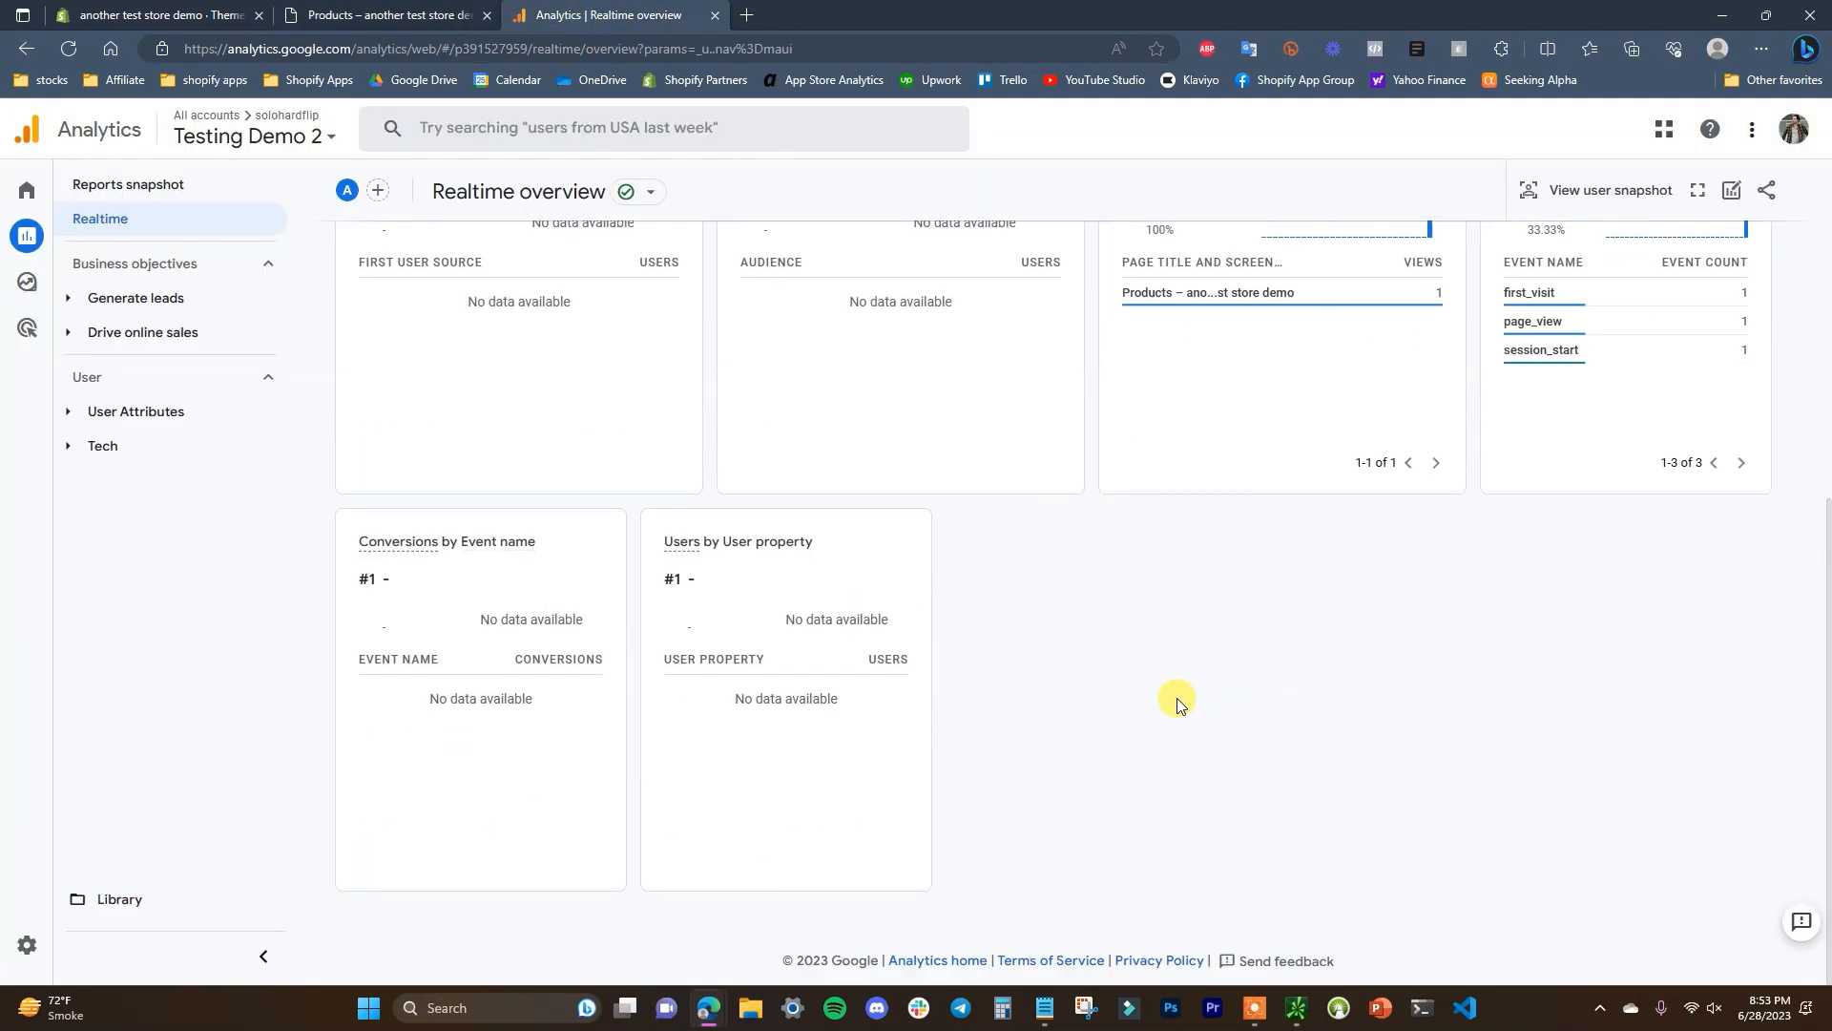
scroll("up", 3)
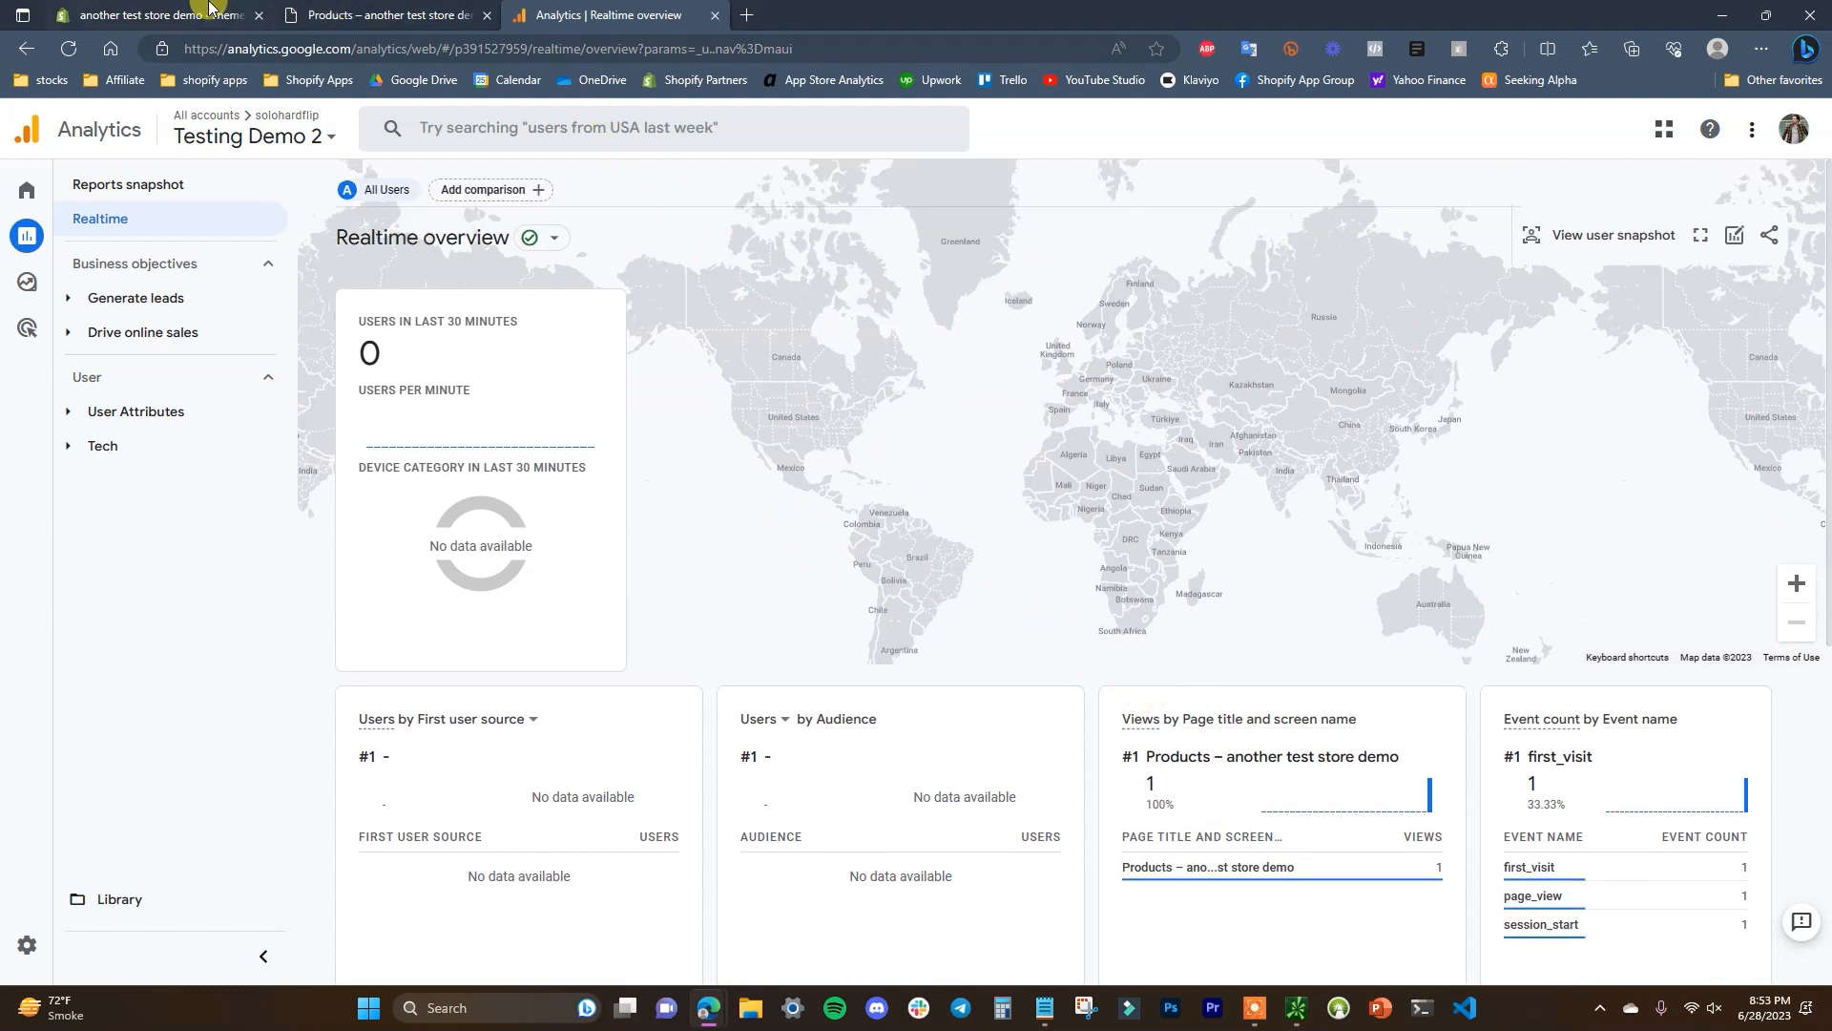
Step: Switch back to the Shopify admin Themes page with Refresh as current theme
left_click(165, 13)
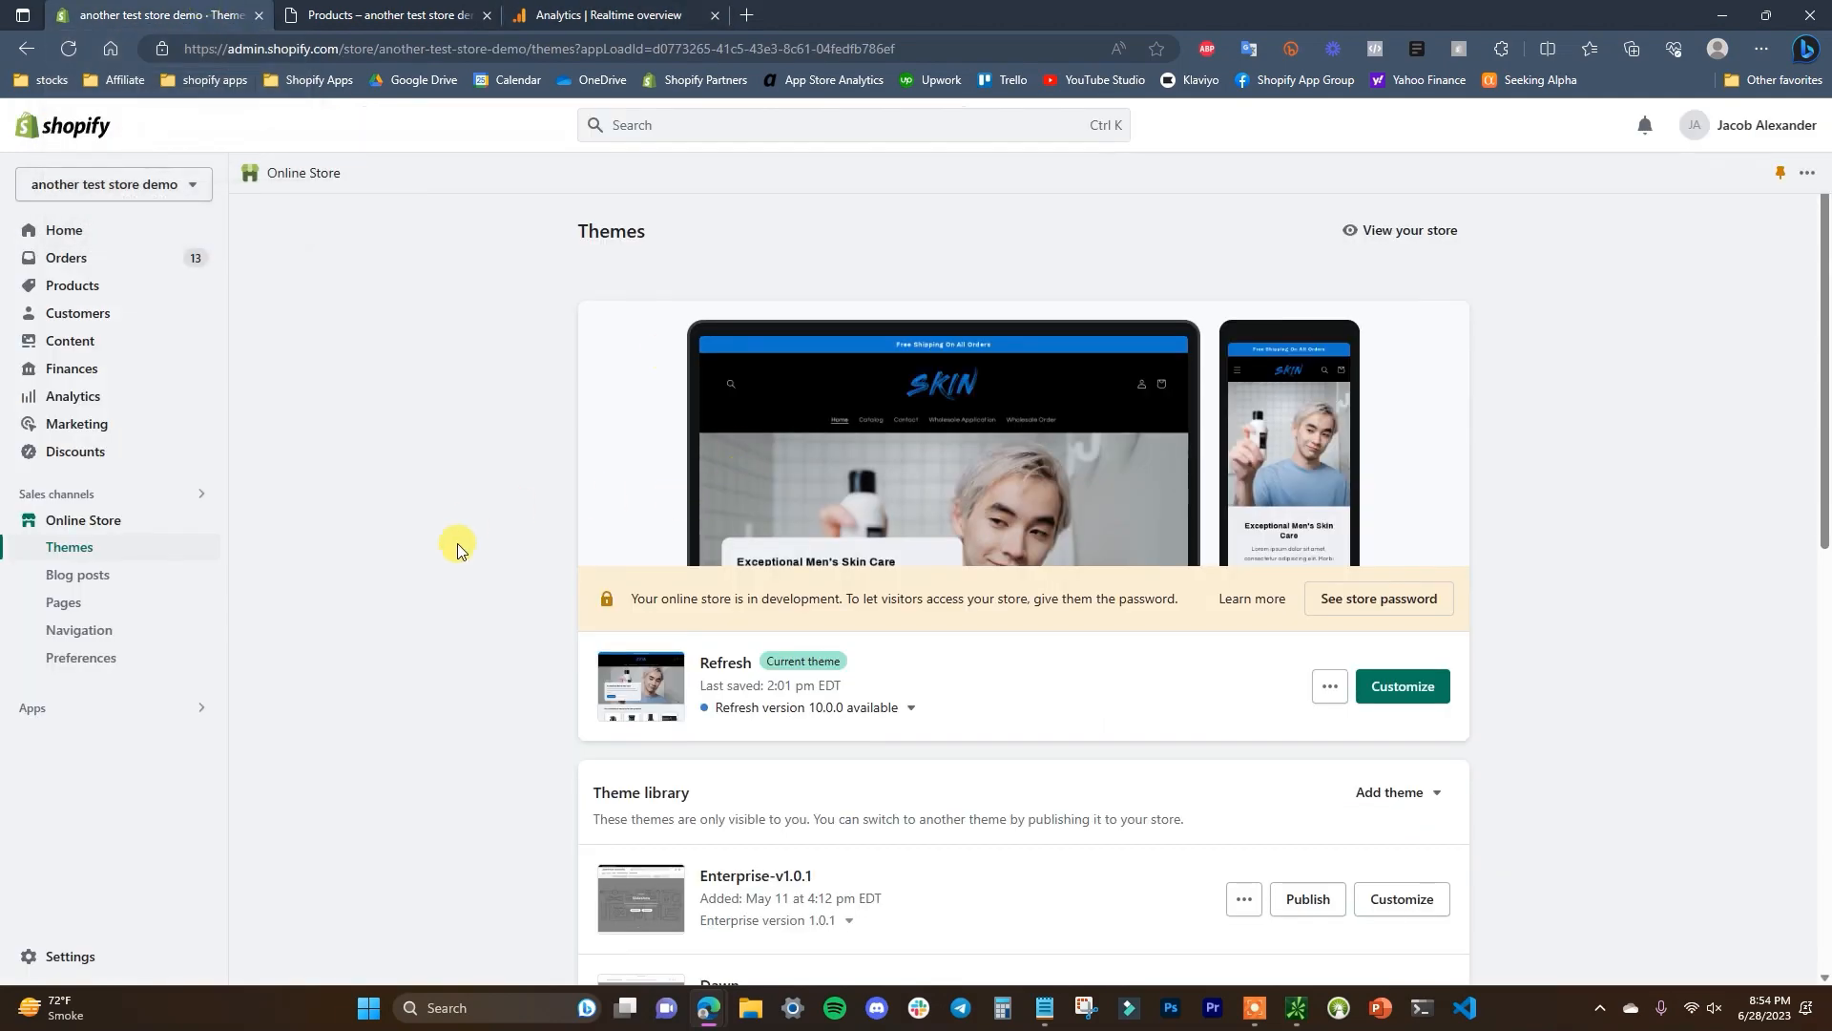
mouse_move(491, 664)
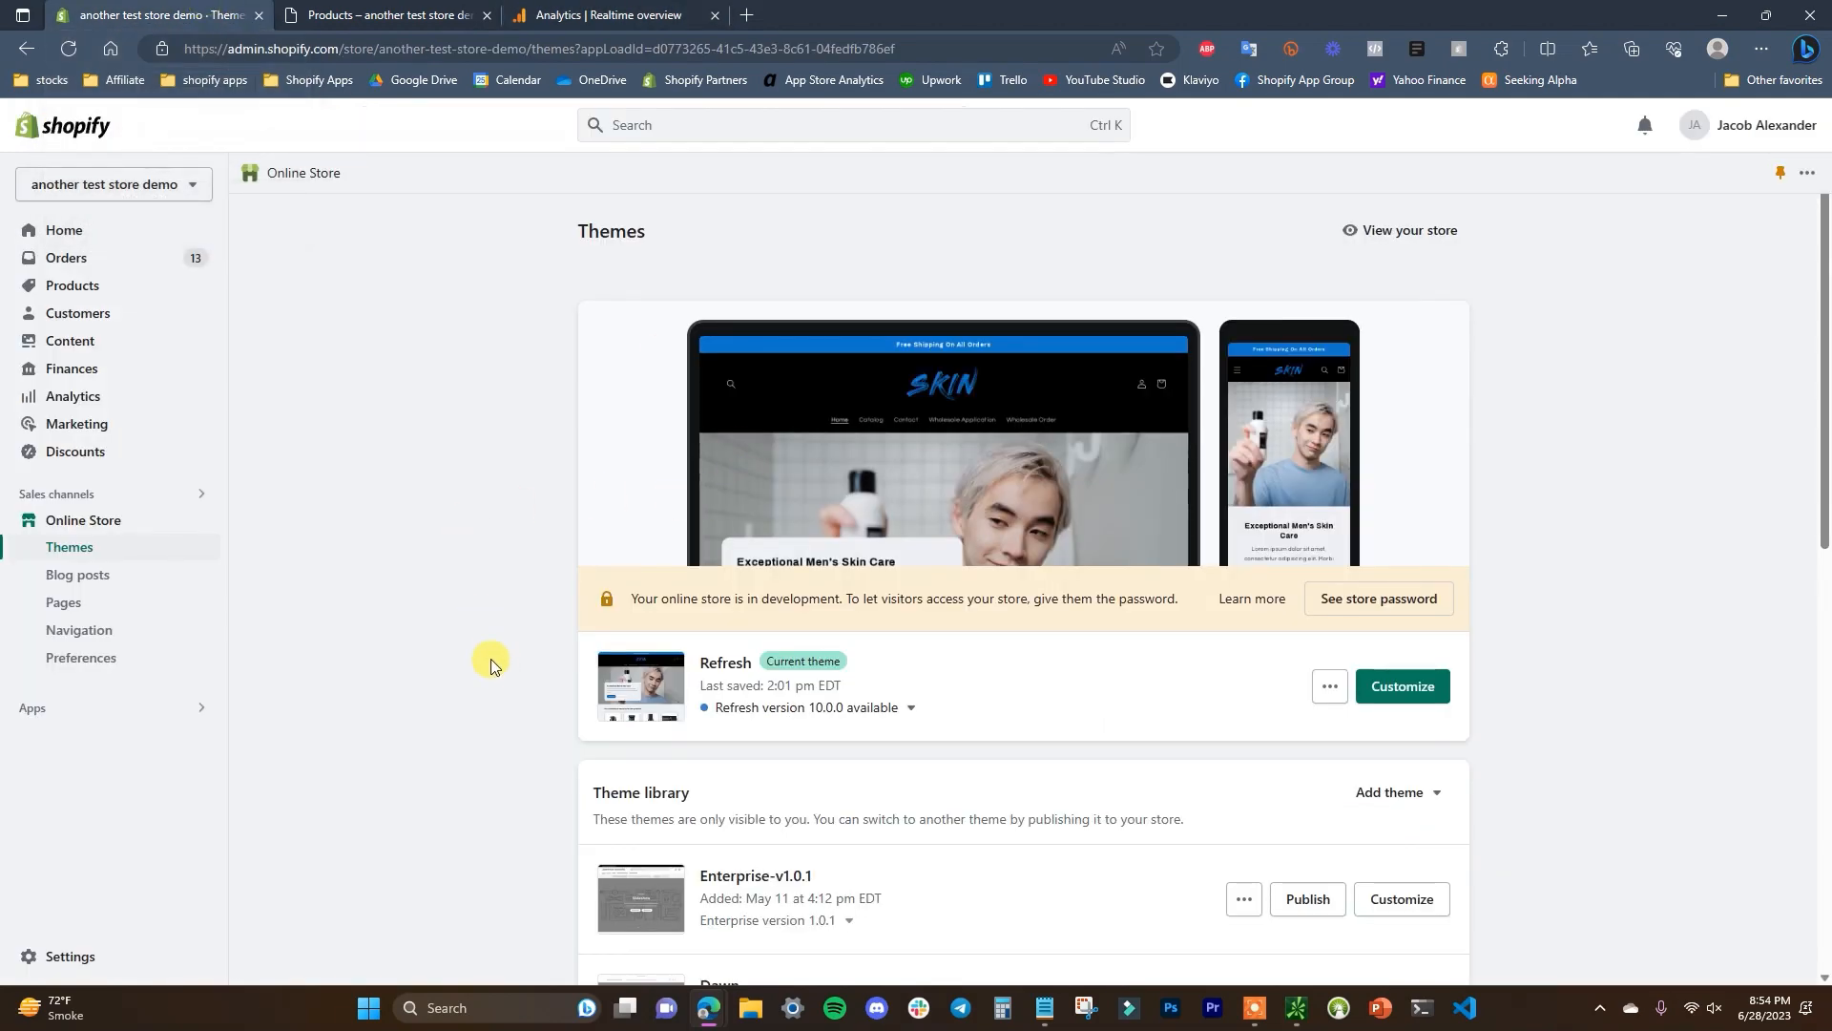
mouse_move(517, 653)
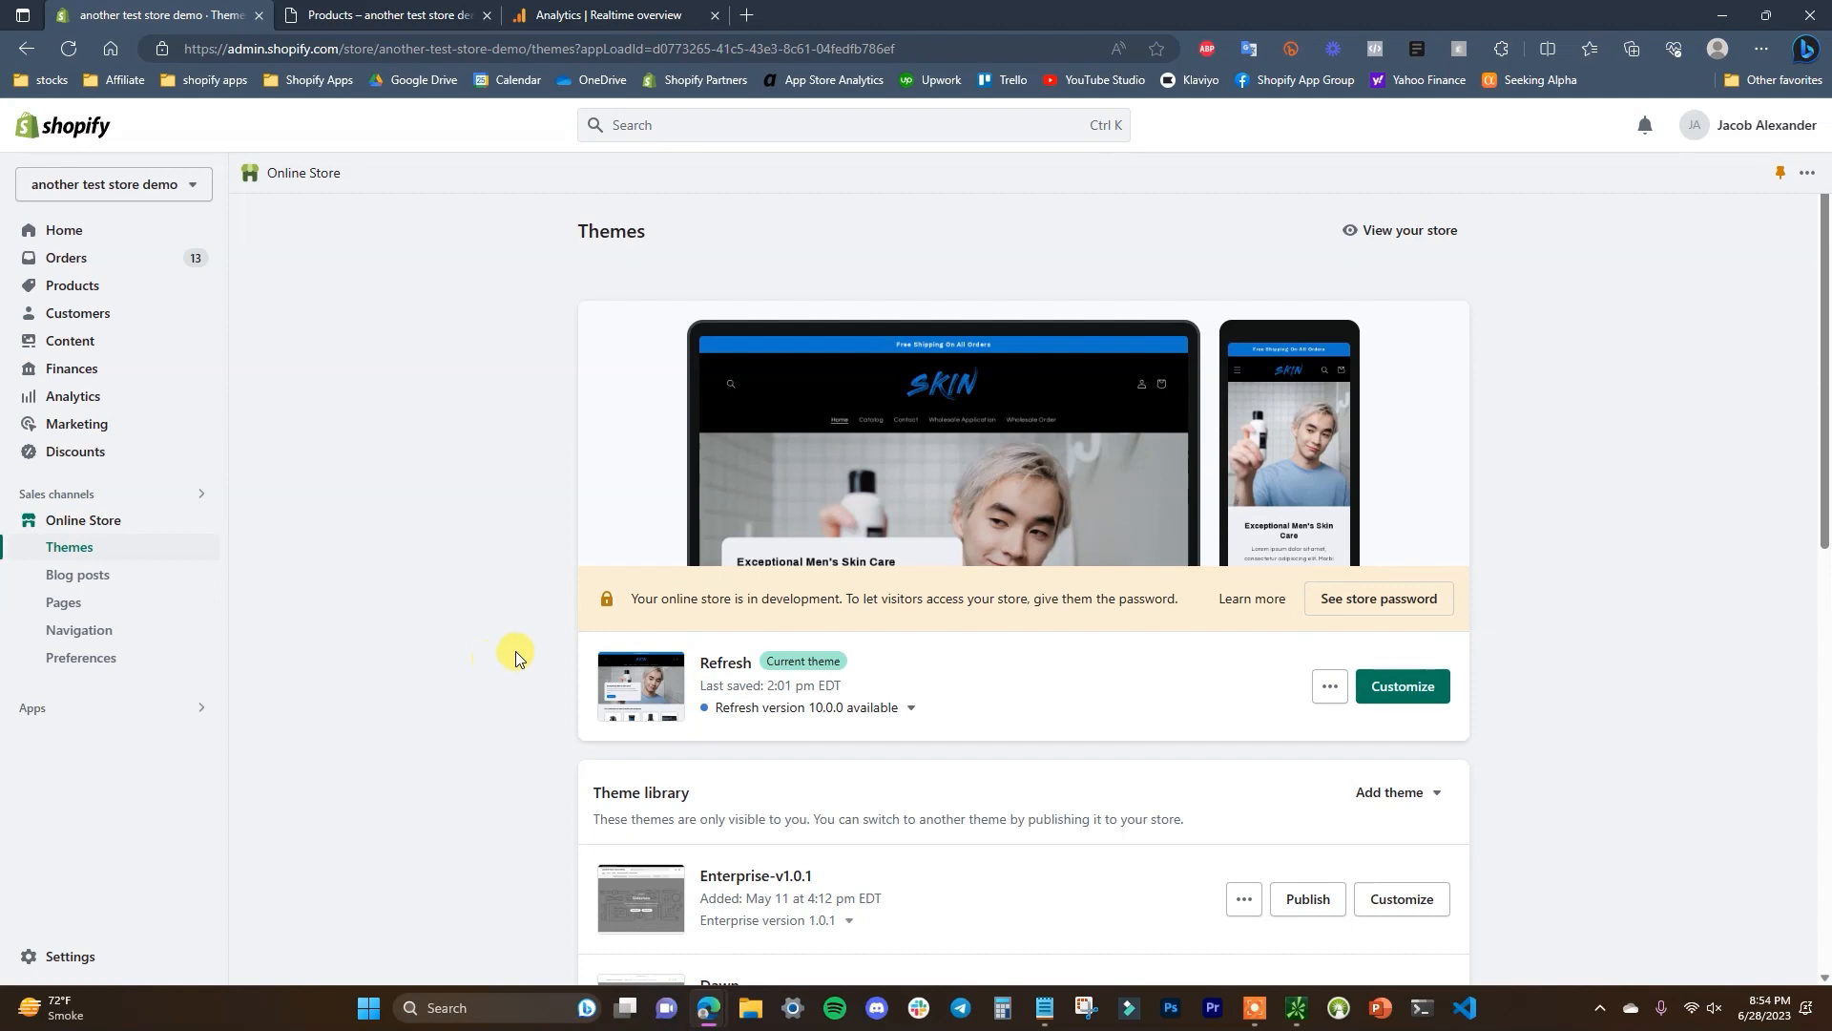
mouse_move(882, 185)
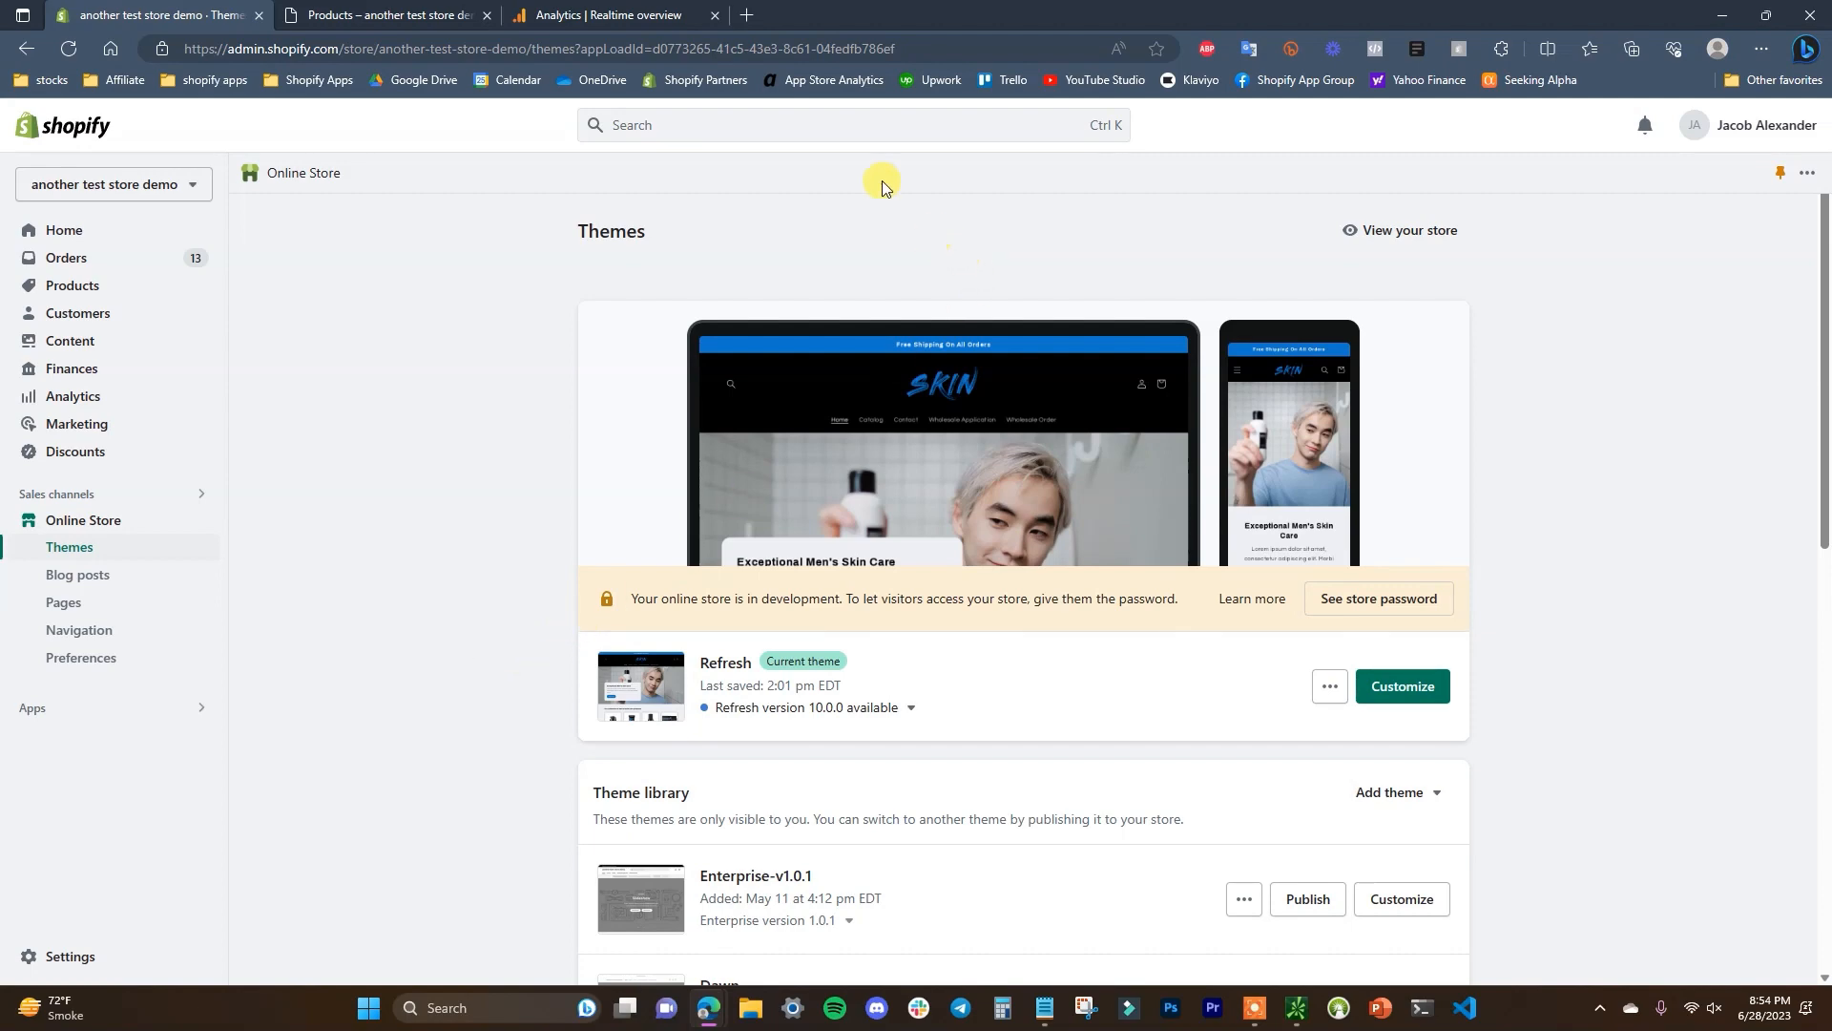